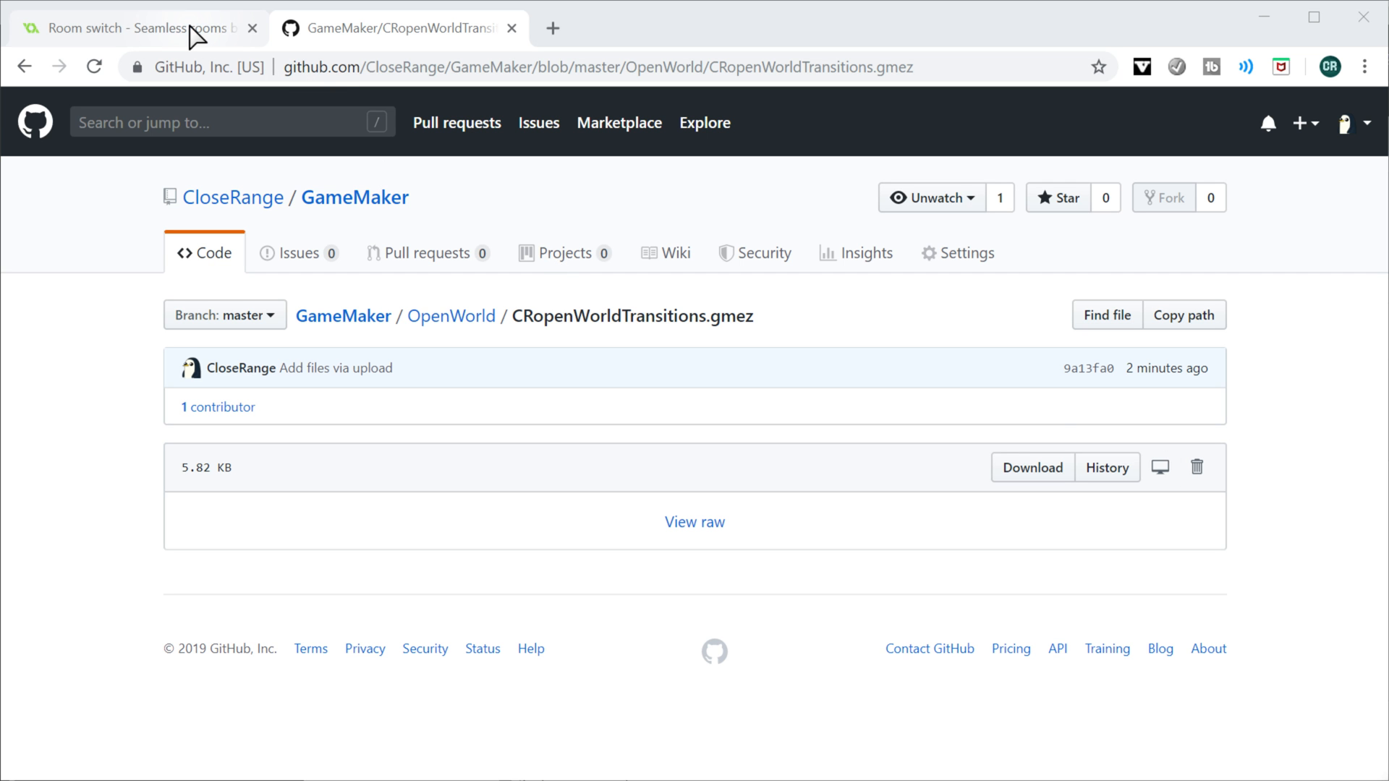
Review the 'Room switch - Seamless rooms' Marketplace asset page and its description ($9.99)
left_click(133, 28)
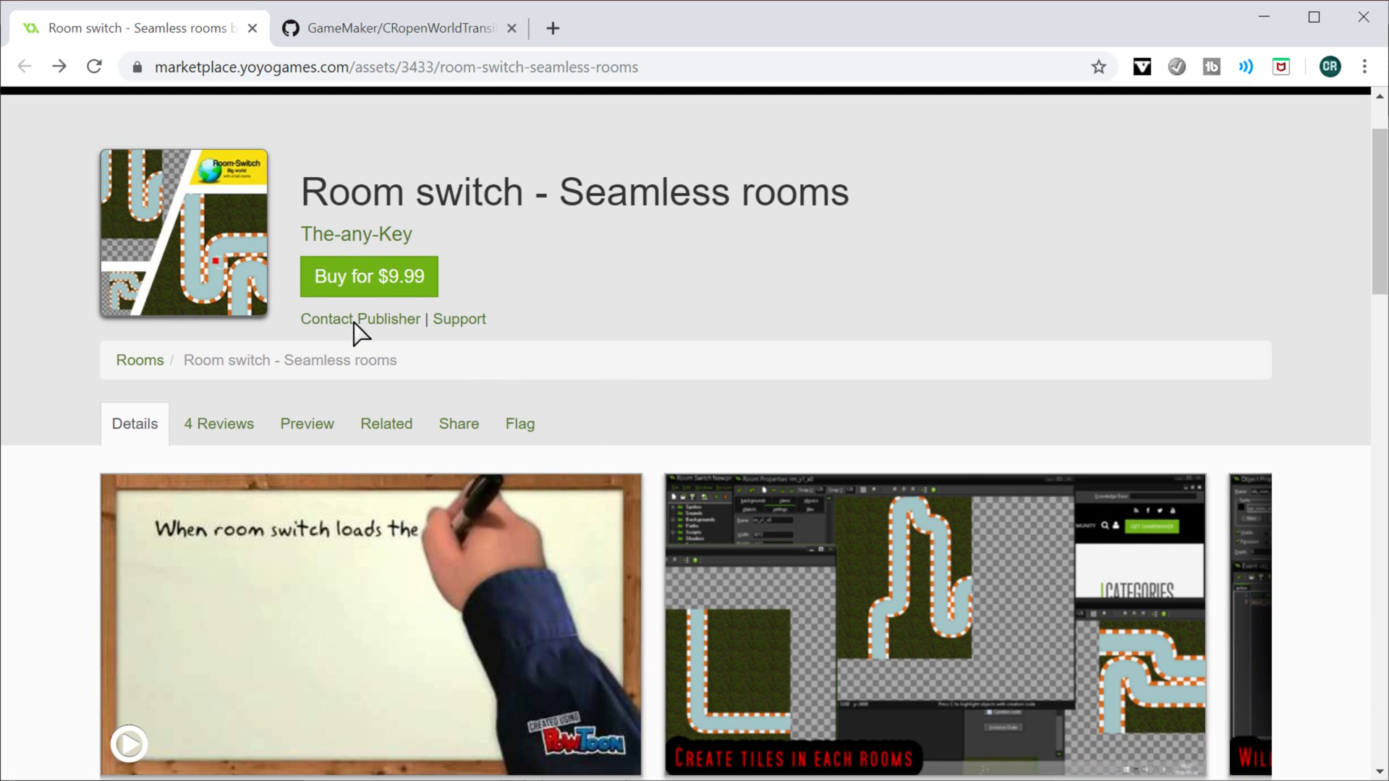
scroll("up", 3)
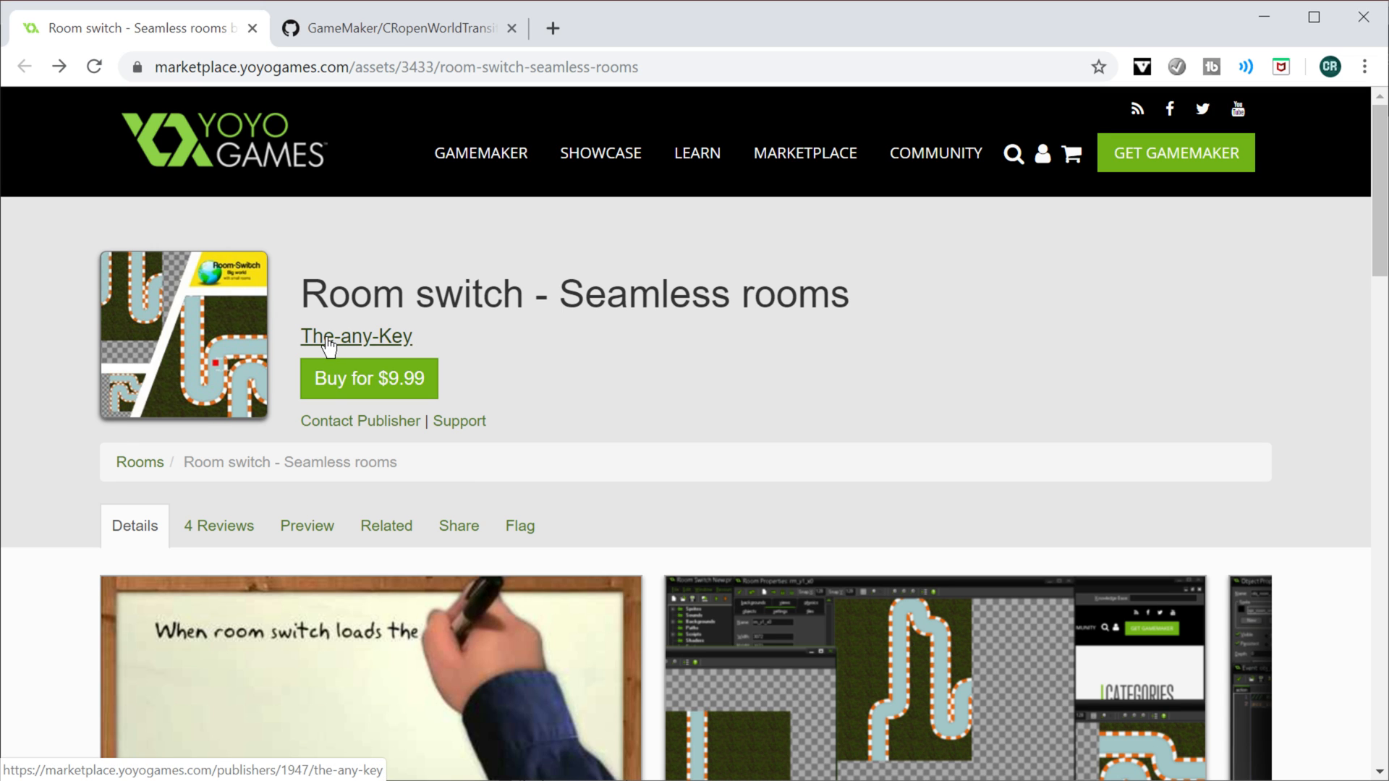
scroll("down", 3)
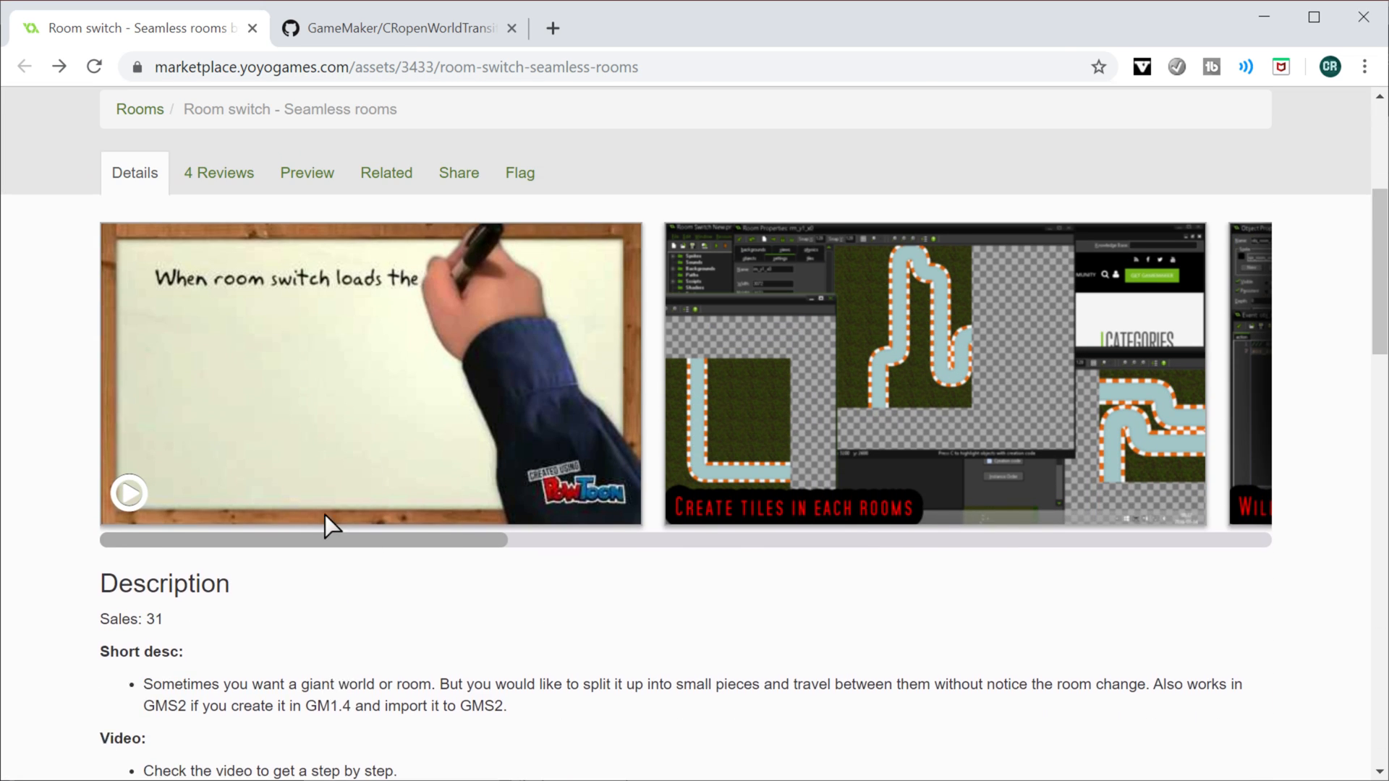
scroll("up", 3)
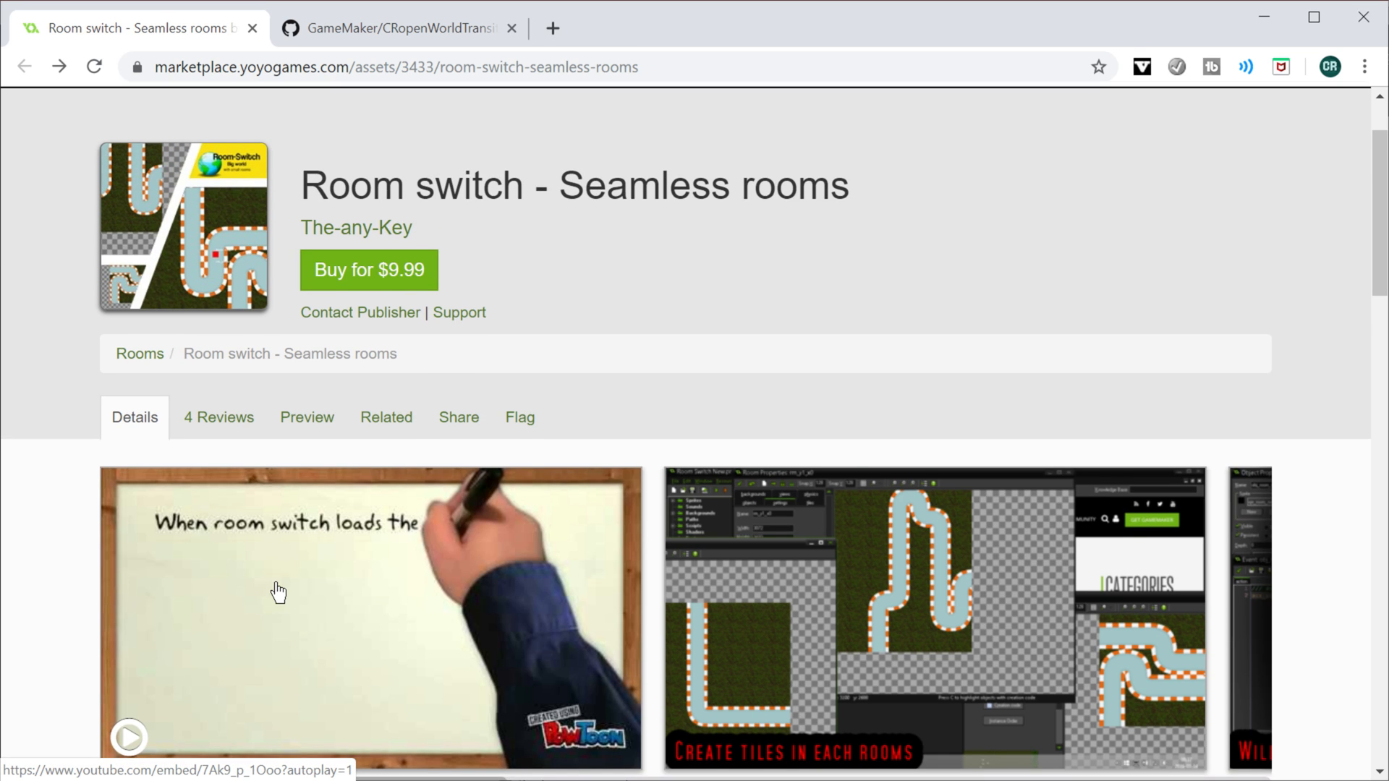
mouse_move(538, 303)
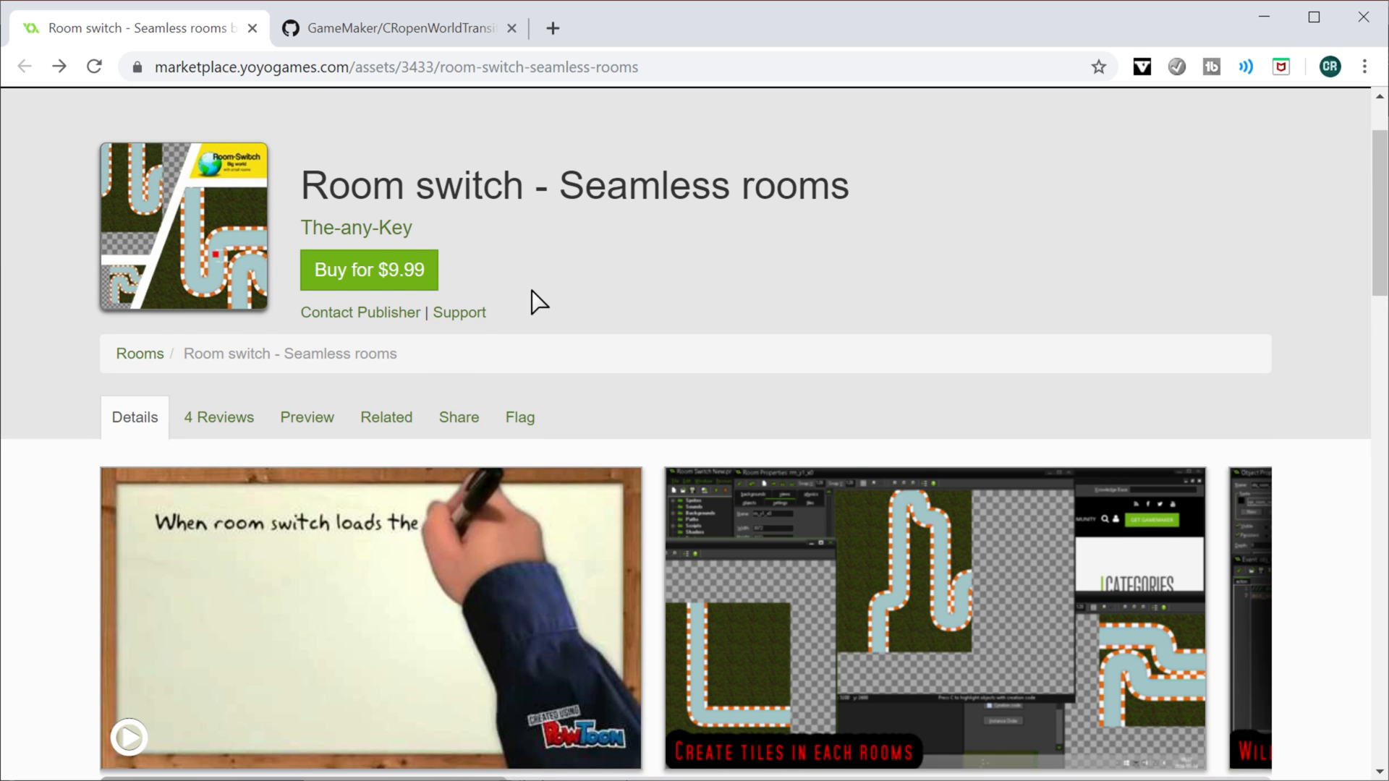
mouse_move(266, 301)
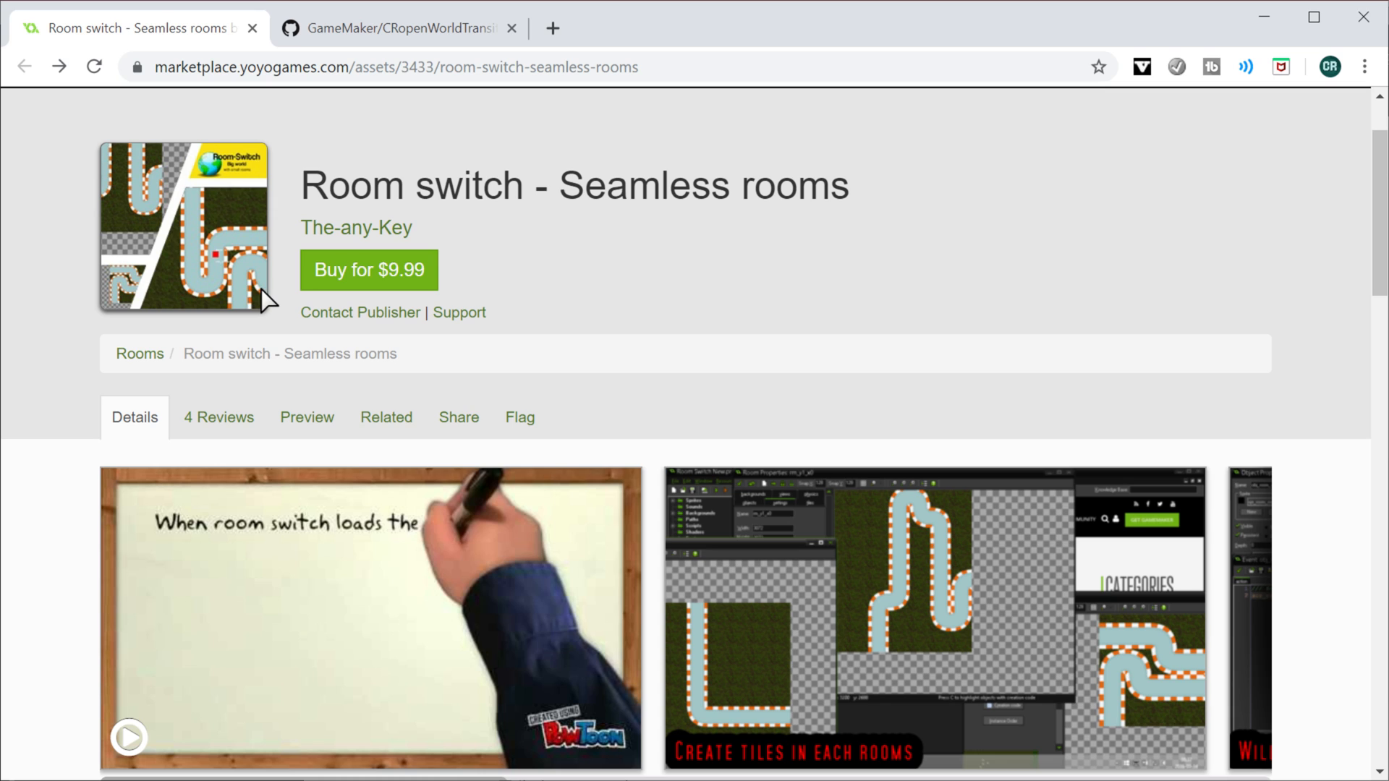
scroll("up", 3)
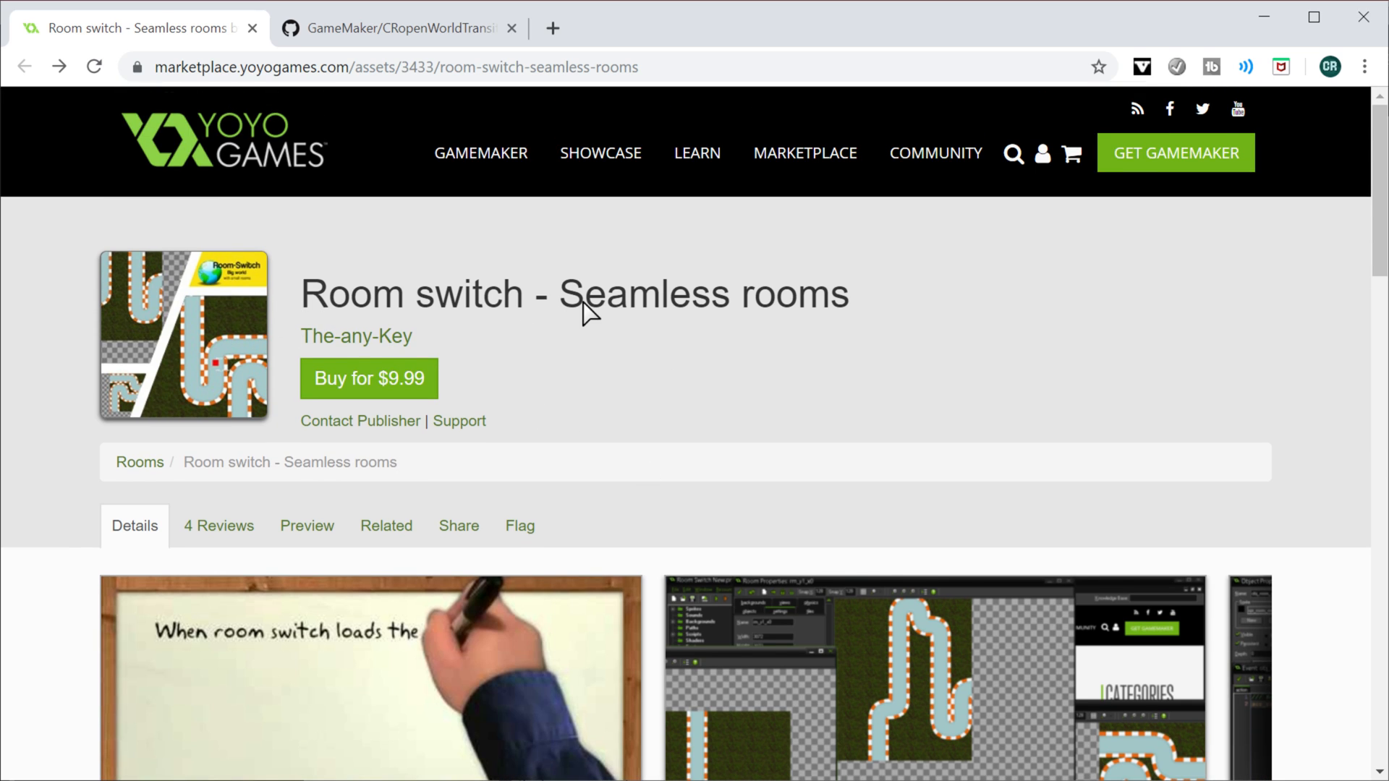
mouse_move(952, 557)
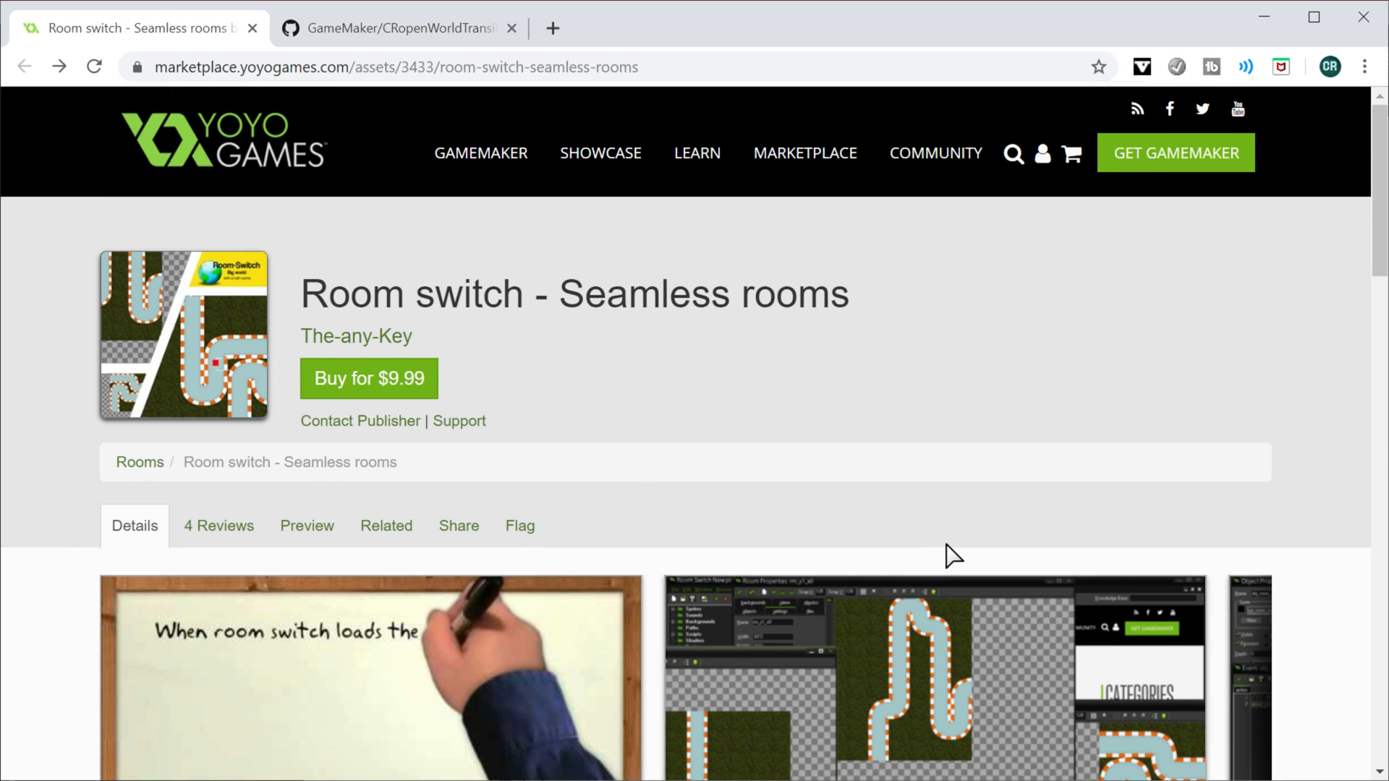
mouse_move(856, 485)
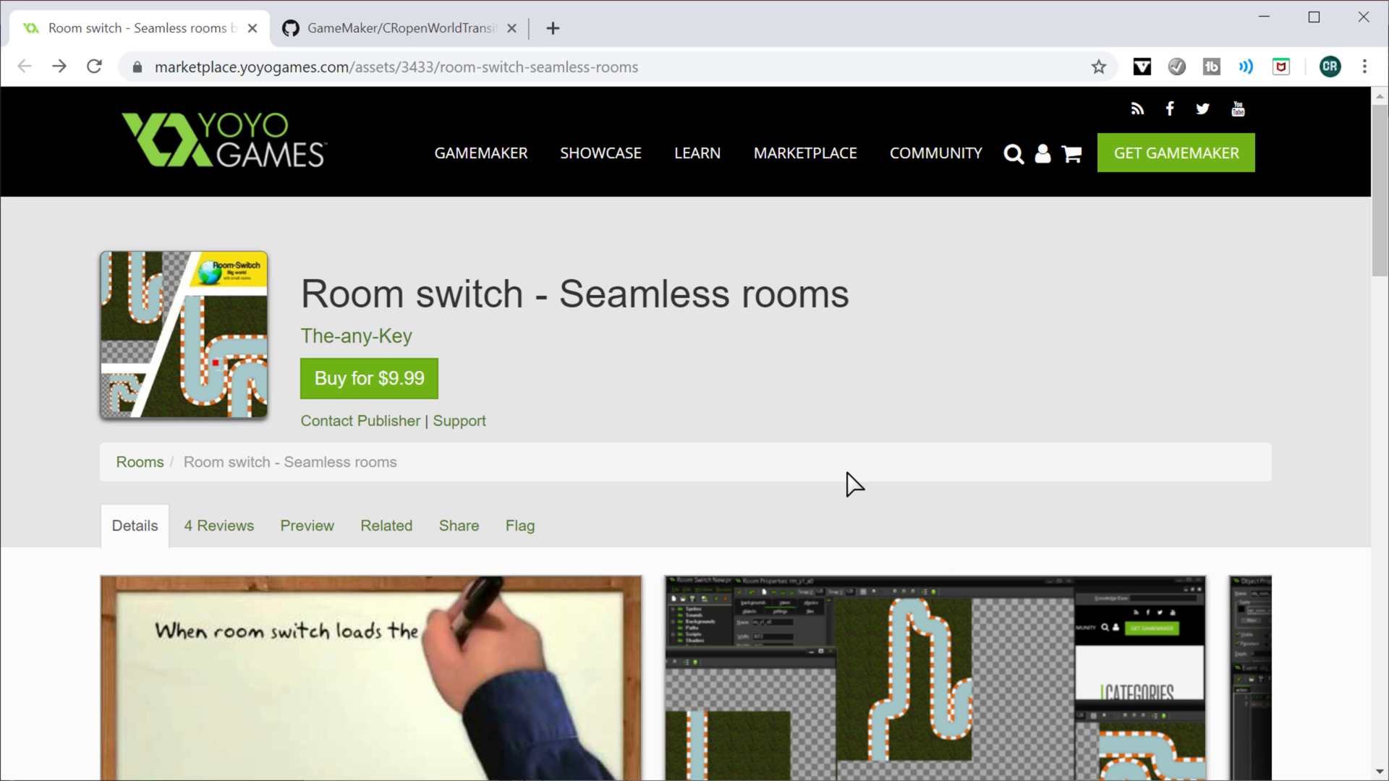
scroll("down", 3)
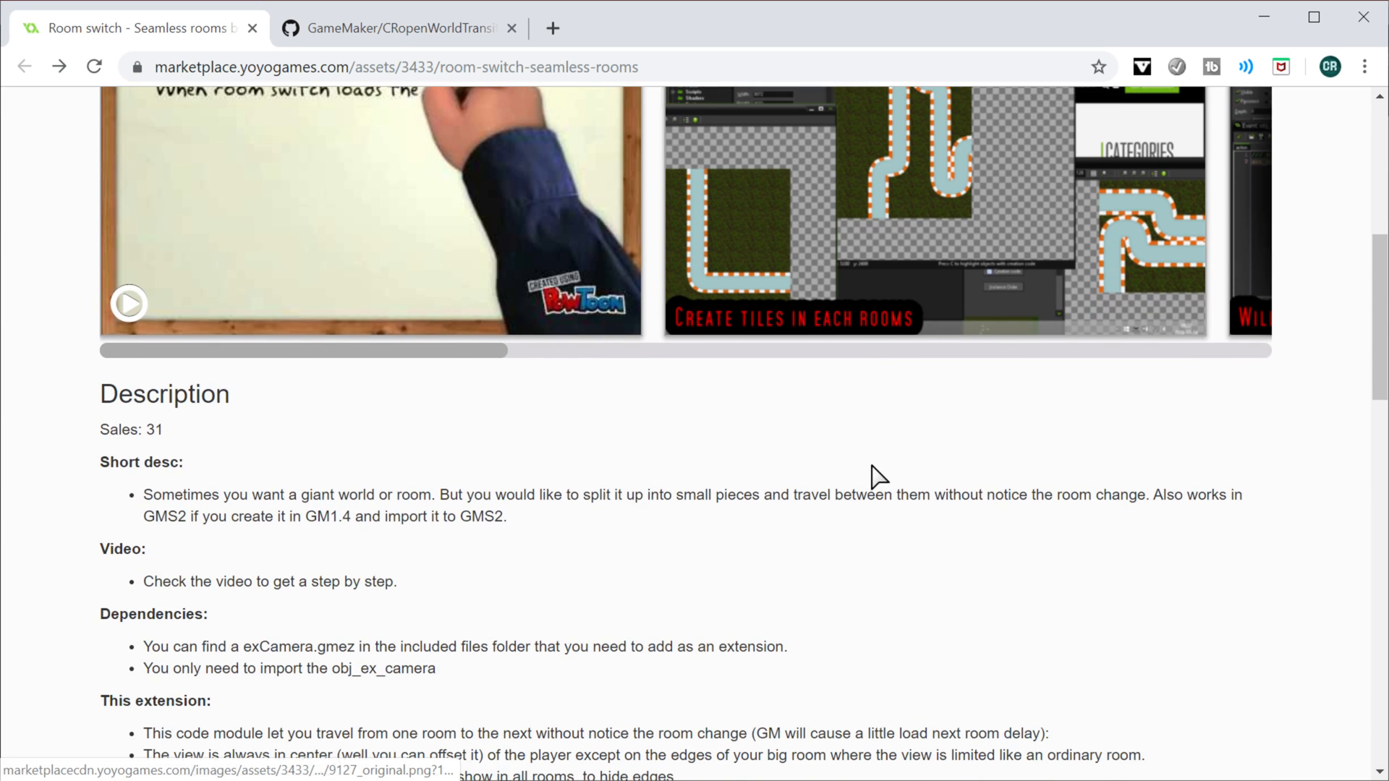
scroll("up", 3)
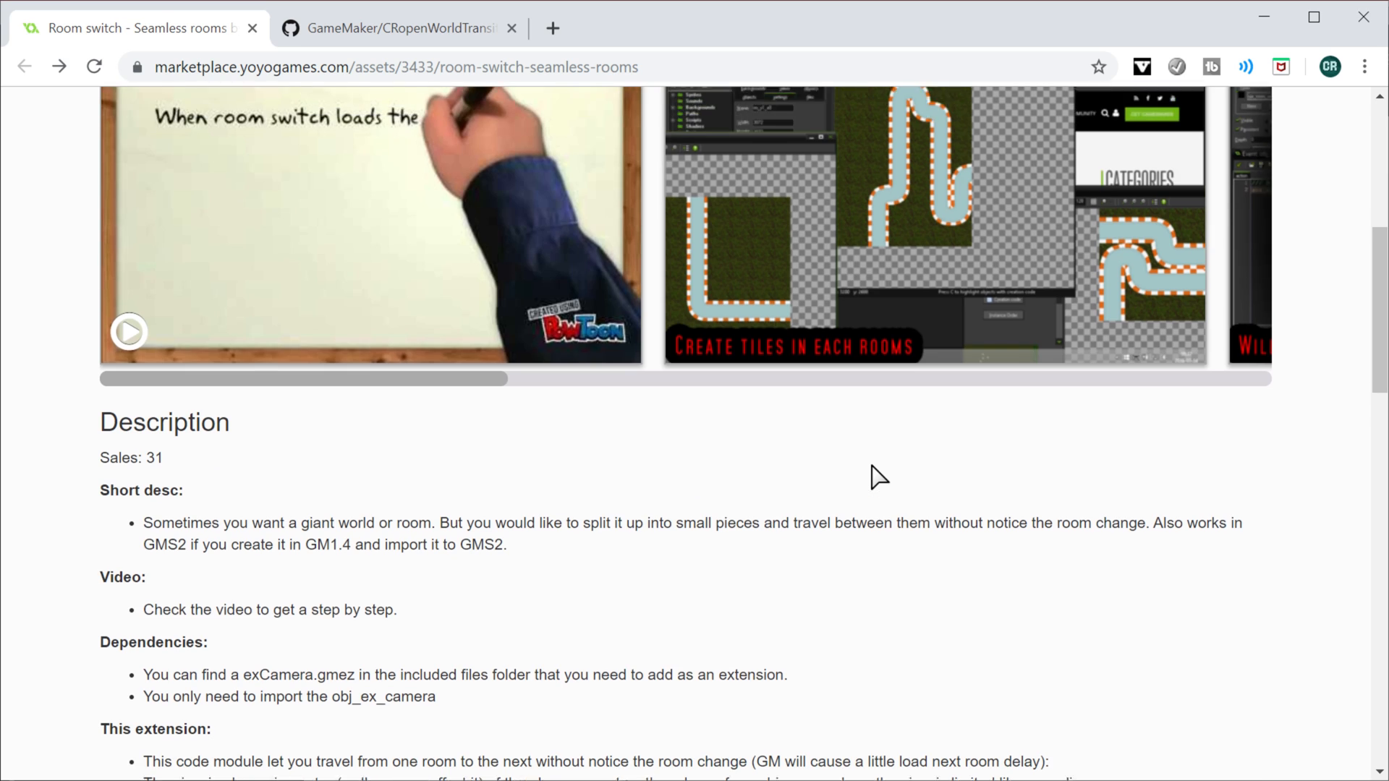
scroll("up", 3)
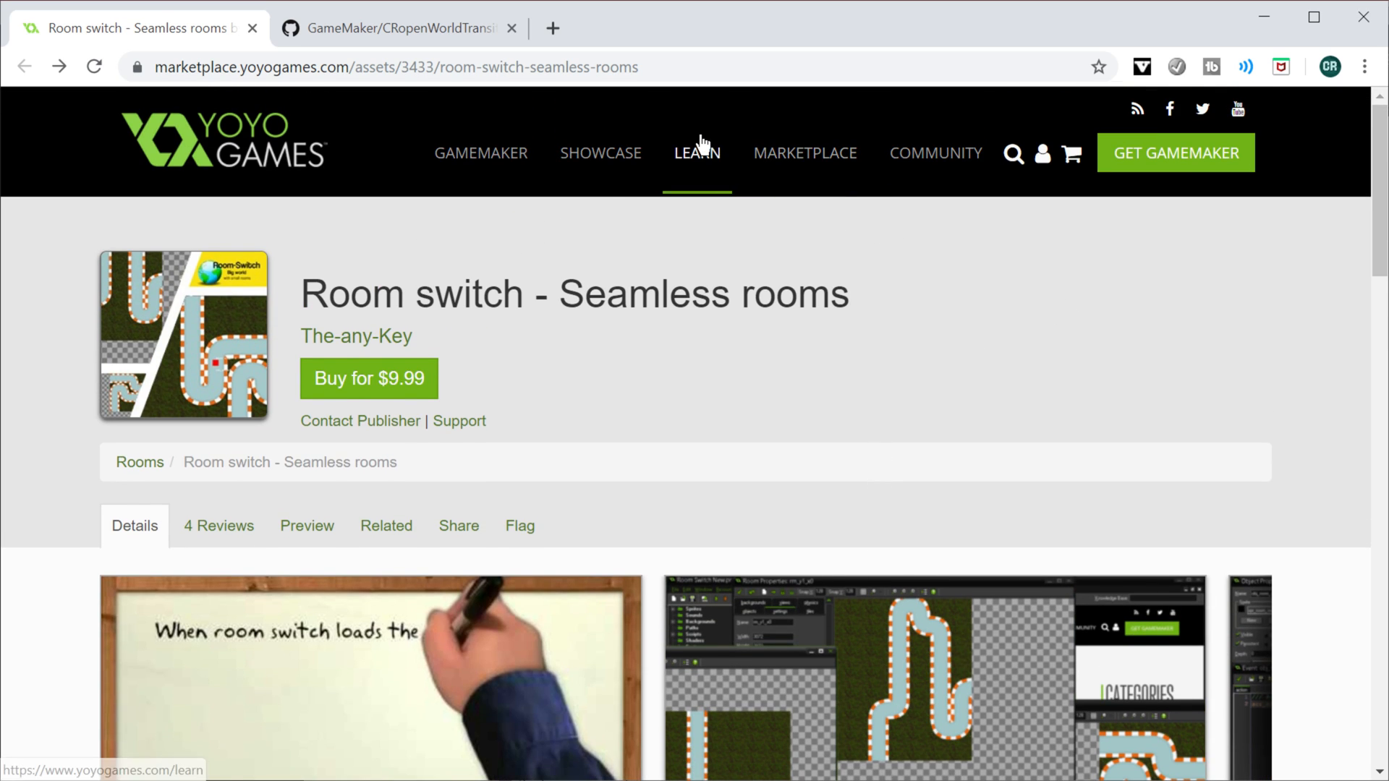
mouse_move(1355, 536)
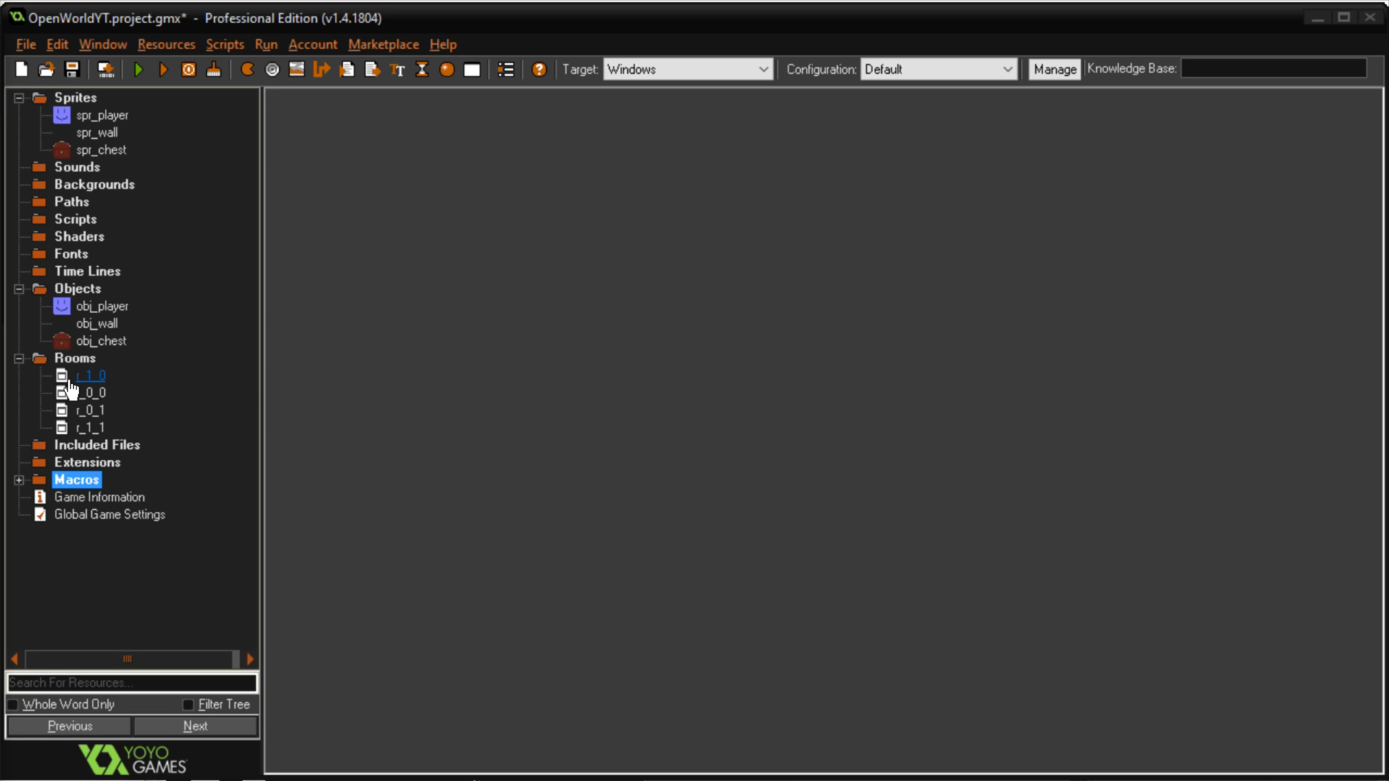
Inspect rooms r_1_0, r_0_0, r_0_1 and r_1_1 from the resource tree
double_click(77, 375)
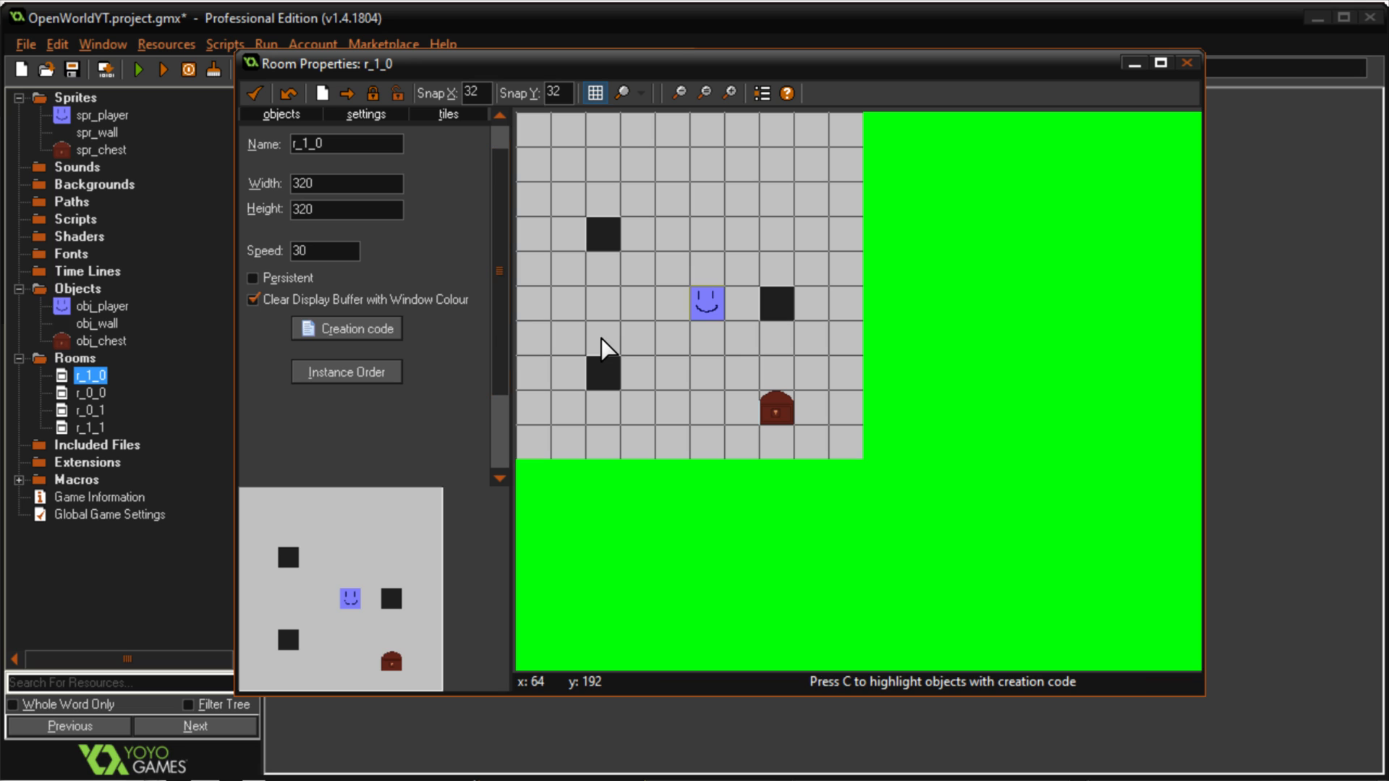
double_click(88, 393)
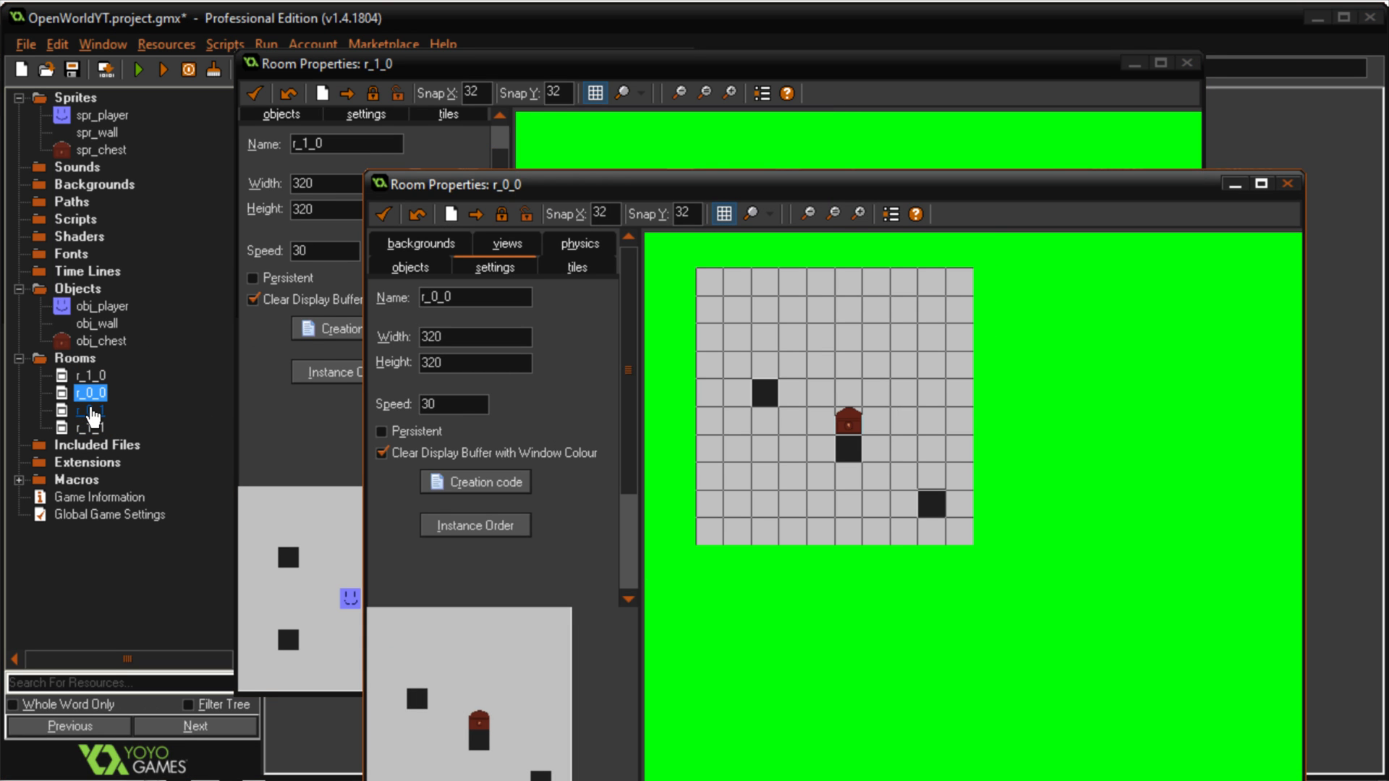
double_click(84, 410)
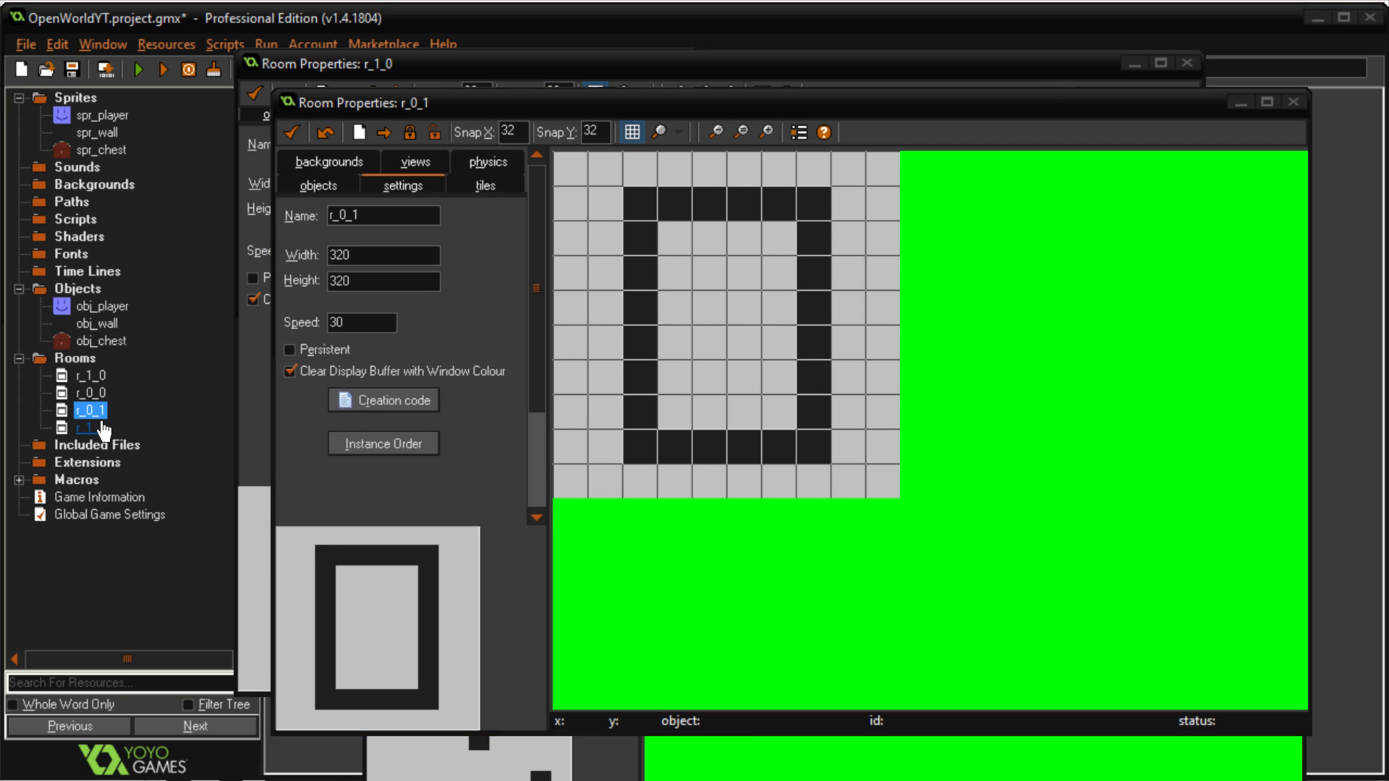
double_click(84, 375)
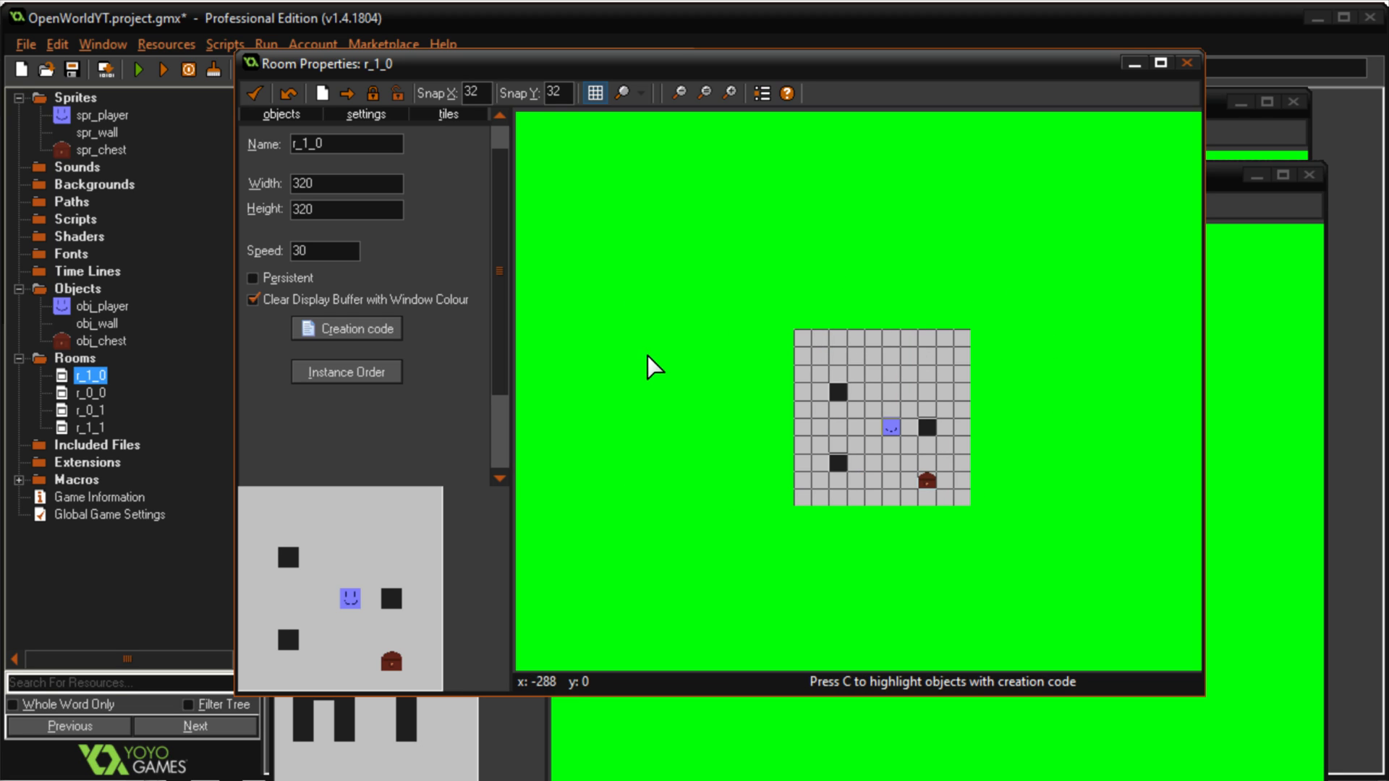
mouse_move(961, 543)
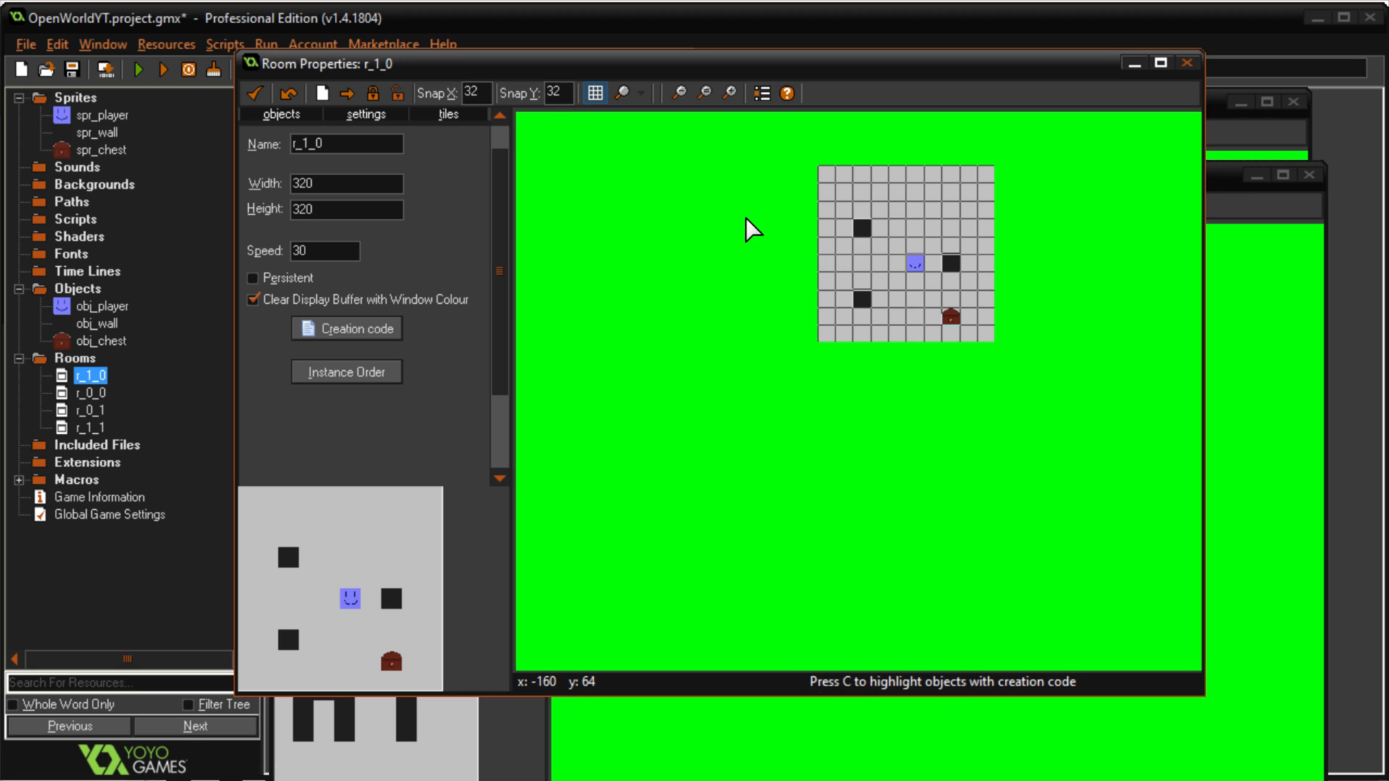
mouse_move(1257, 204)
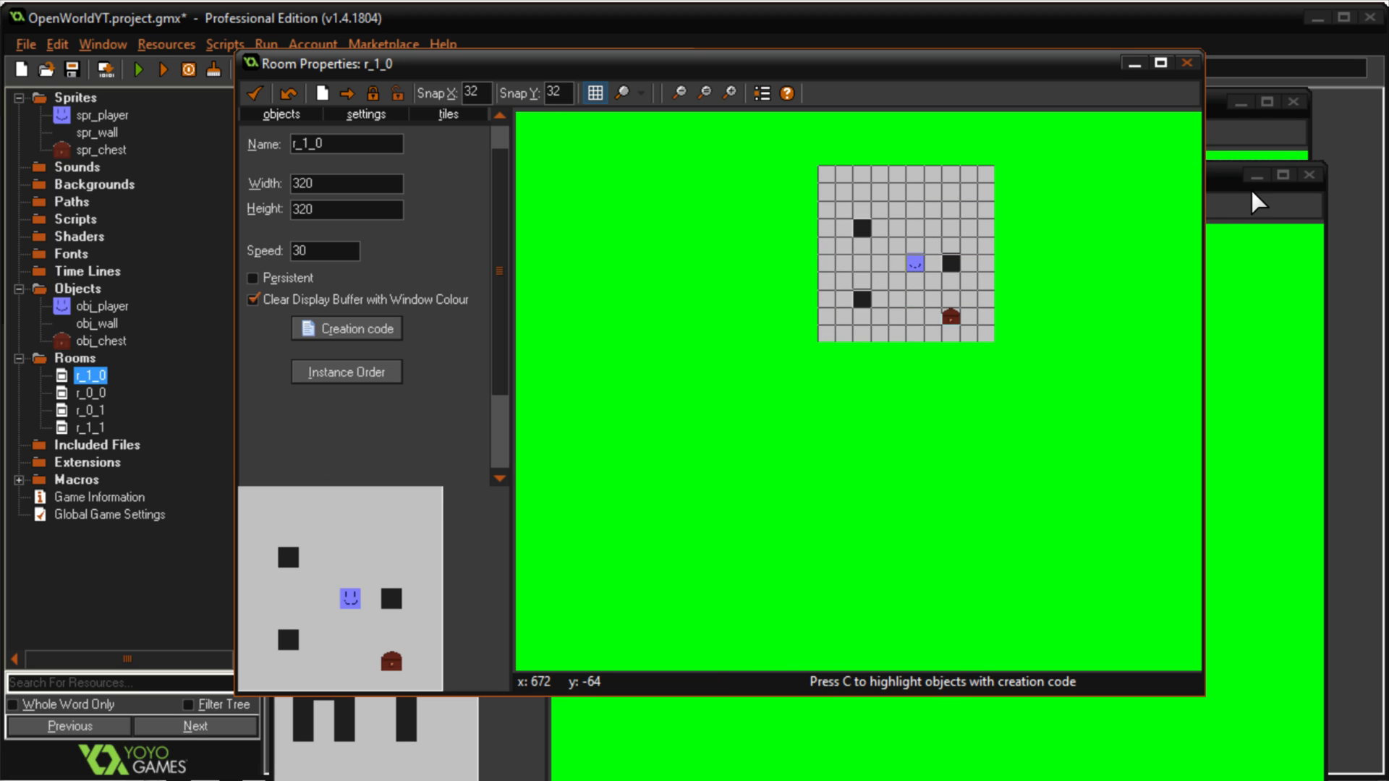
double_click(83, 426)
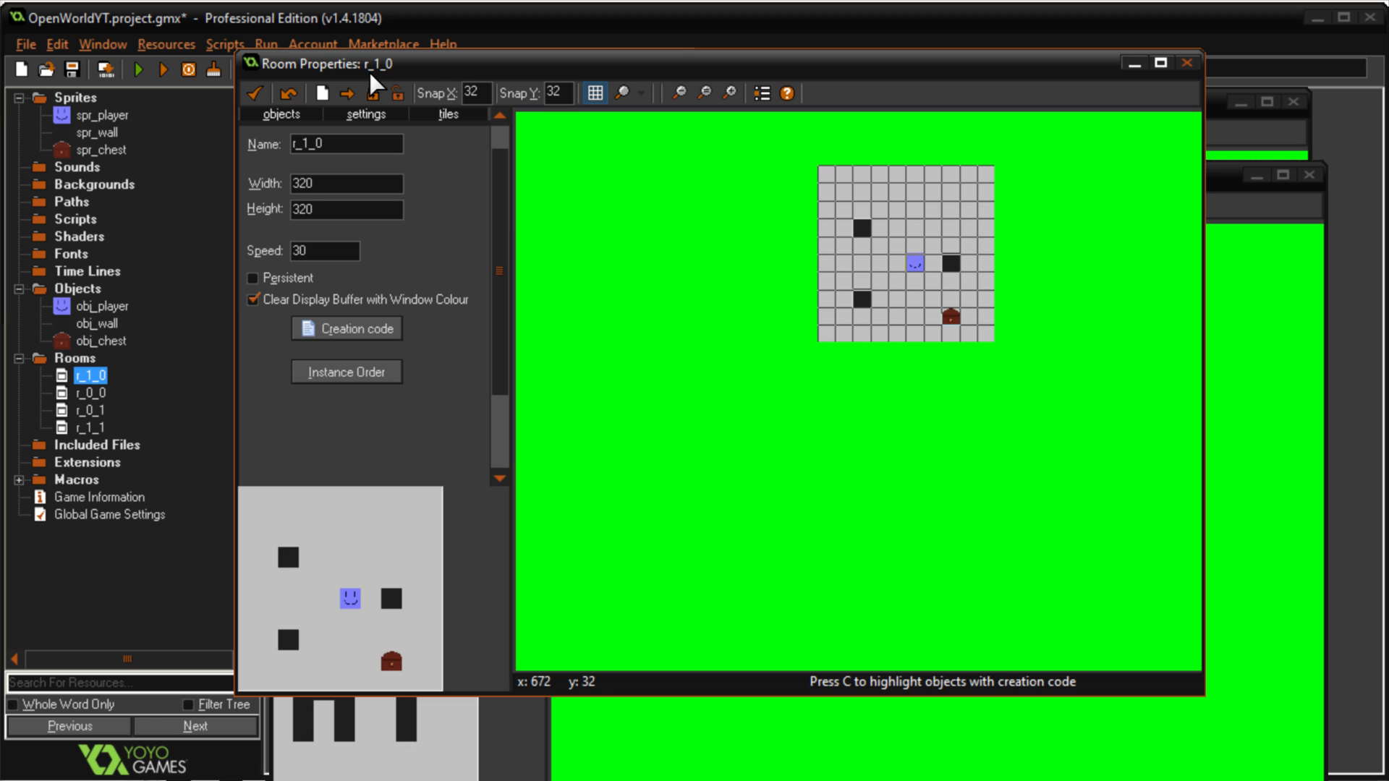
mouse_move(255, 93)
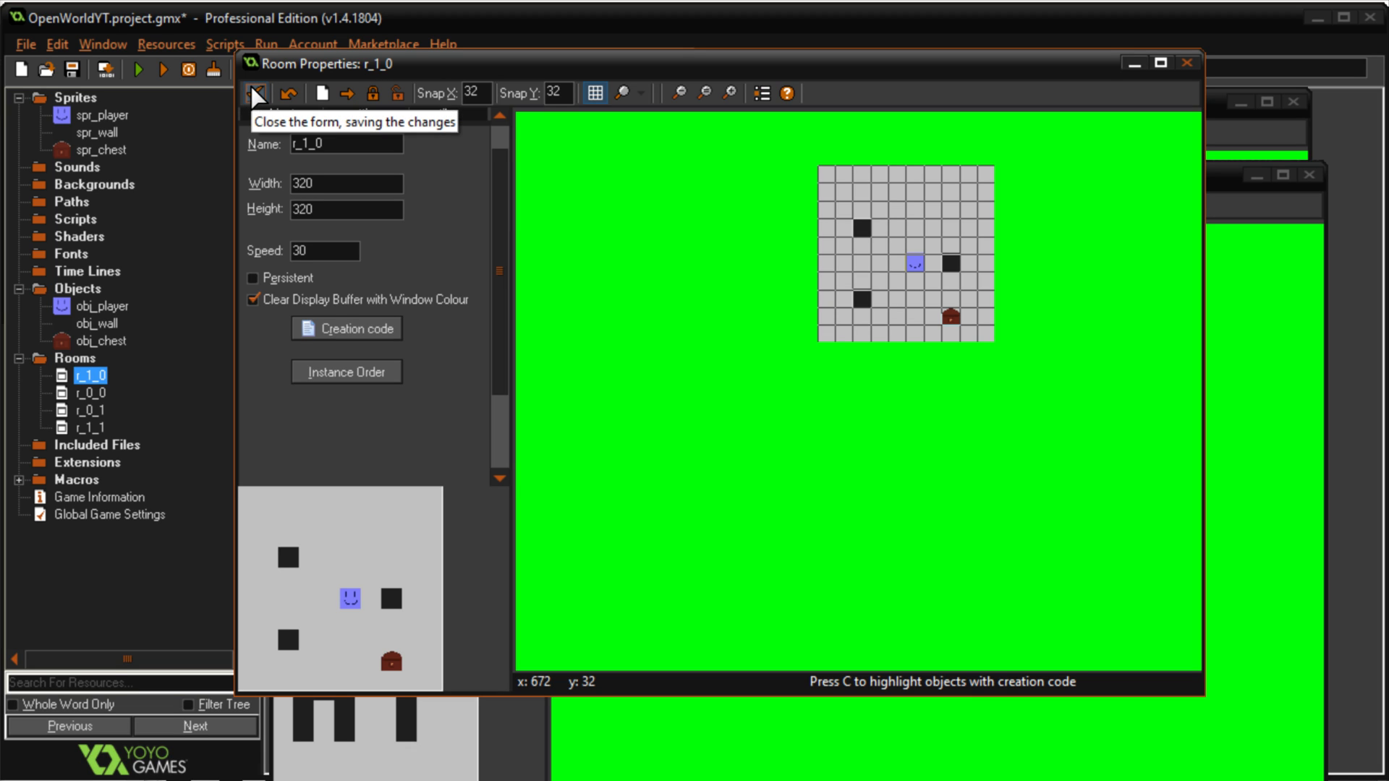
Close room r_1_0 keeping changes, leaving r_0_1 and r_1_1 open
left_click(255, 93)
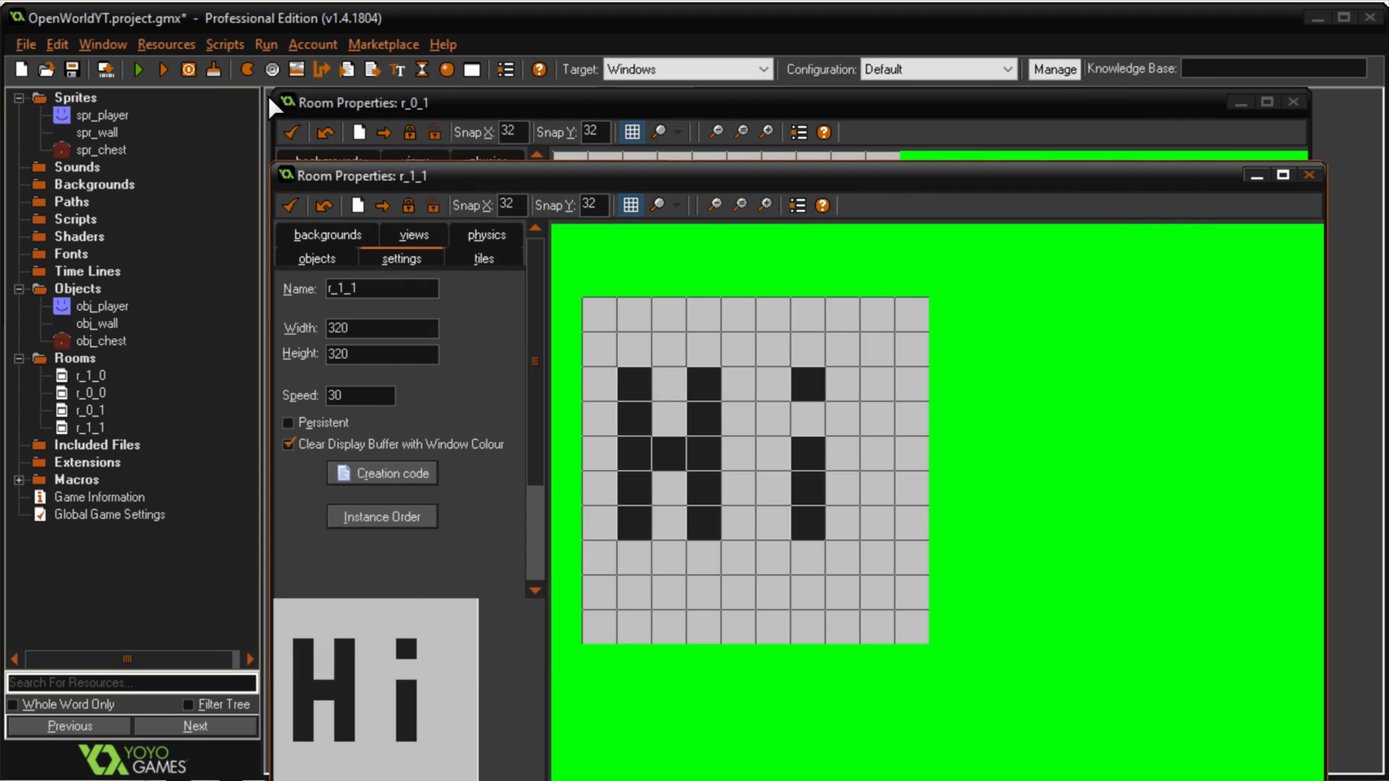
double_click(72, 392)
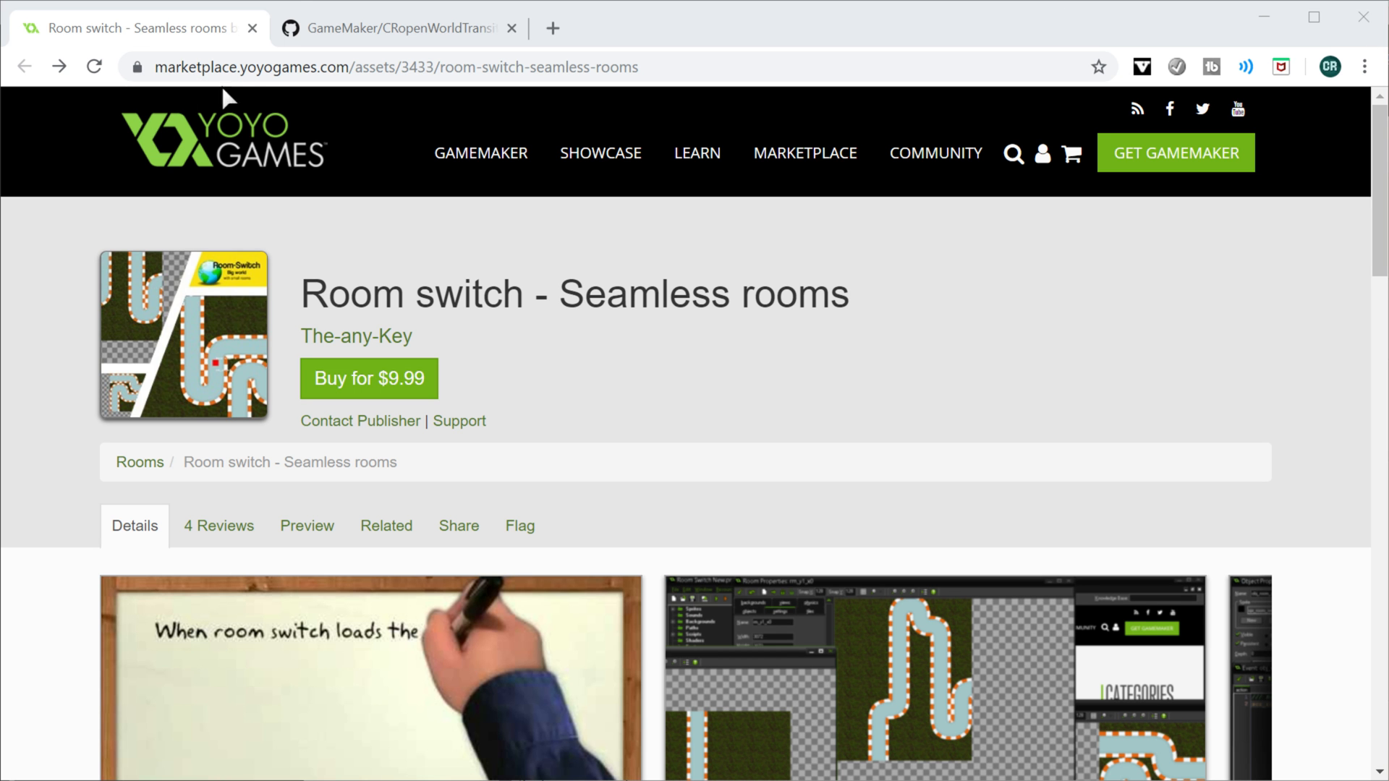
Download CRopenWorldTransitions.gmez from the GitHub repository's OpenWorld folder
left_click(393, 27)
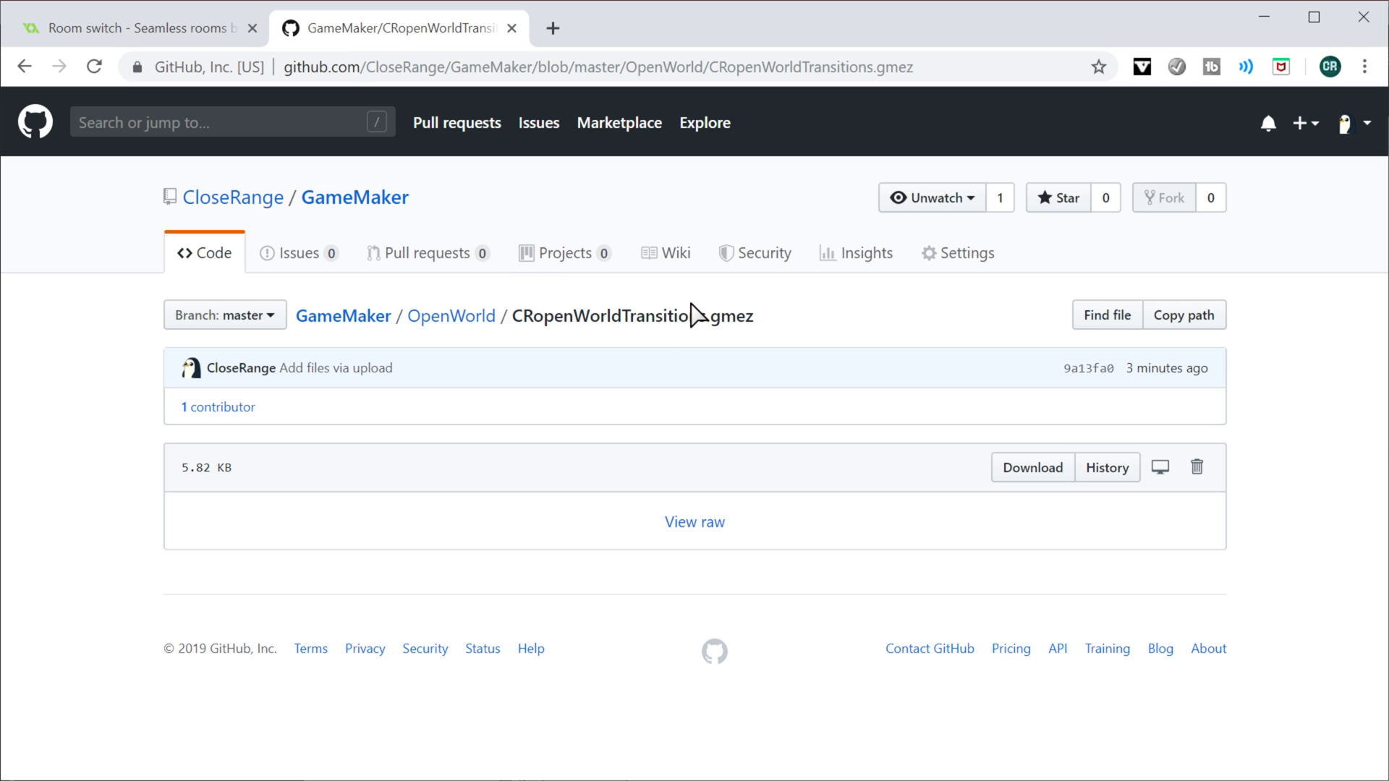
mouse_move(589, 339)
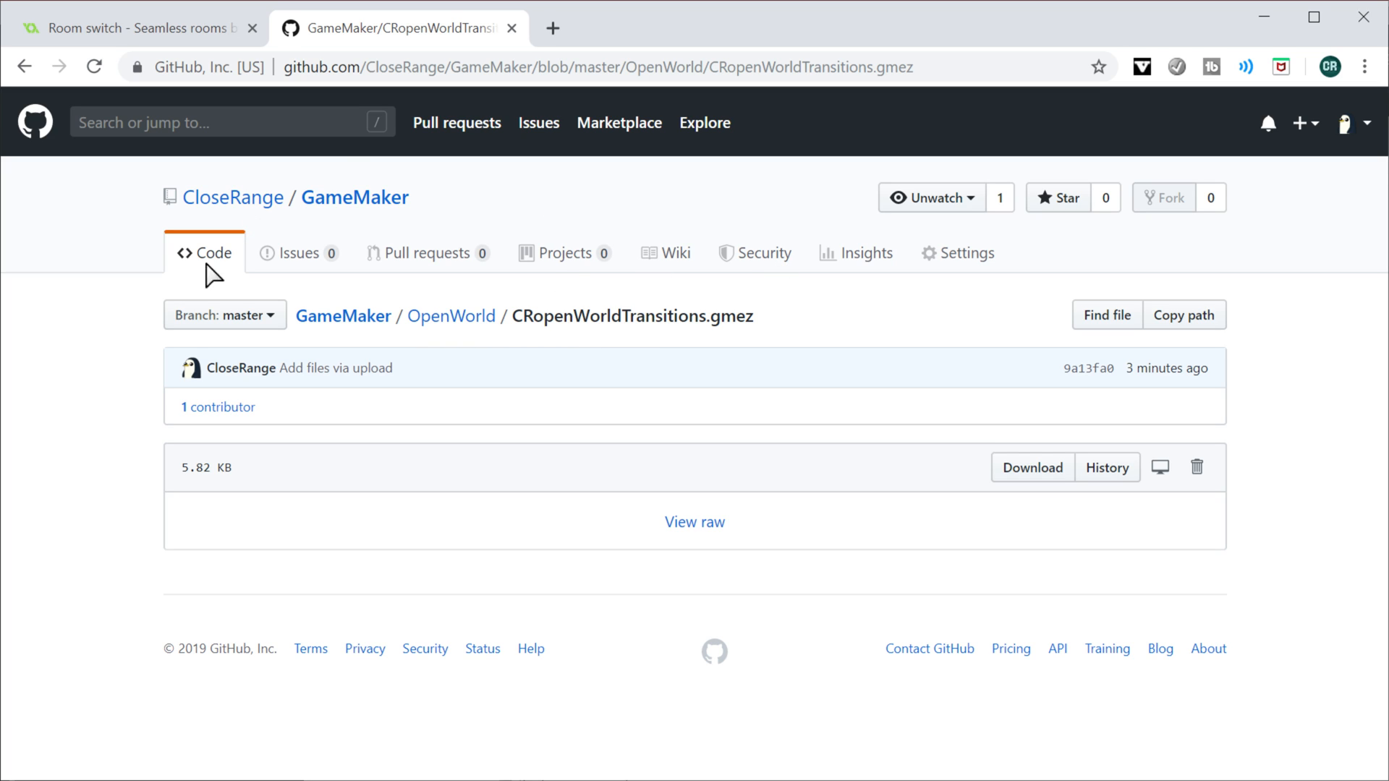
left_click(133, 28)
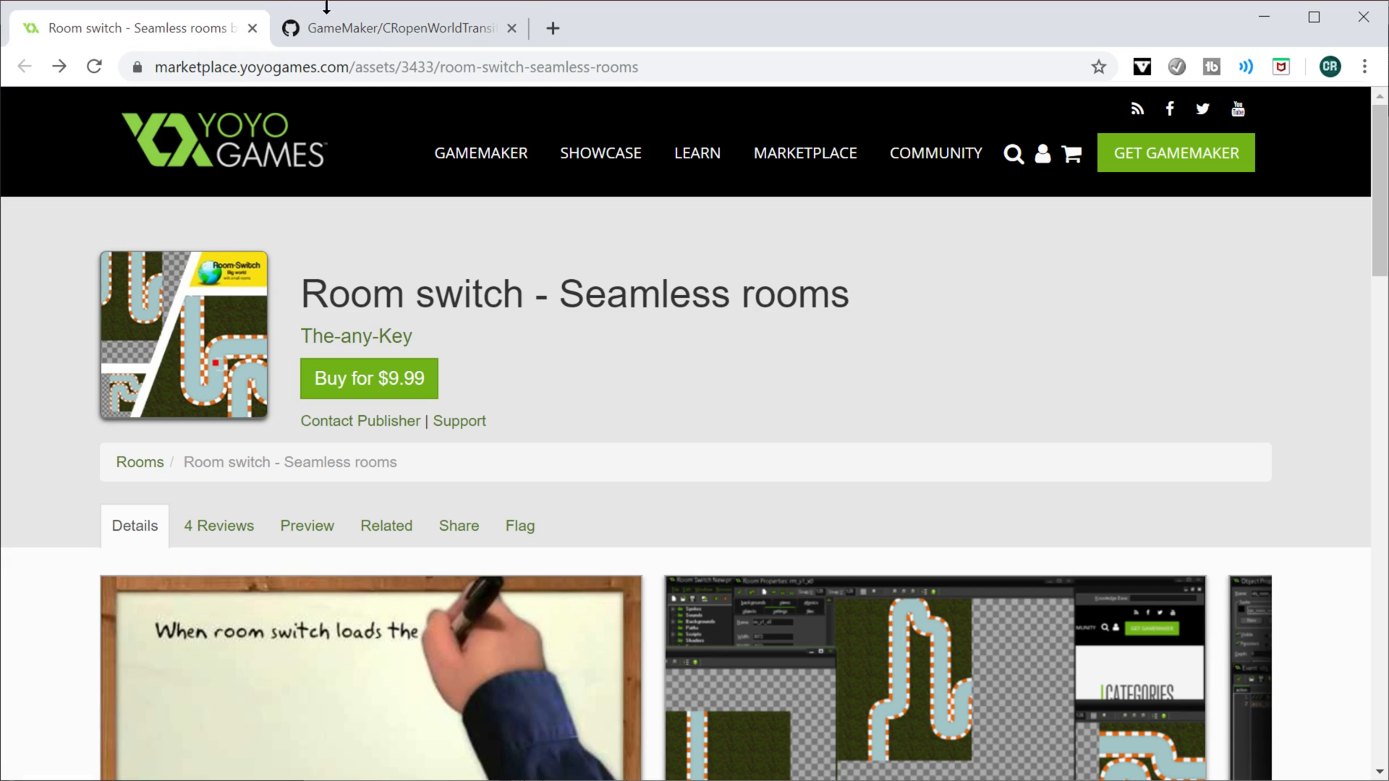
mouse_move(400, 27)
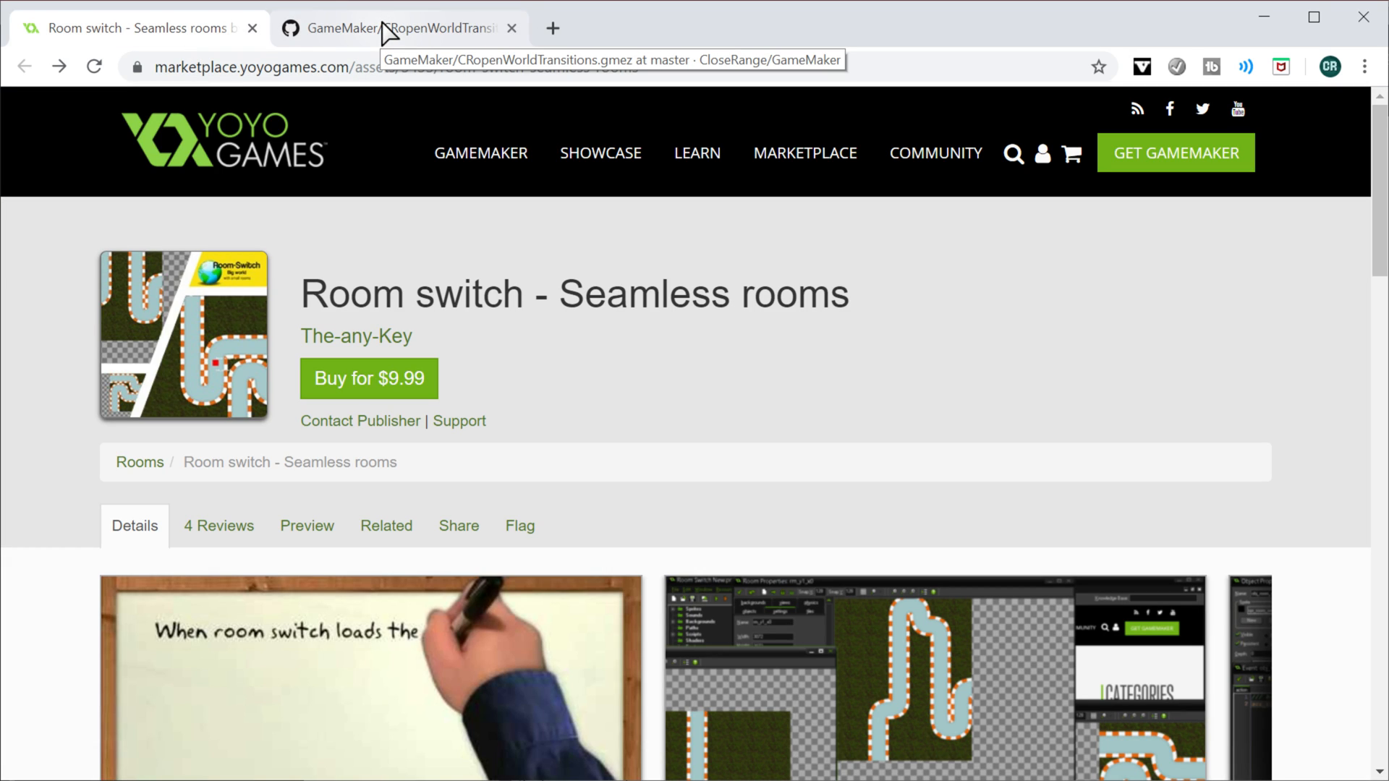
mouse_move(393, 34)
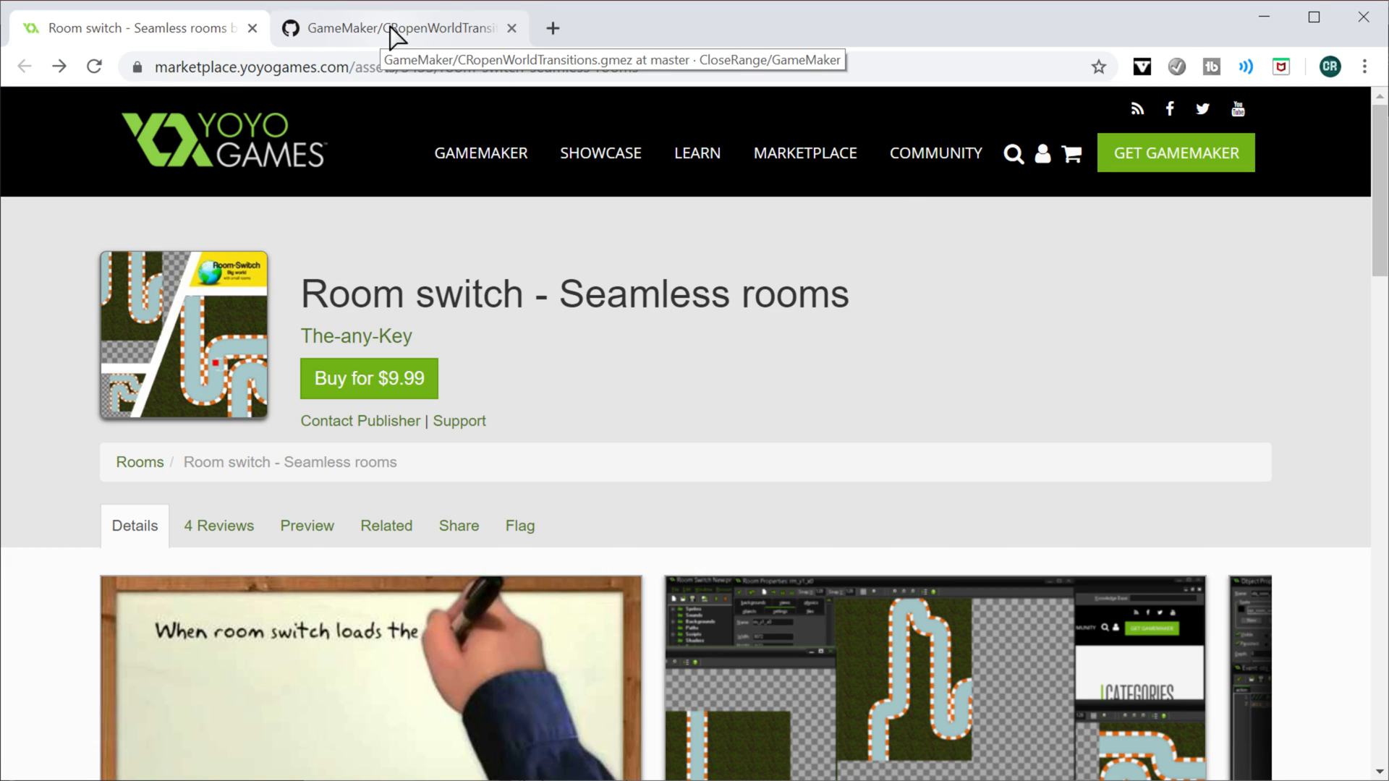
left_click(399, 28)
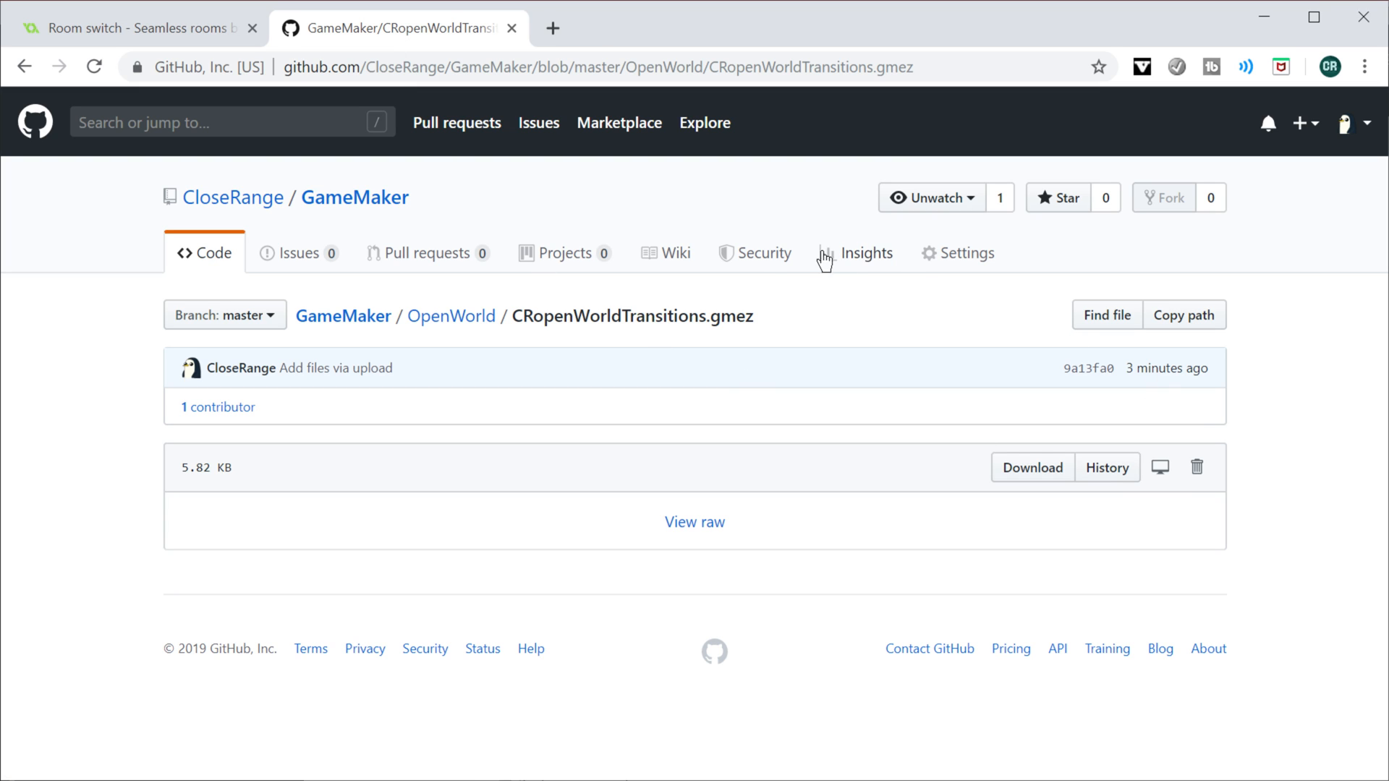
mouse_move(496, 344)
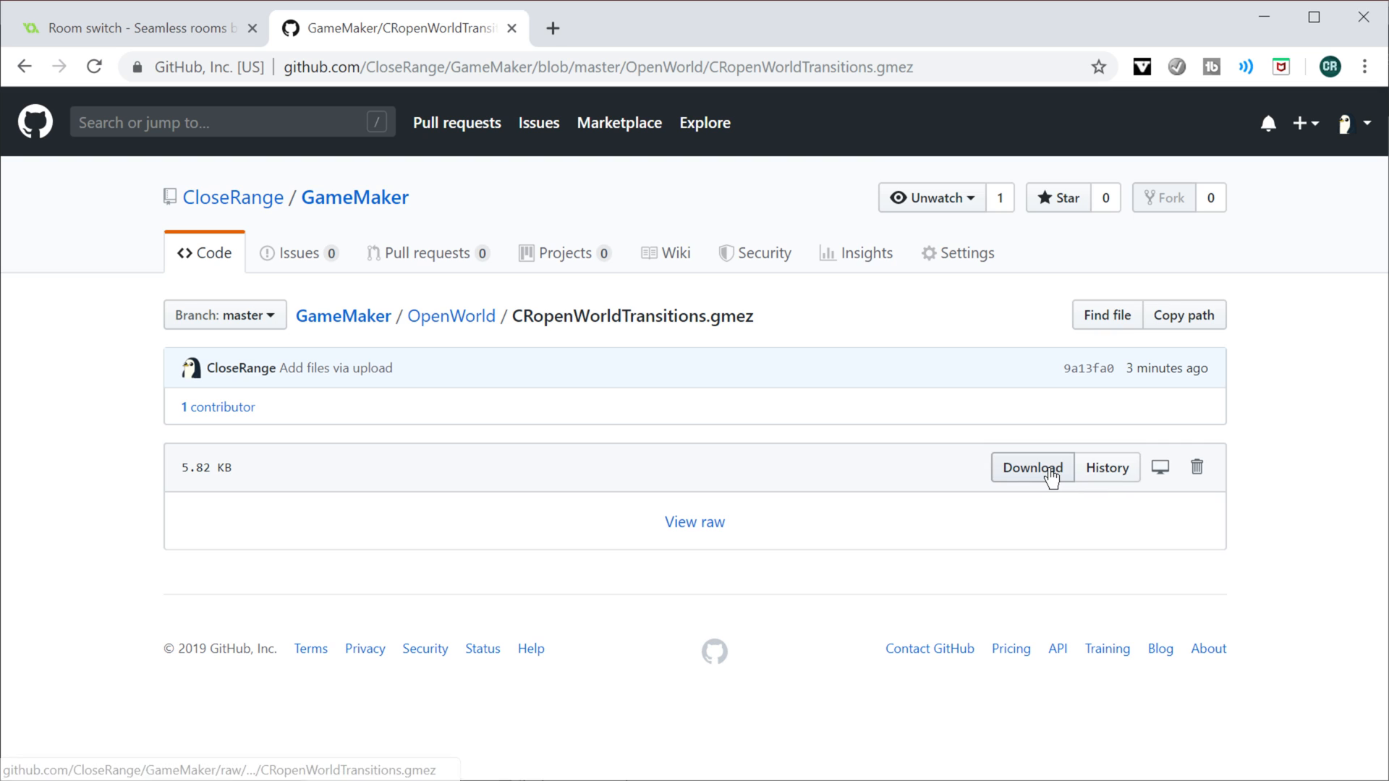
left_click(1031, 467)
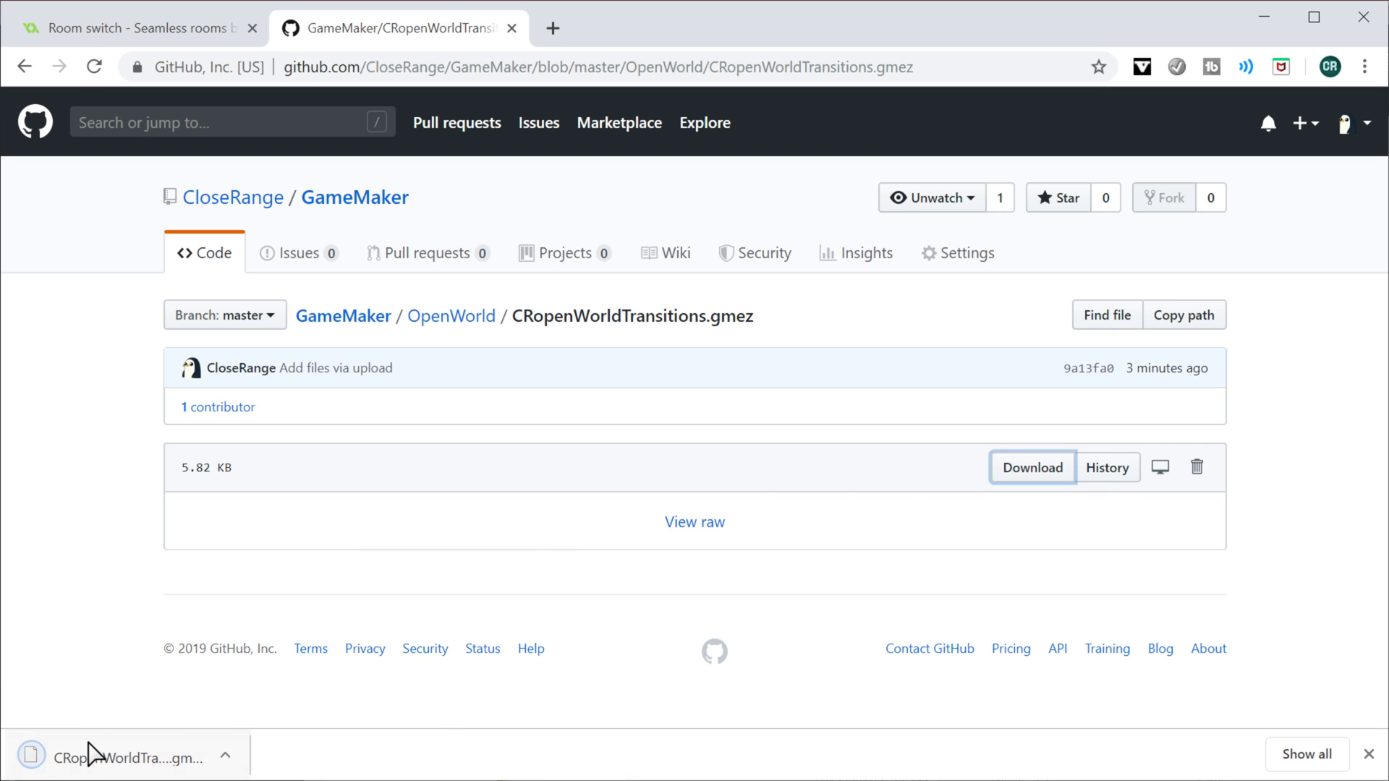
left_click(1031, 468)
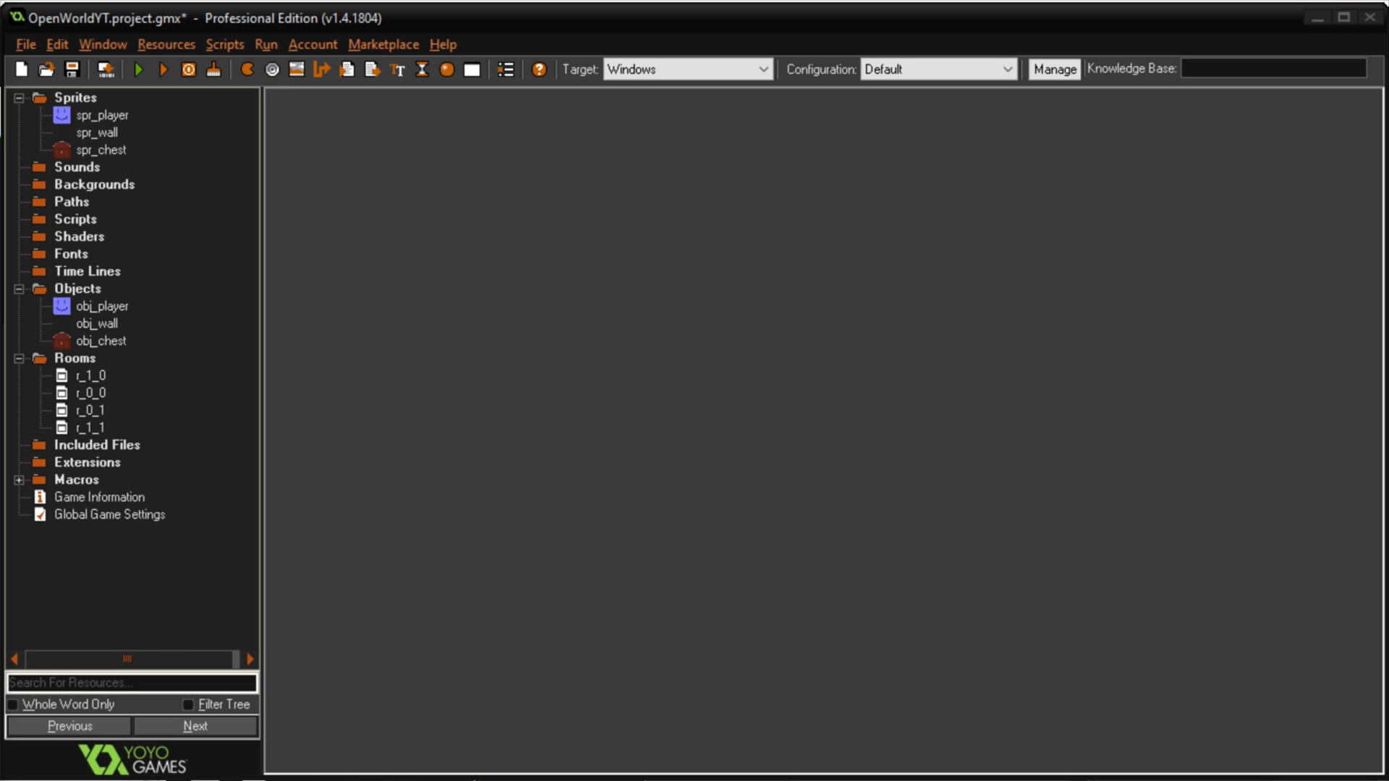
Import the CRopenWorldTransitions.gmez file as a project extension
right_click(84, 460)
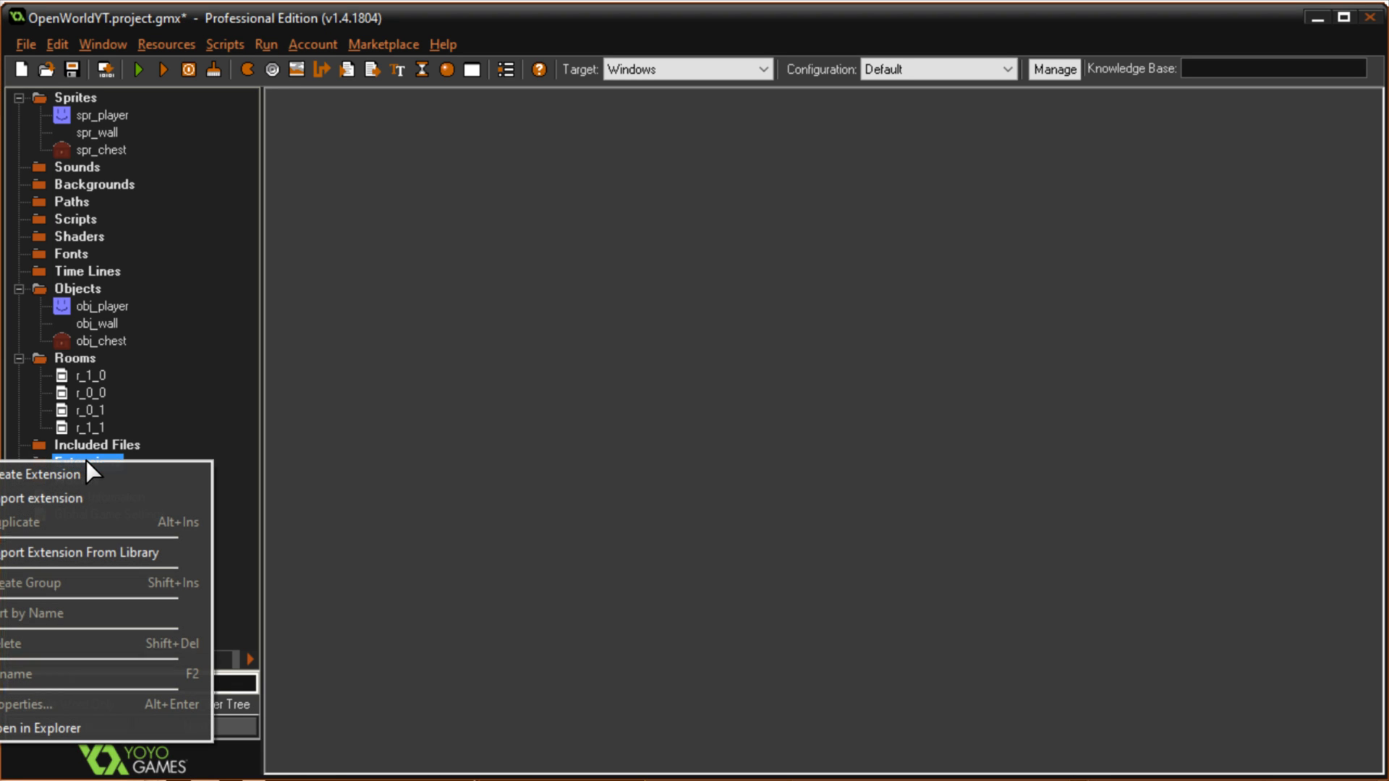
left_click(35, 498)
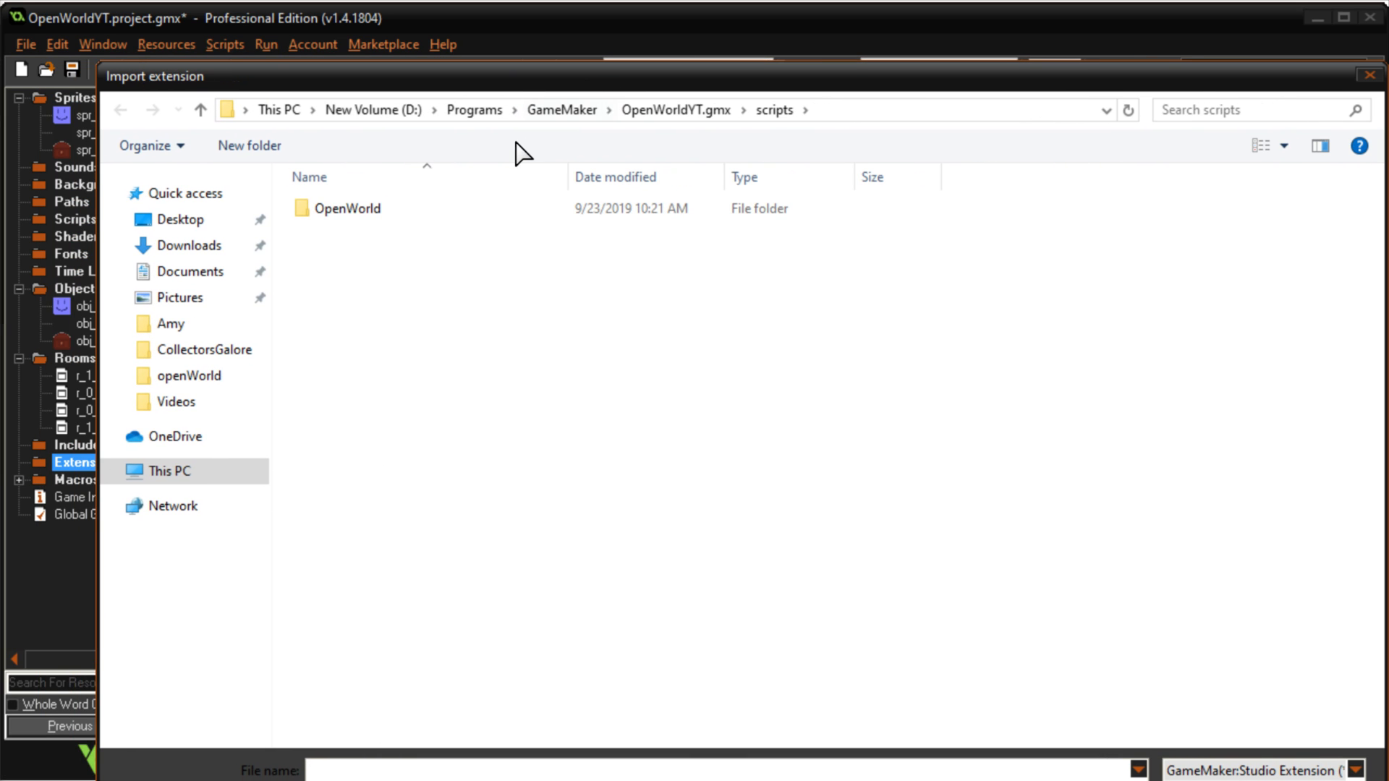
left_click(475, 109)
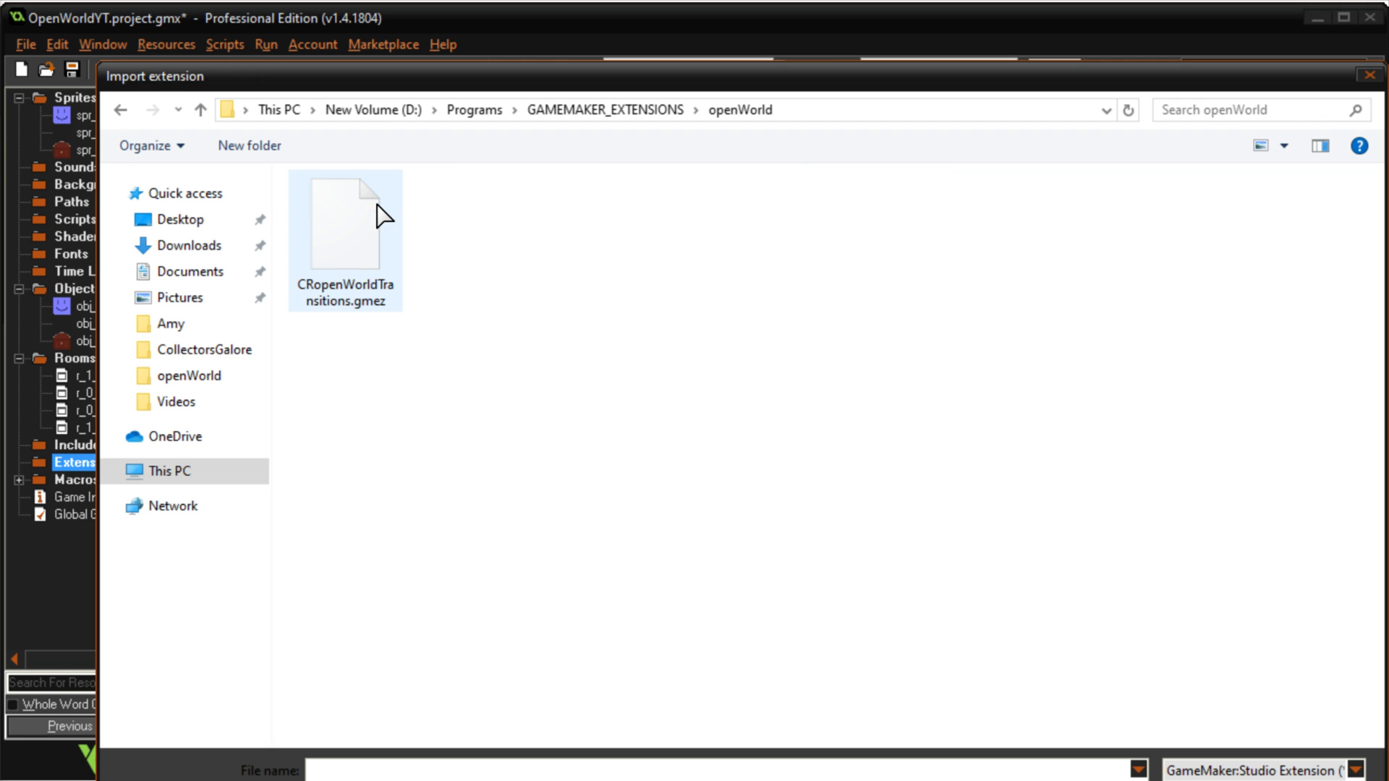
double_click(345, 239)
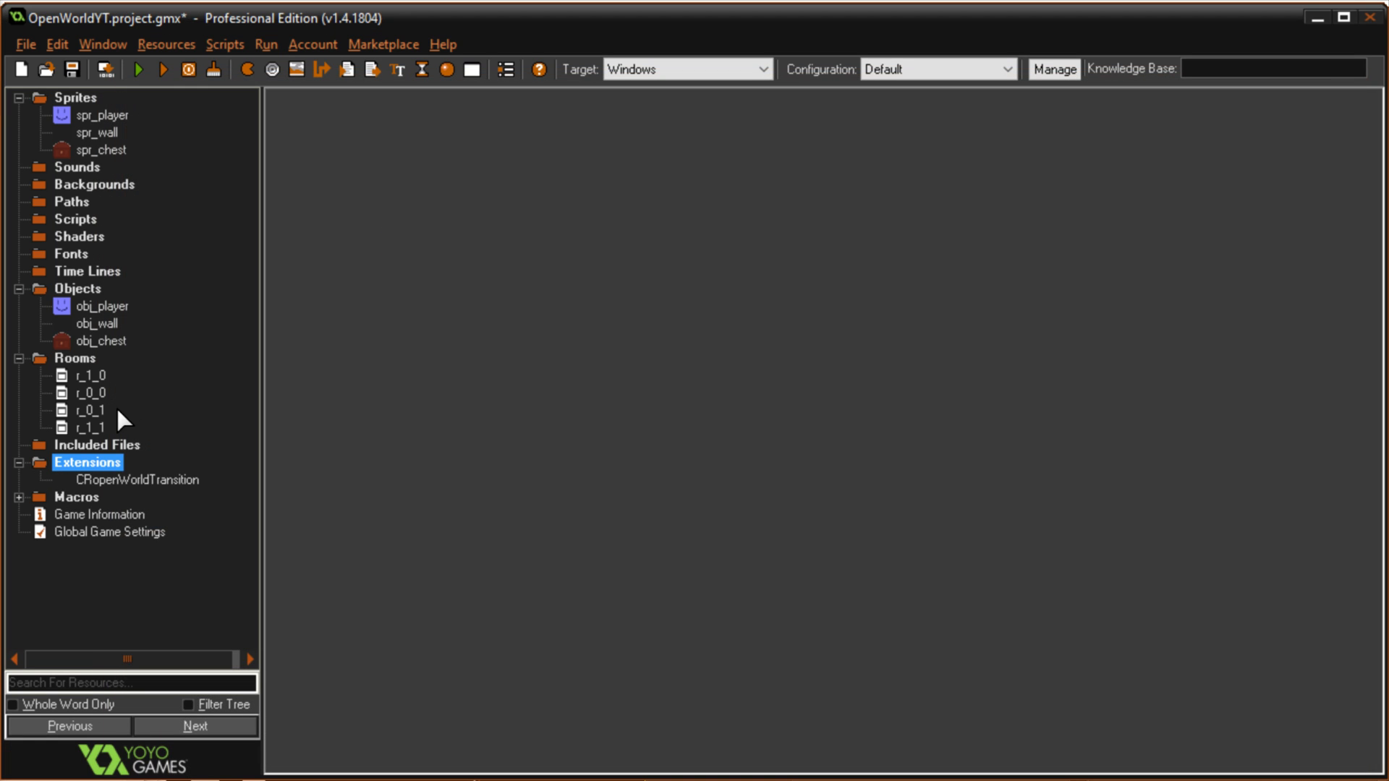
Import the extension's OpenWorld scripts, including openWorldInit and nonStatic, into the project
right_click(120, 479)
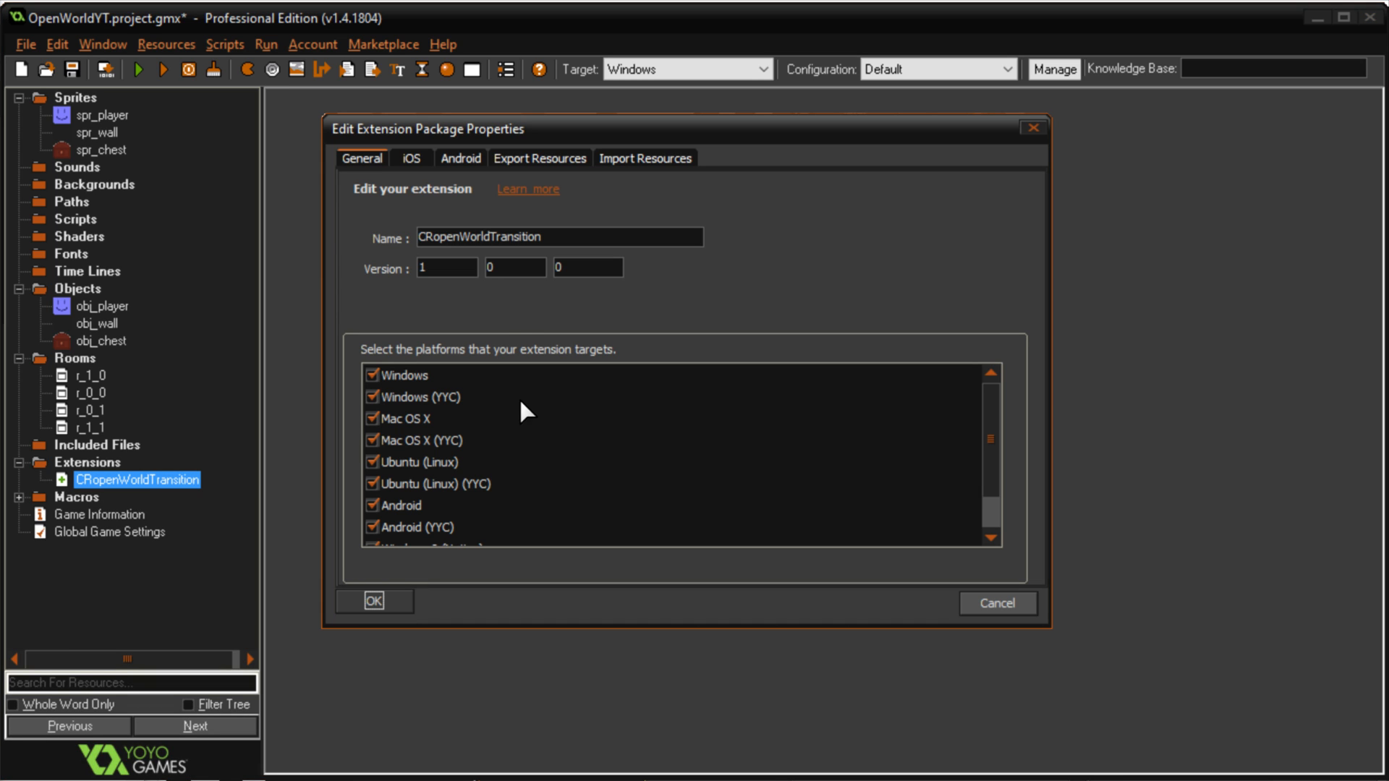
left_click(645, 158)
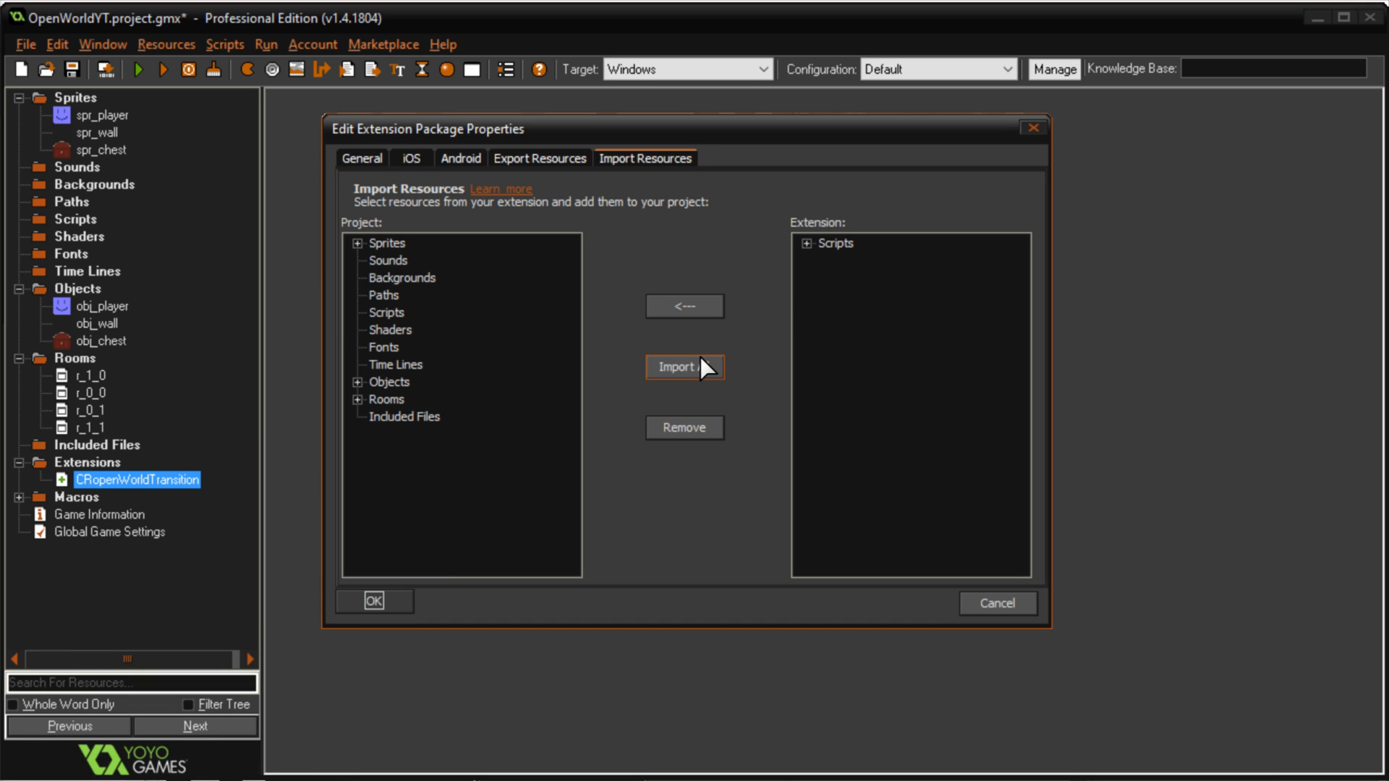
left_click(373, 602)
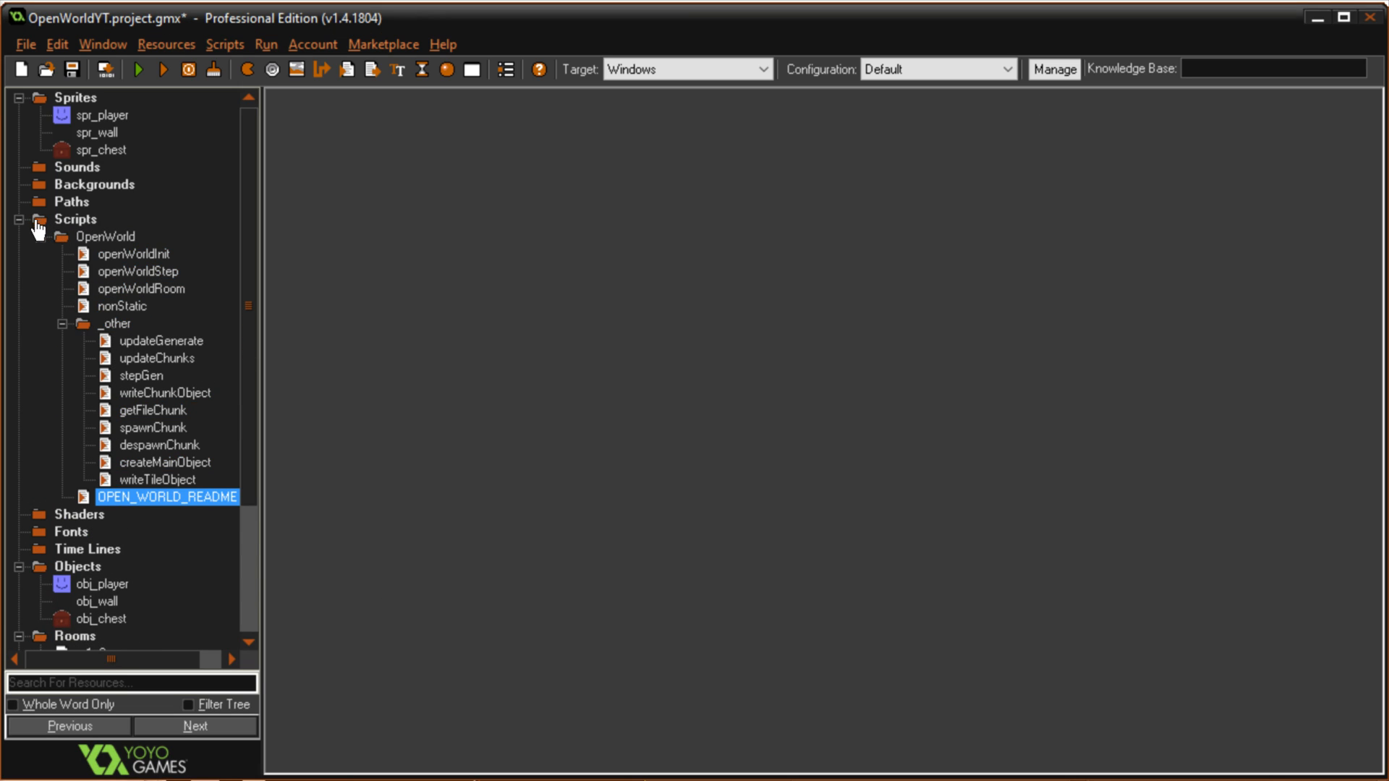
left_click(116, 323)
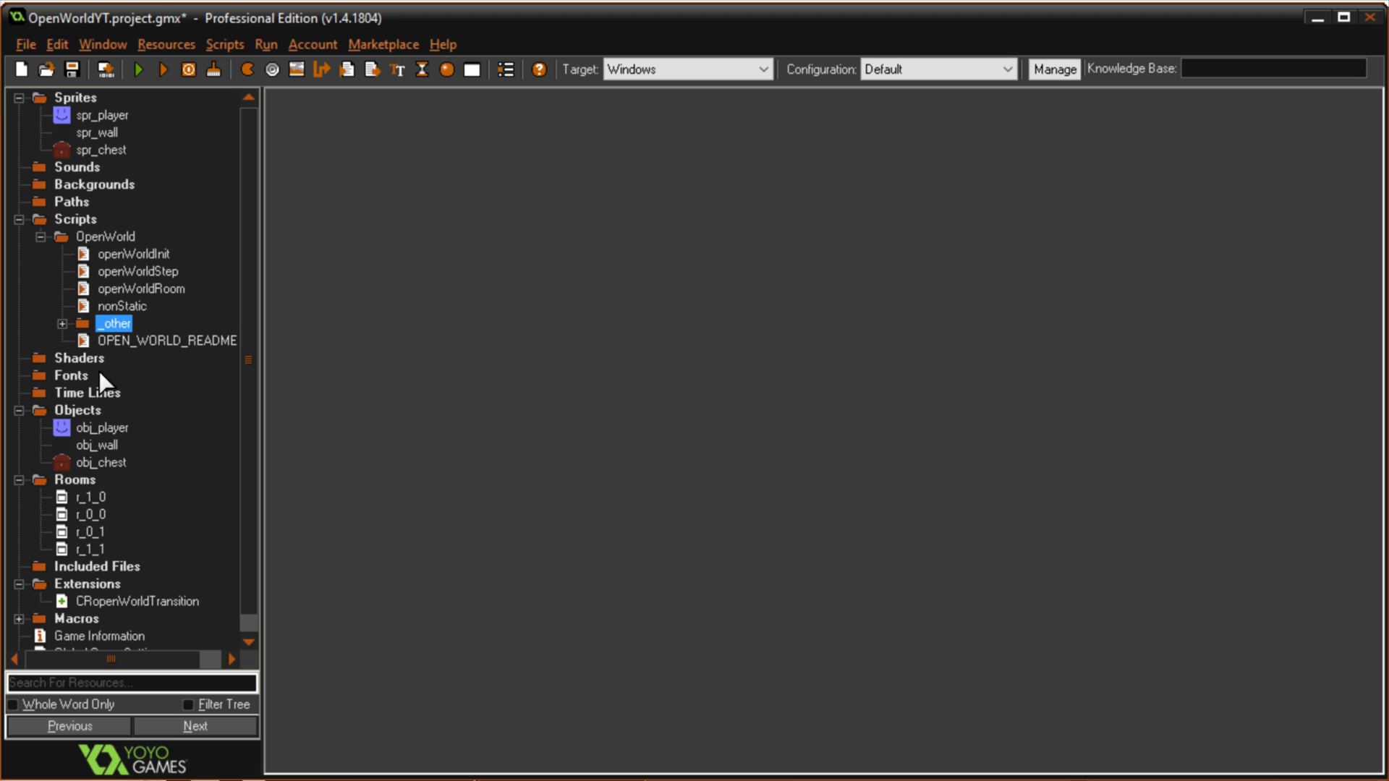
left_click(167, 342)
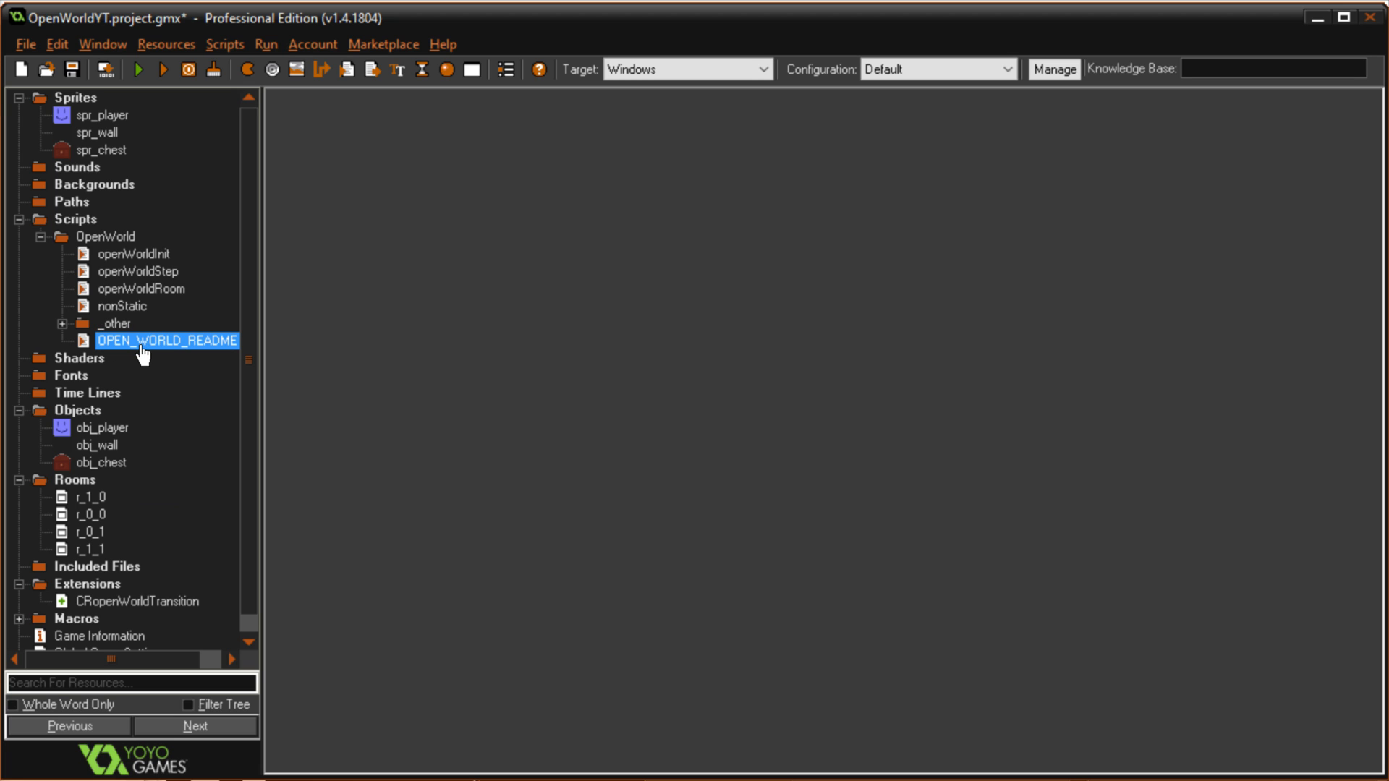
double_click(168, 340)
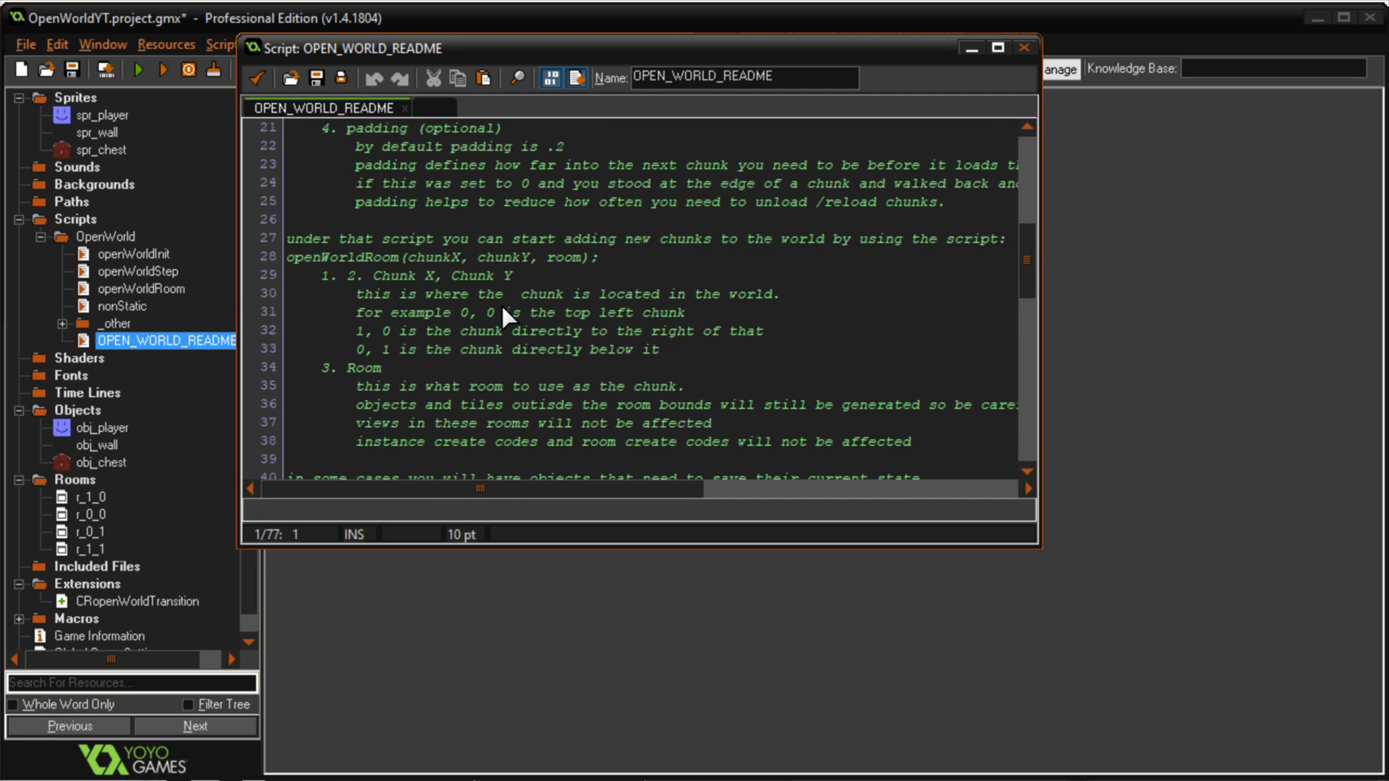
scroll("down", 3)
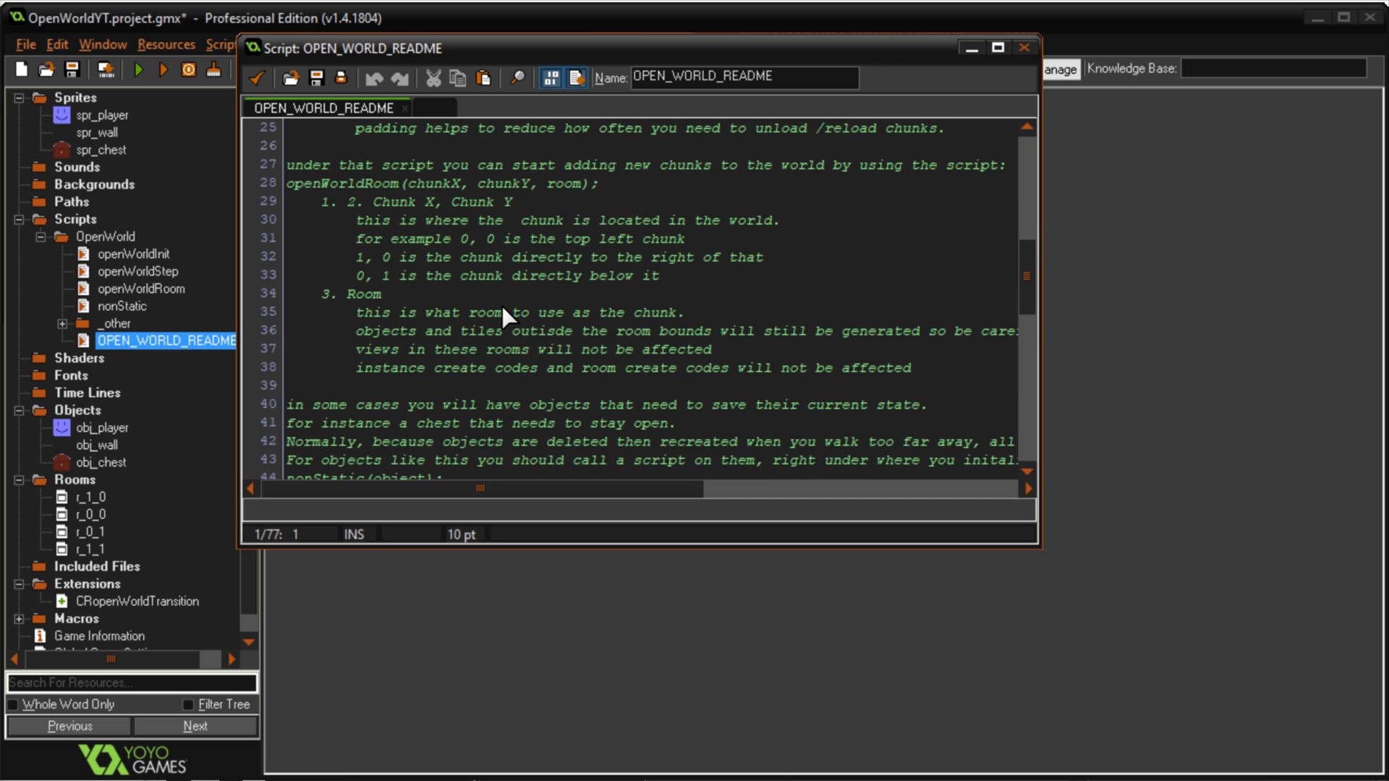
scroll("up", 3)
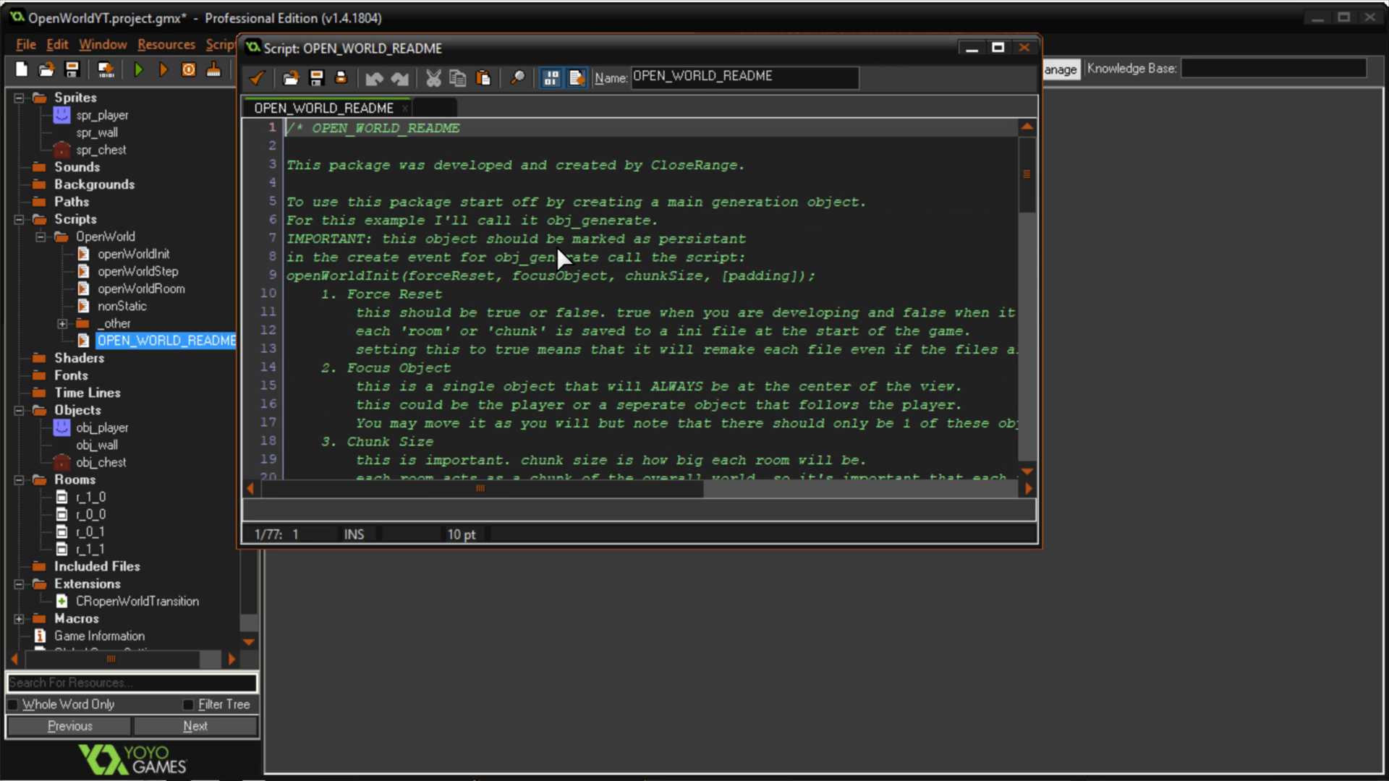
left_click(1025, 46)
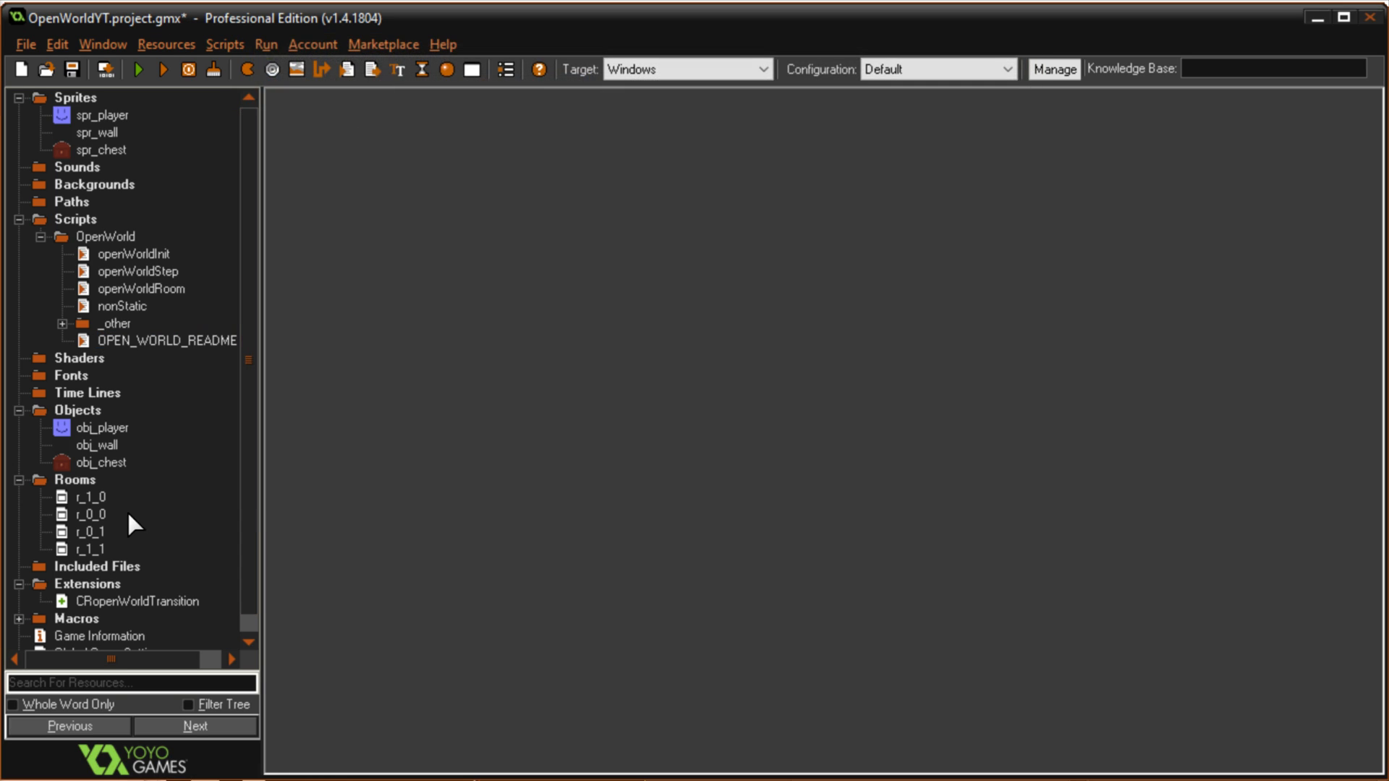
Create a new persistent object named obj_gen and start adding its first event
right_click(77, 409)
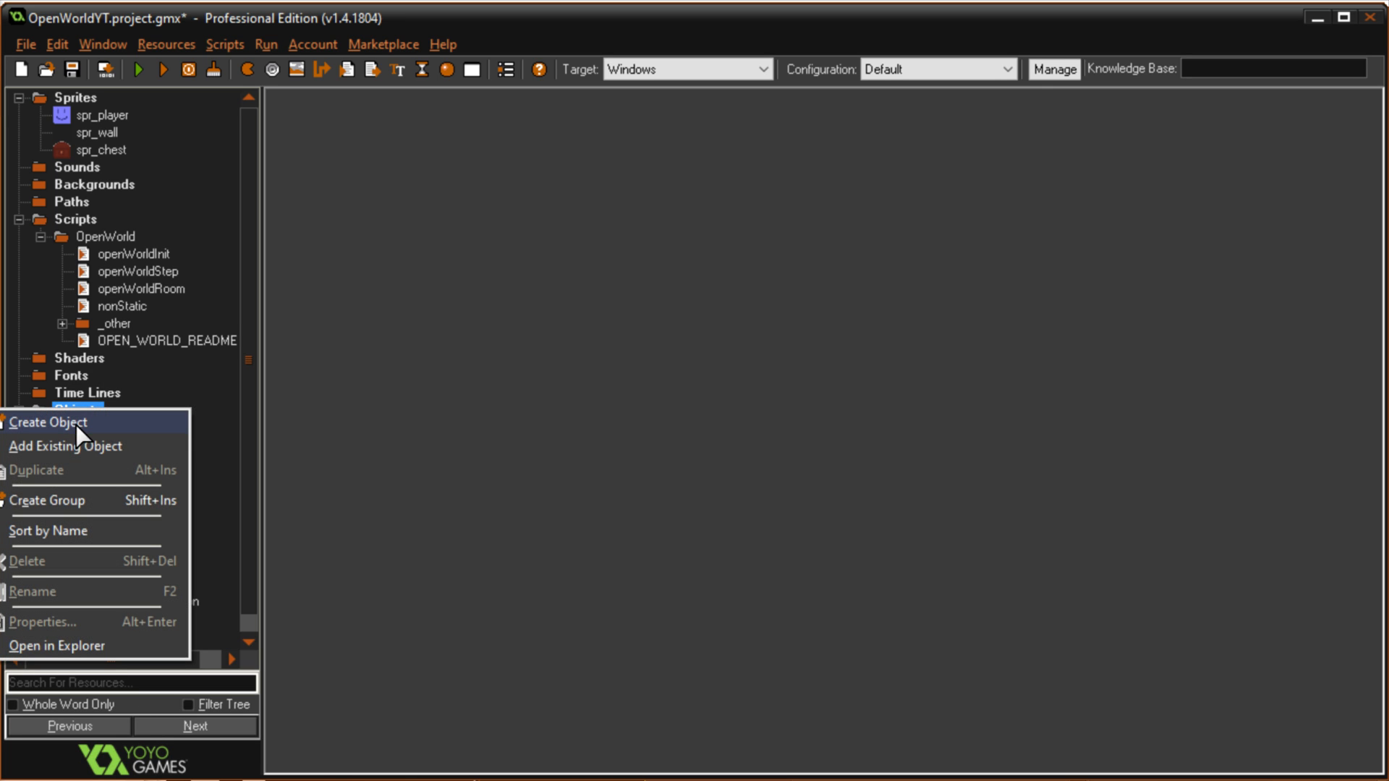
left_click(49, 422)
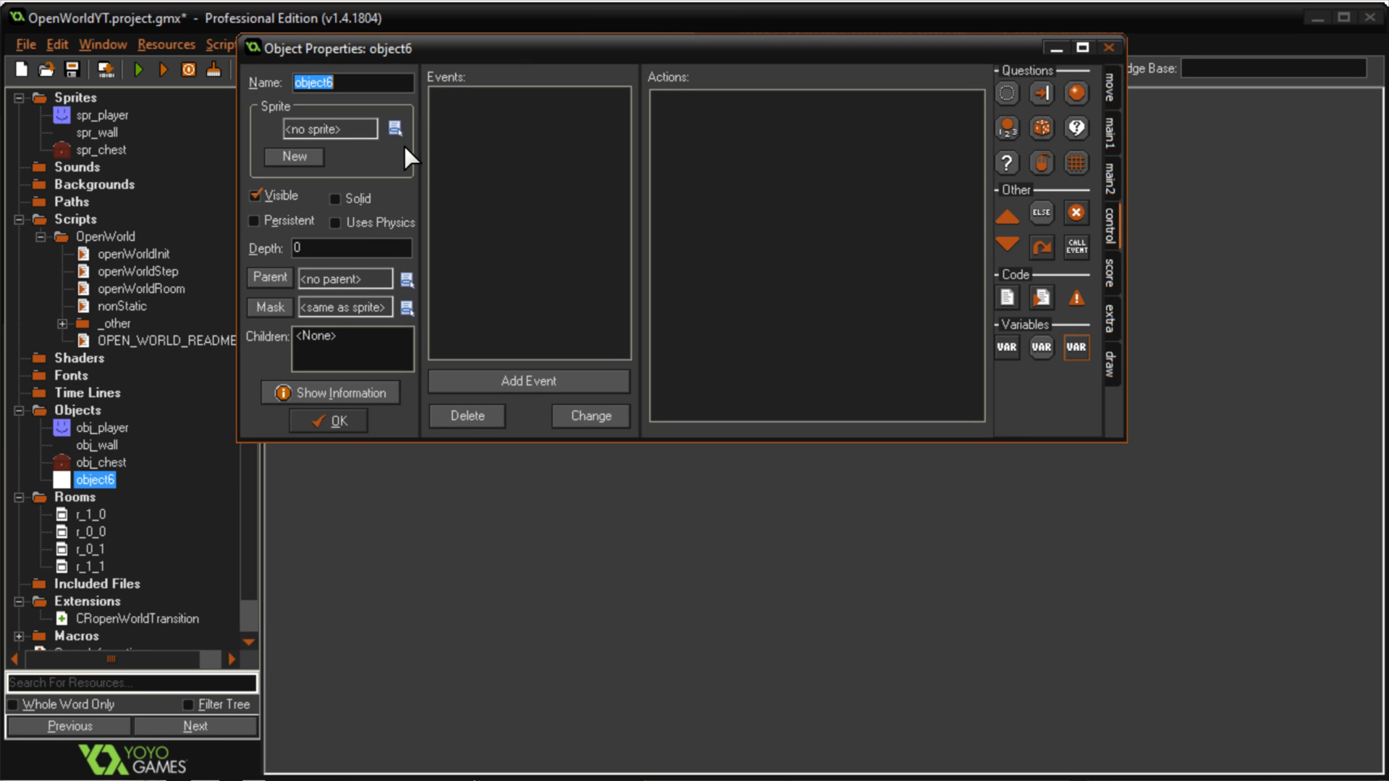
type("obj_gen")
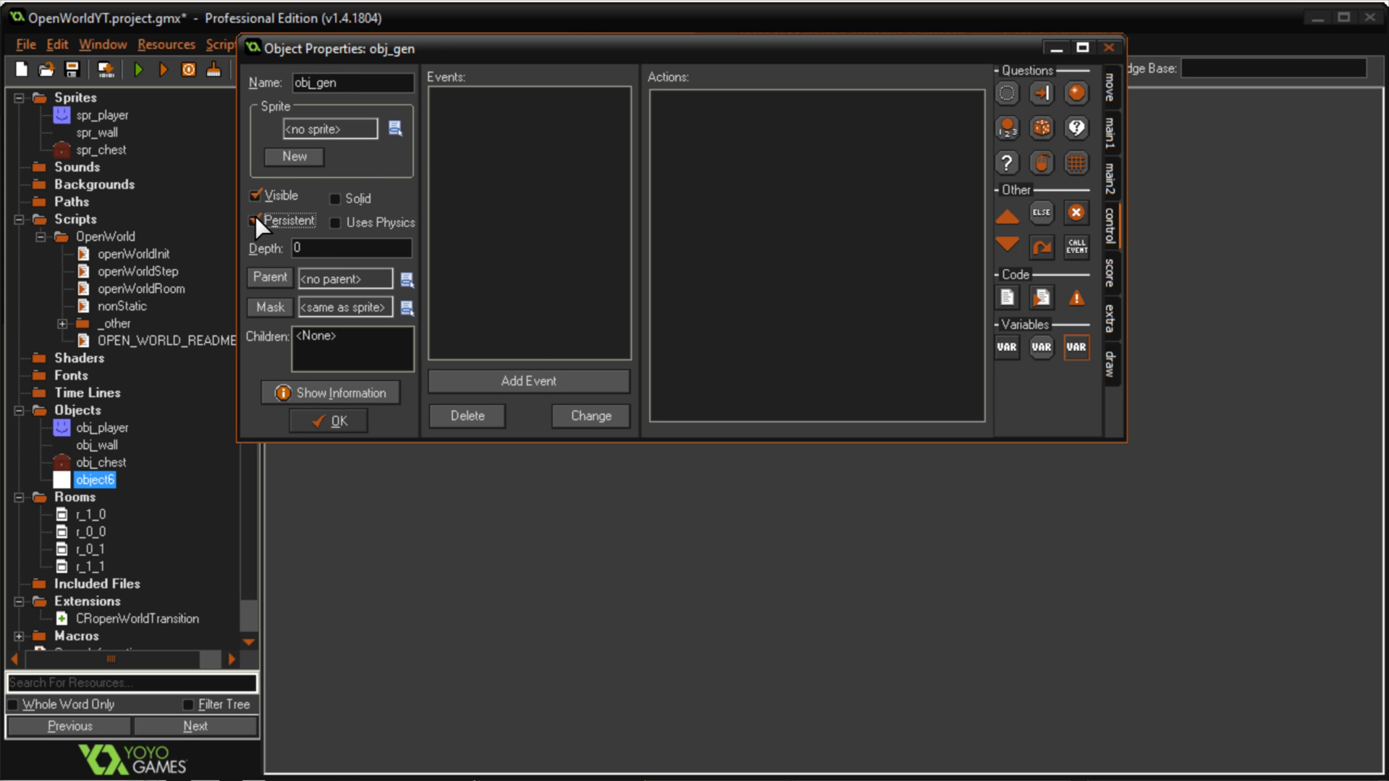
left_click(528, 381)
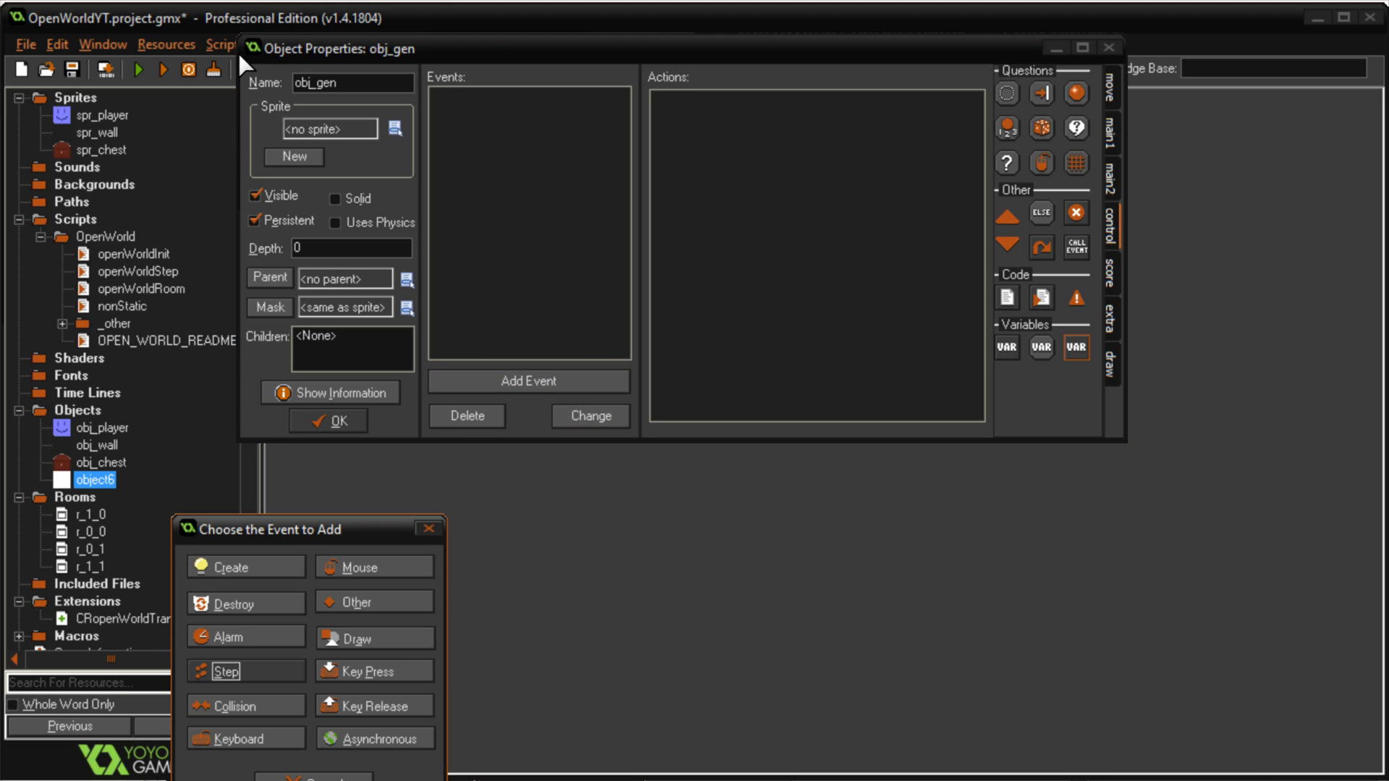
left_click(230, 567)
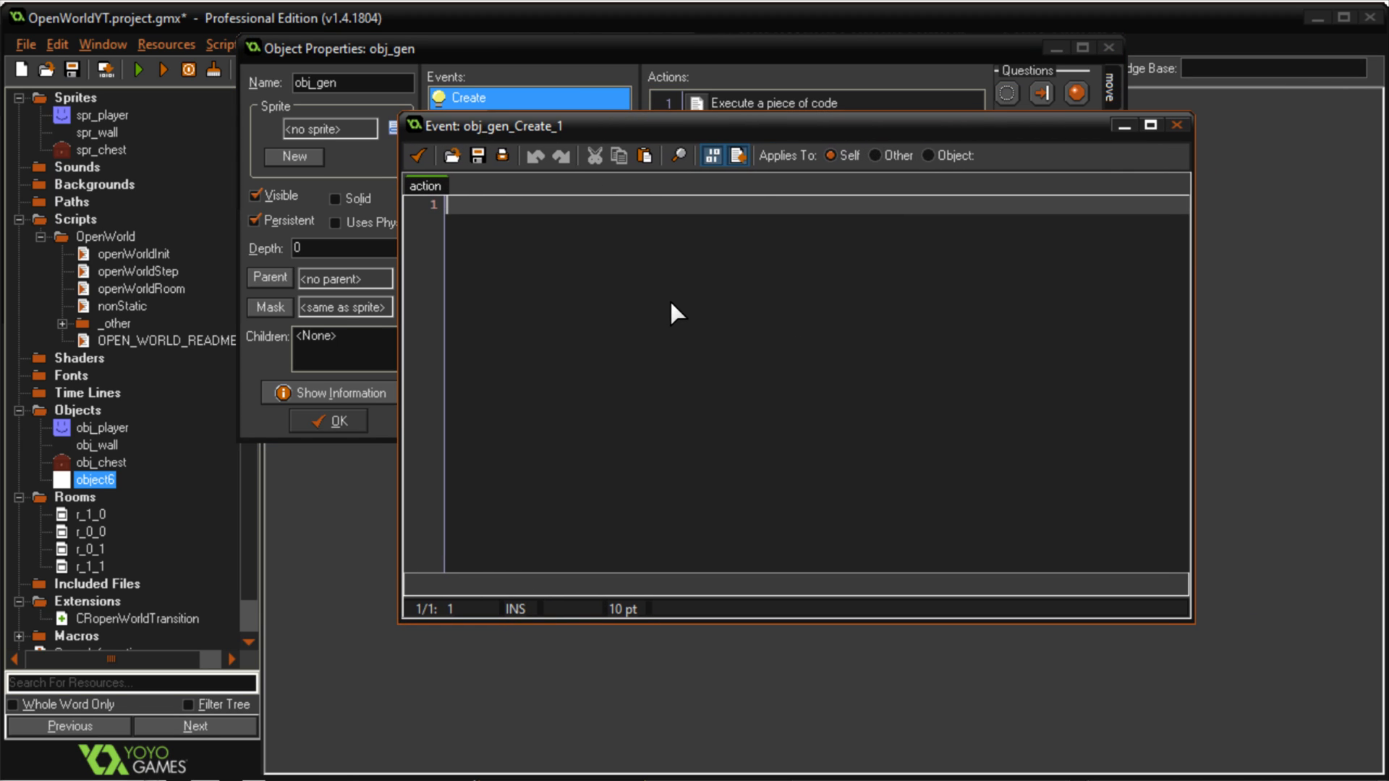
Write obj_gen's Create code as openWorldInit(true, obj_player, 320);
type("openWorldInit();")
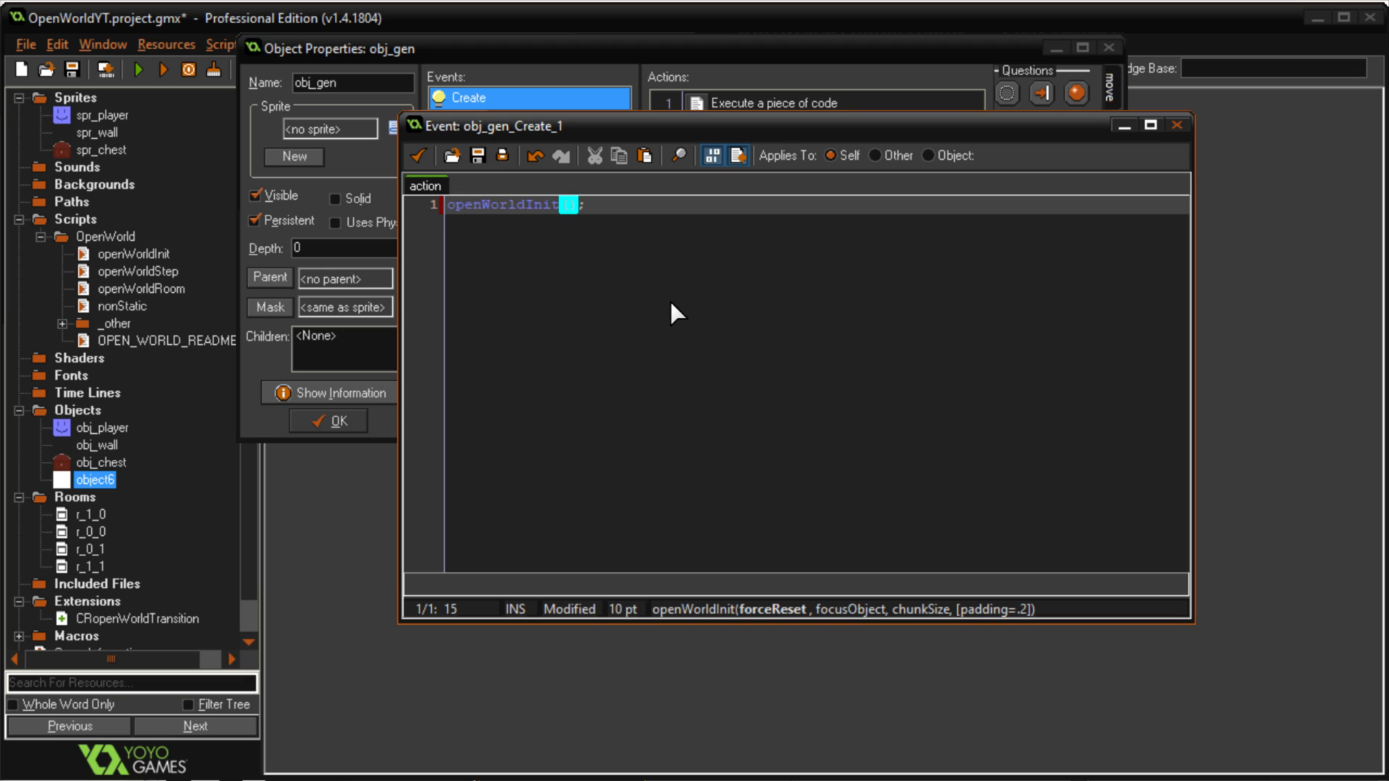
type("true")
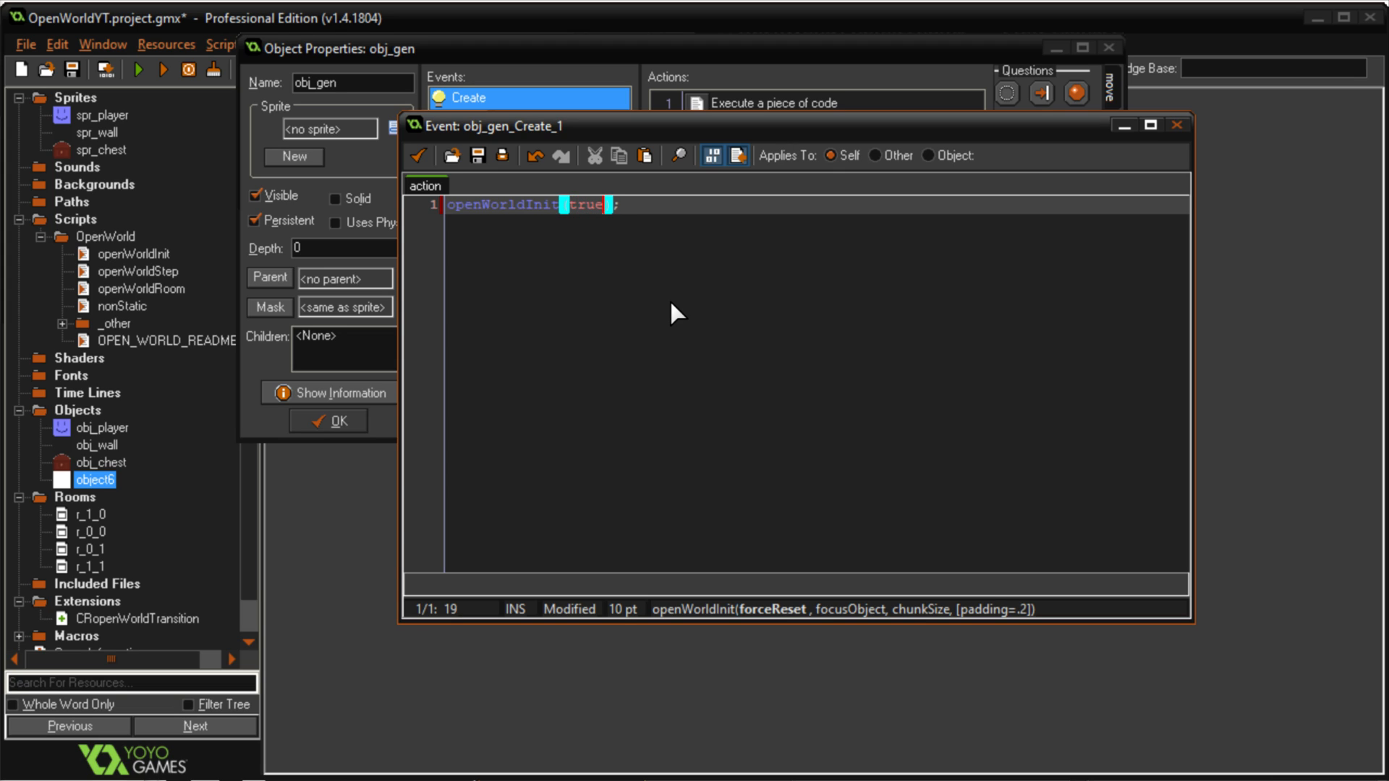
key("Backspace")
type("f")
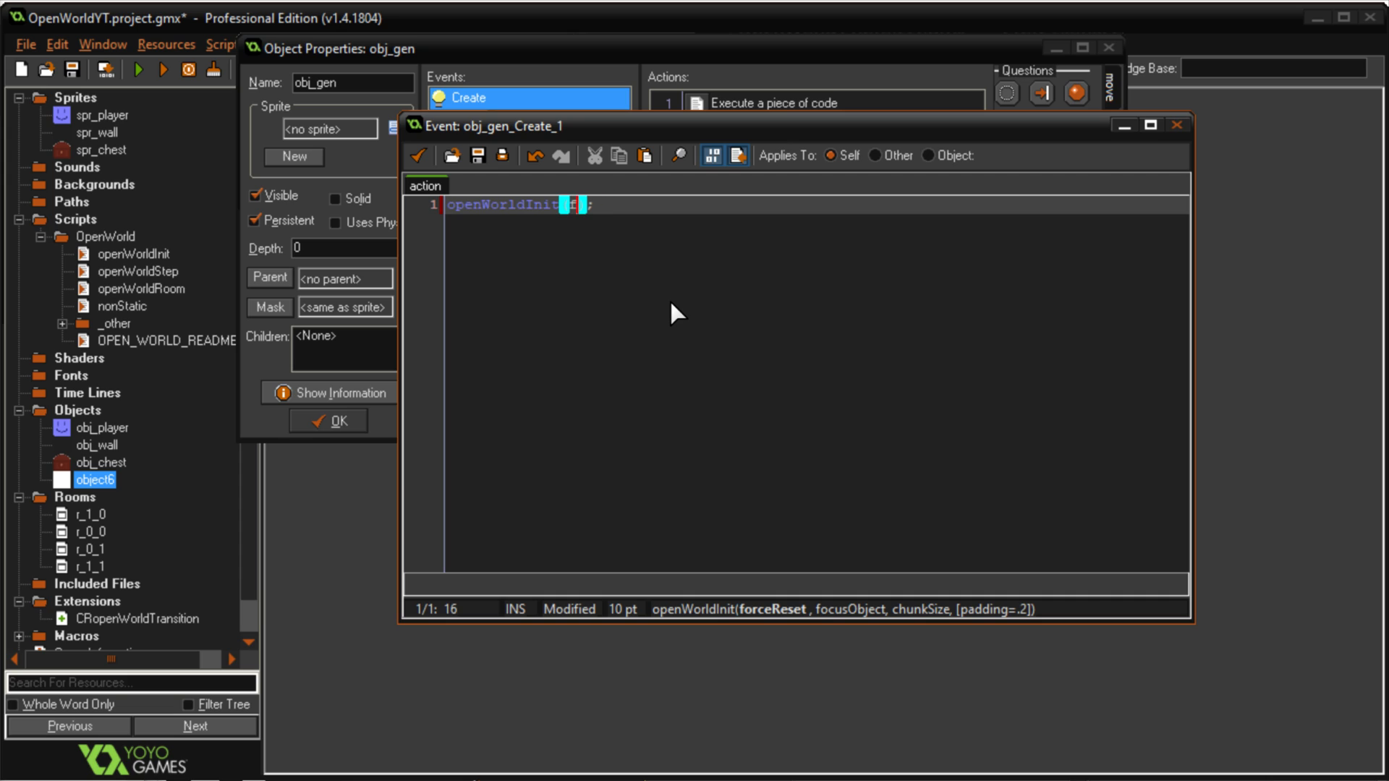
type("true")
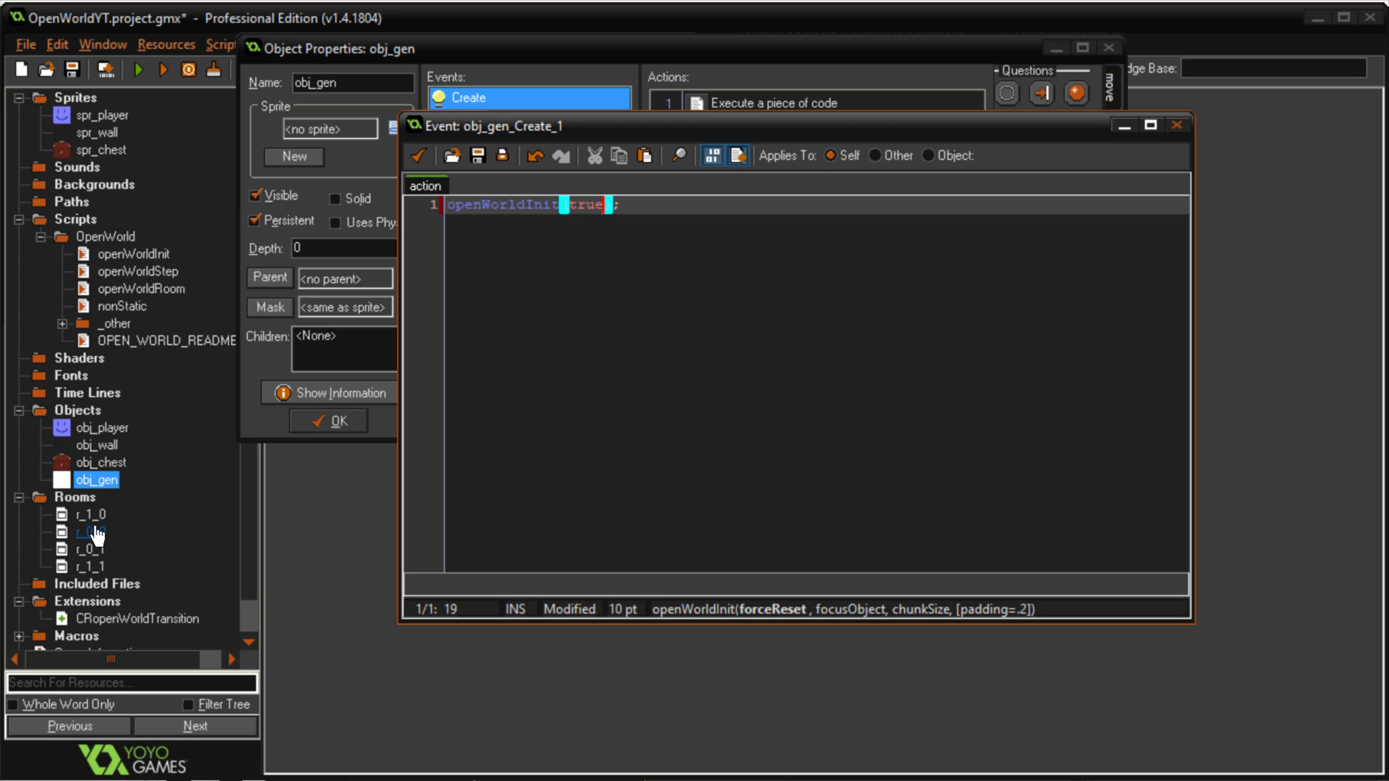
mouse_move(271, 434)
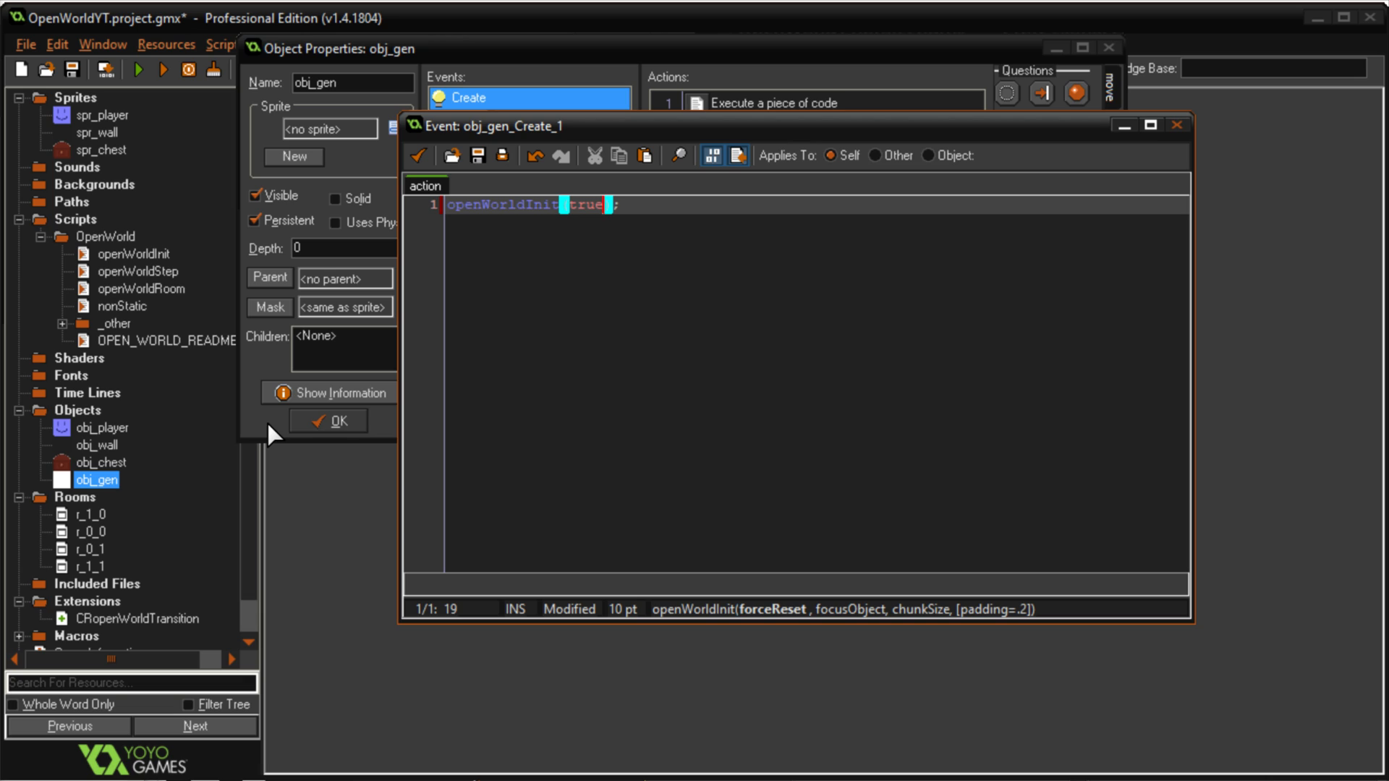
mouse_move(663, 226)
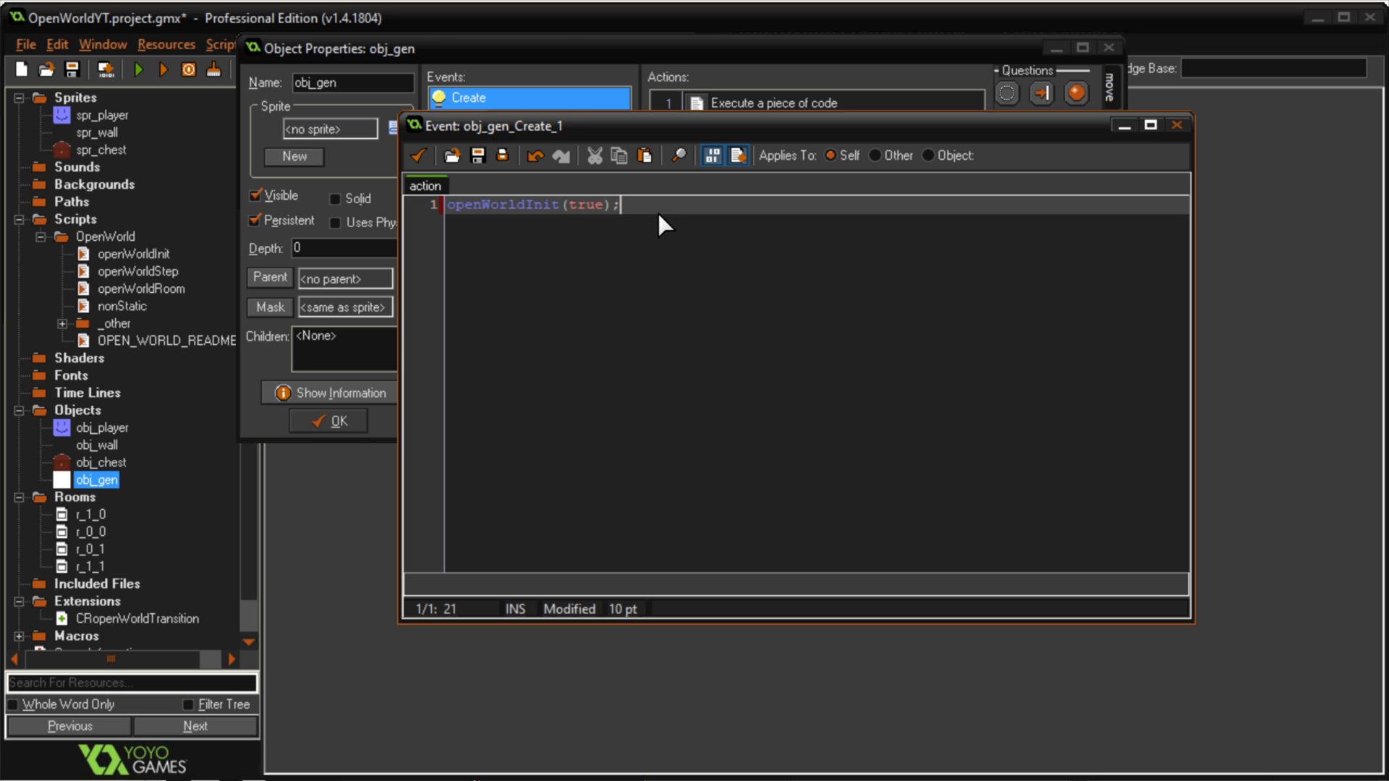
double_click(581, 204)
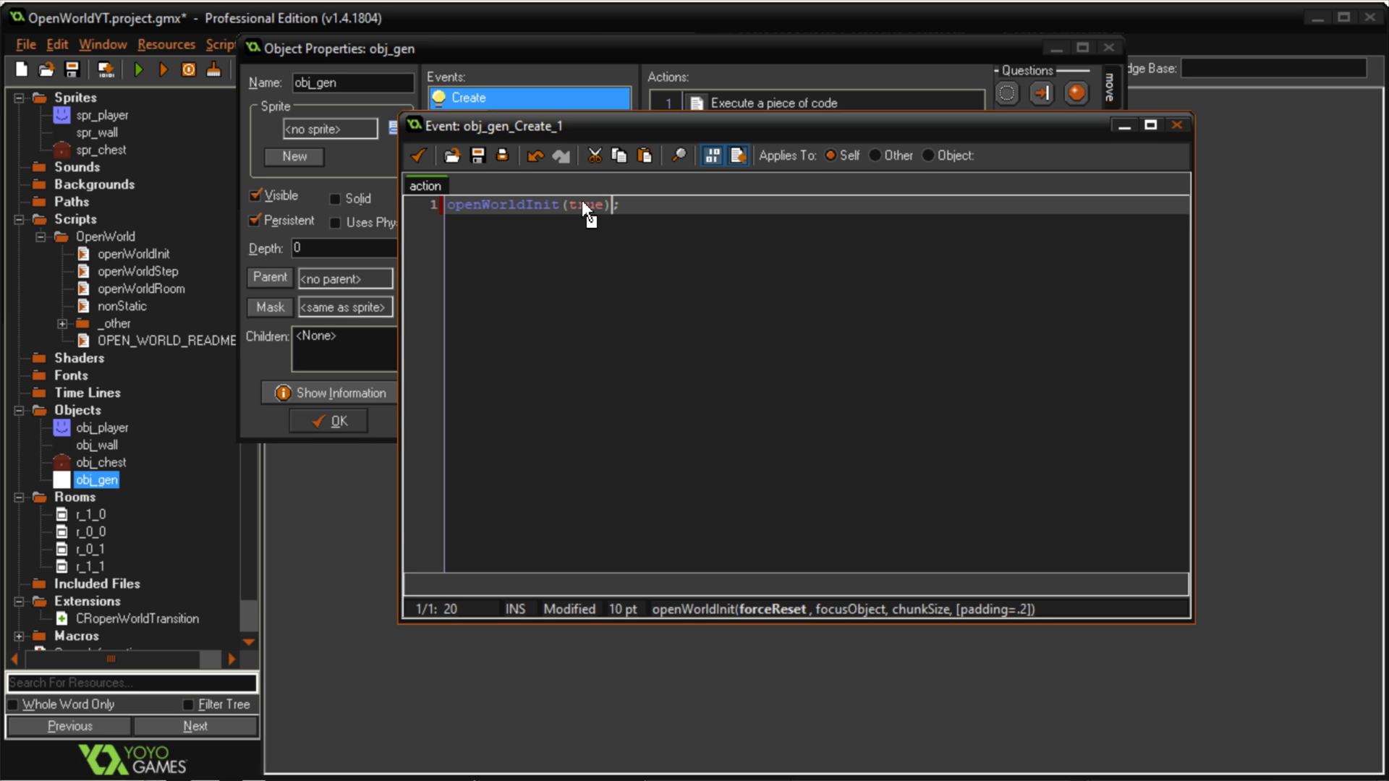
double_click(586, 204)
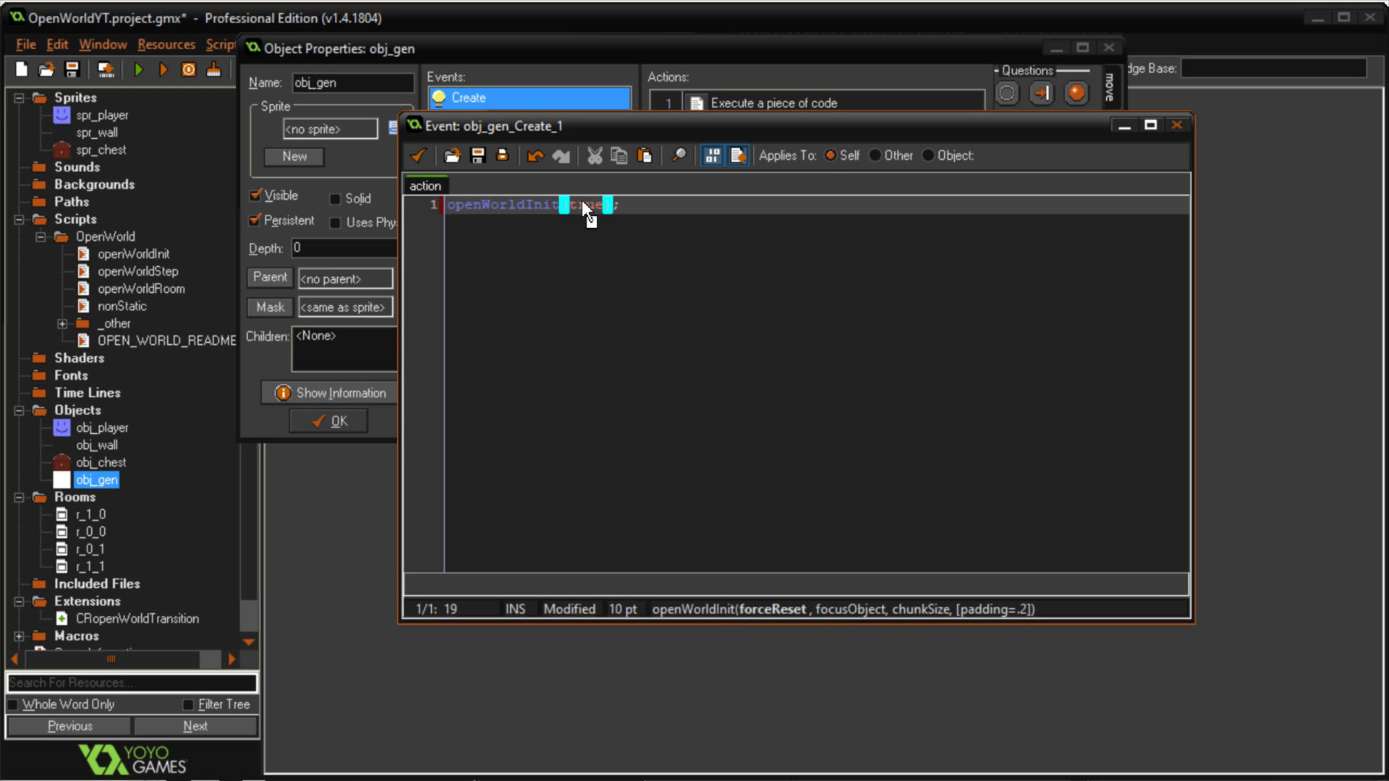
type(",")
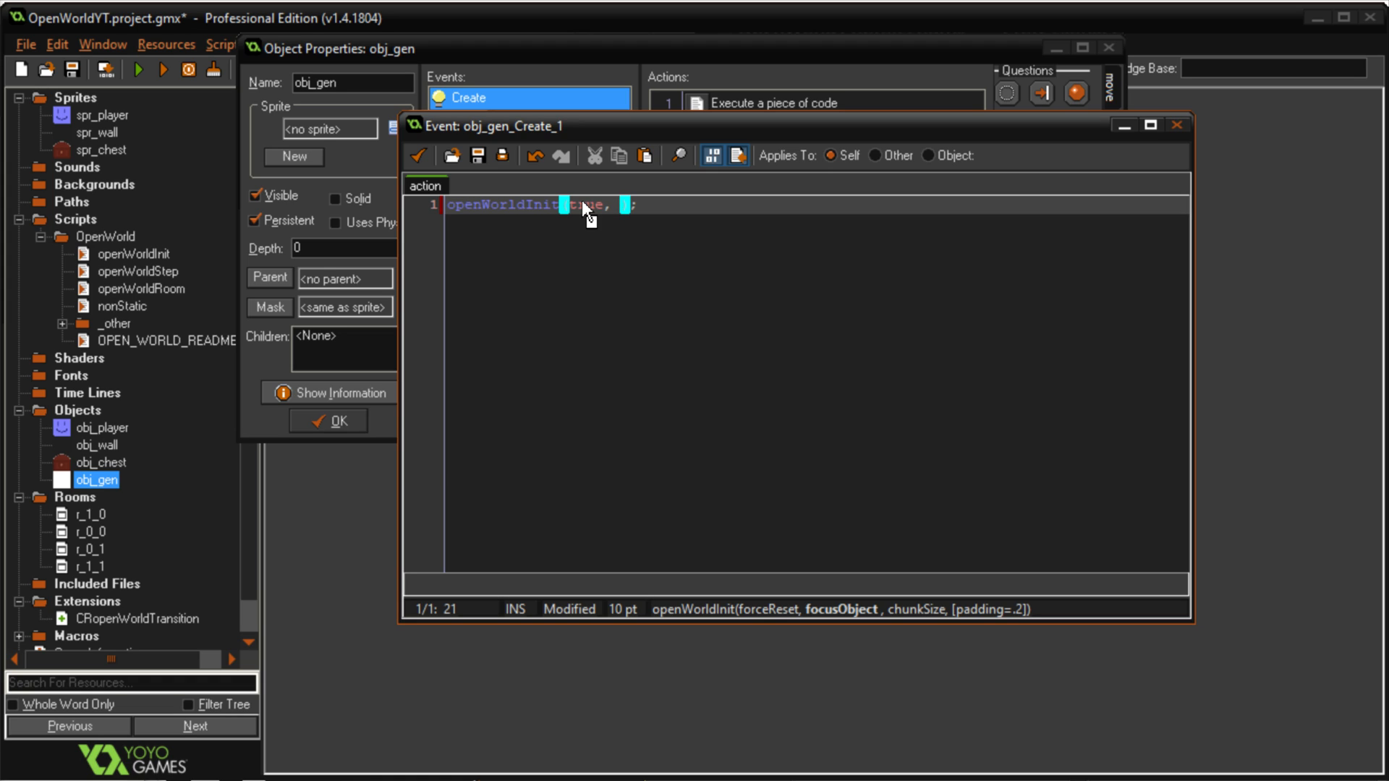
type("obj_player,")
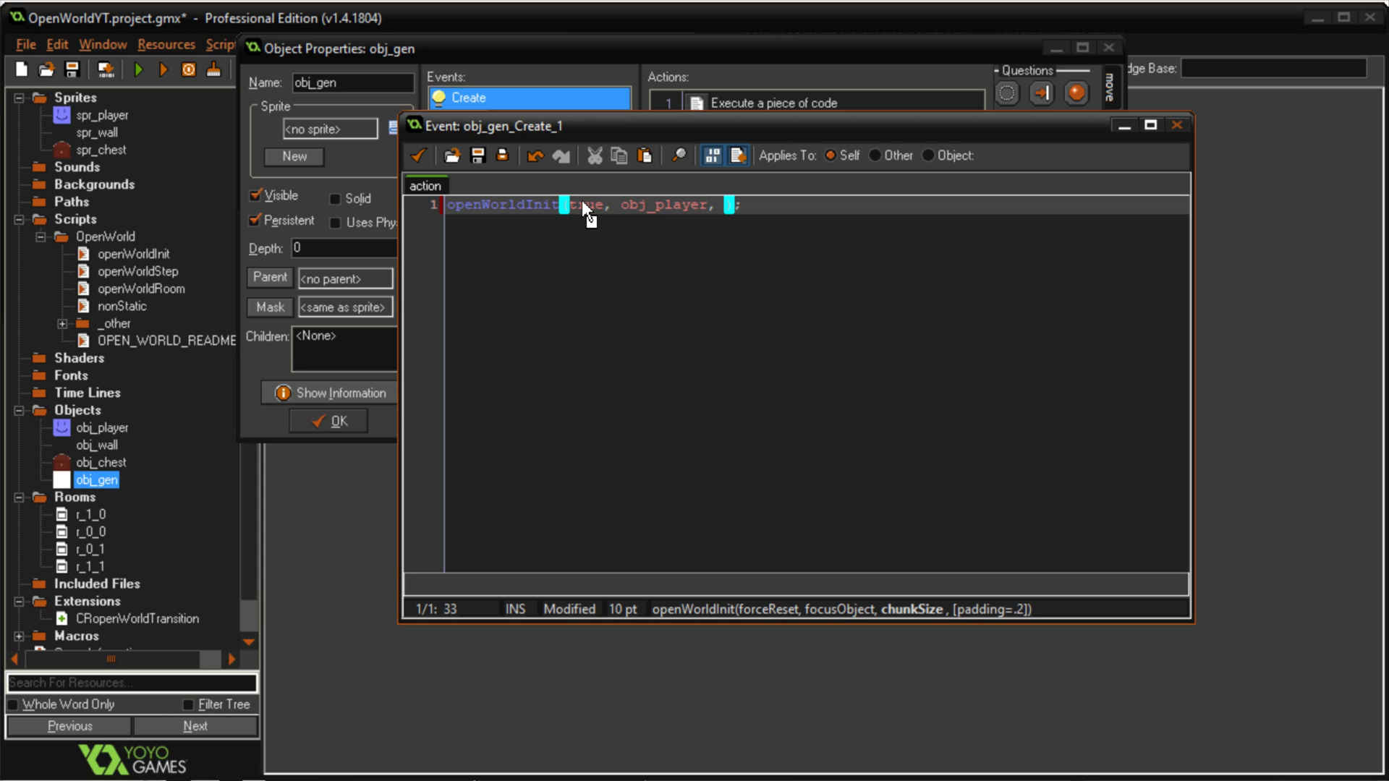
type("320")
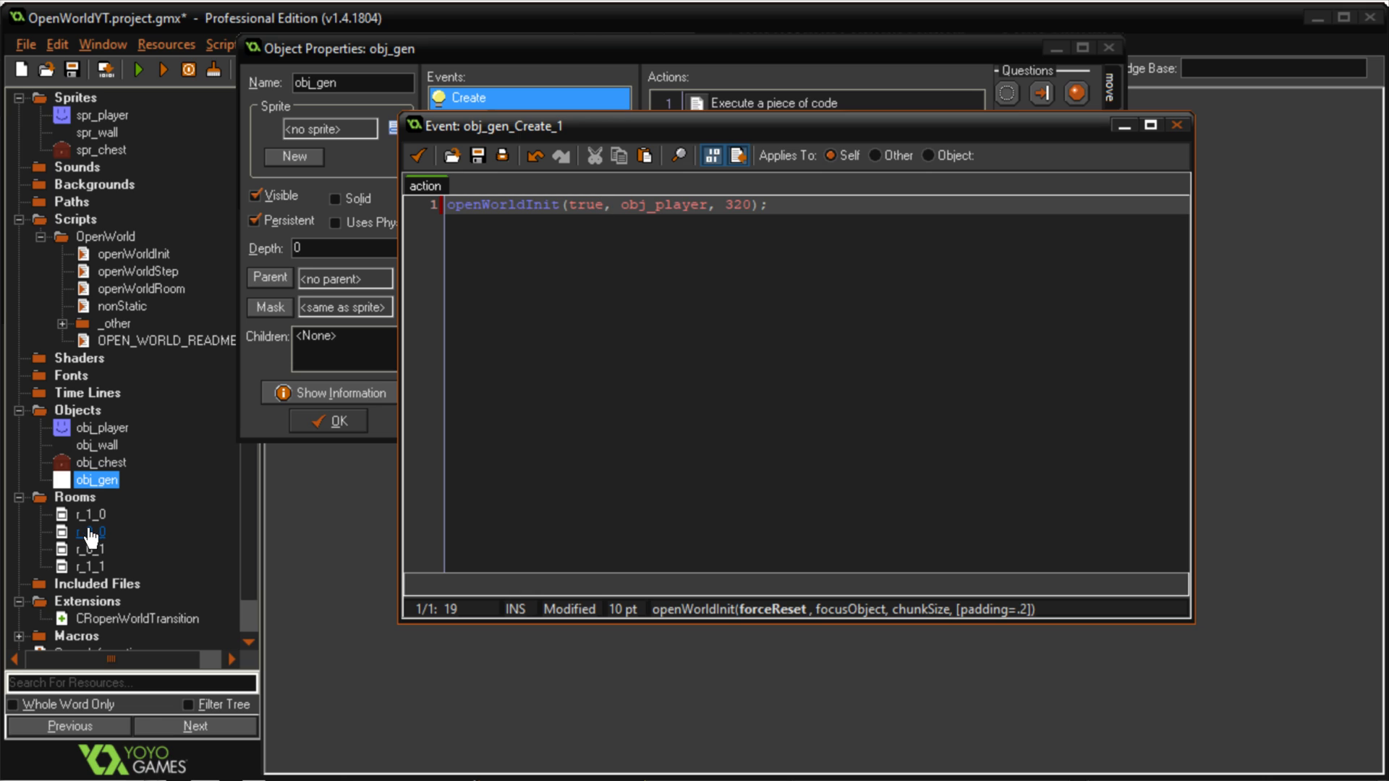
double_click(75, 513)
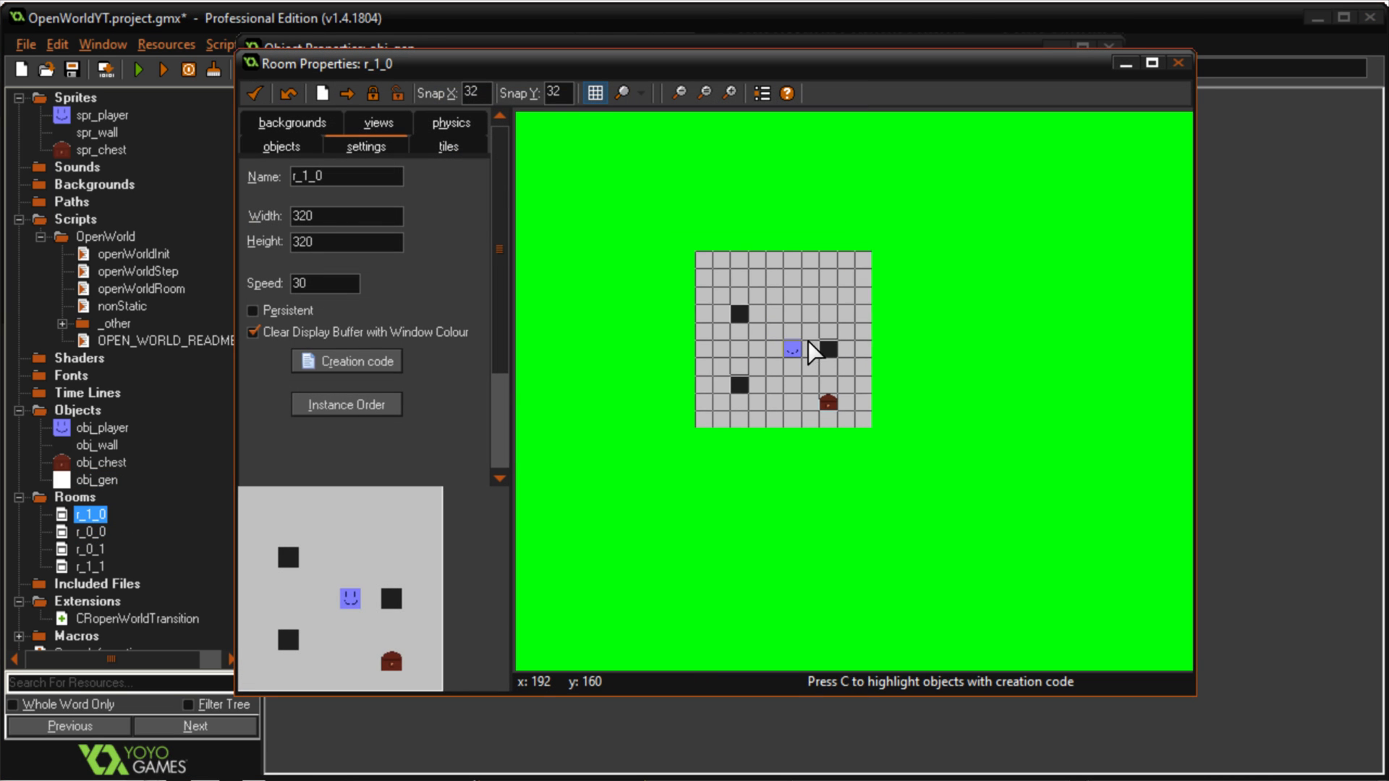
left_click(346, 216)
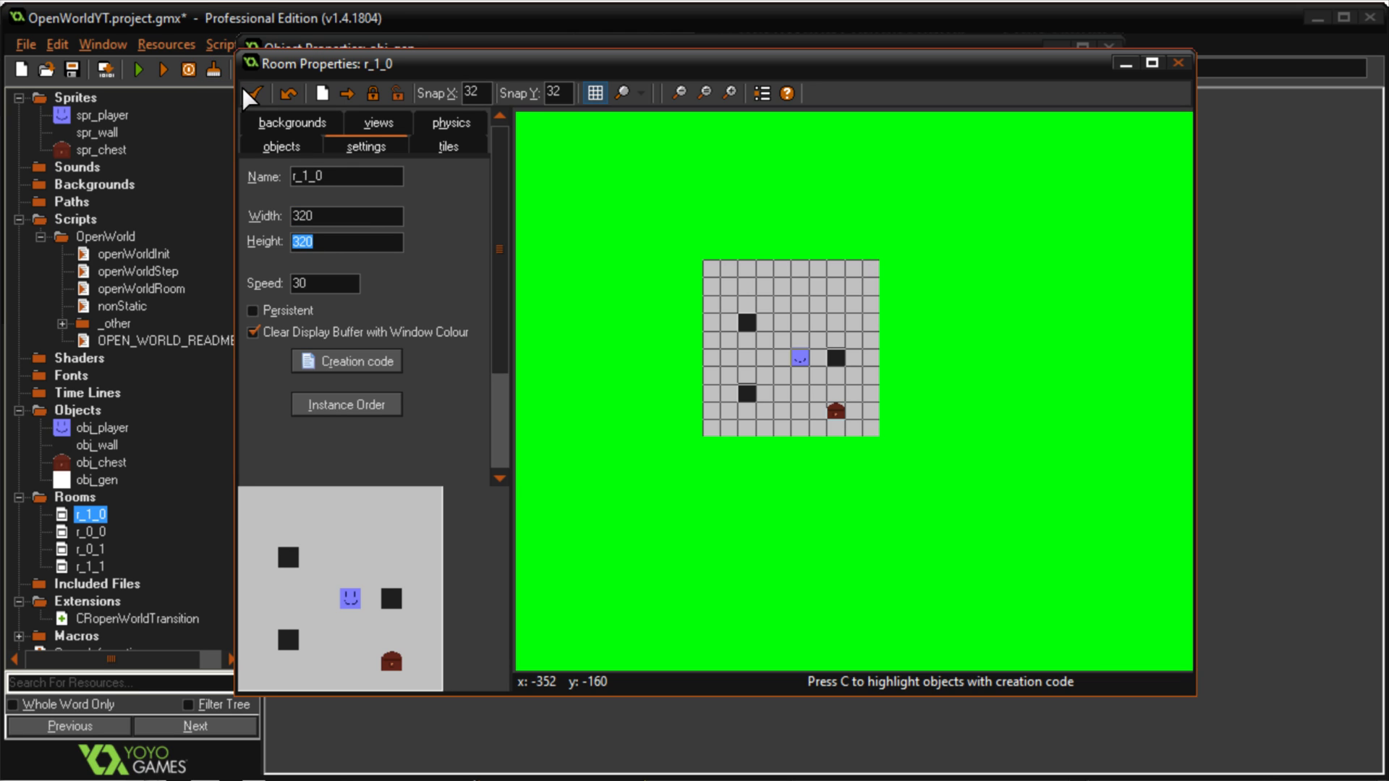
double_click(89, 532)
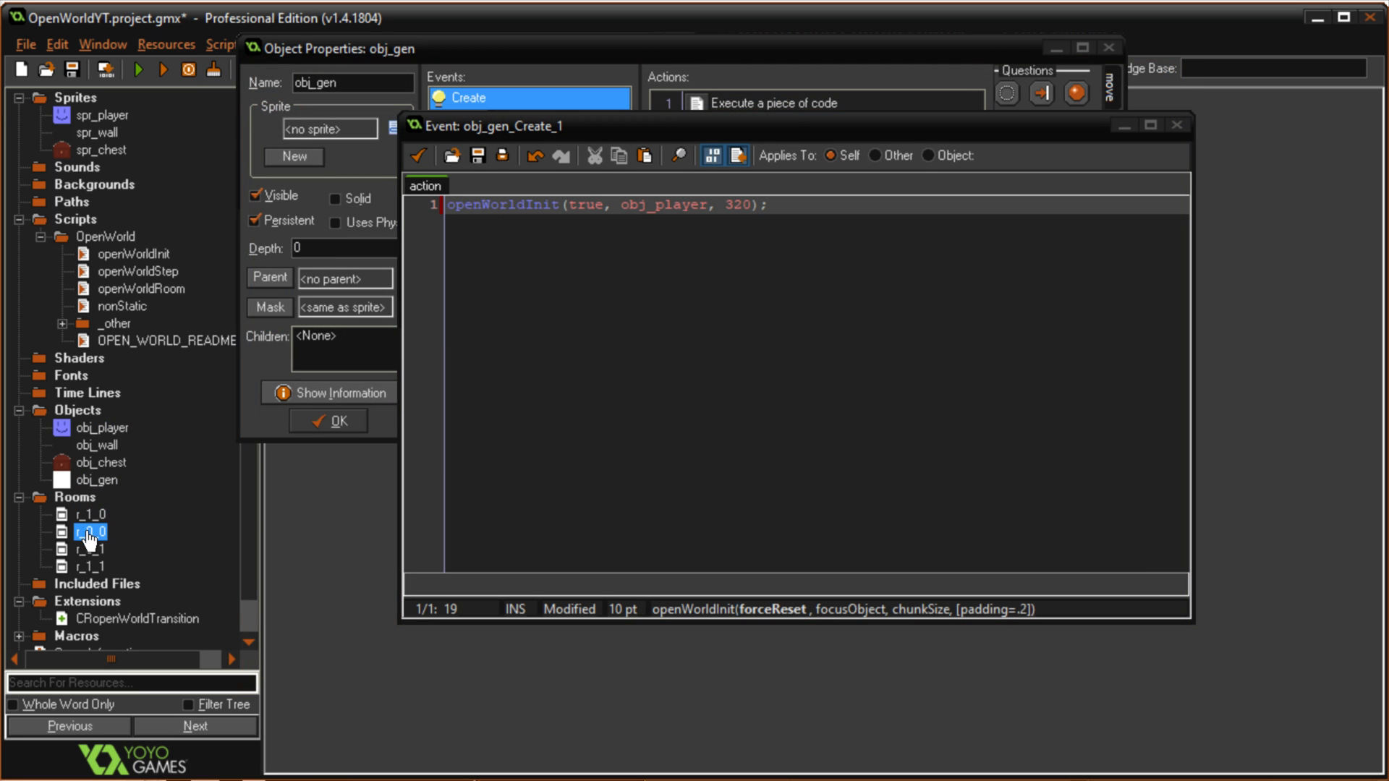
double_click(77, 531)
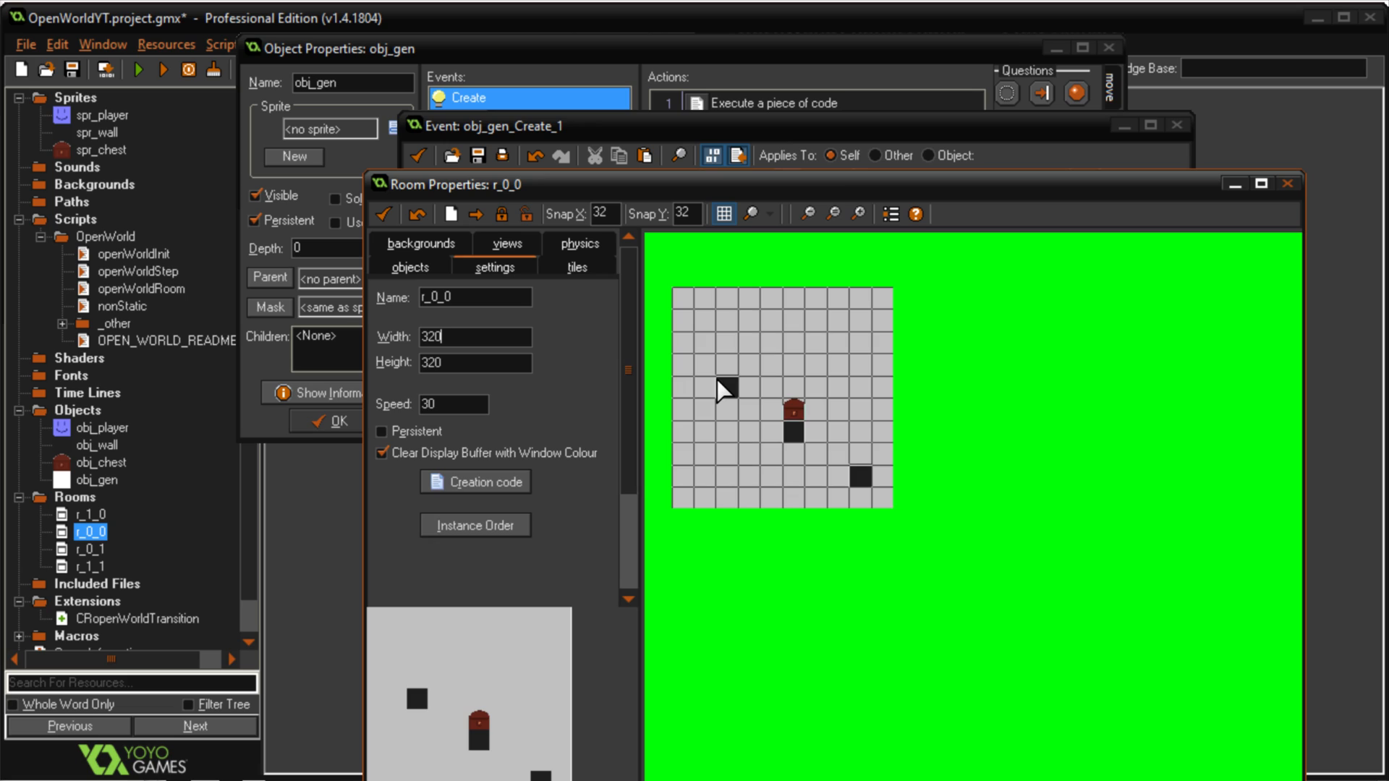
left_click(383, 214)
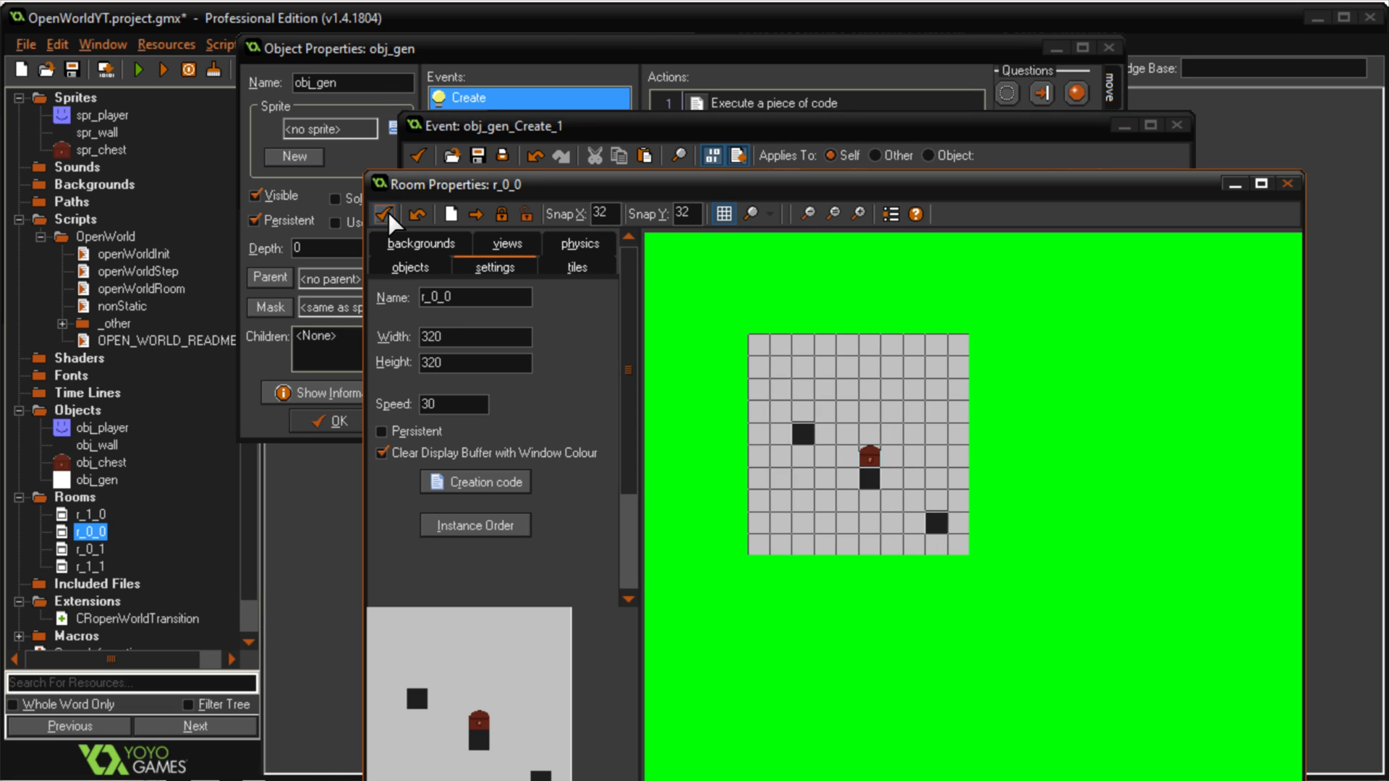
mouse_move(385, 212)
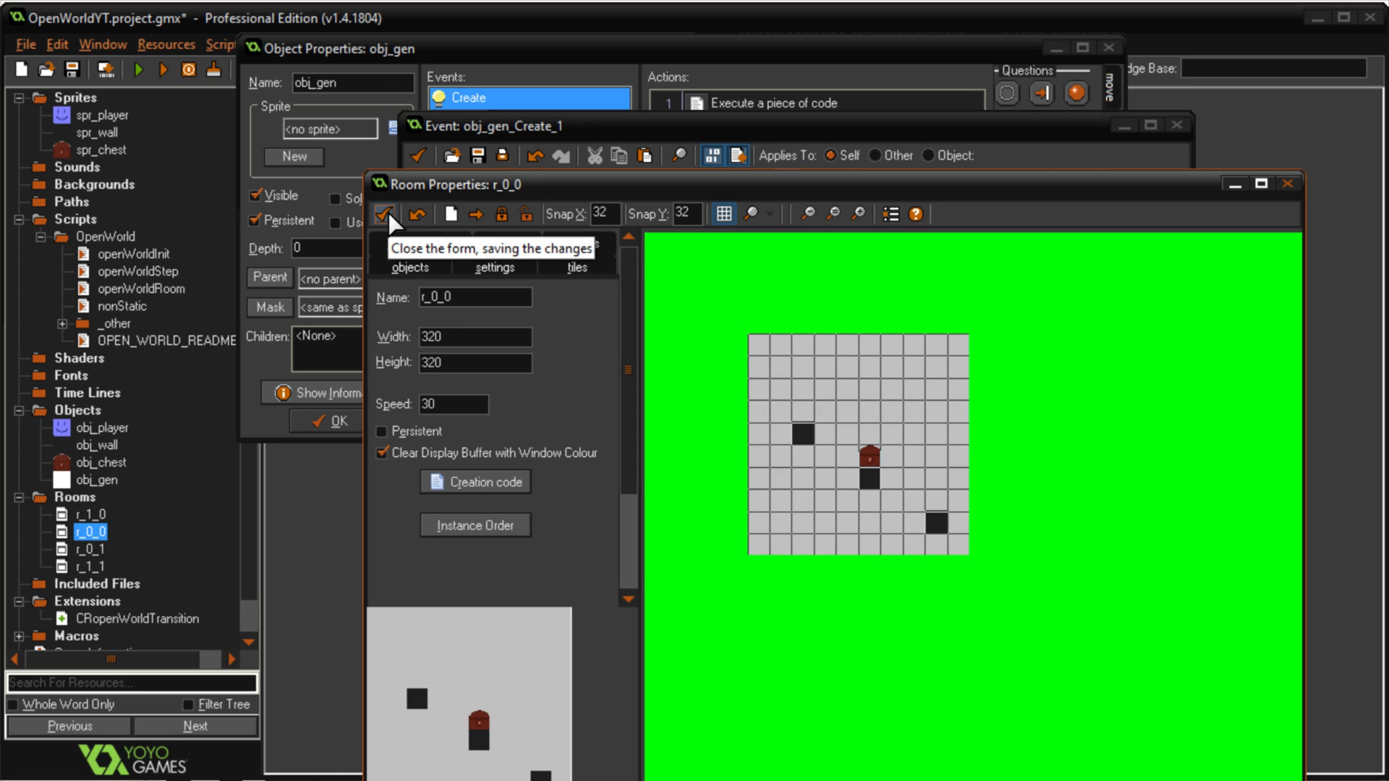
mouse_move(390, 224)
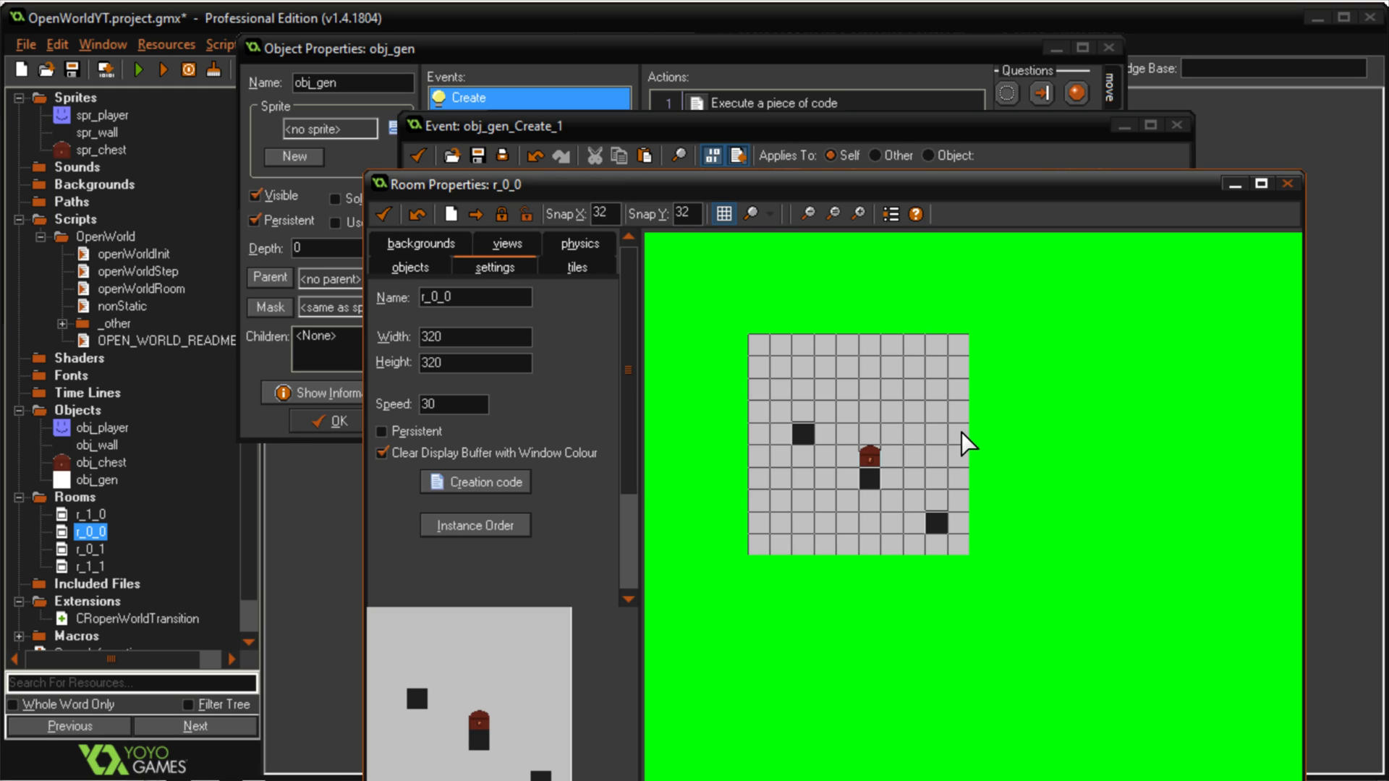
mouse_move(1021, 431)
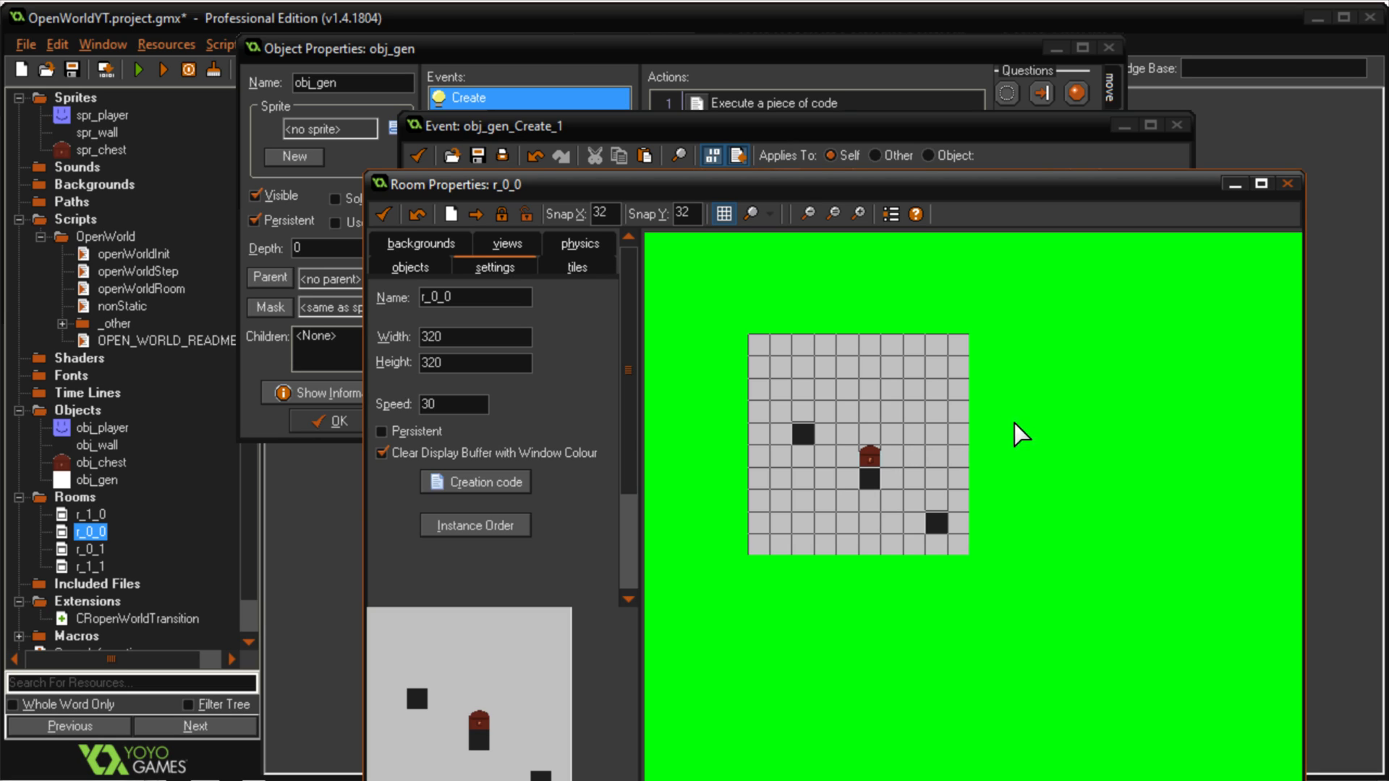
mouse_move(1026, 455)
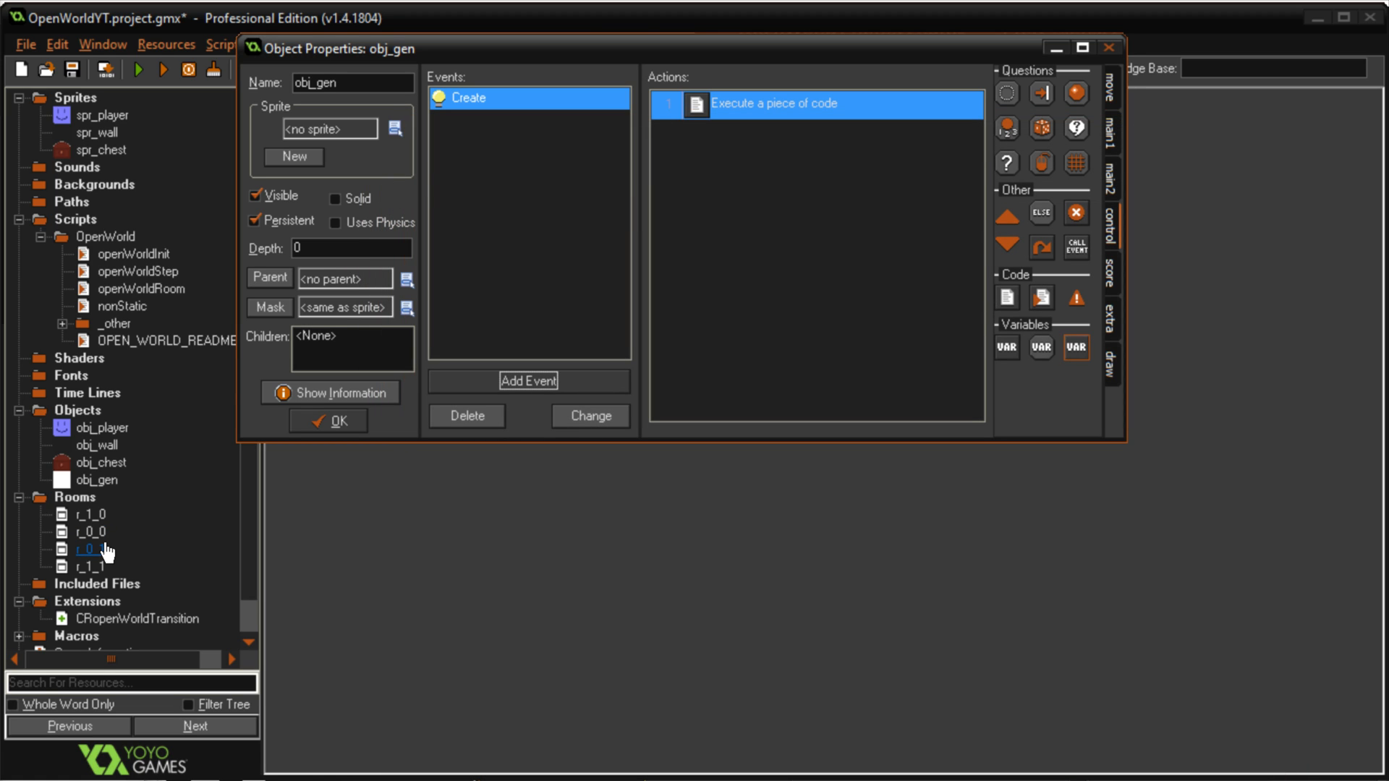
double_click(81, 550)
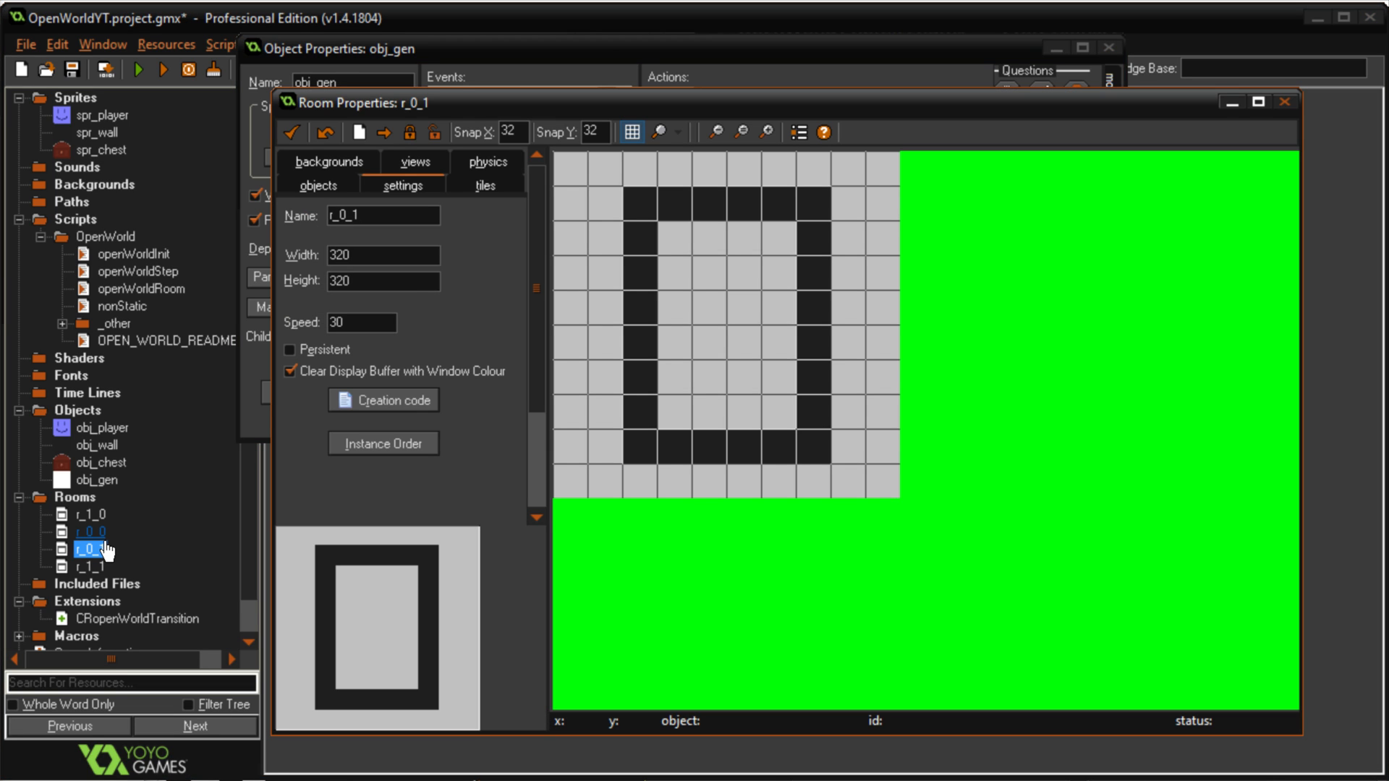
left_click(324, 133)
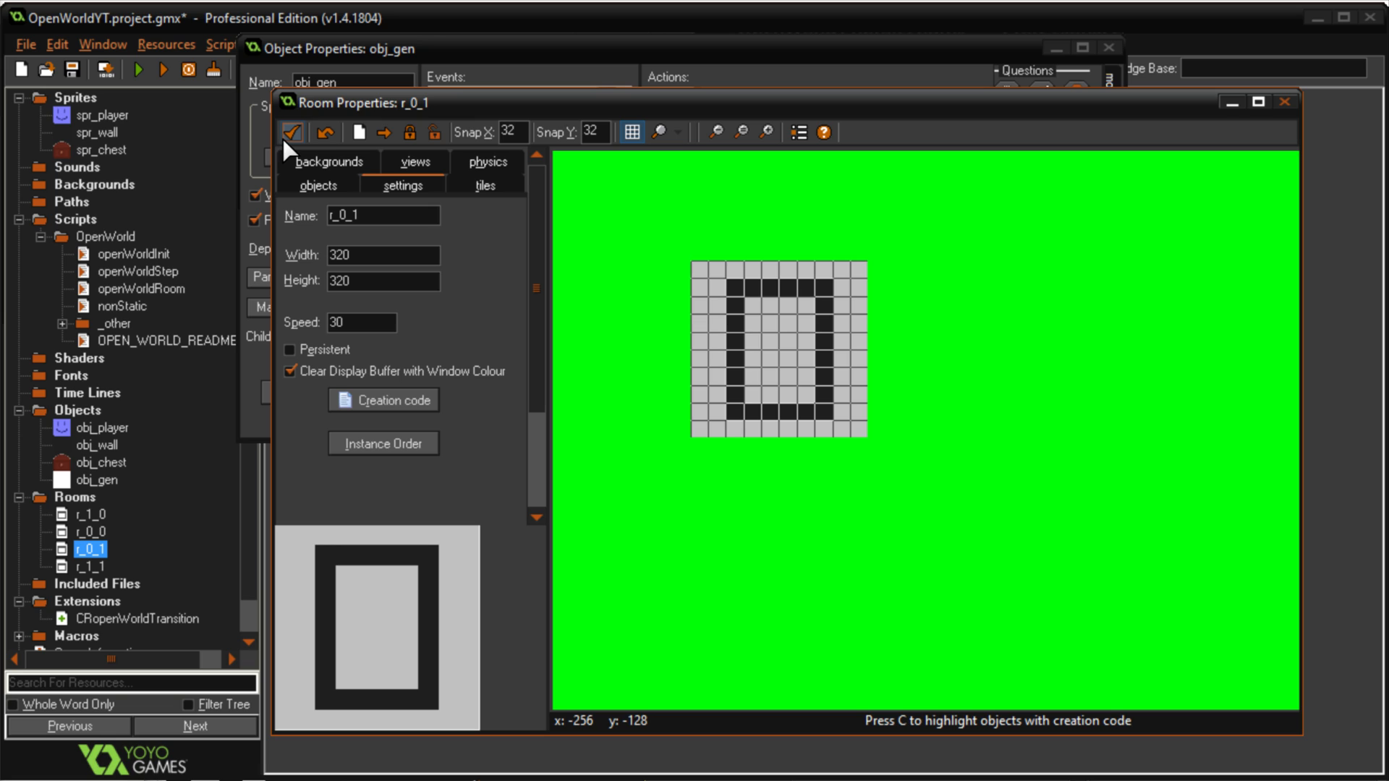
left_click(414, 162)
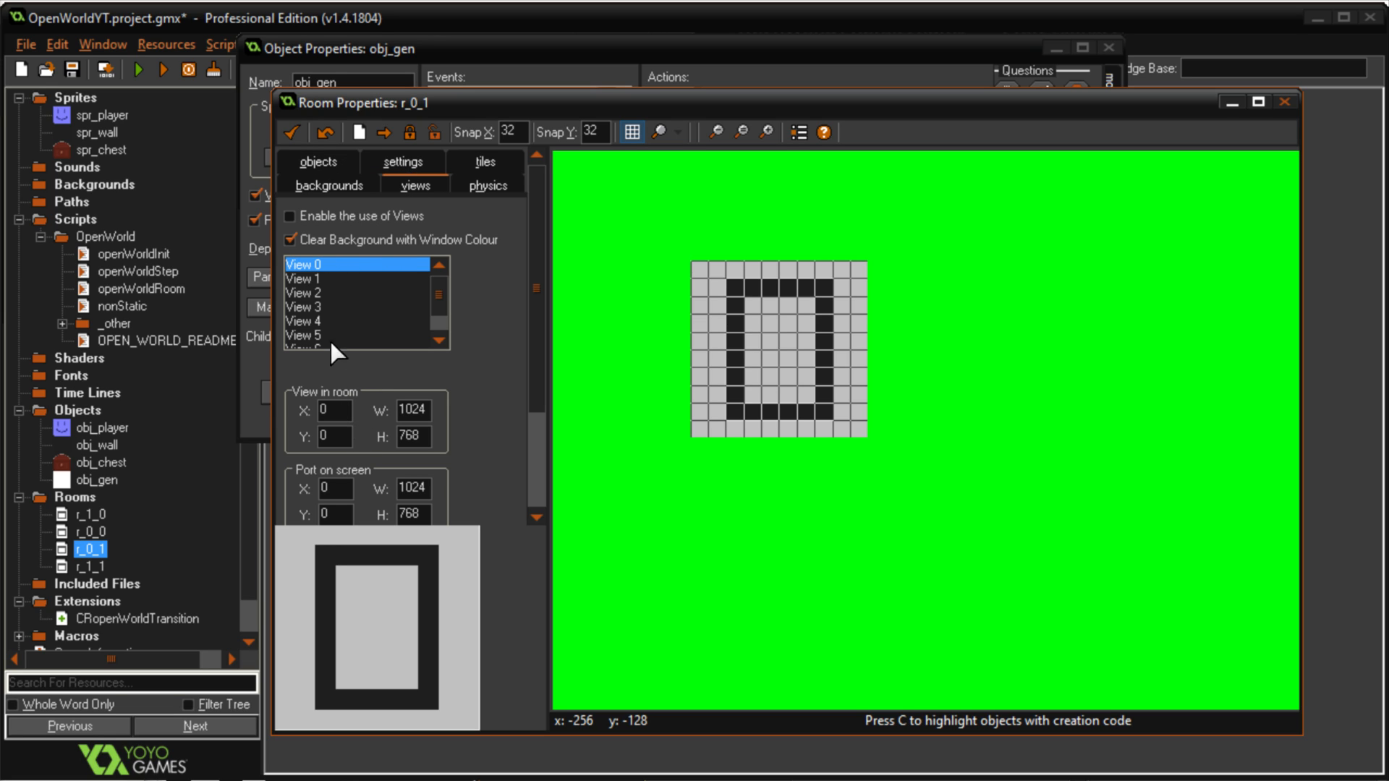
mouse_move(294, 132)
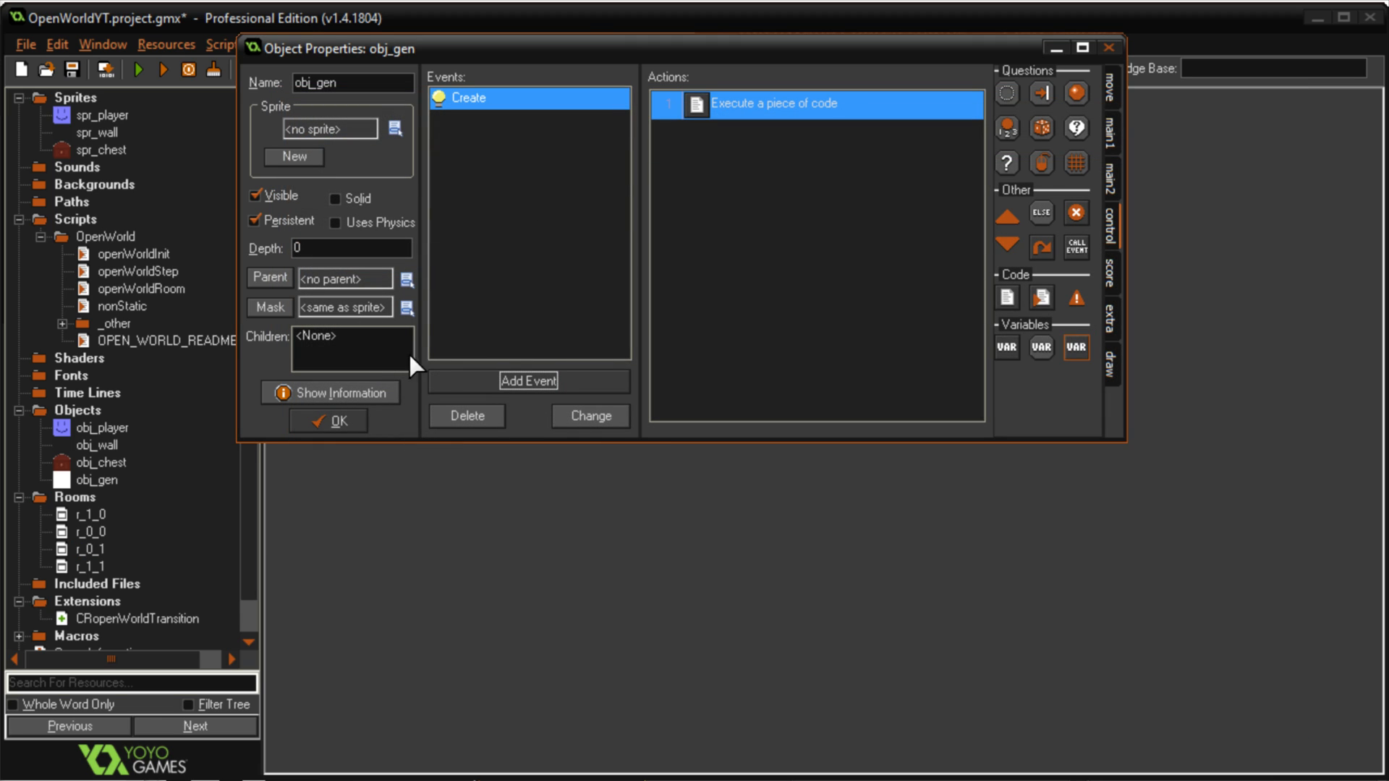
Revisit obj_gen's Create code after the init line, then reopen room r_0_1's properties
double_click(796, 104)
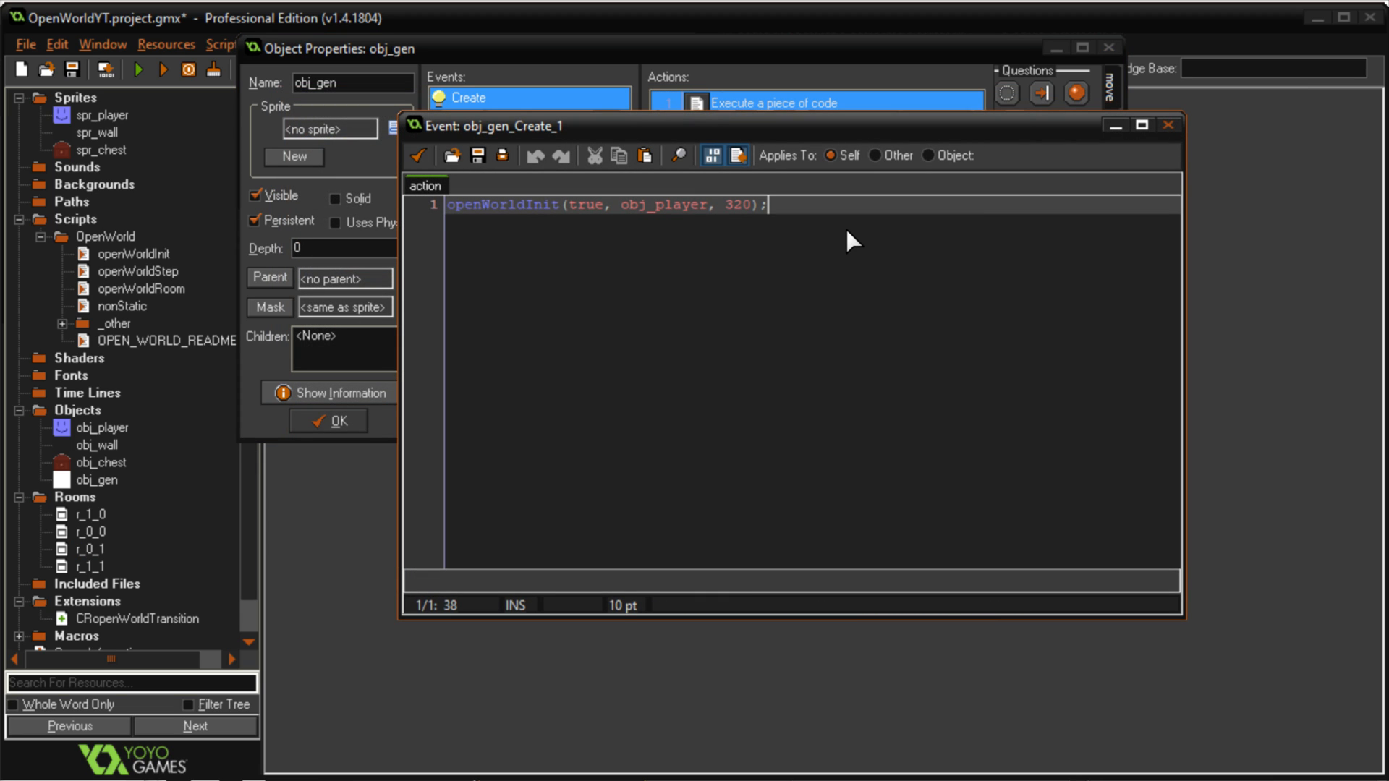
left_click(746, 204)
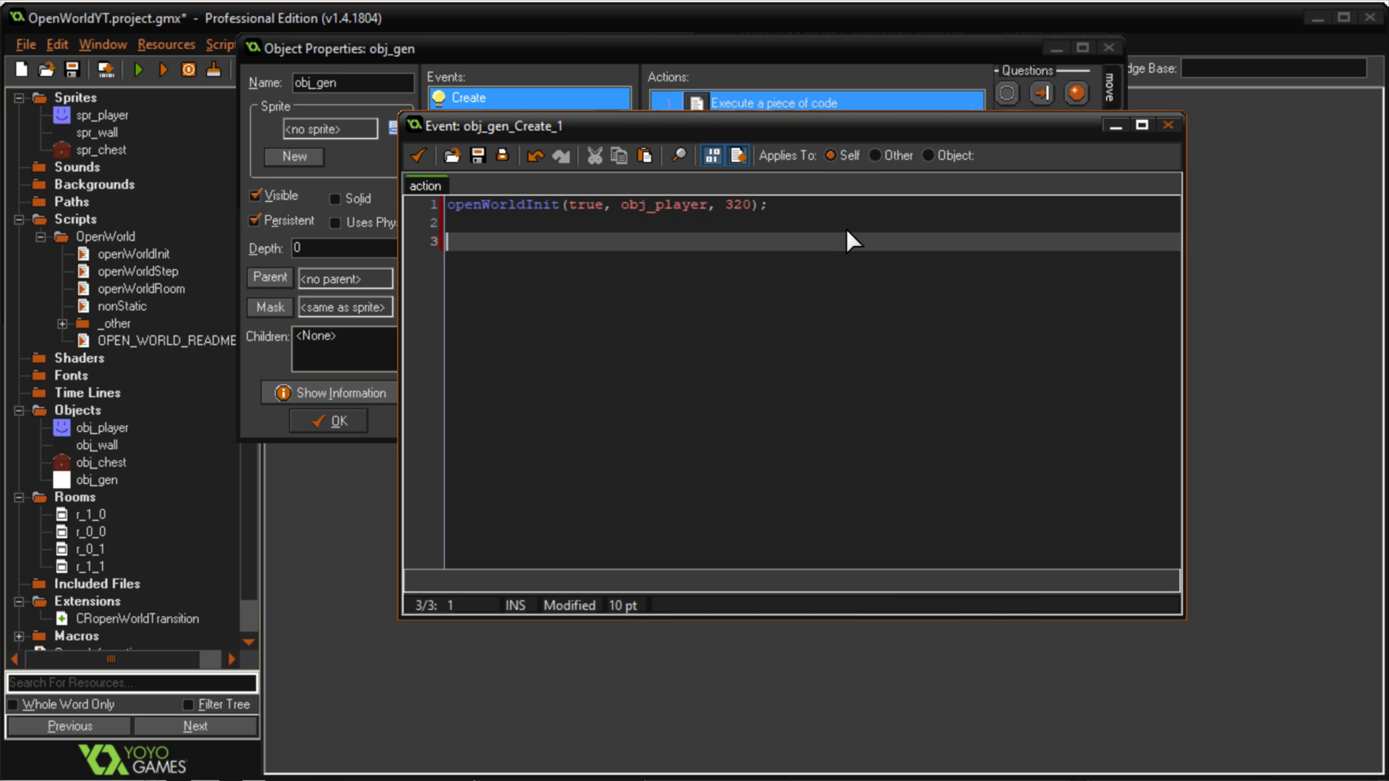
left_click(767, 204)
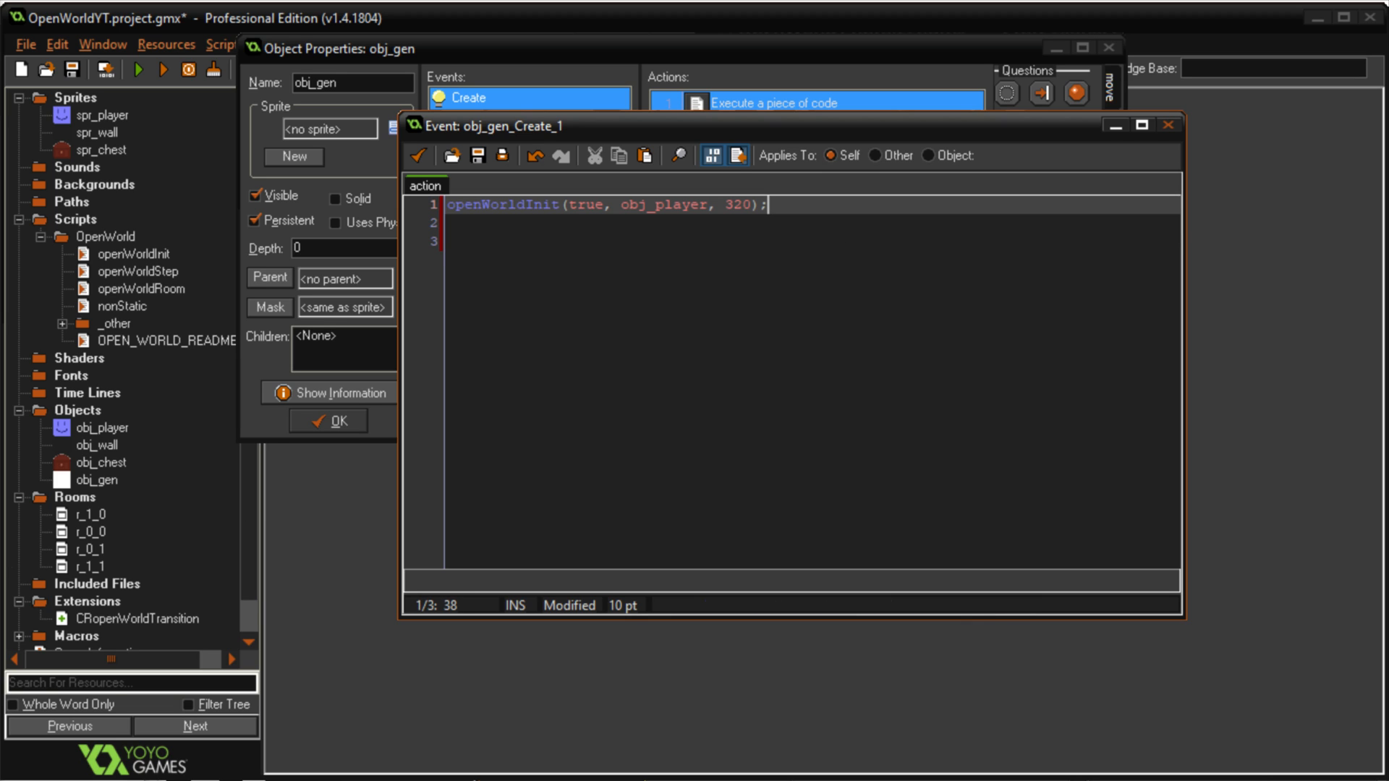
double_click(81, 550)
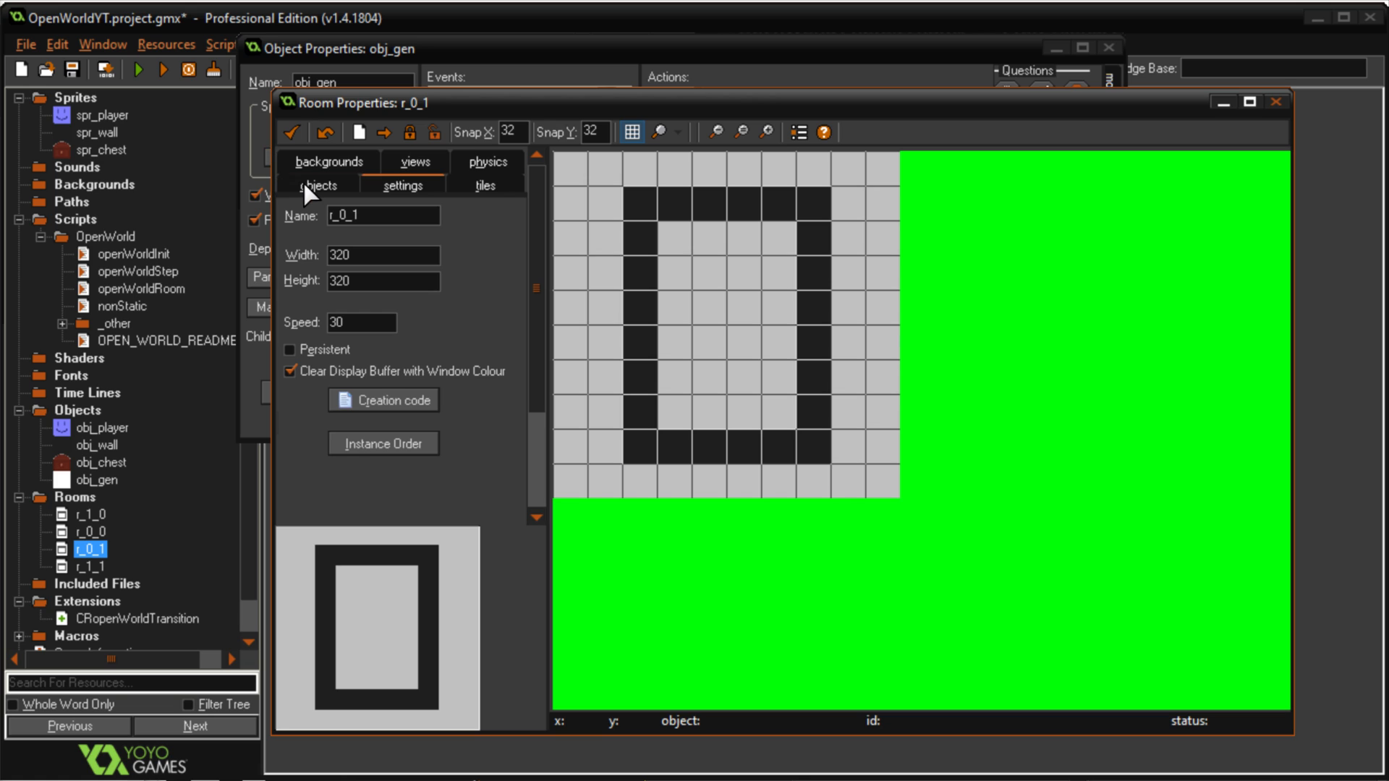
Show room r_0_1's objects tab with obj_wall chosen for placement
left_click(317, 186)
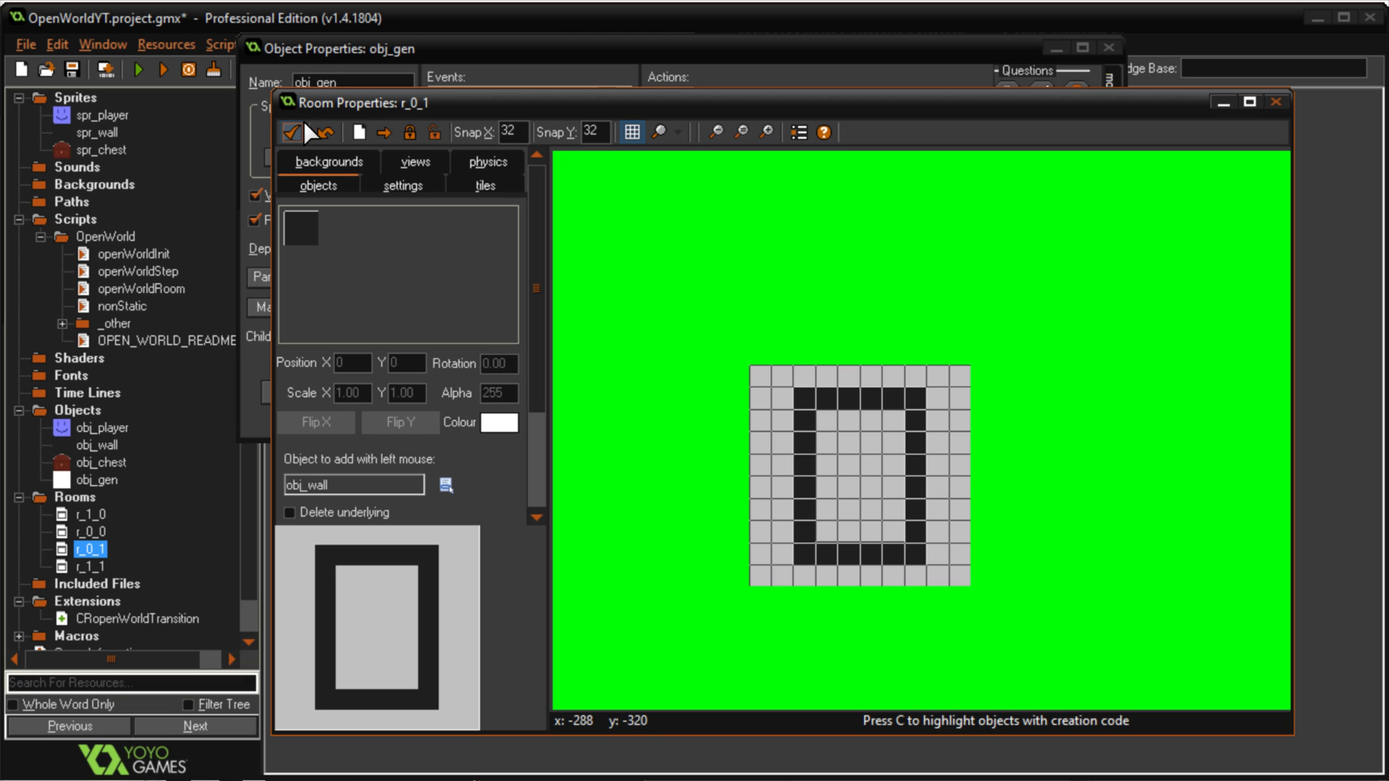
mouse_move(1002, 399)
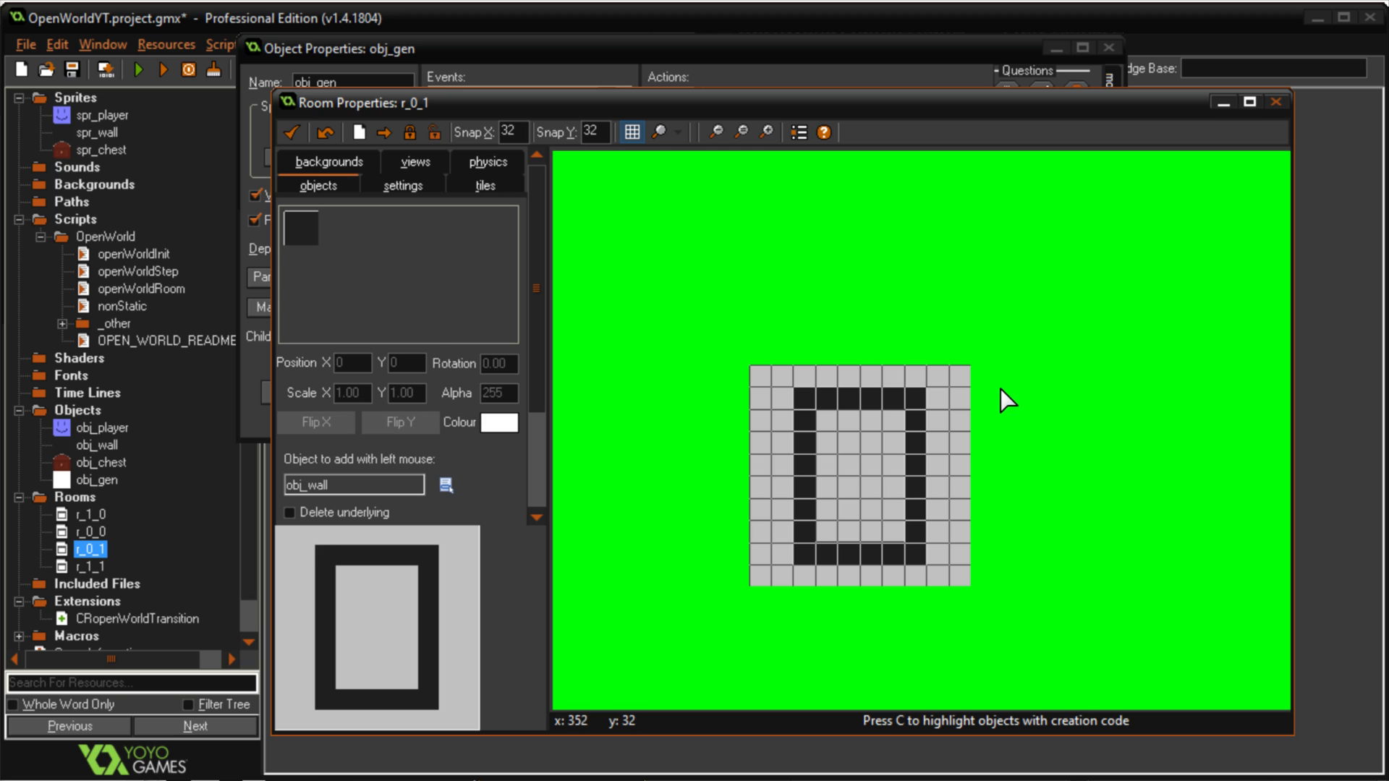
mouse_move(400, 41)
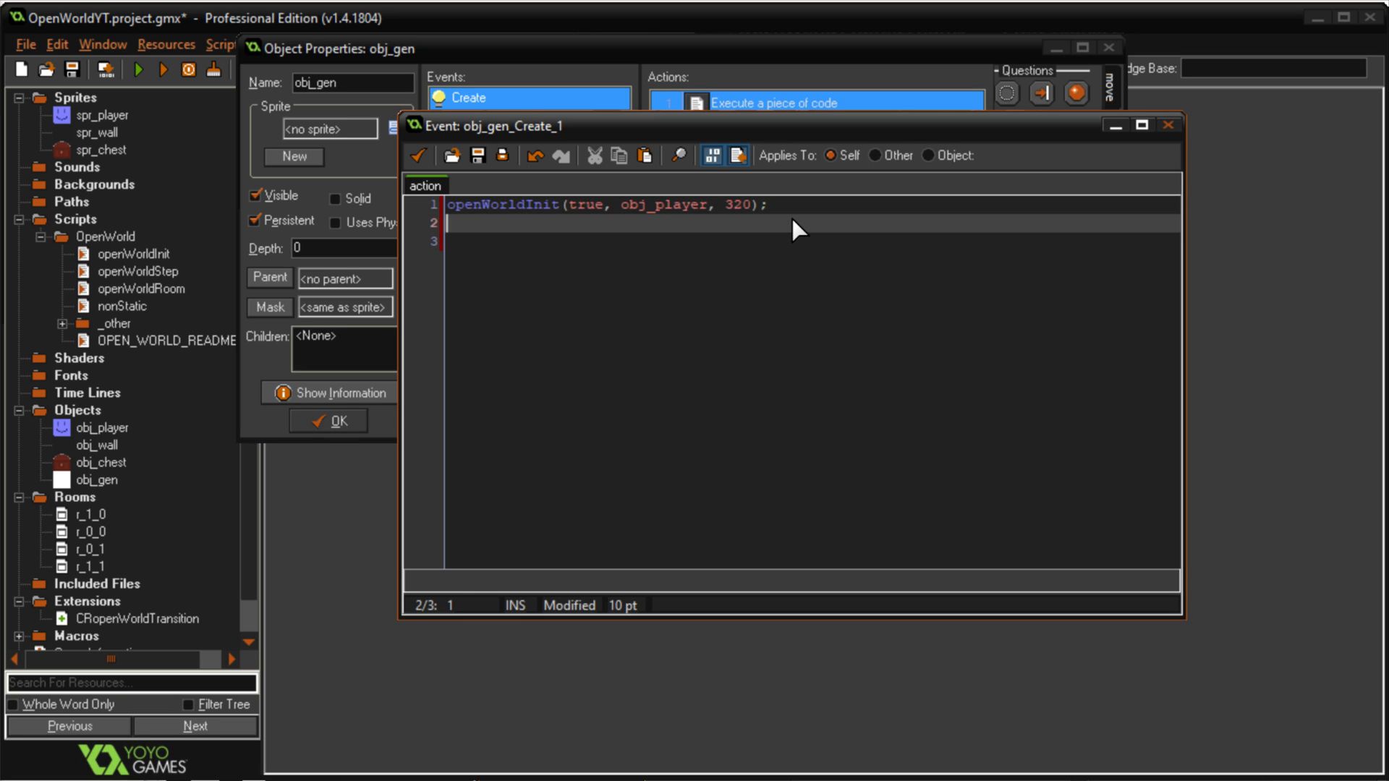
Add openWorldRoom calls mapping chunks (0,0) and (1,0) to rooms r_0_0 and r_1_0
type("open")
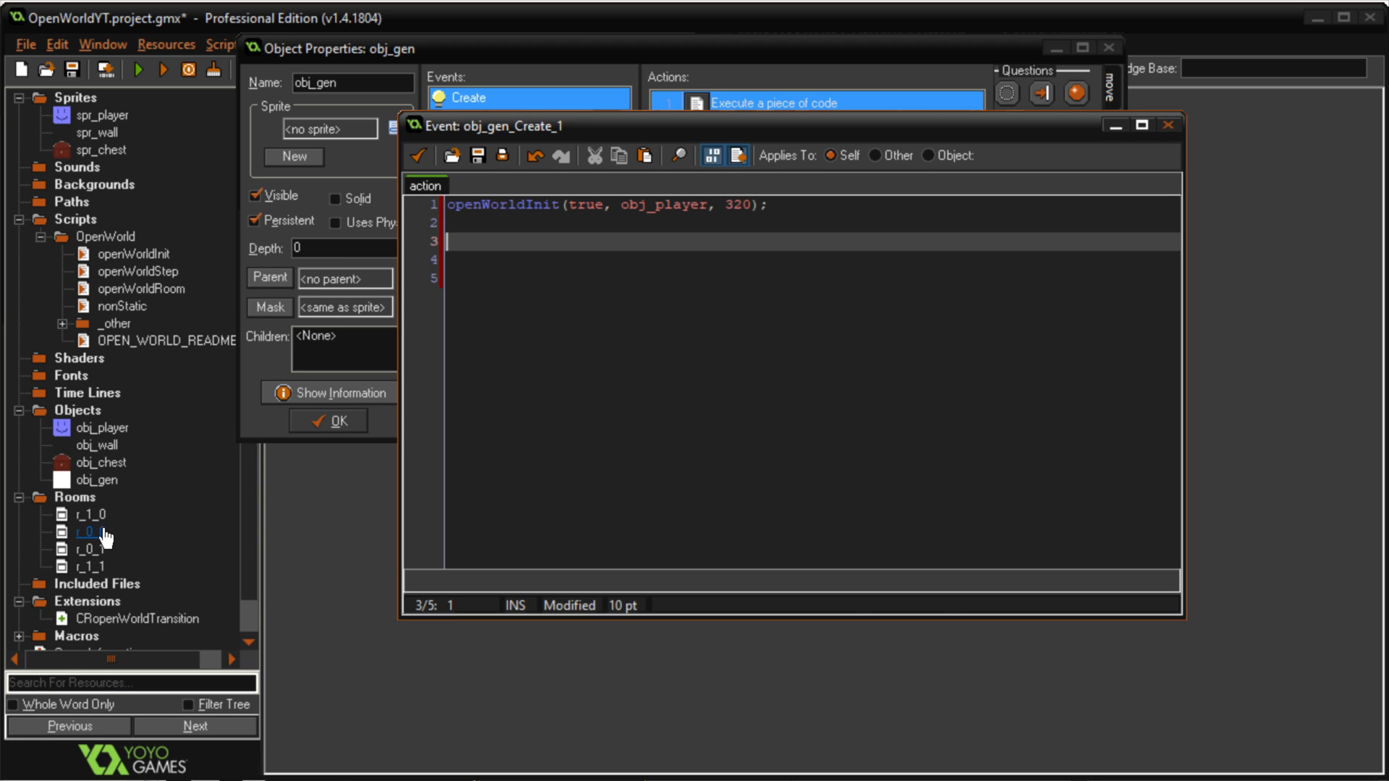
mouse_move(799, 282)
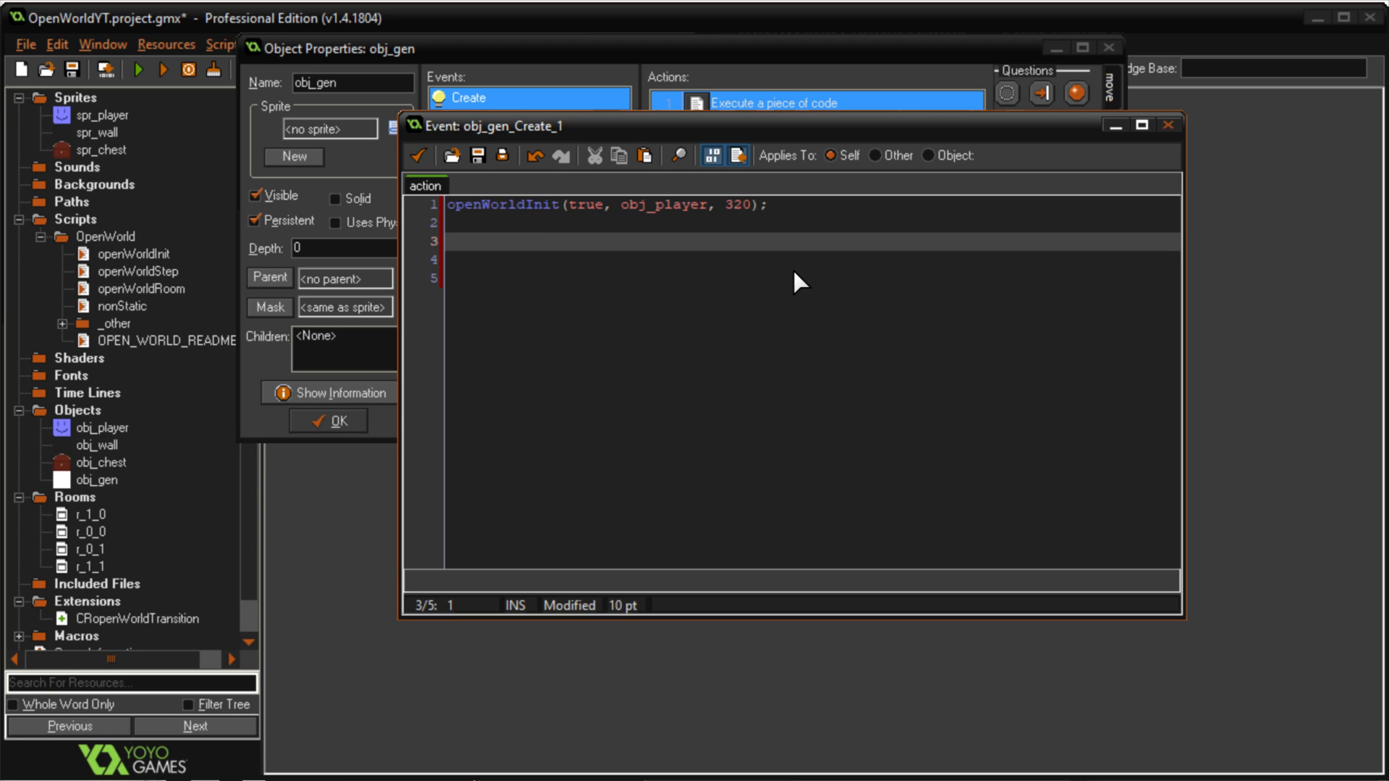
type("openWorld")
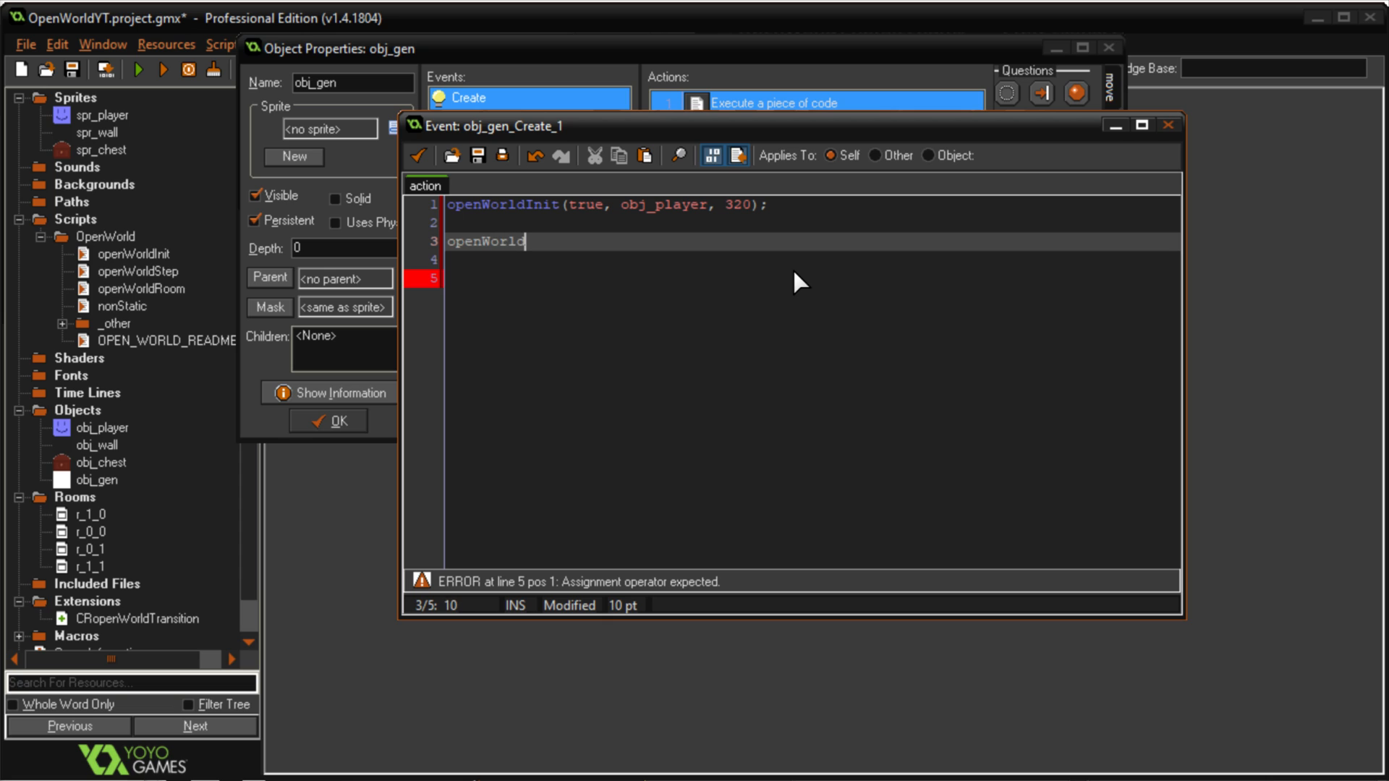
type("Room (")
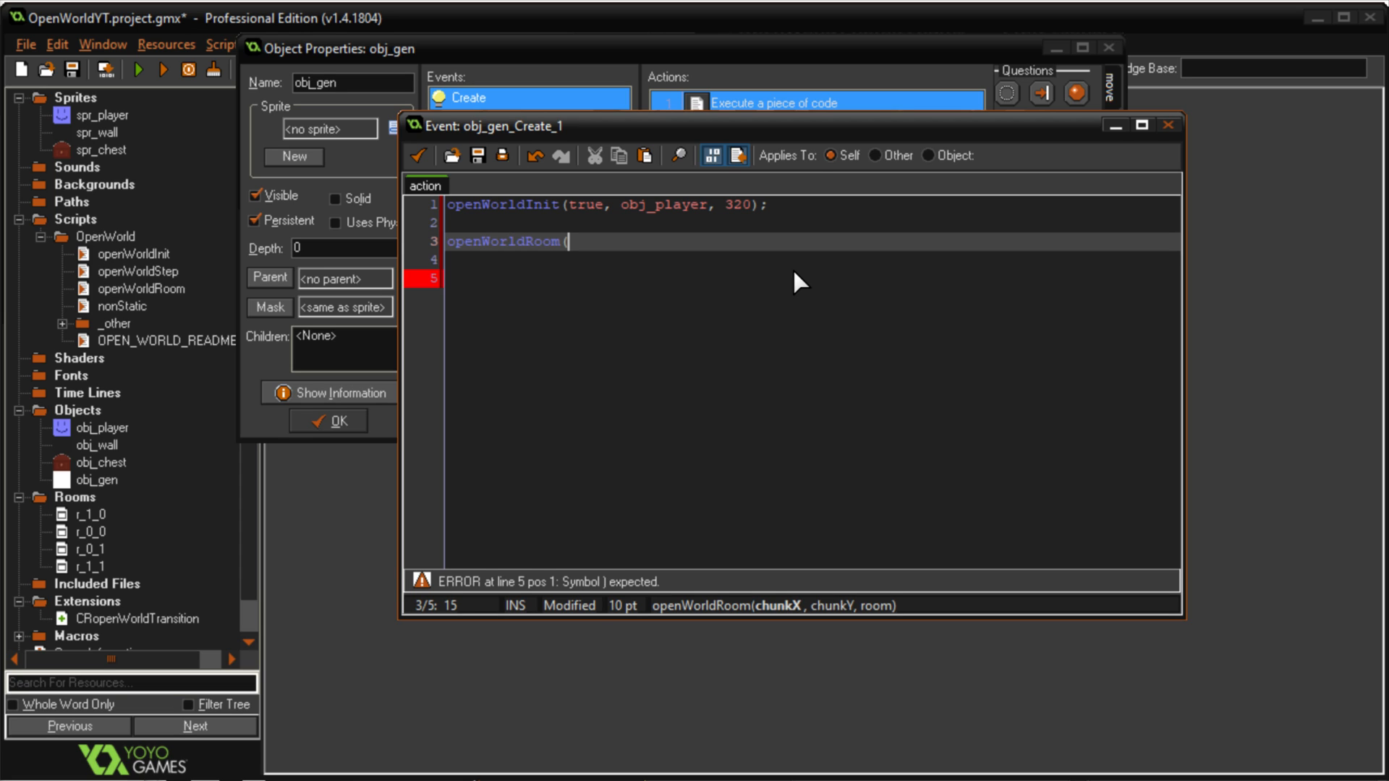
type("0, 0,")
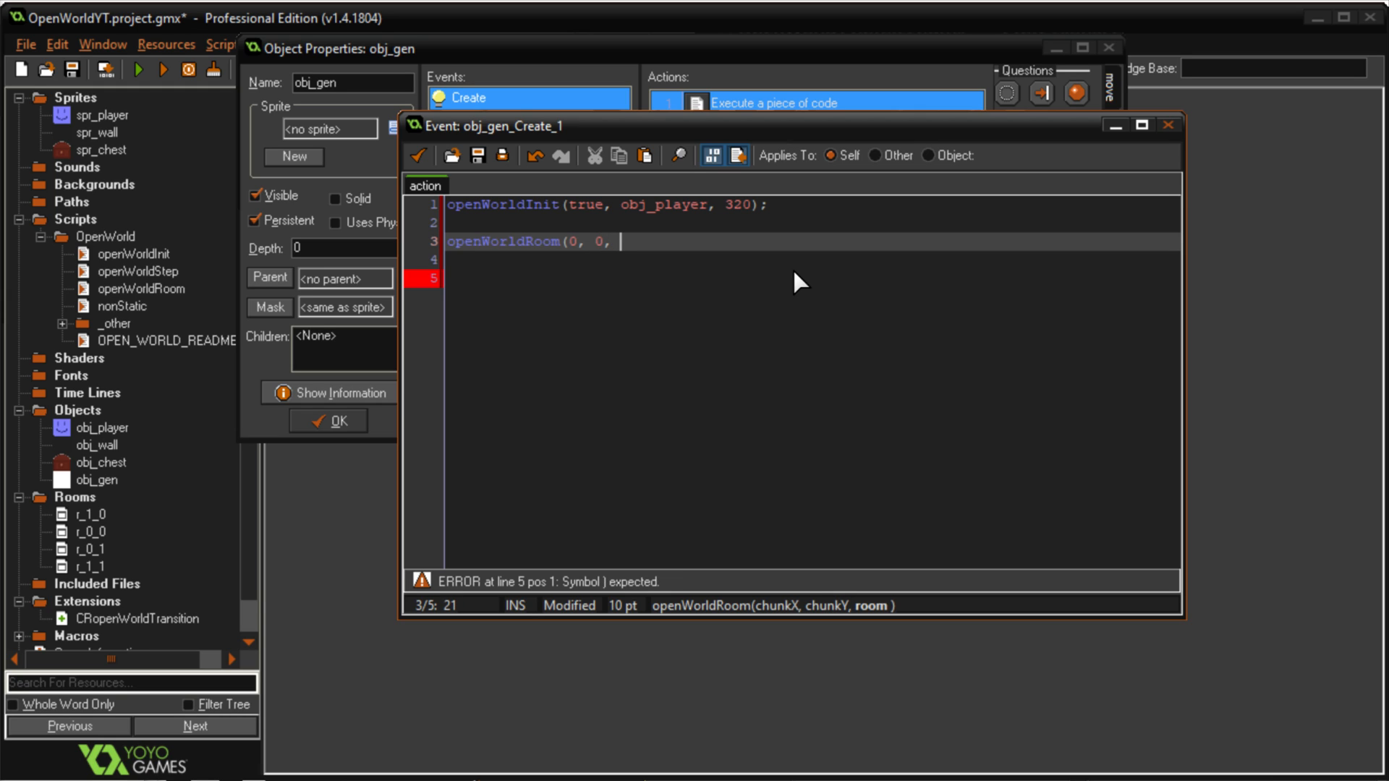
type("r_0_0)")
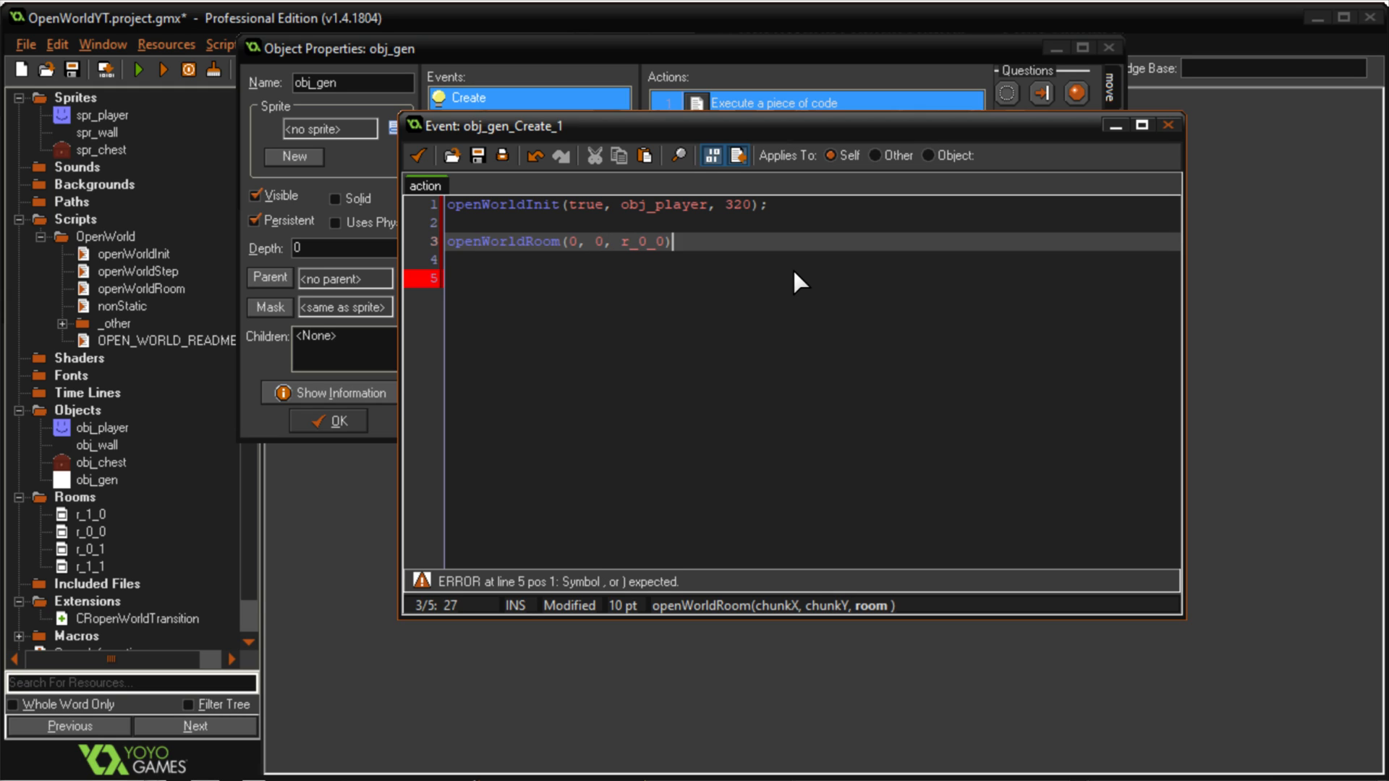
double_click(638, 242)
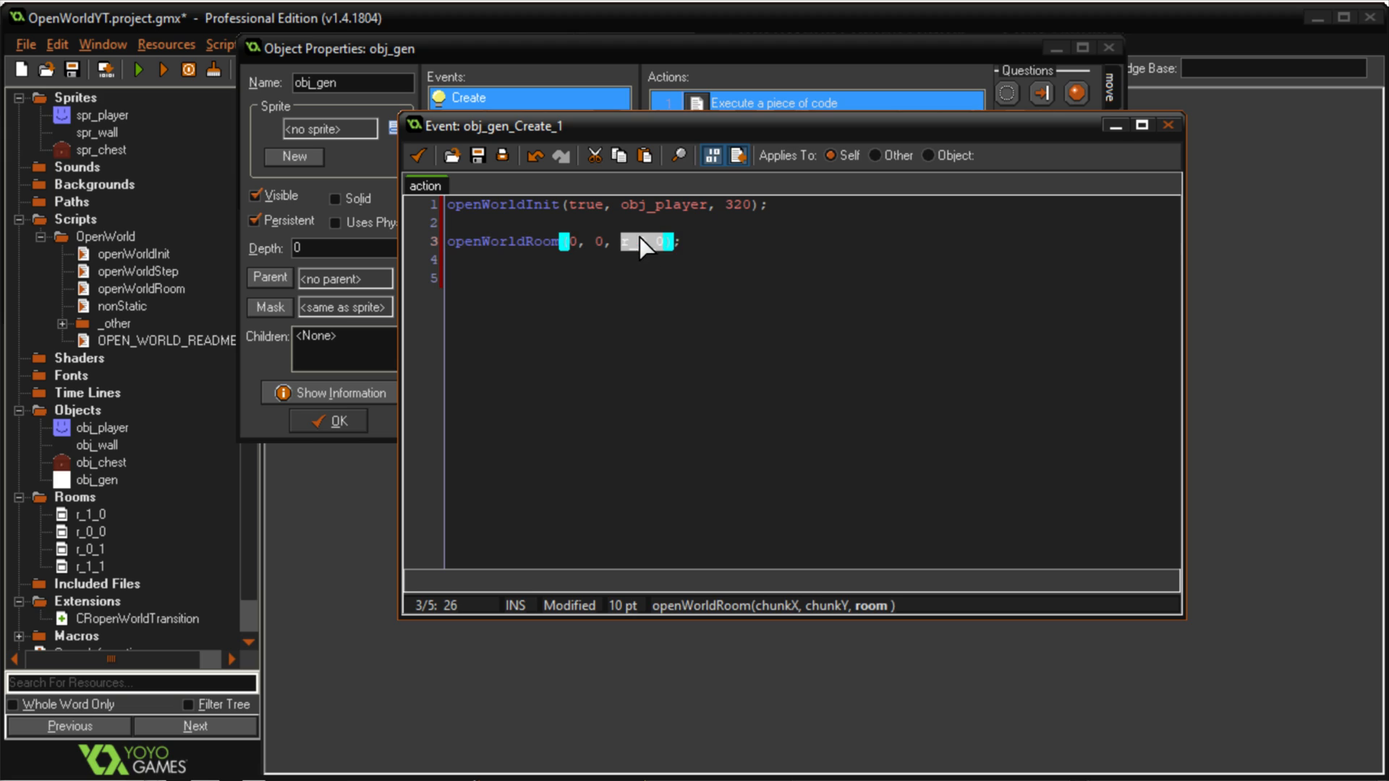
type("r_0_0);")
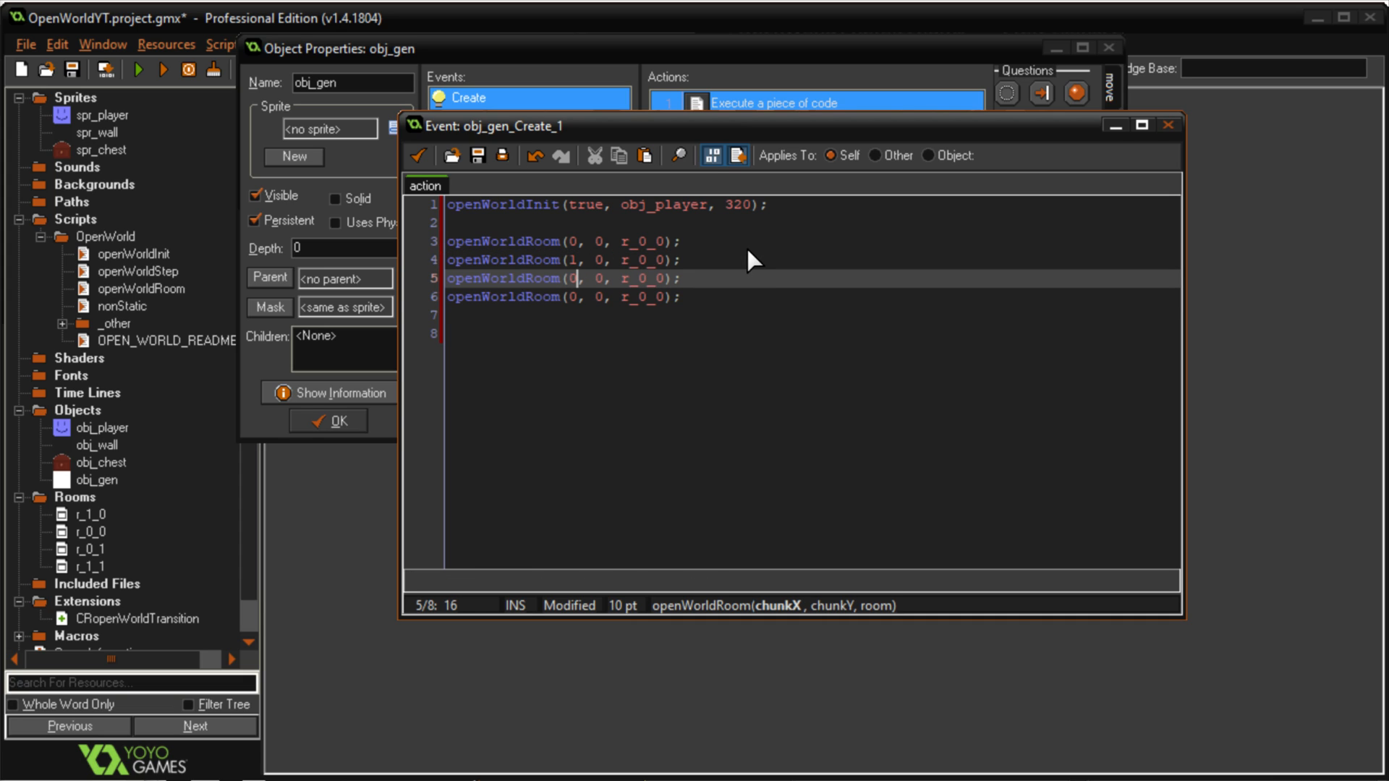
Add openWorldRoom calls mapping chunks (0,1) and (1,1) to rooms r_0_1 and r_1_1
type("1")
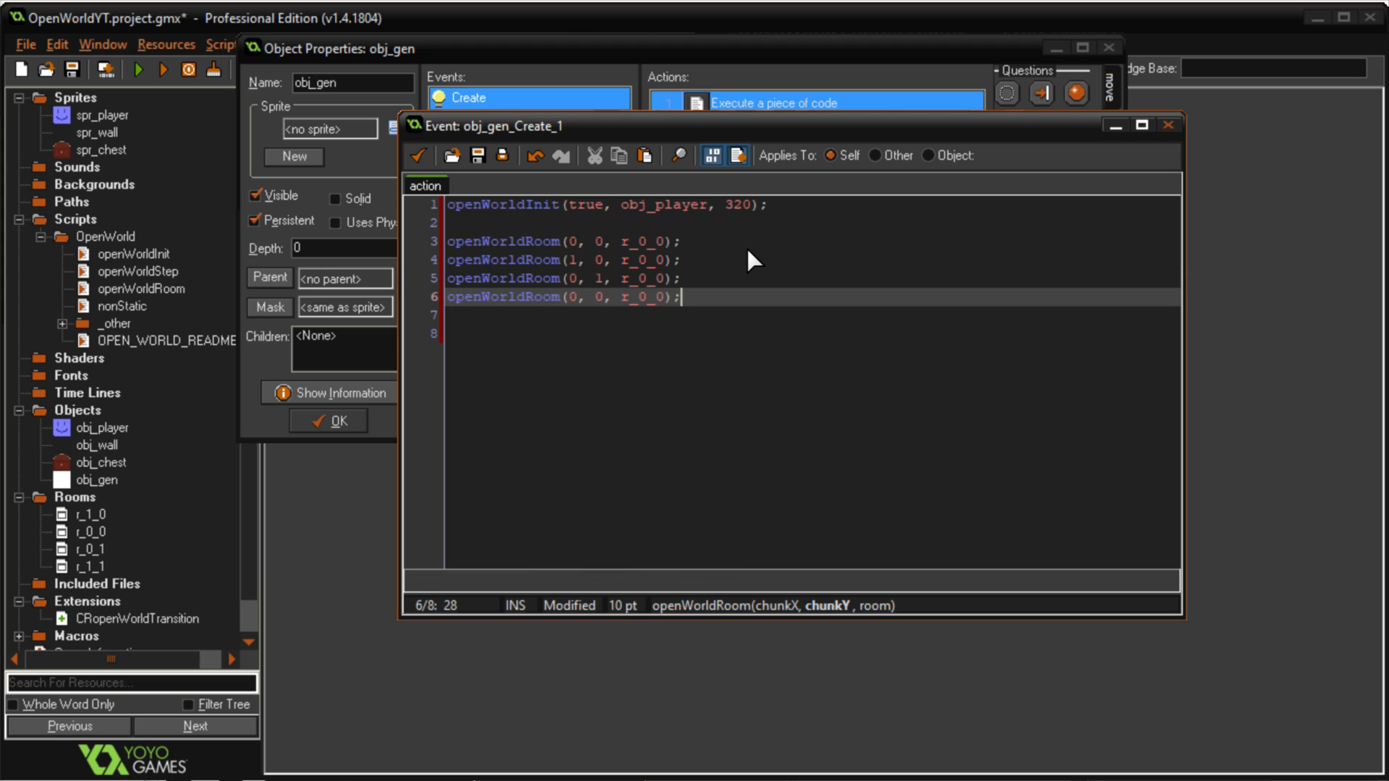
left_click(579, 297)
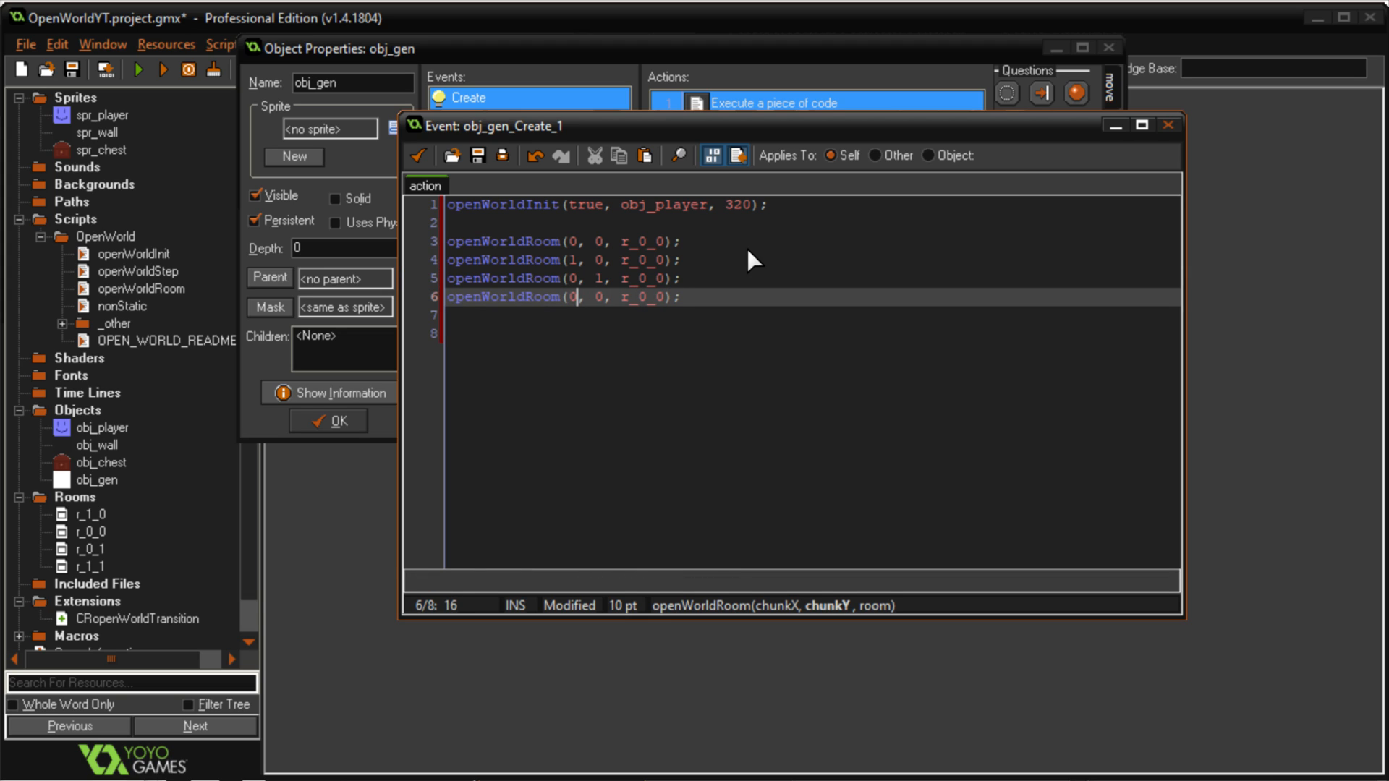
type("1, 1")
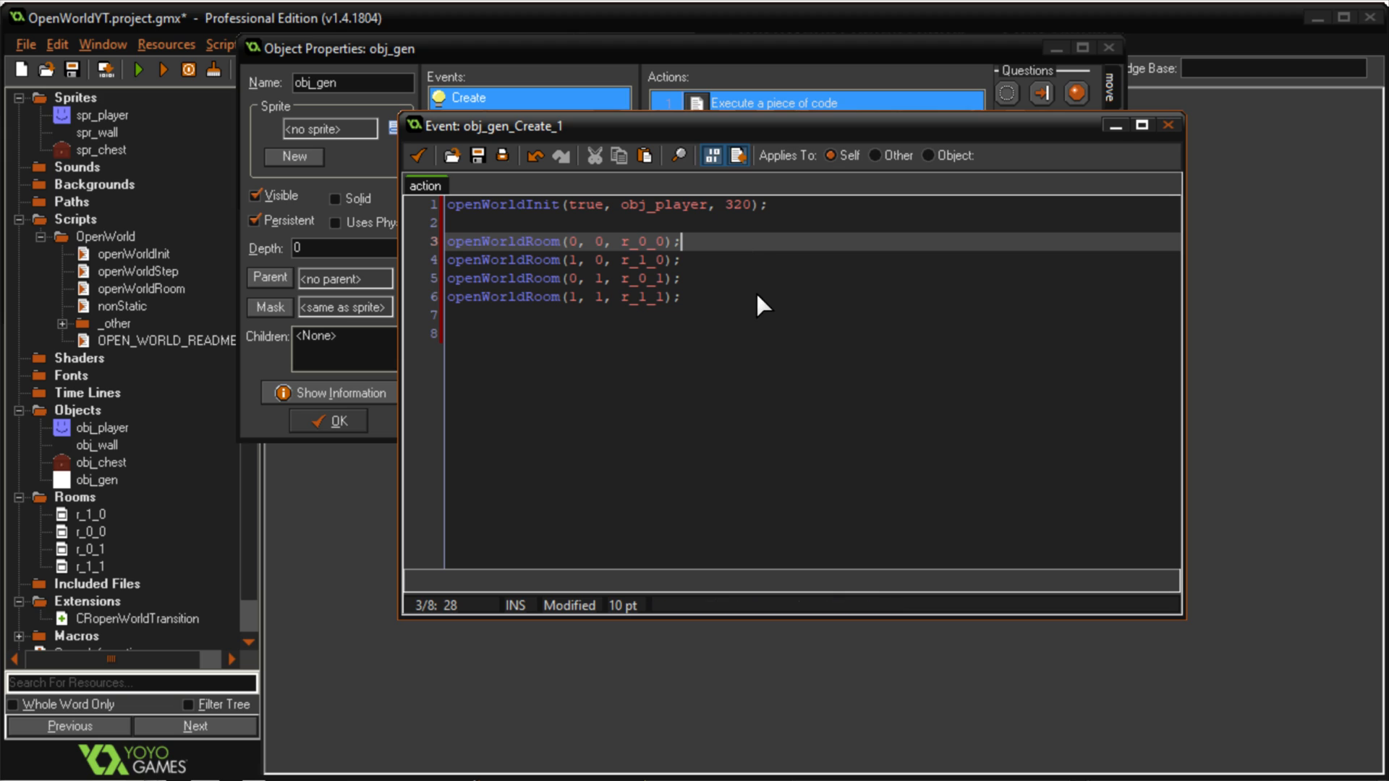
left_click(651, 261)
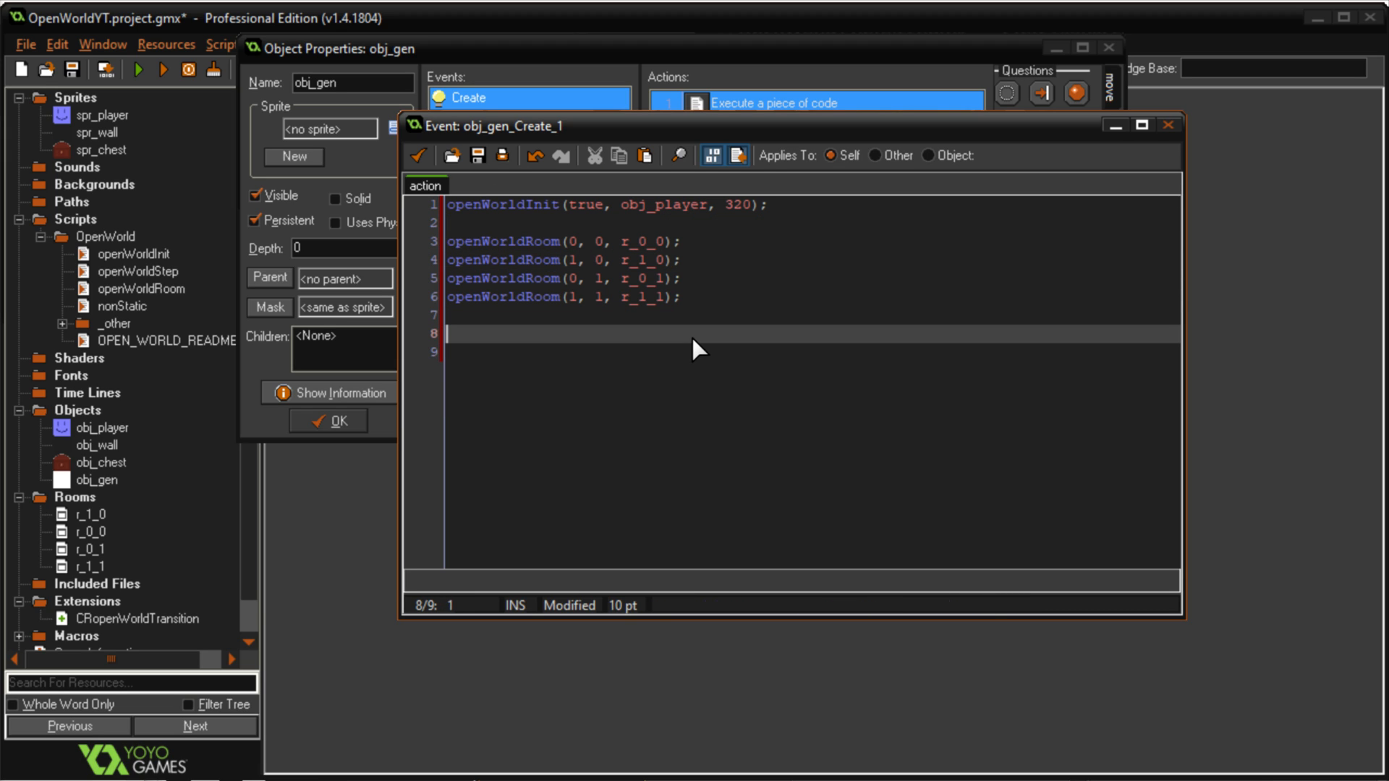
type("openW")
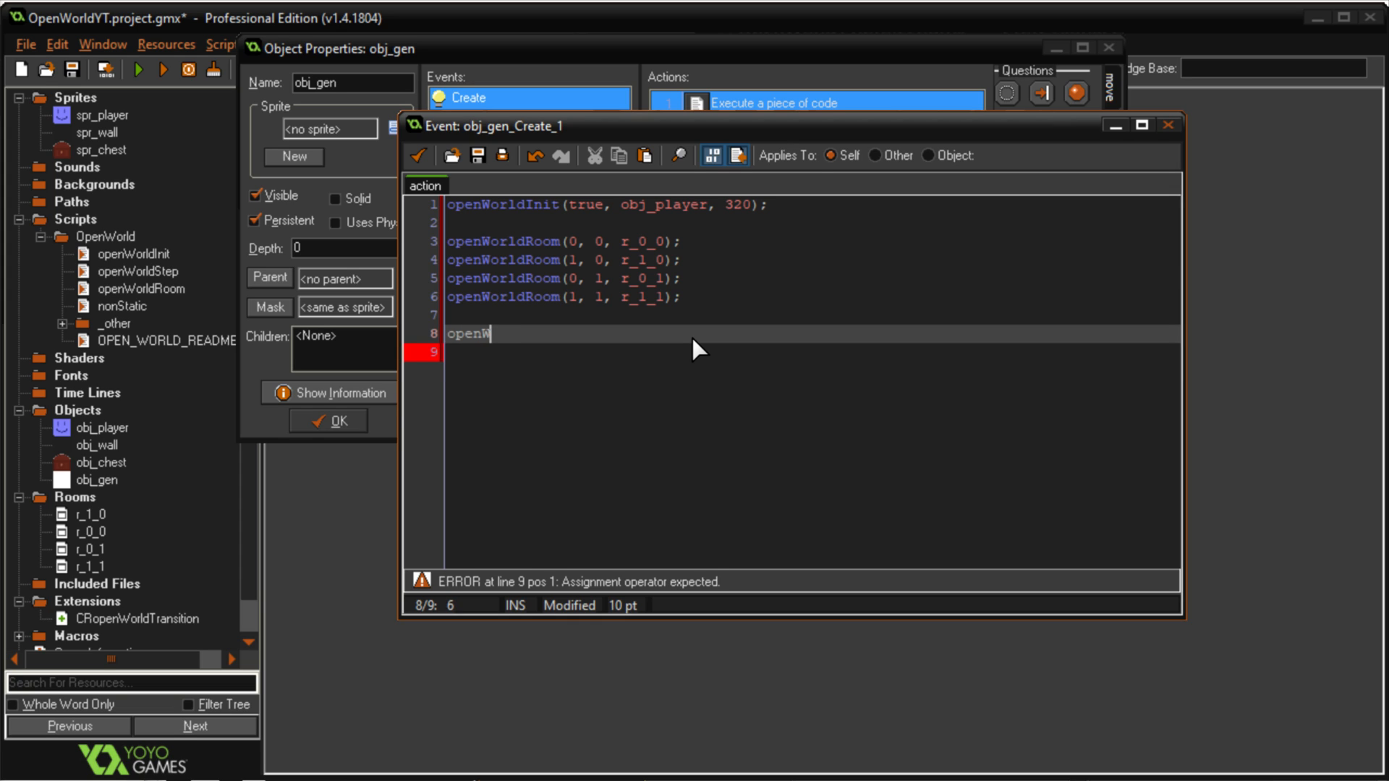
type("orld")
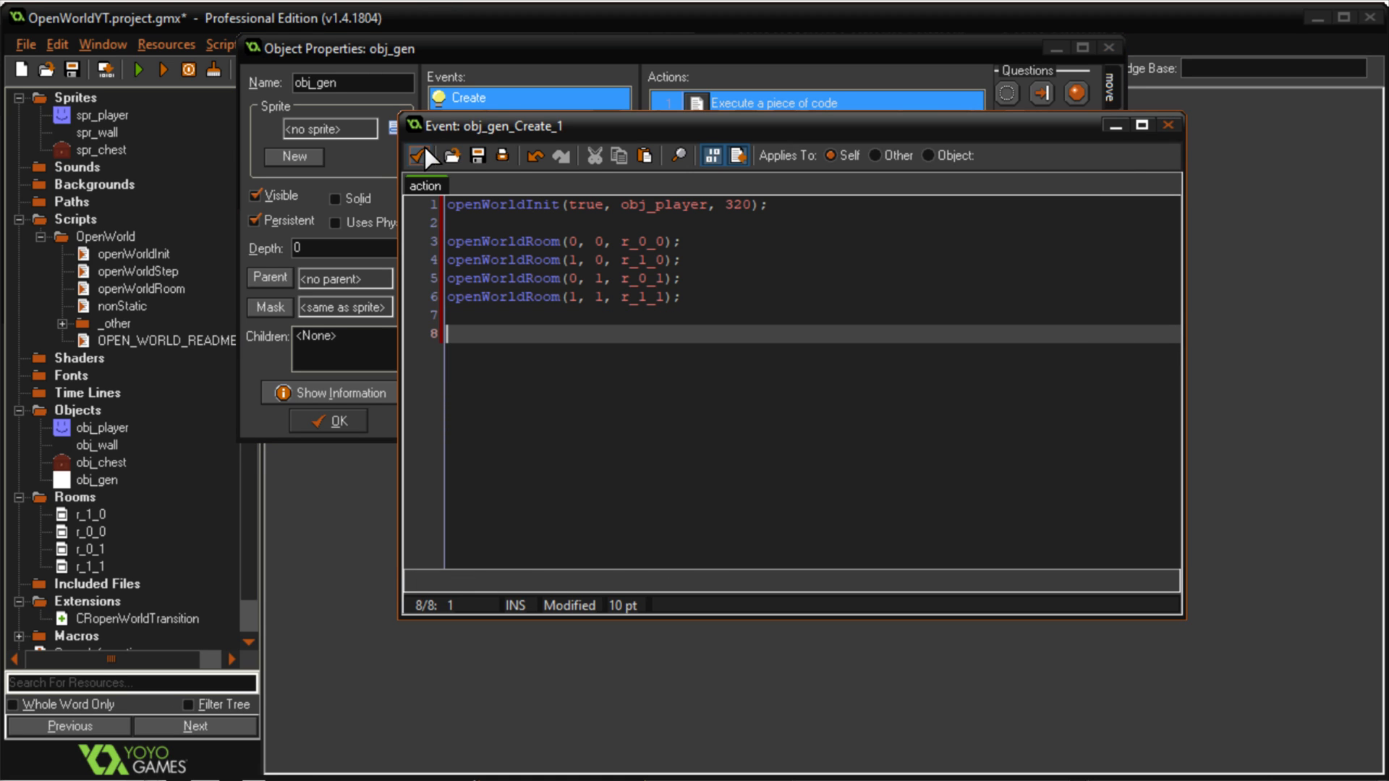
Give obj_gen a Step event calling openWorldStep(); and close its properties
left_click(528, 382)
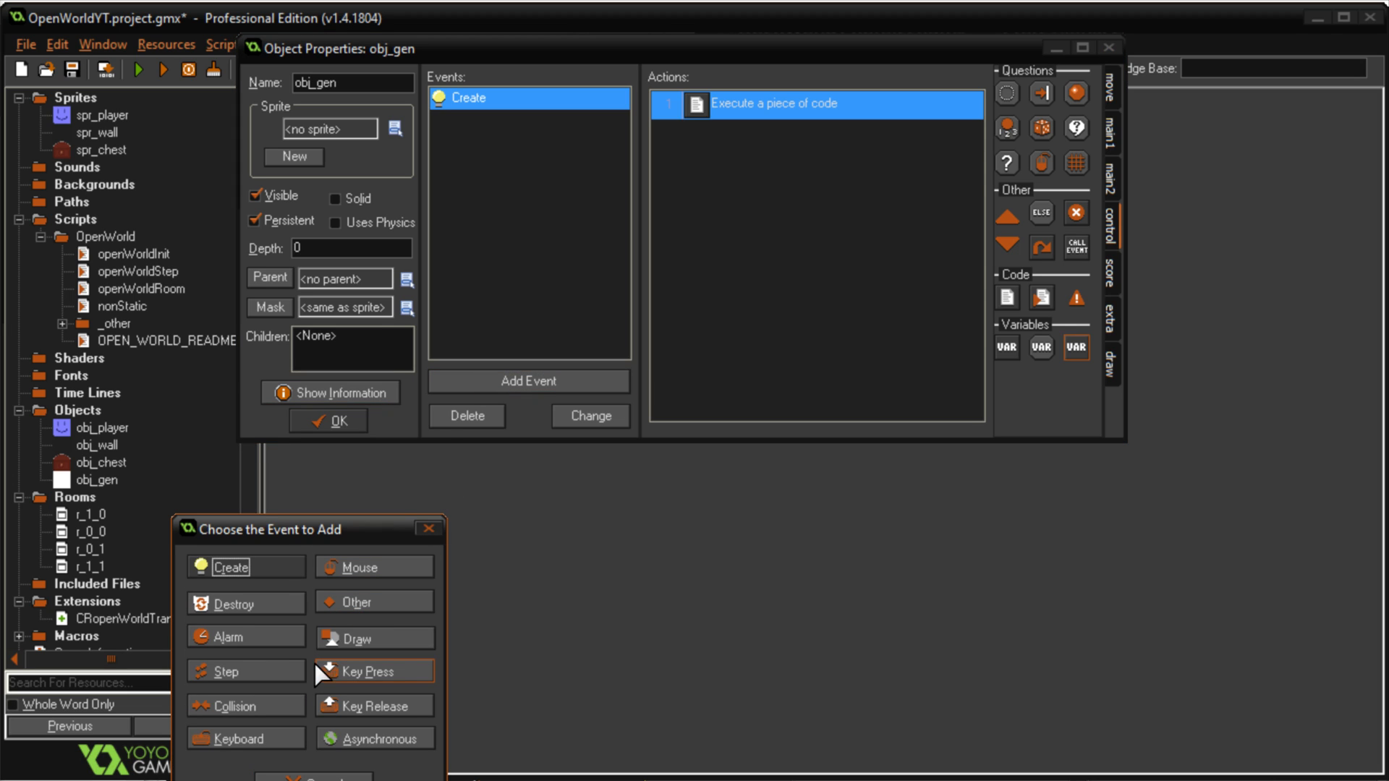
left_click(228, 670)
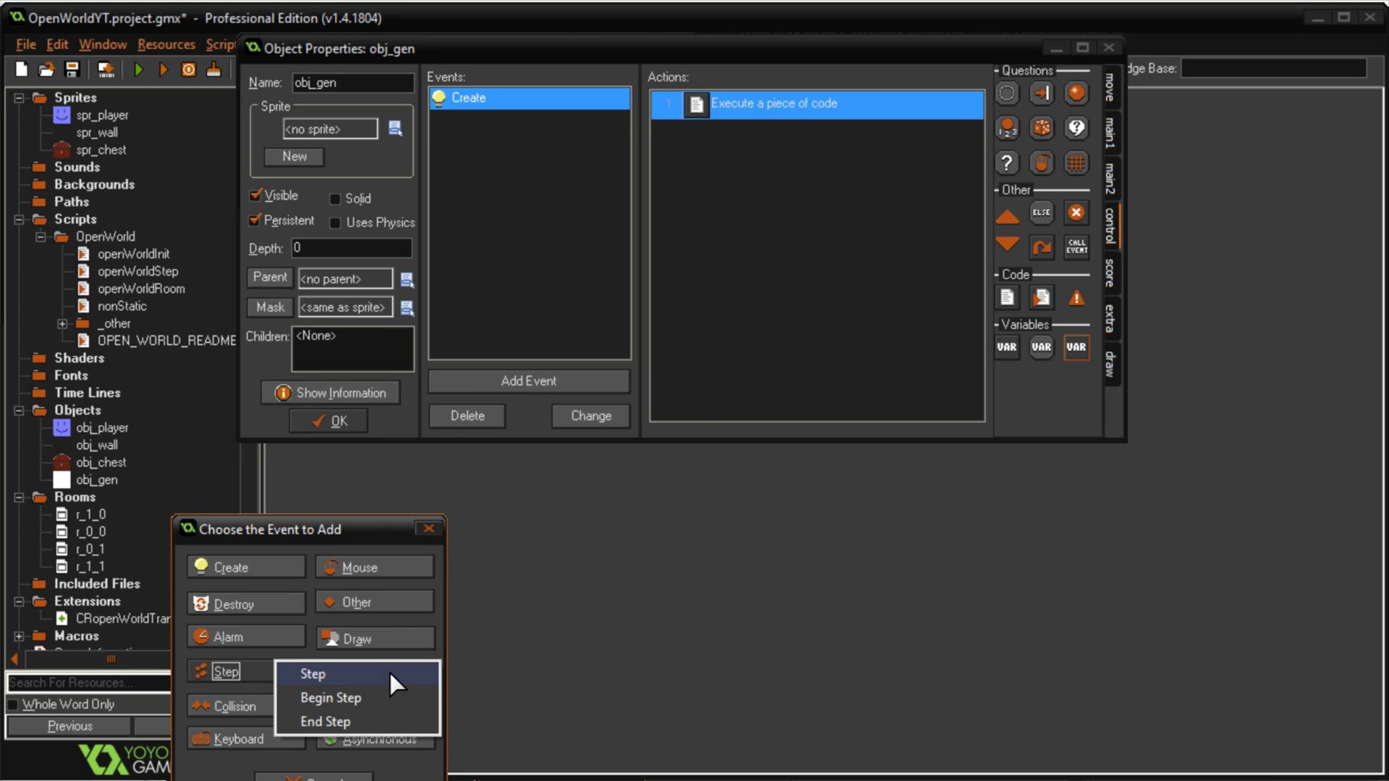
left_click(313, 673)
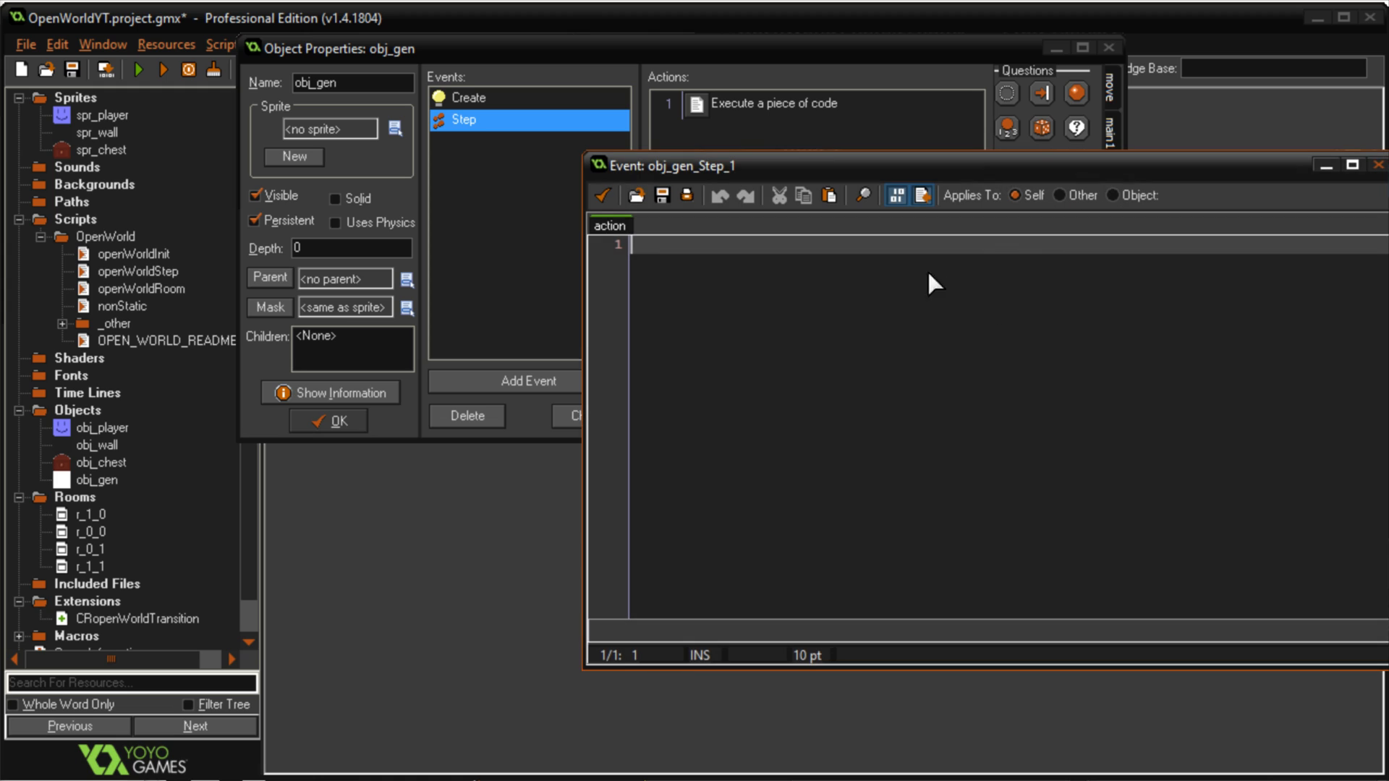
mouse_move(862, 268)
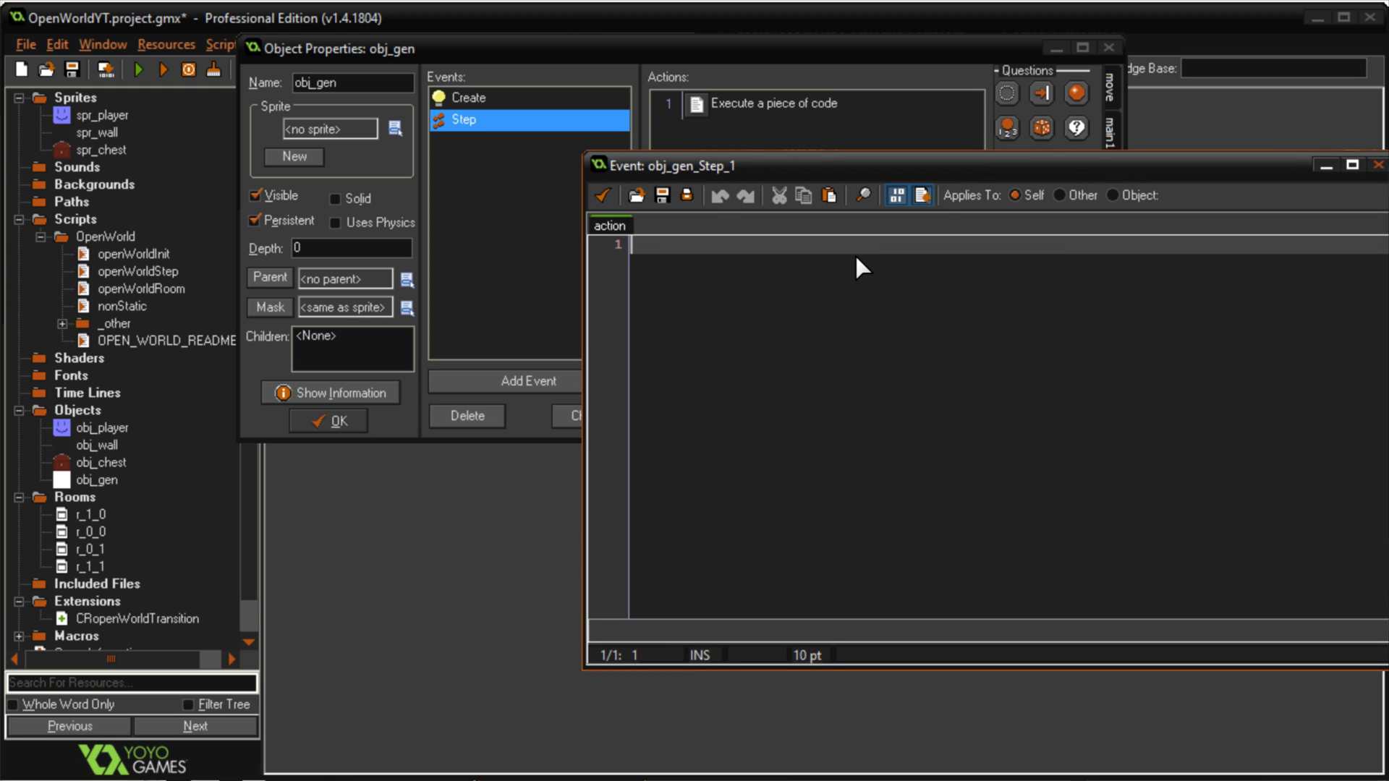
type("openWorldSt")
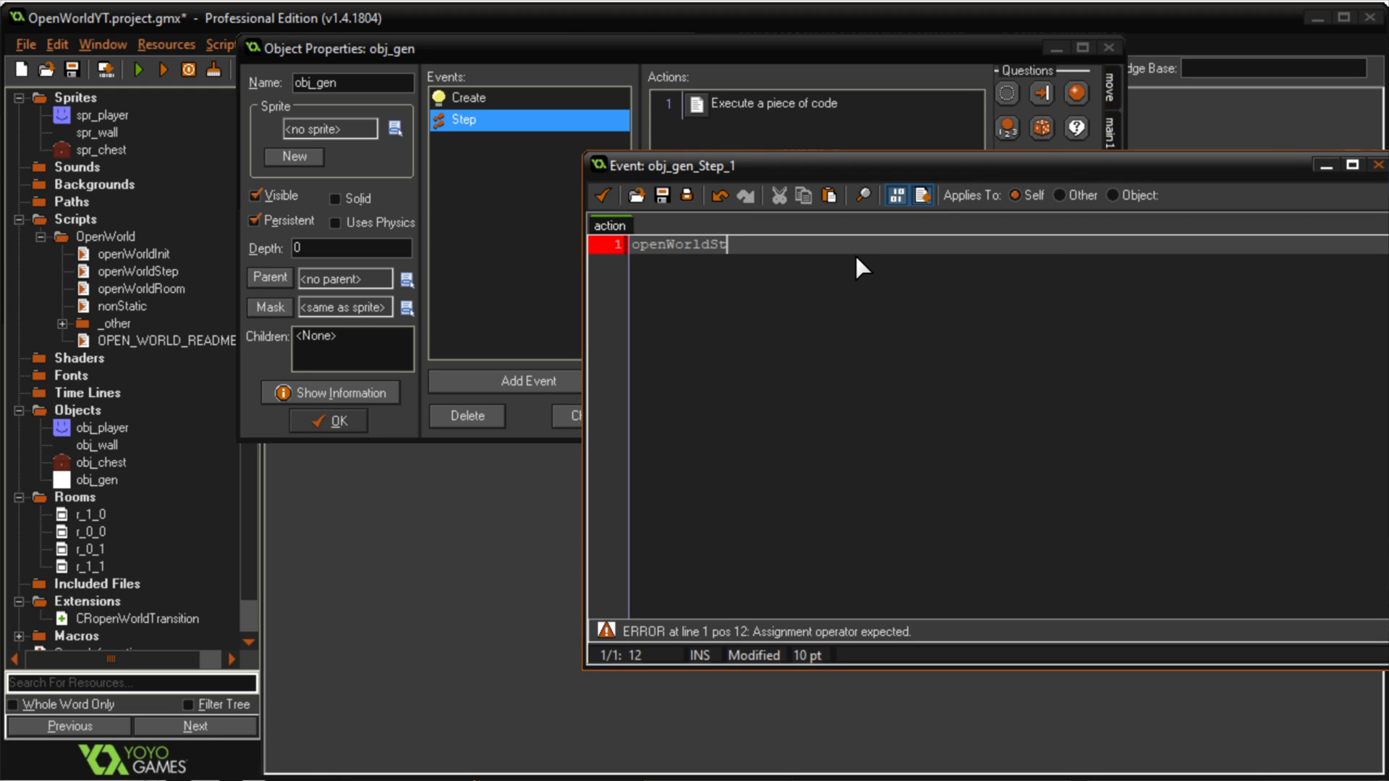
type("ep();")
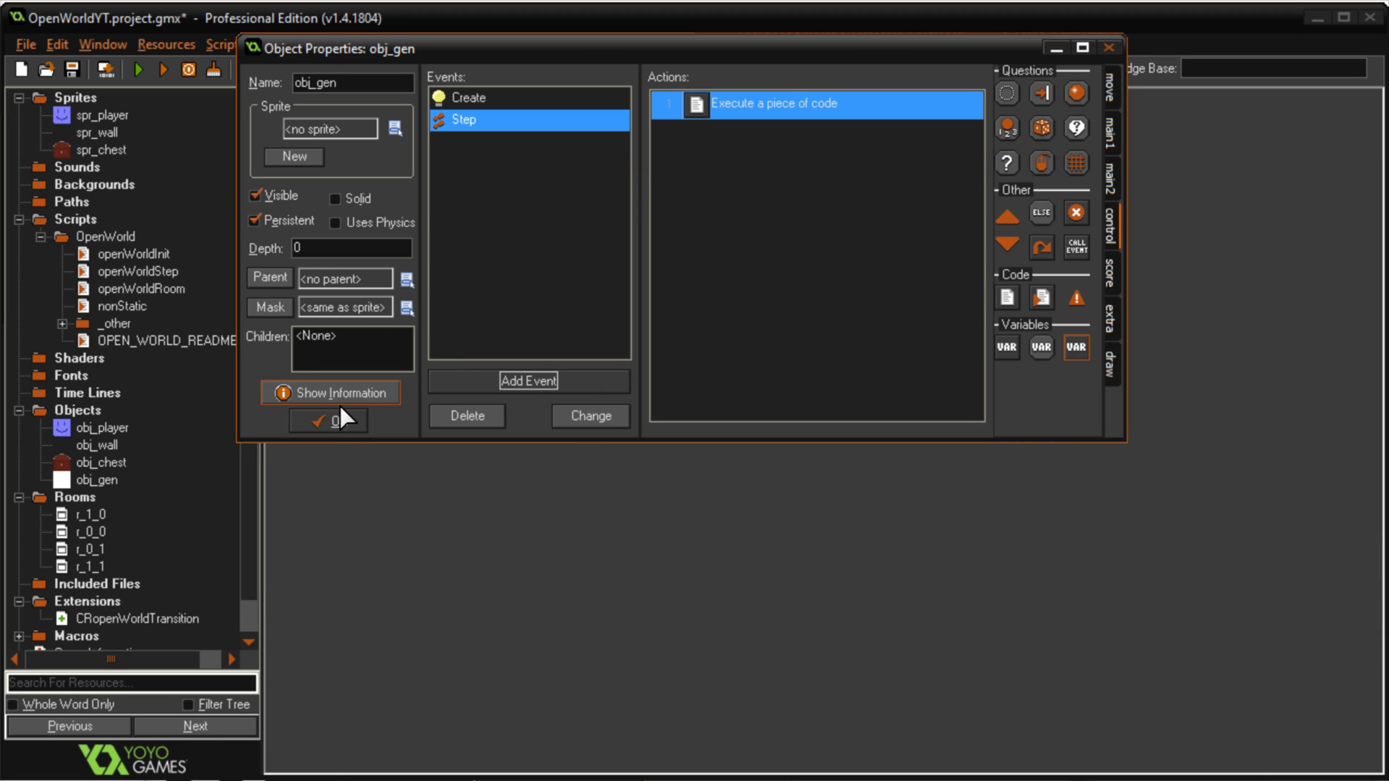
left_click(329, 419)
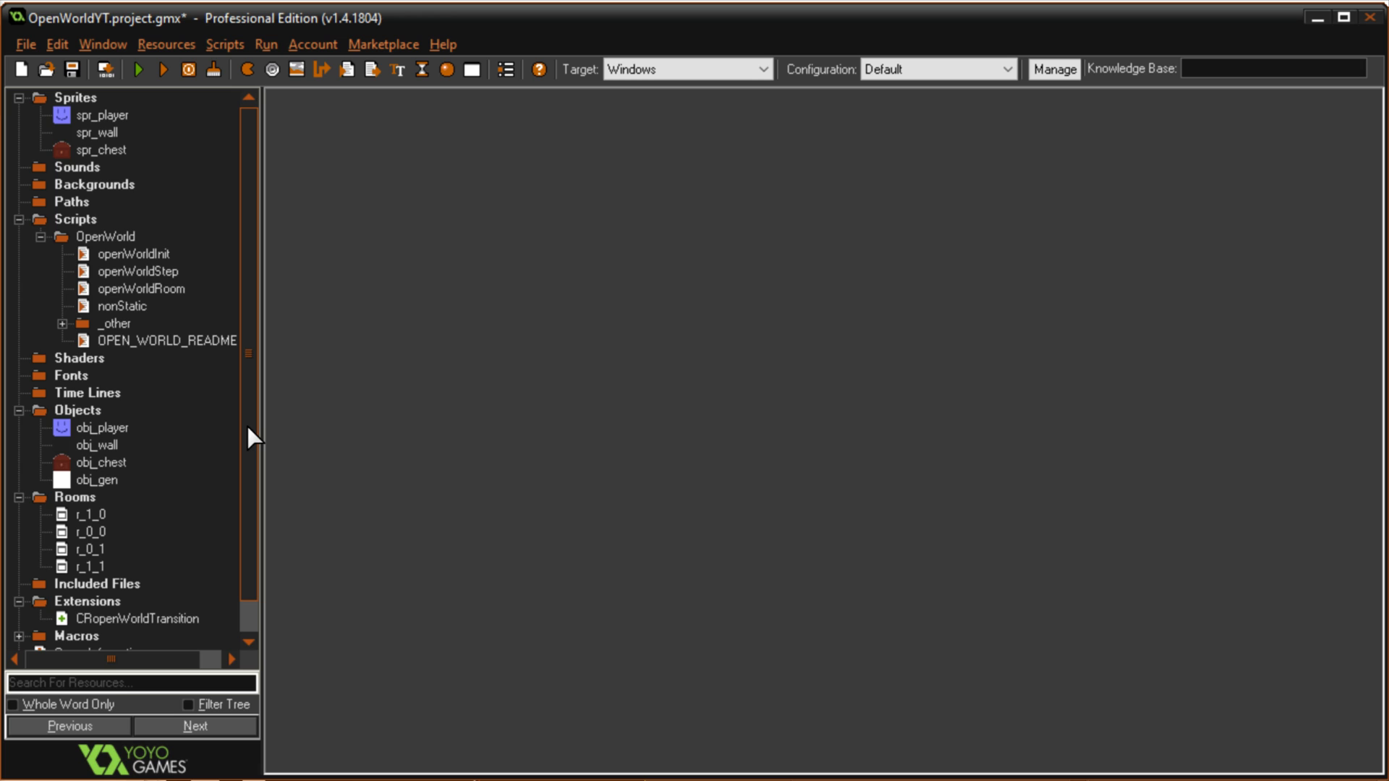
Save the project, test-run it to see the player, walls and chest, then close the game
left_click(87, 514)
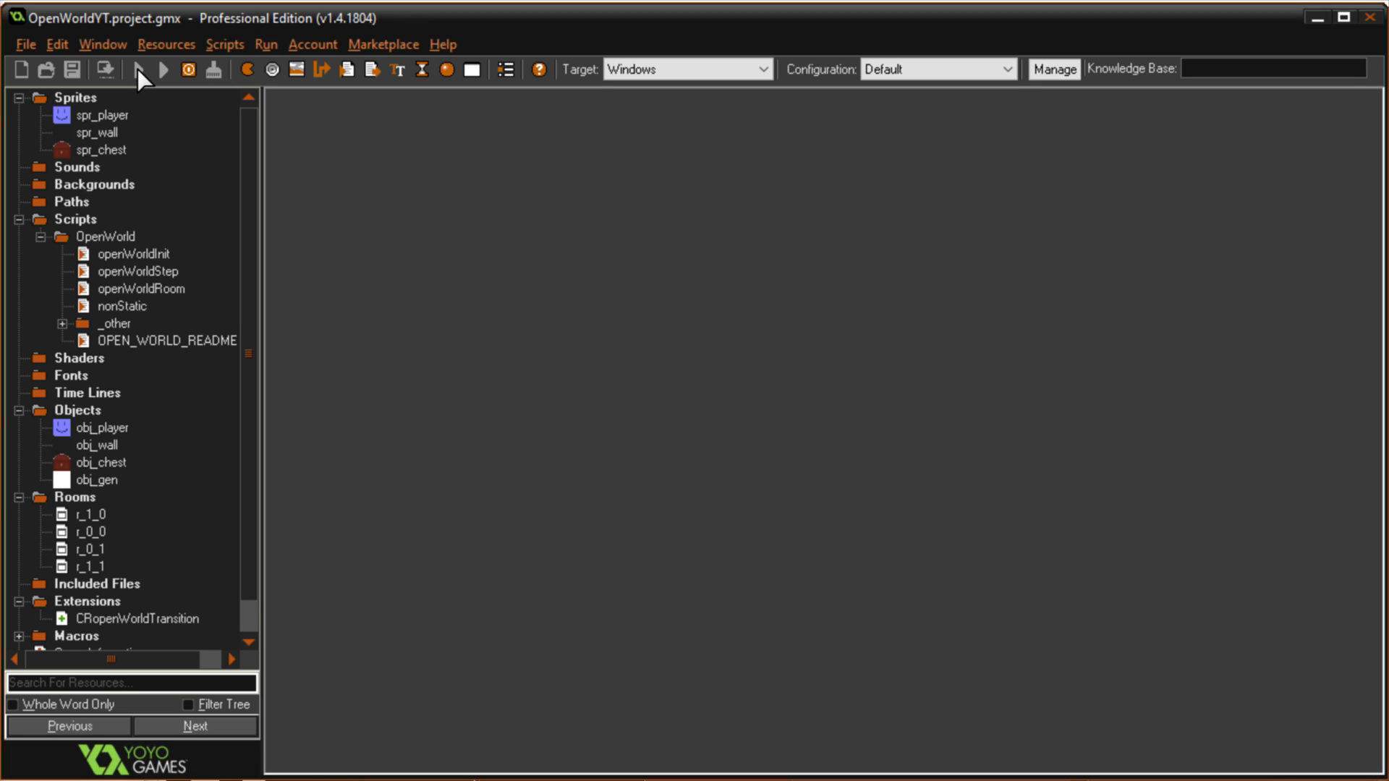
mouse_move(174, 71)
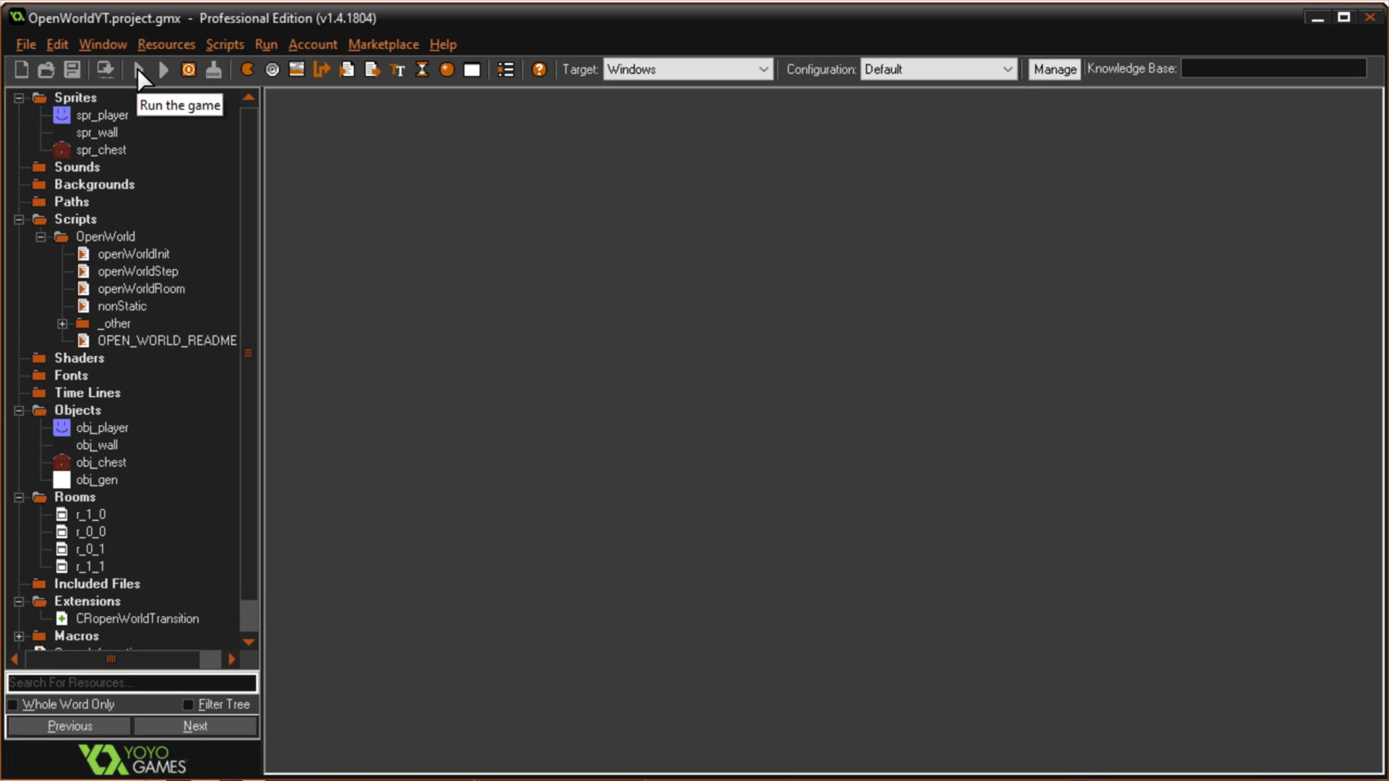
mouse_move(141, 81)
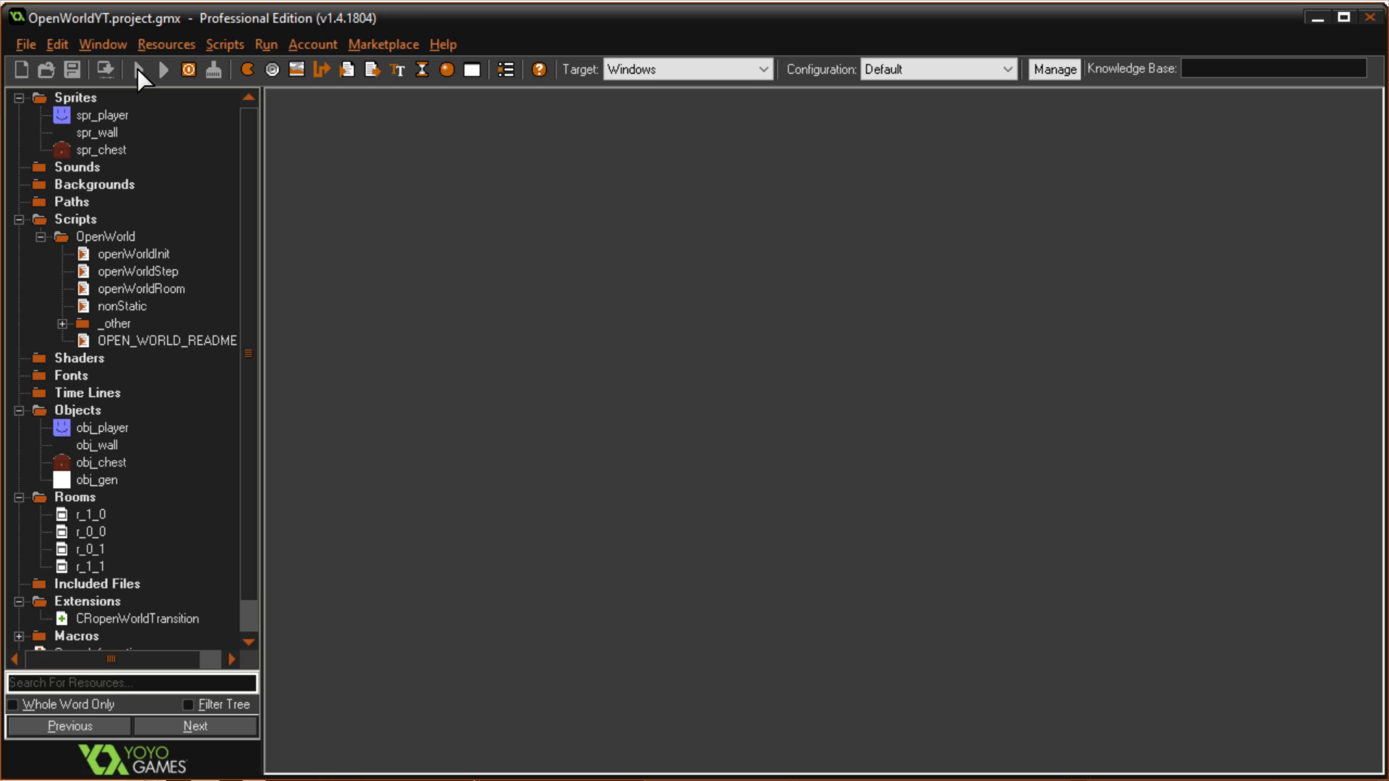
left_click(139, 70)
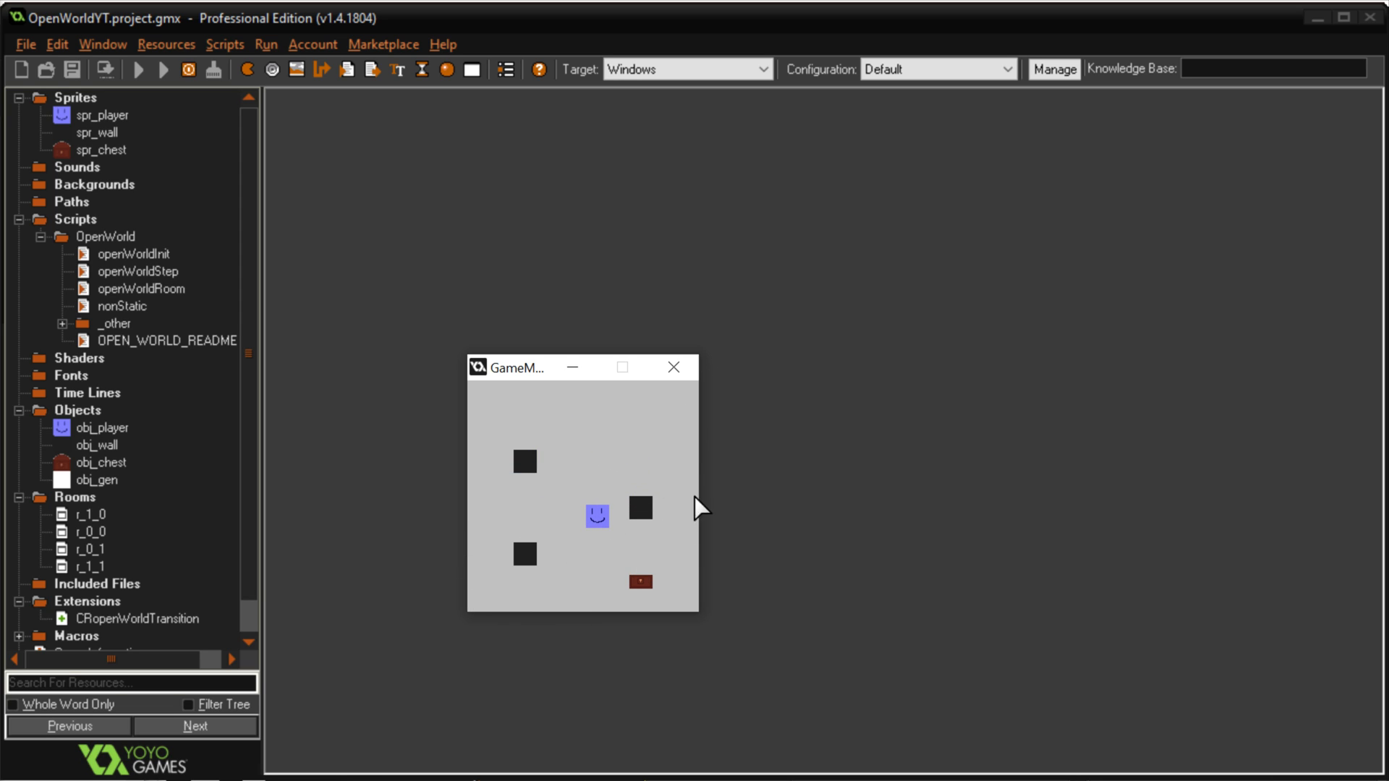
mouse_move(771, 670)
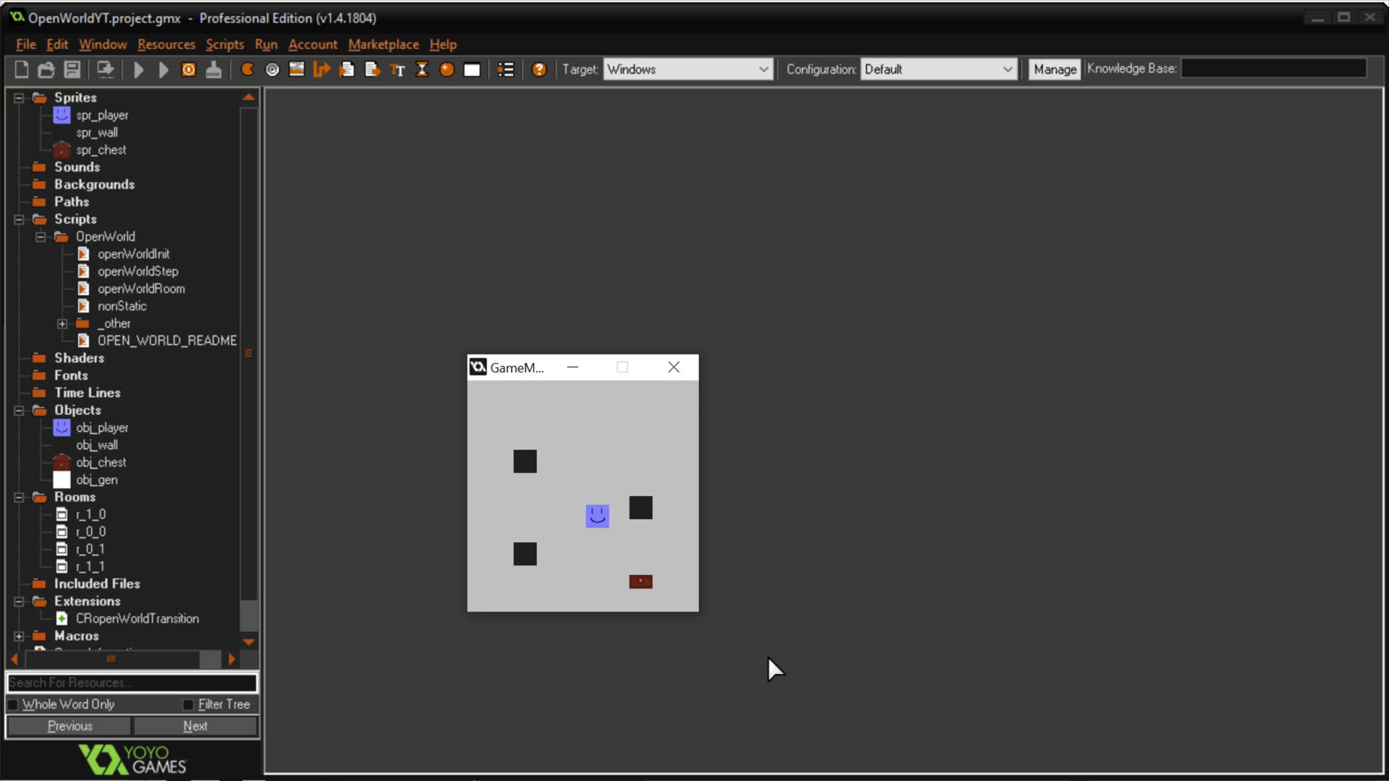
mouse_move(674, 366)
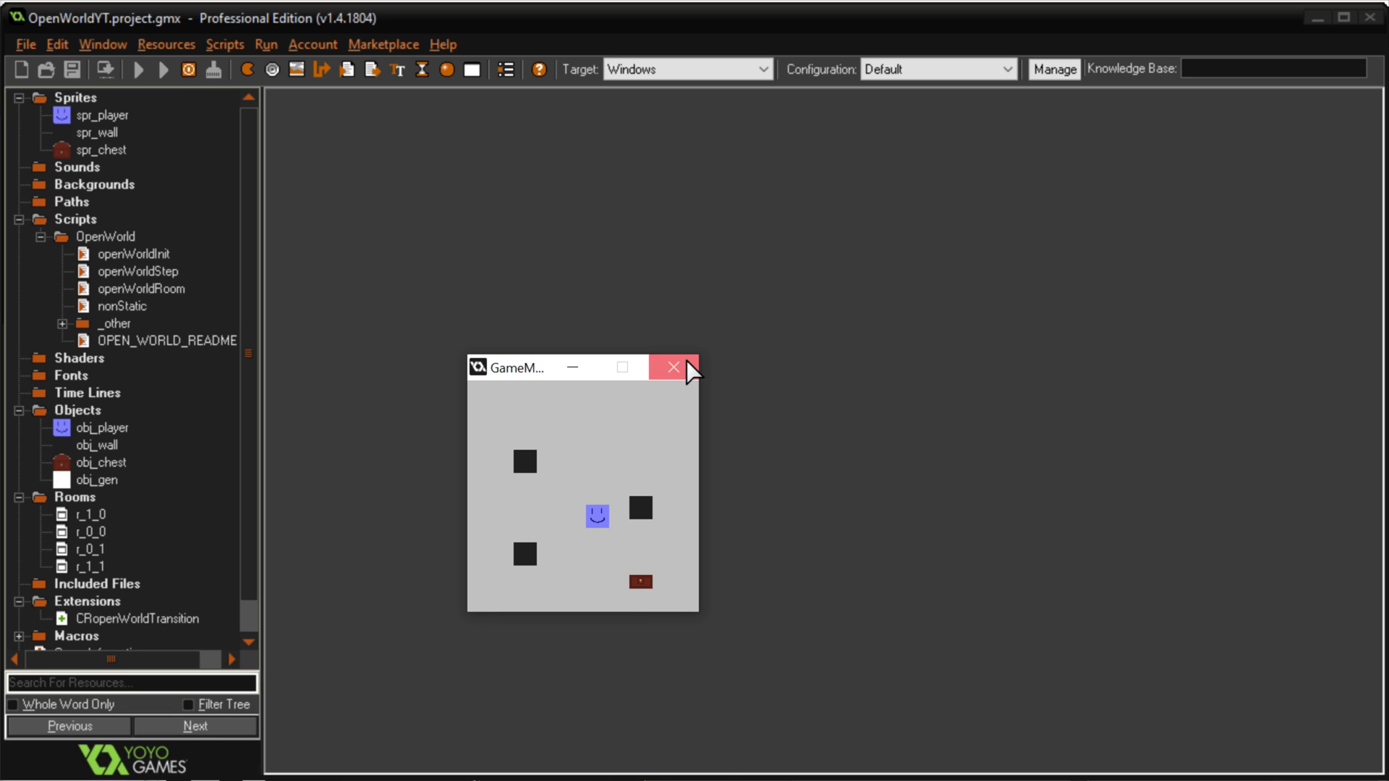
left_click(673, 366)
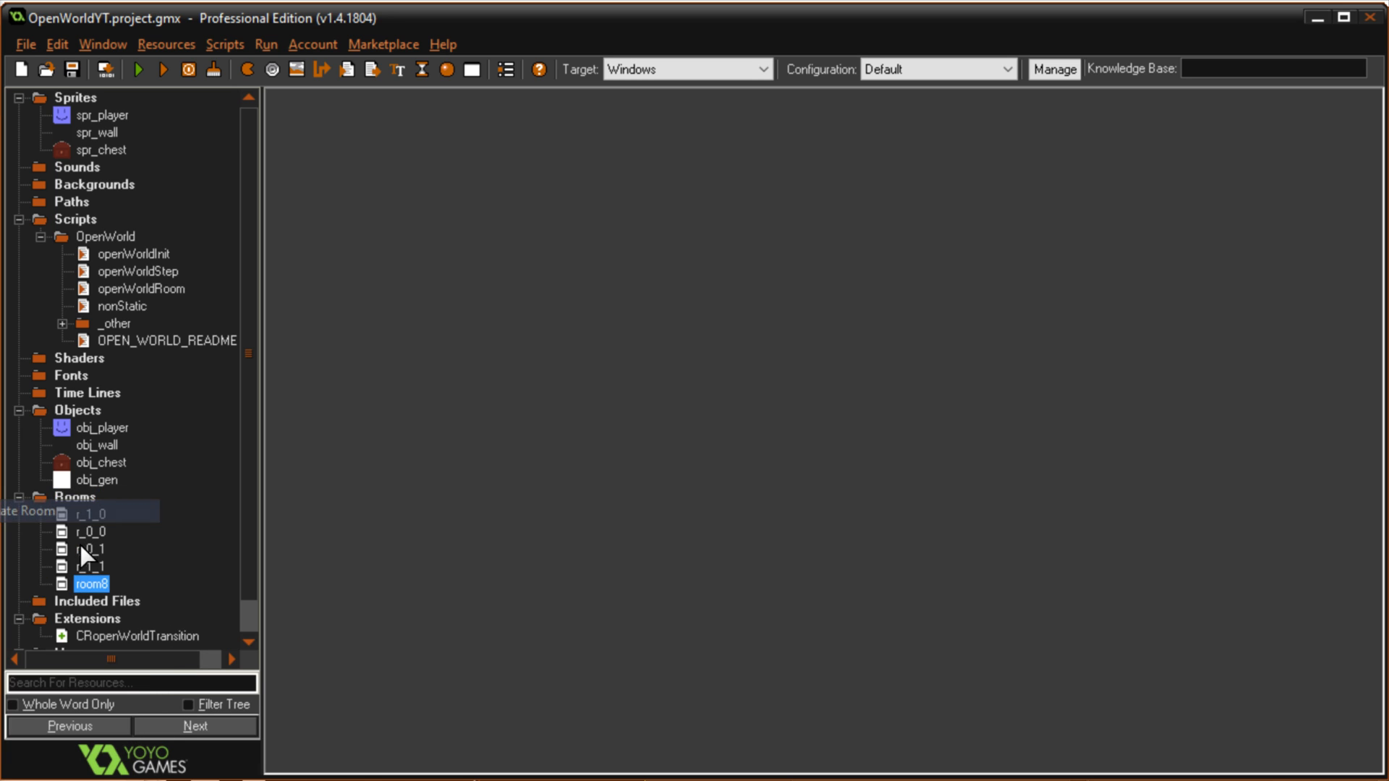
Rename the new room to rmMainRoom in its settings
double_click(93, 583)
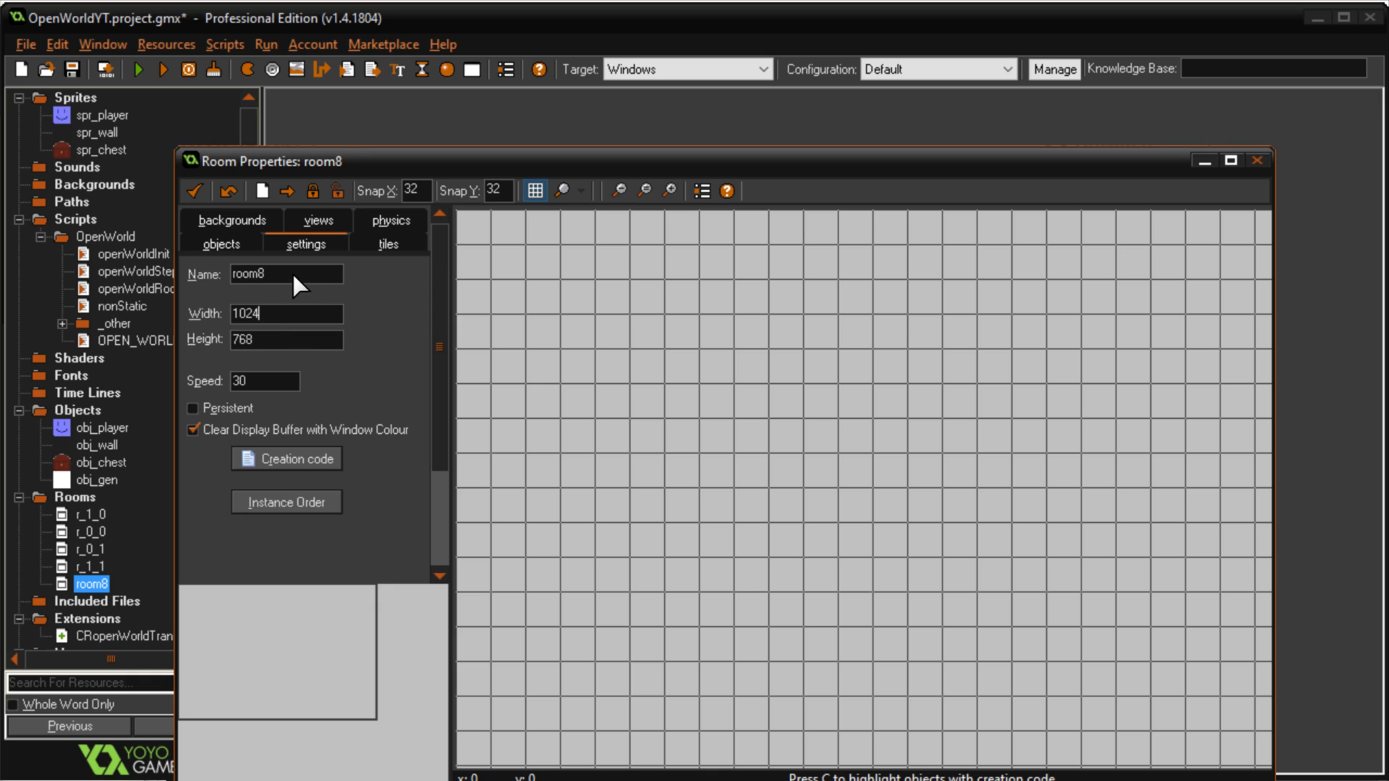
type("rmRm")
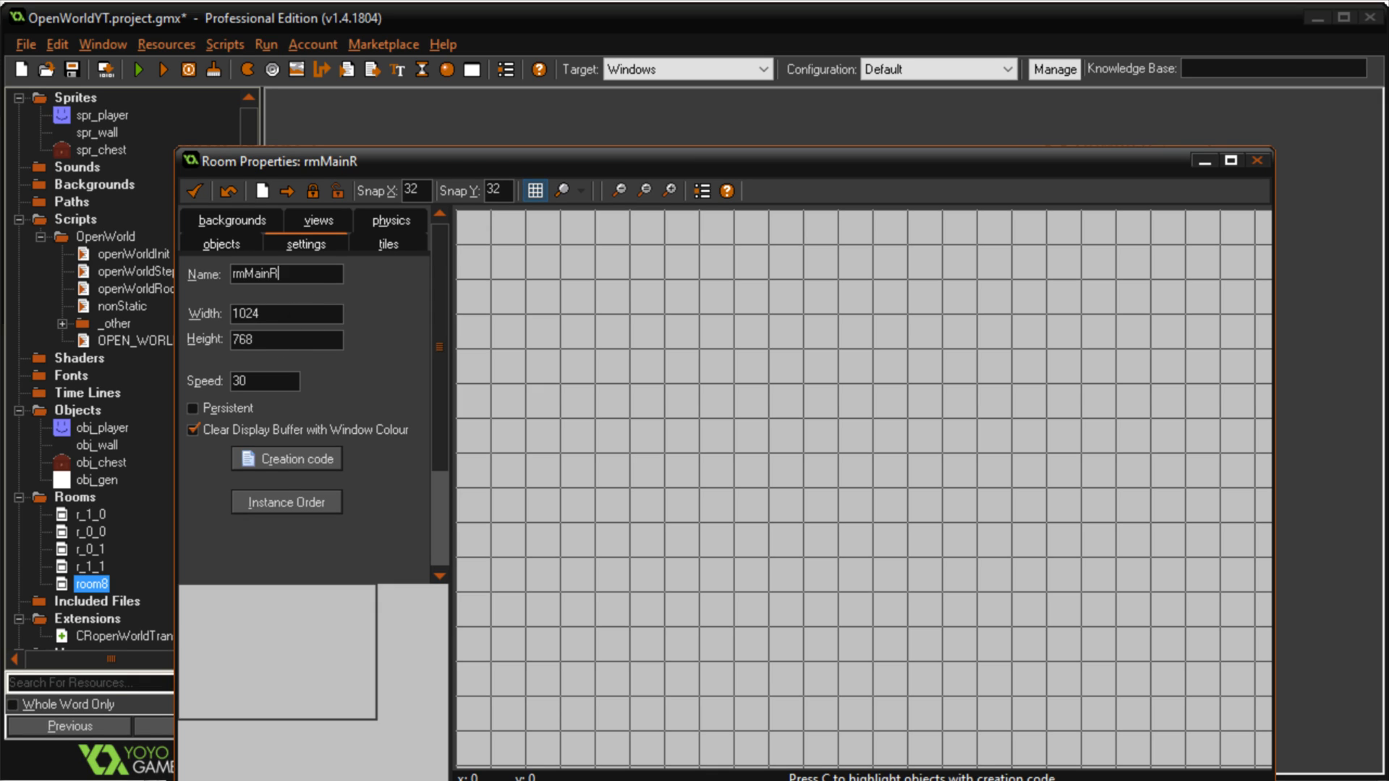
type("oom")
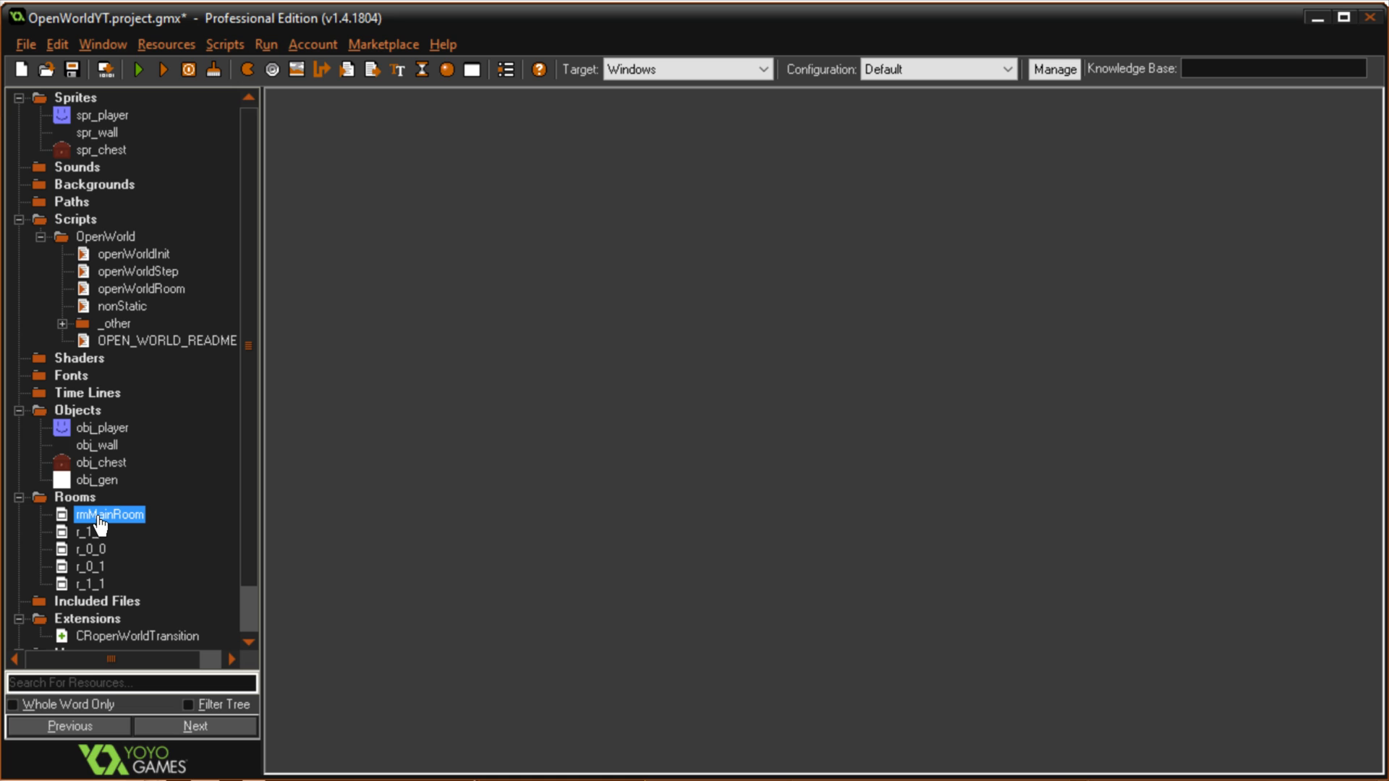
Place an obj_gen instance at the top-left corner of rmMainRoom
double_click(97, 515)
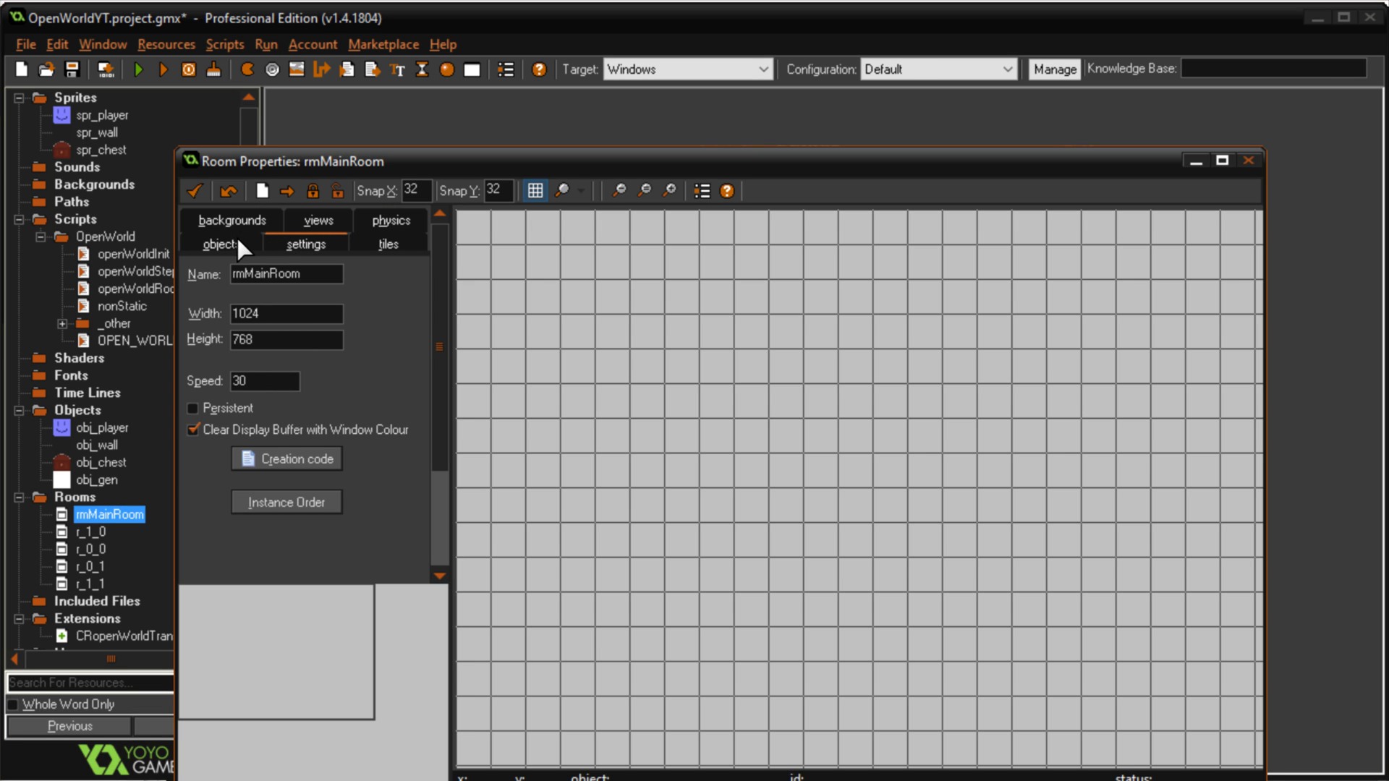
left_click(220, 243)
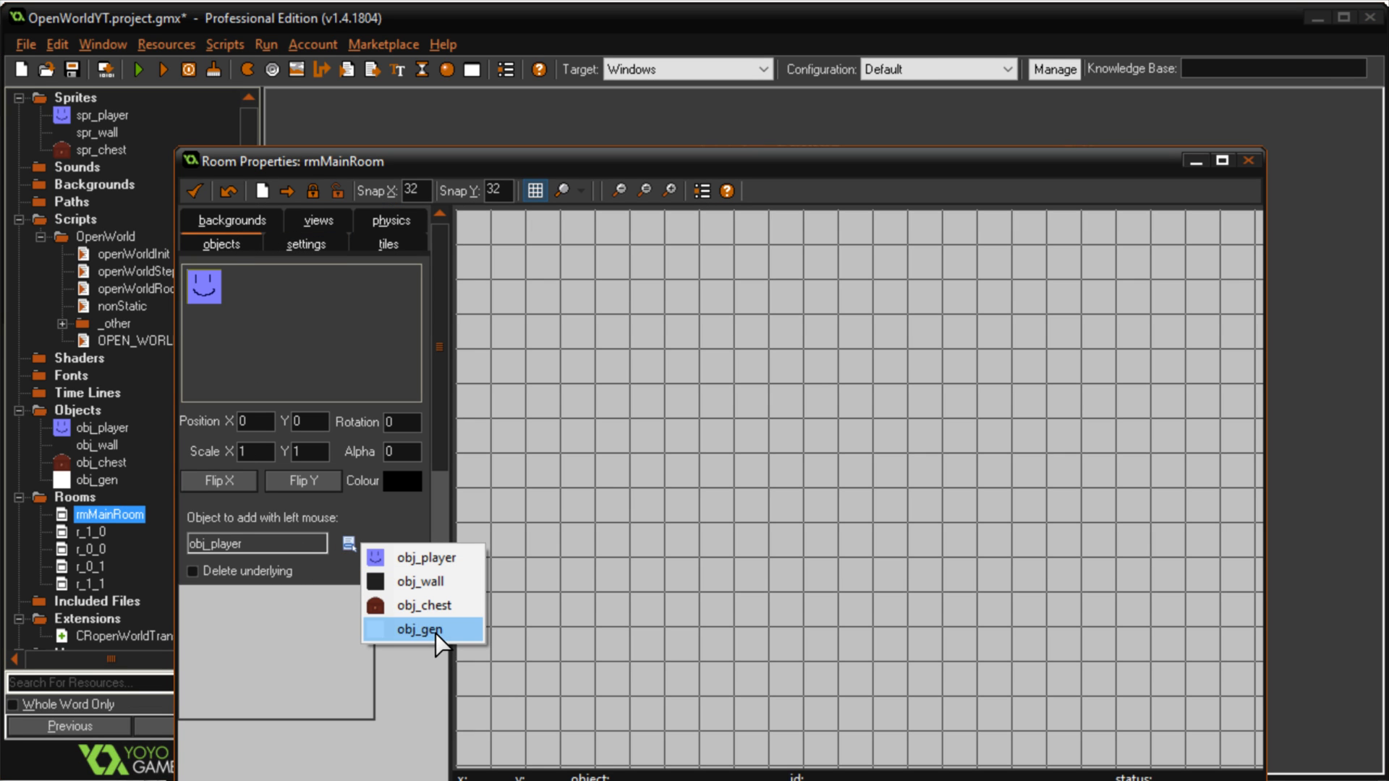
left_click(421, 628)
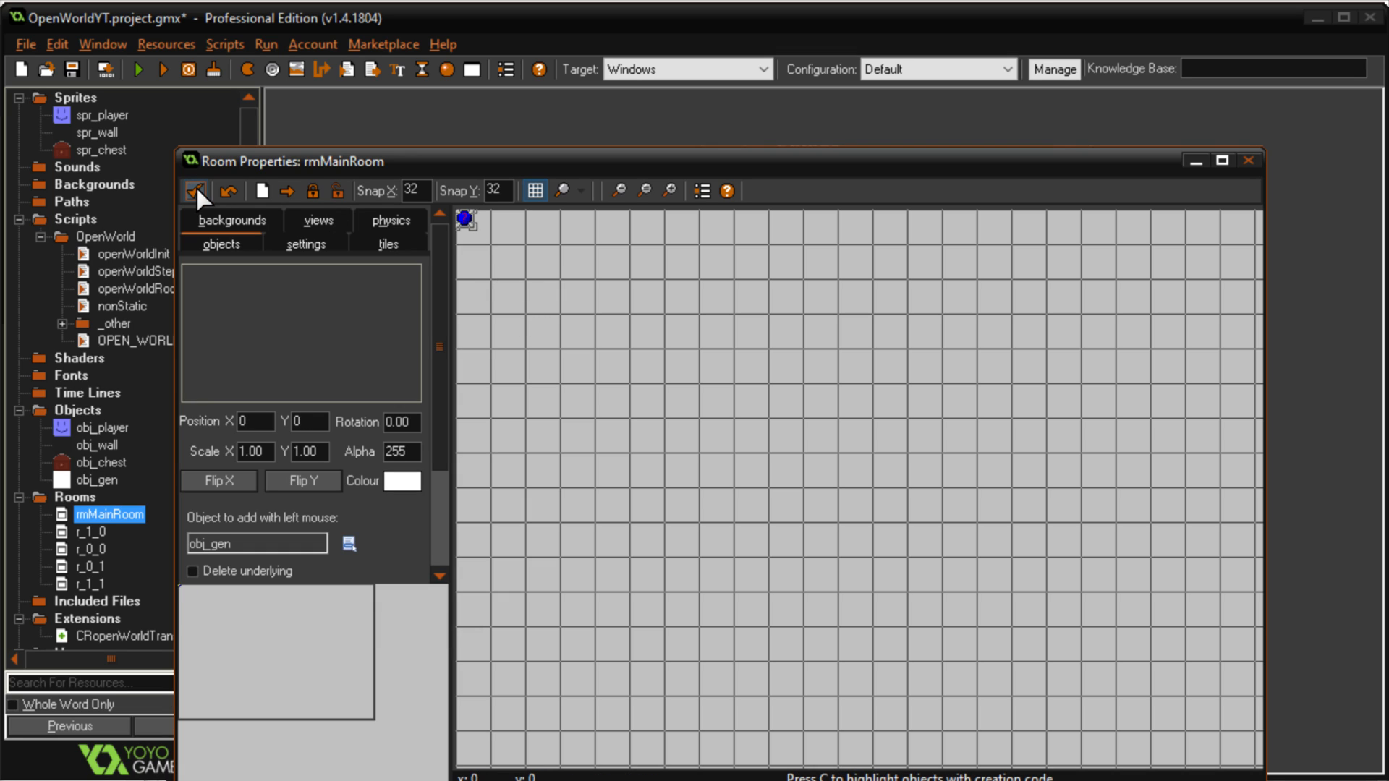
mouse_move(250, 195)
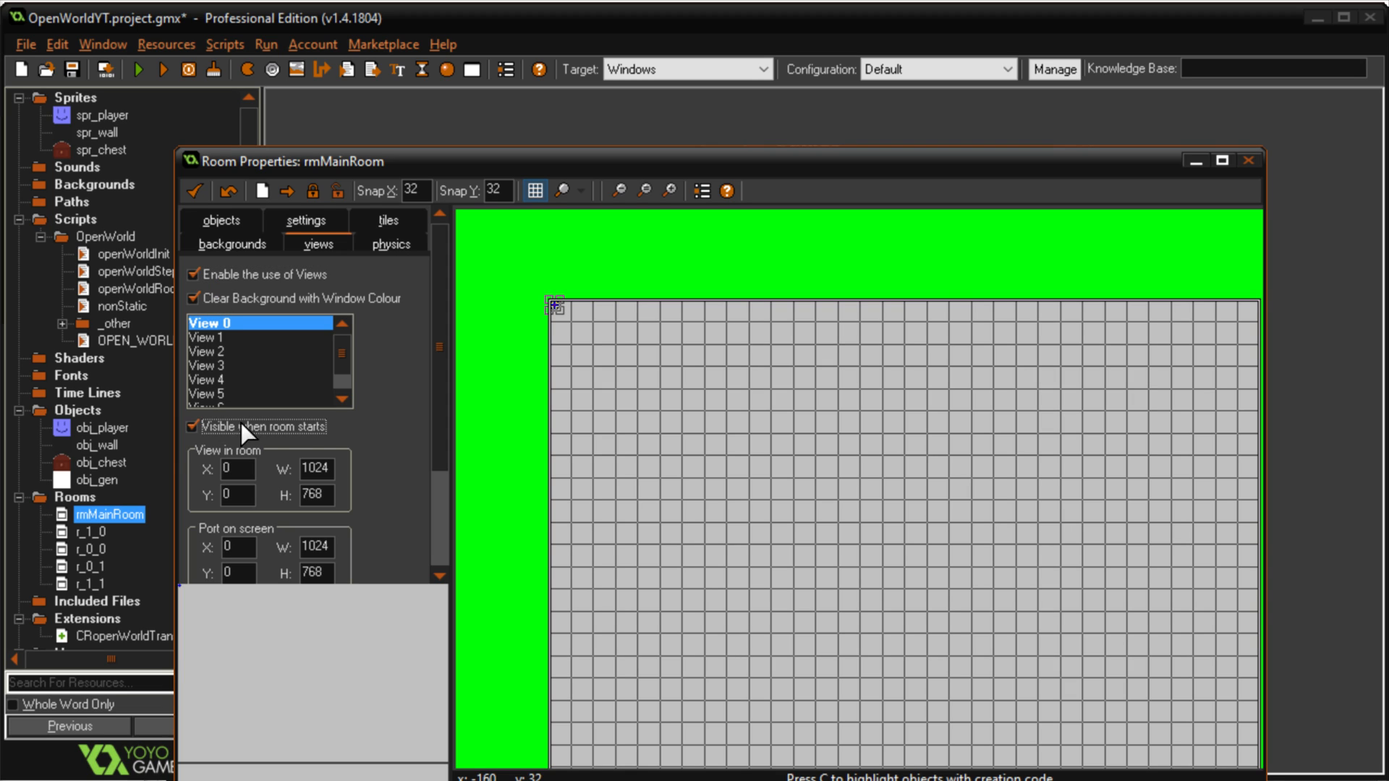
Size view 0 to 640 by 640 in the room, then bring up obj_gen's Create code
triple_click(314, 469)
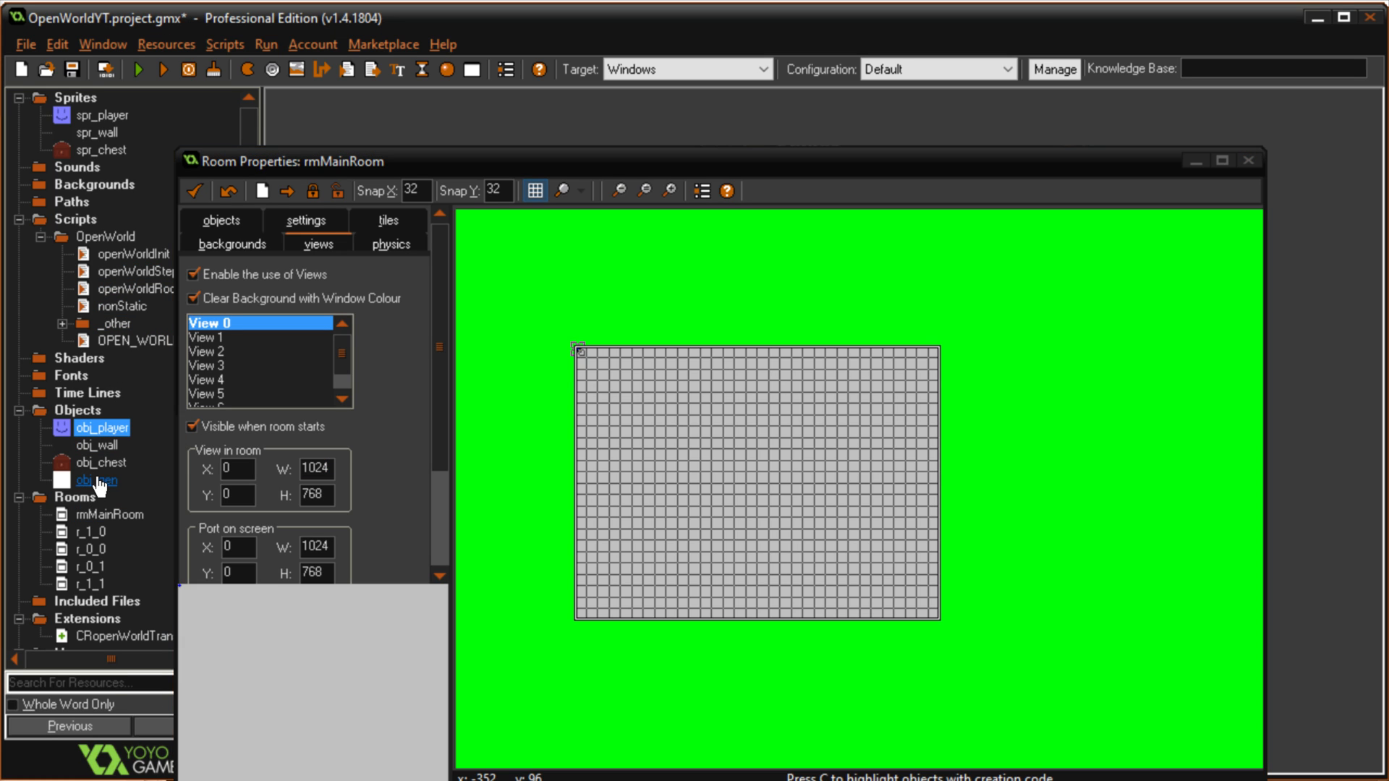
double_click(88, 480)
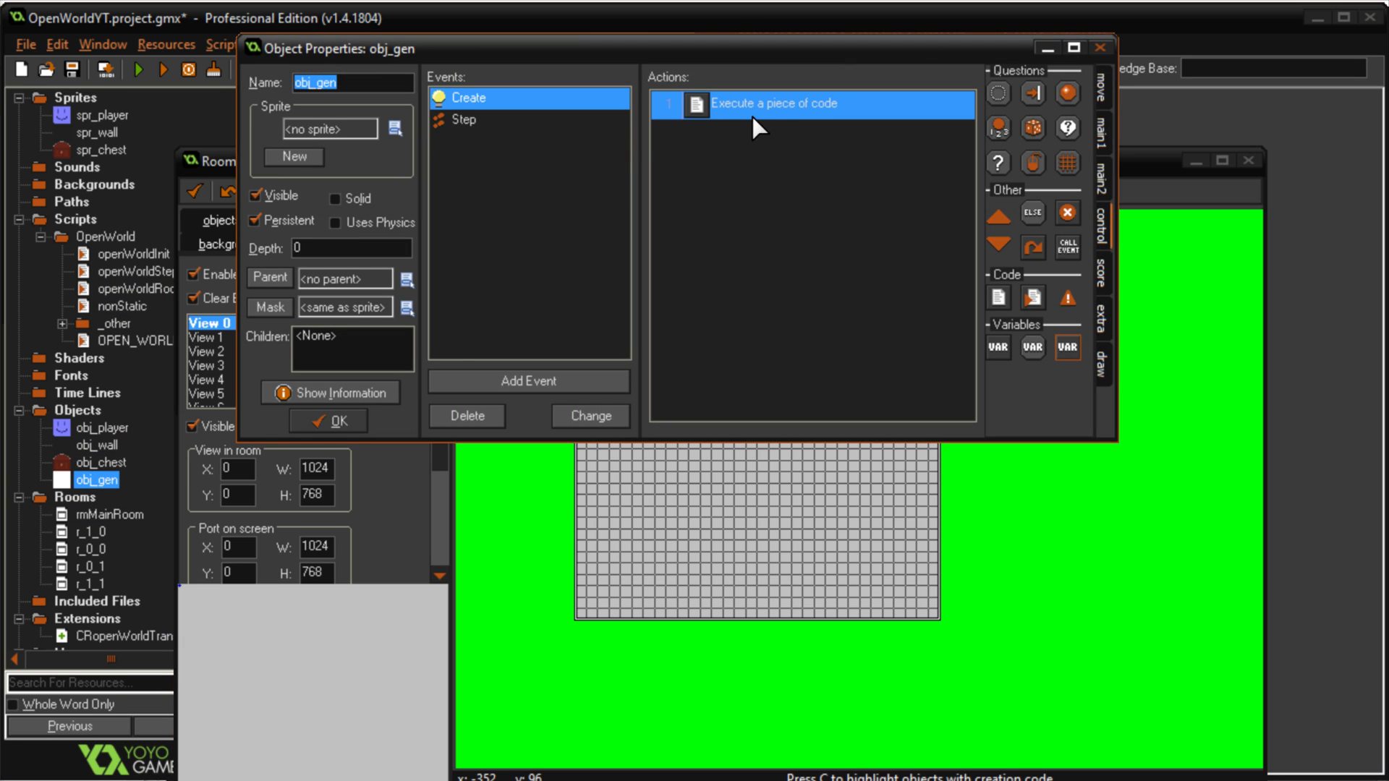
double_click(795, 104)
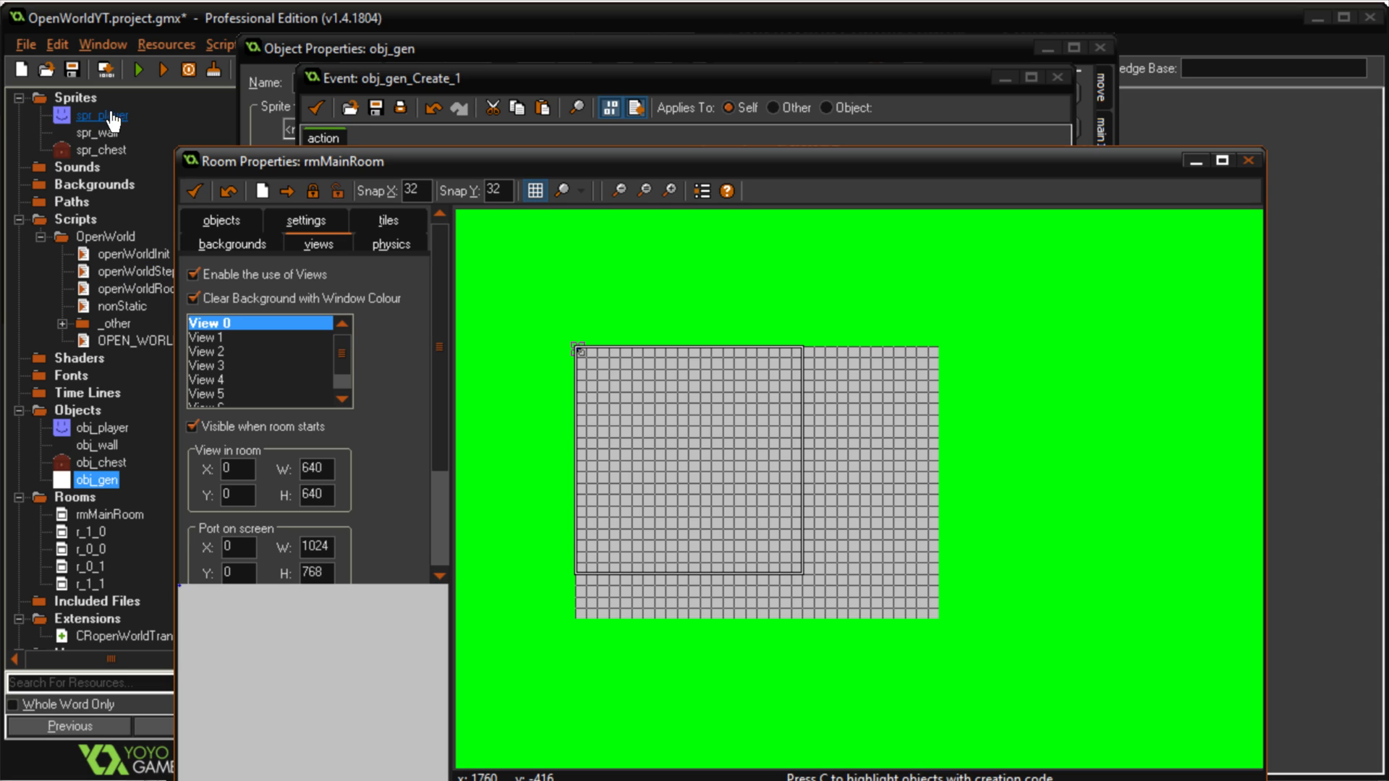
mouse_move(137, 70)
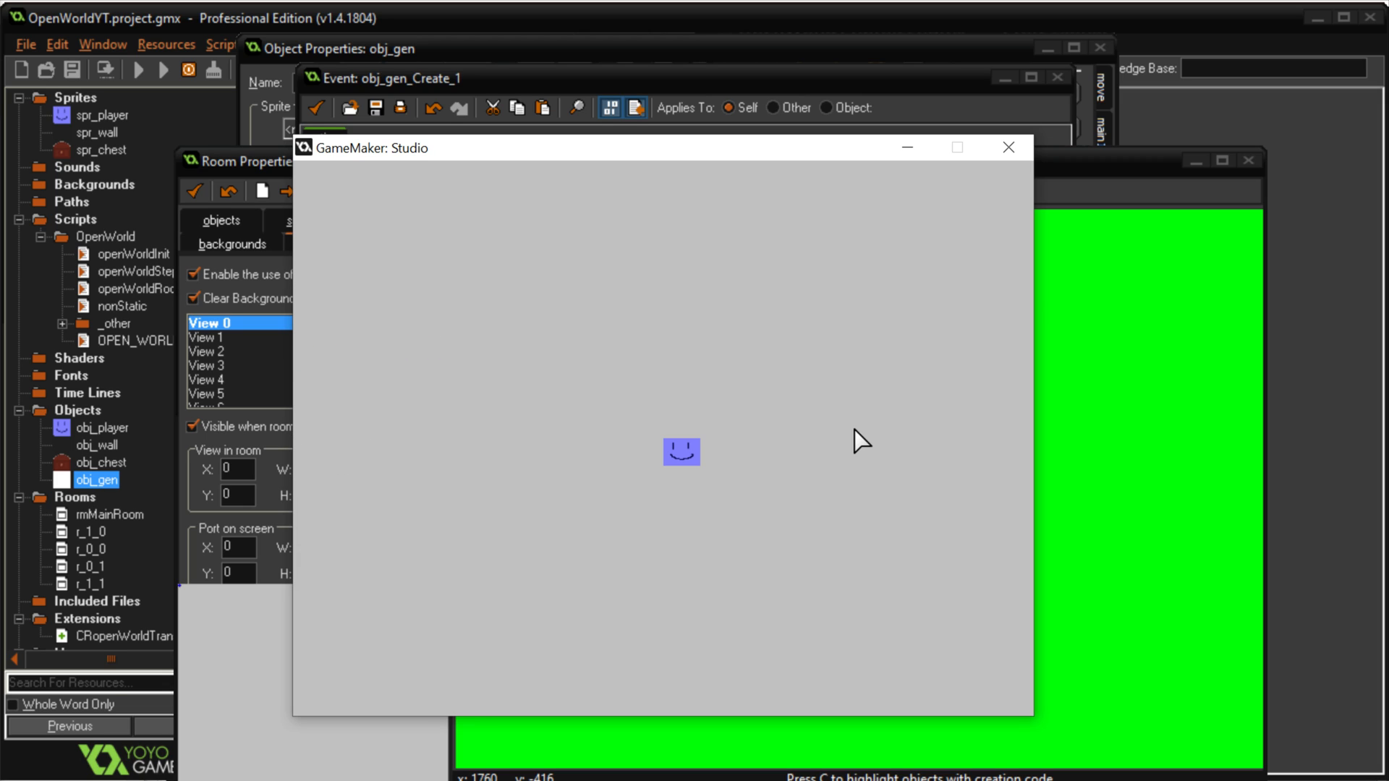
mouse_move(353, 345)
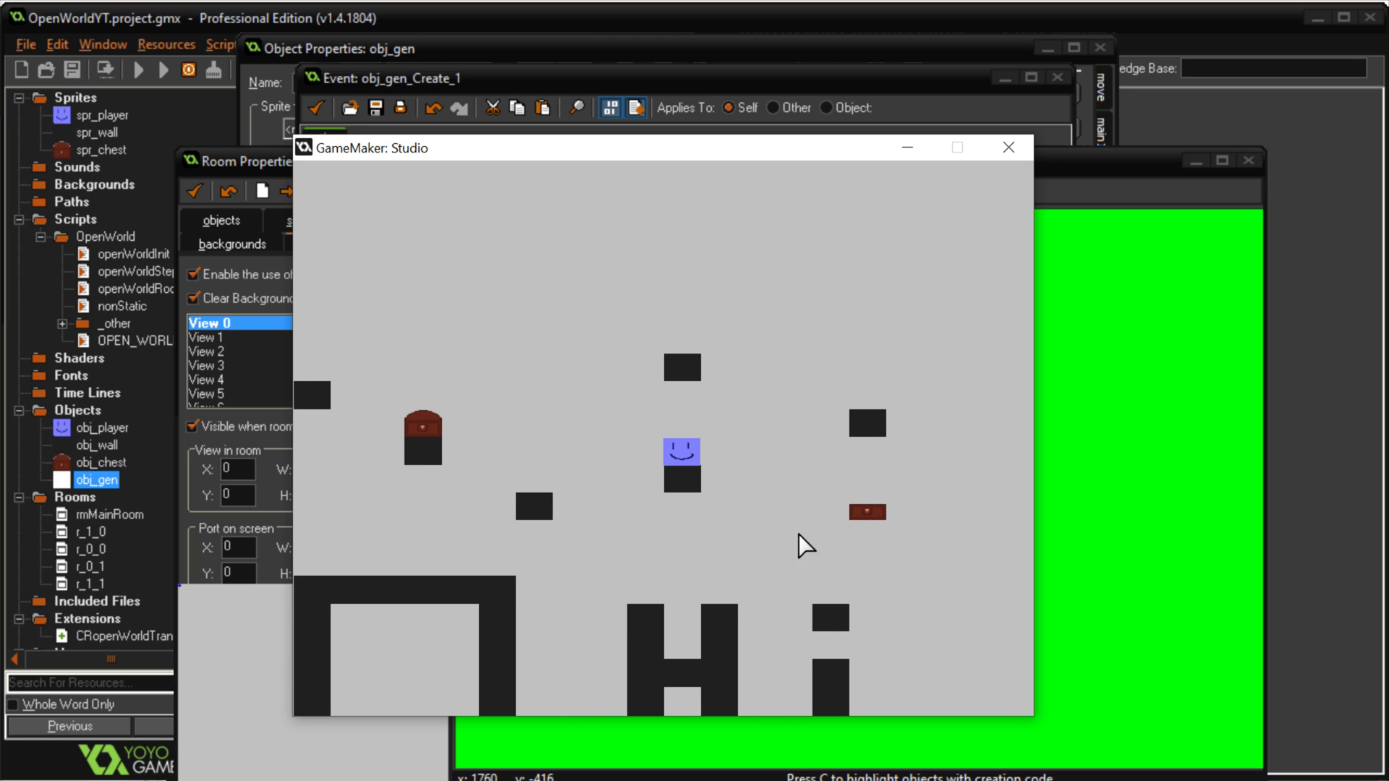
mouse_move(823, 700)
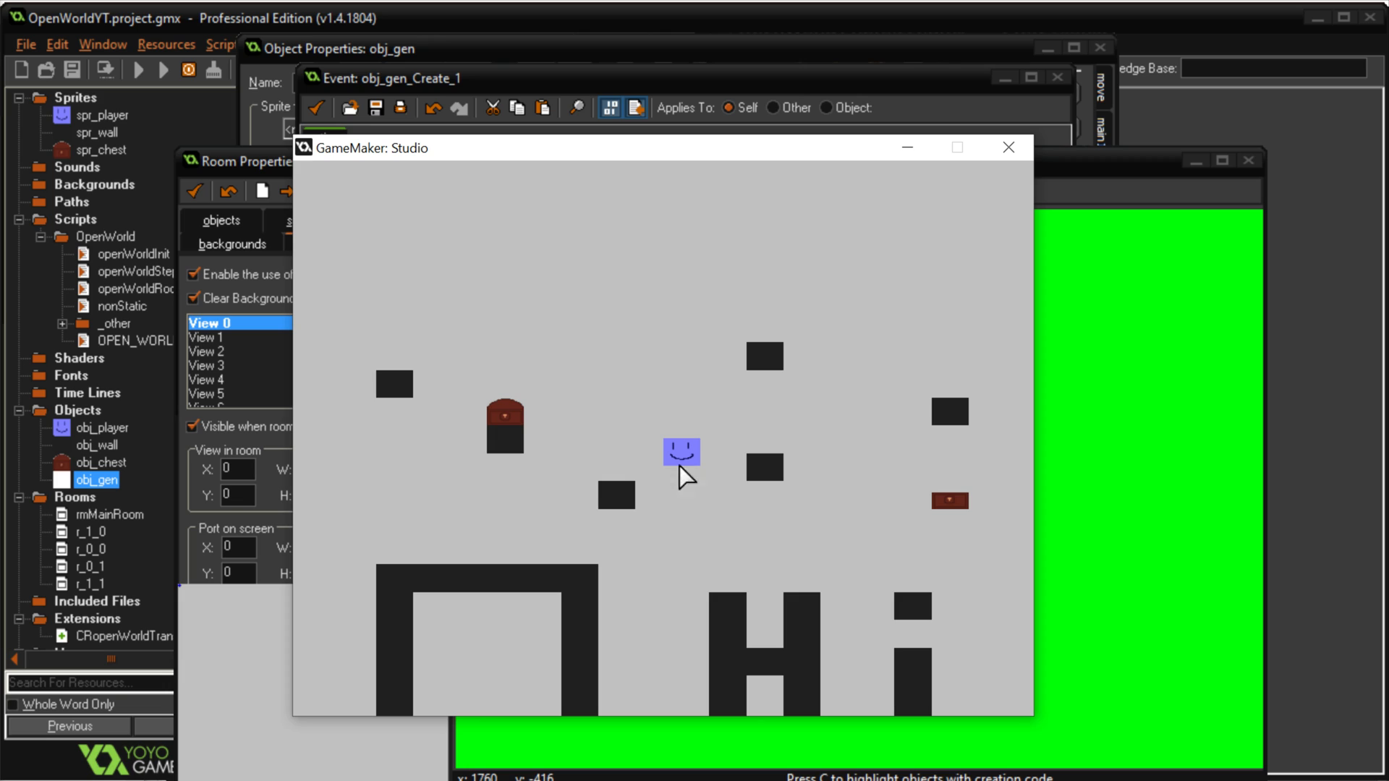
mouse_move(1337, 545)
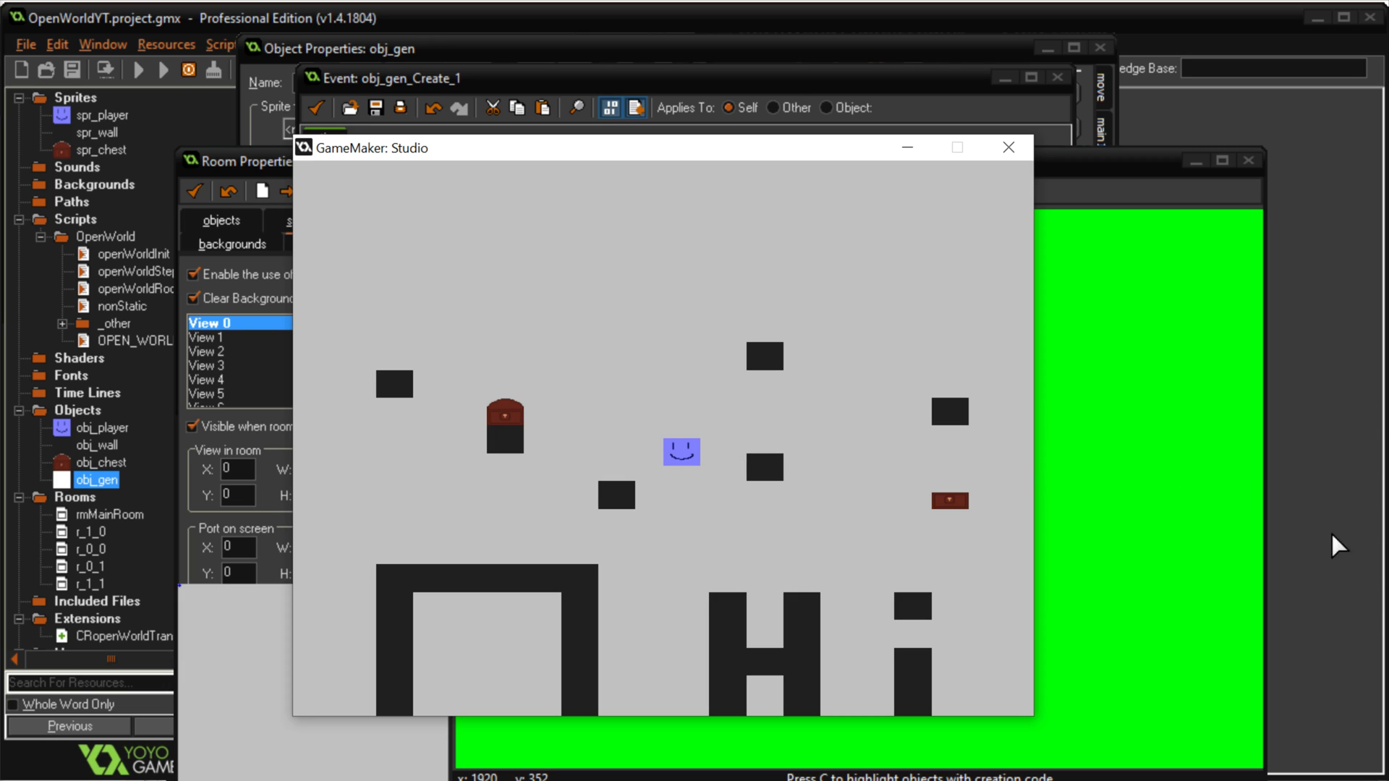
mouse_move(570, 460)
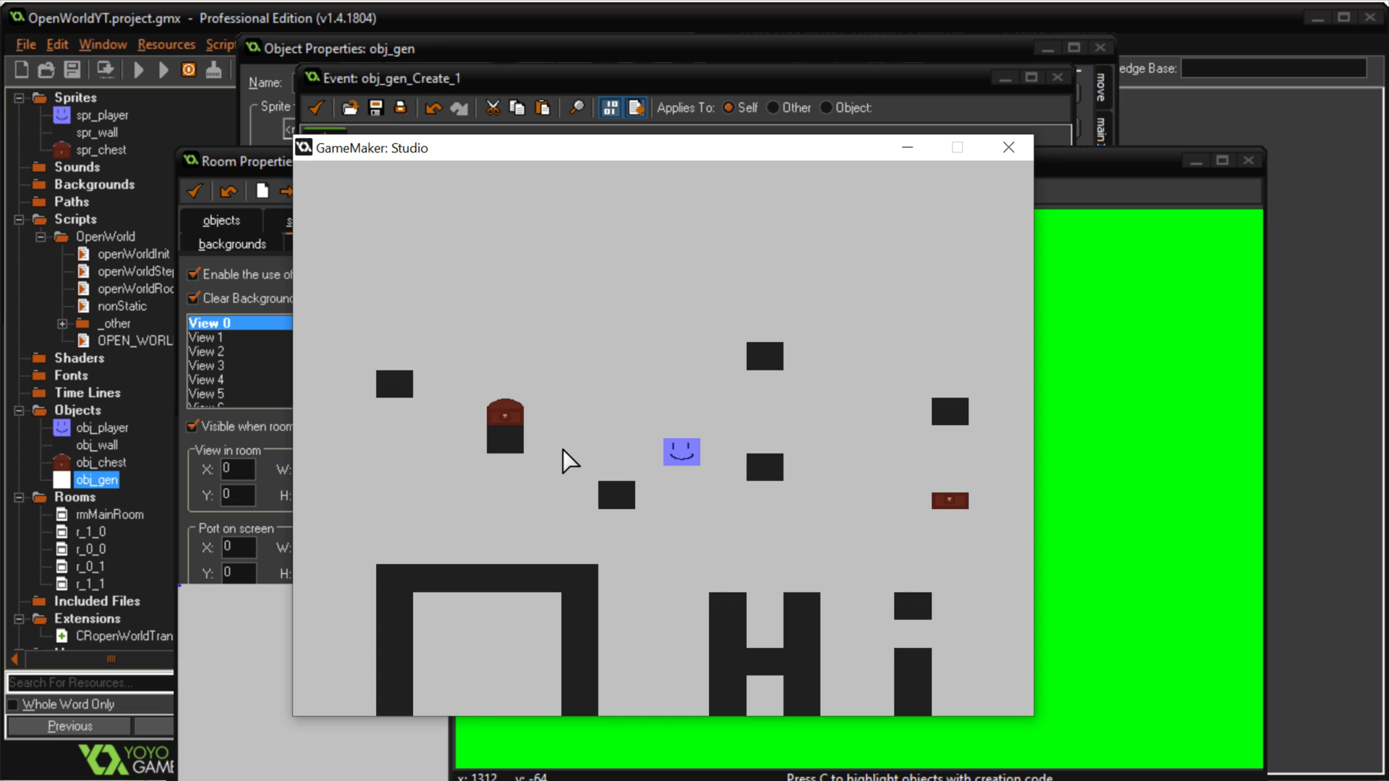
mouse_move(1382, 508)
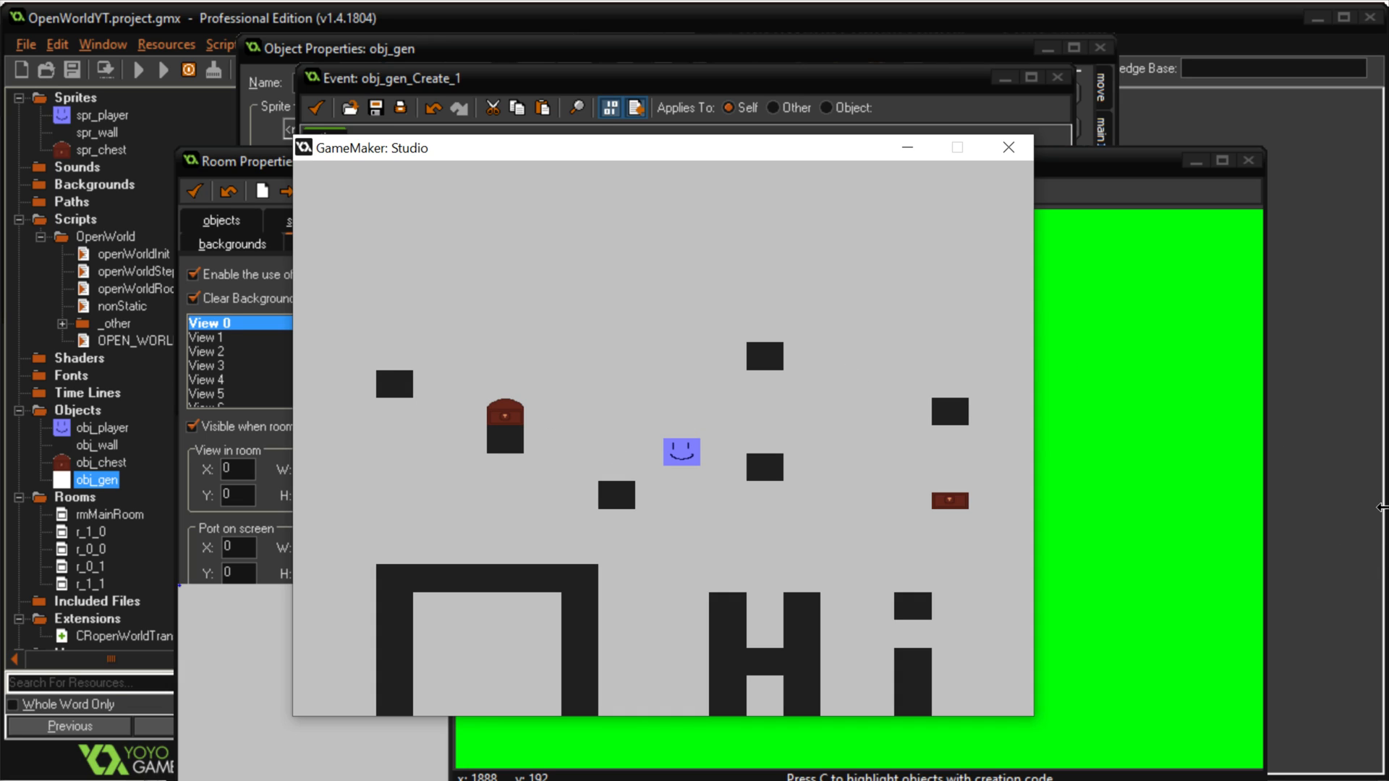
mouse_move(349, 550)
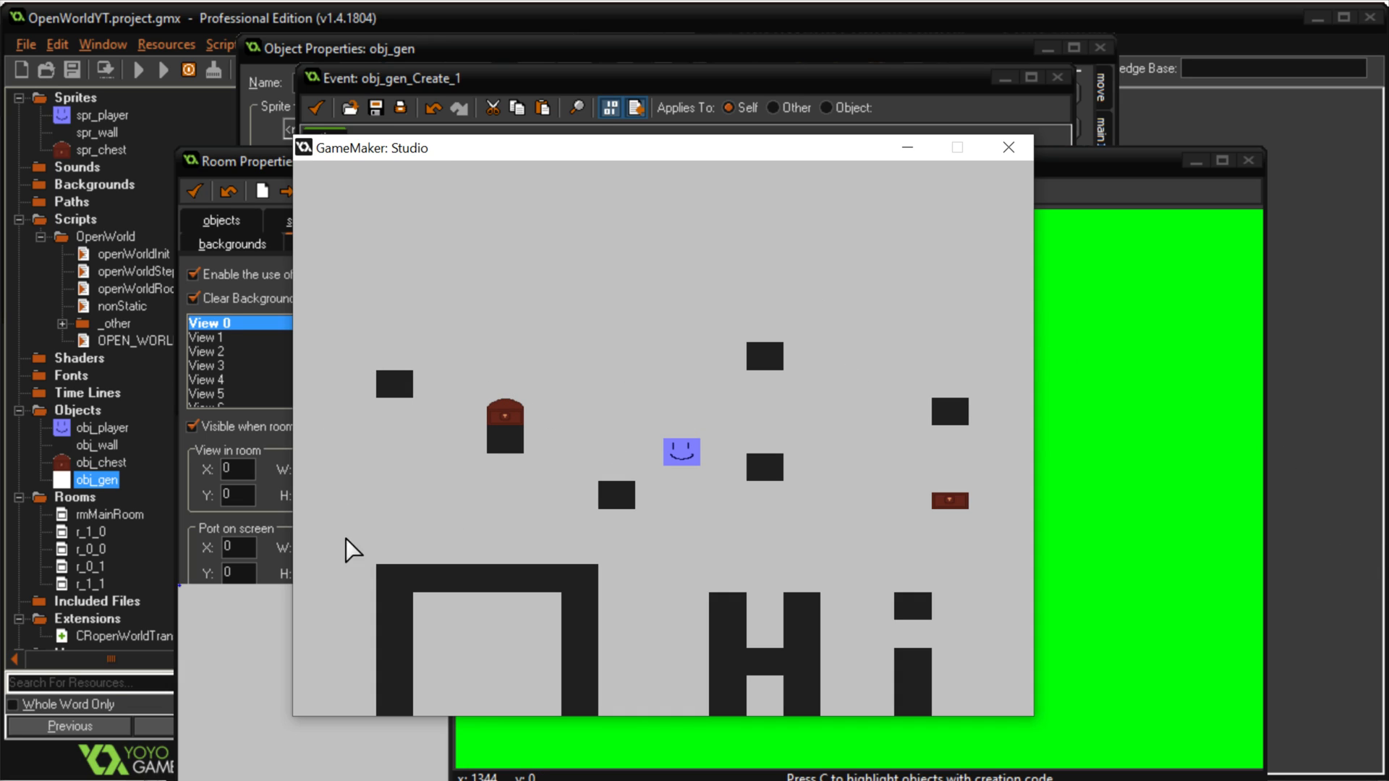
mouse_move(1068, 343)
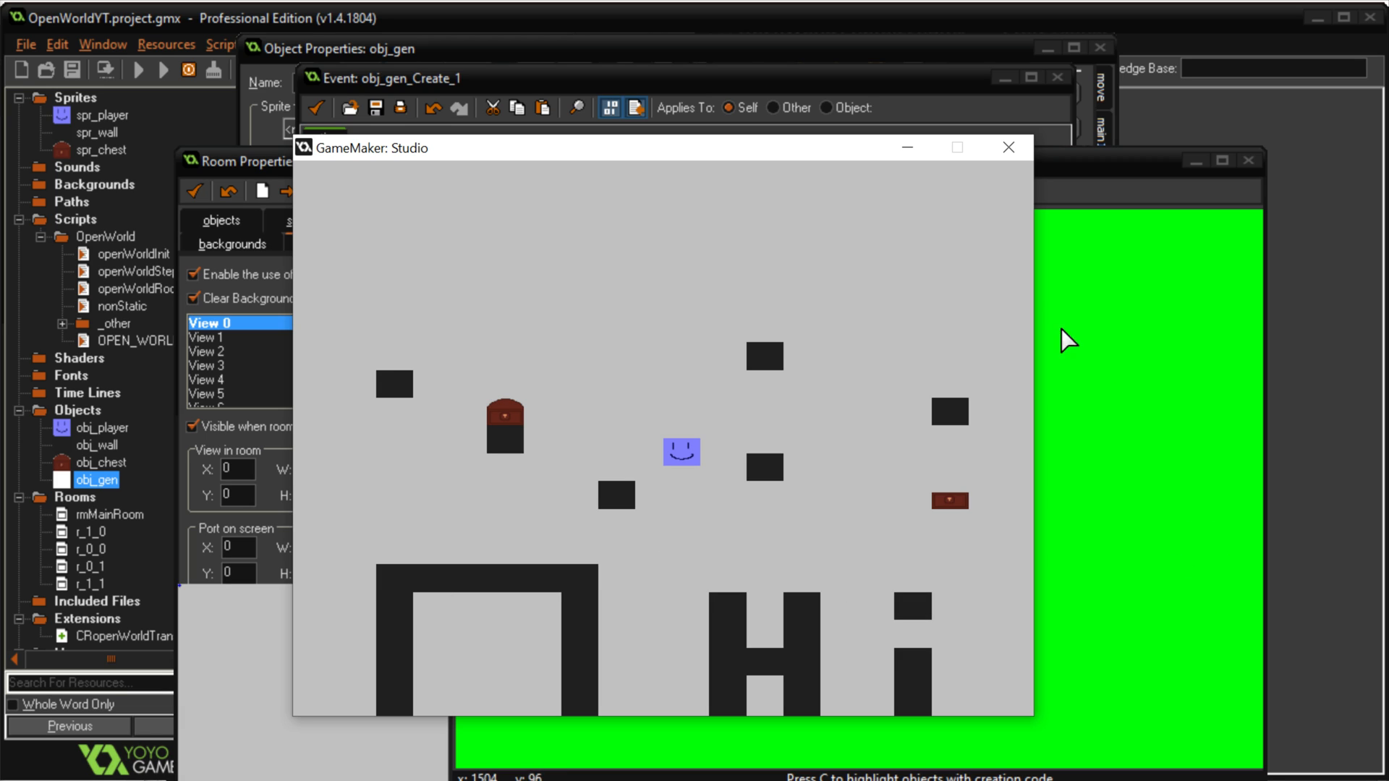
mouse_move(521, 463)
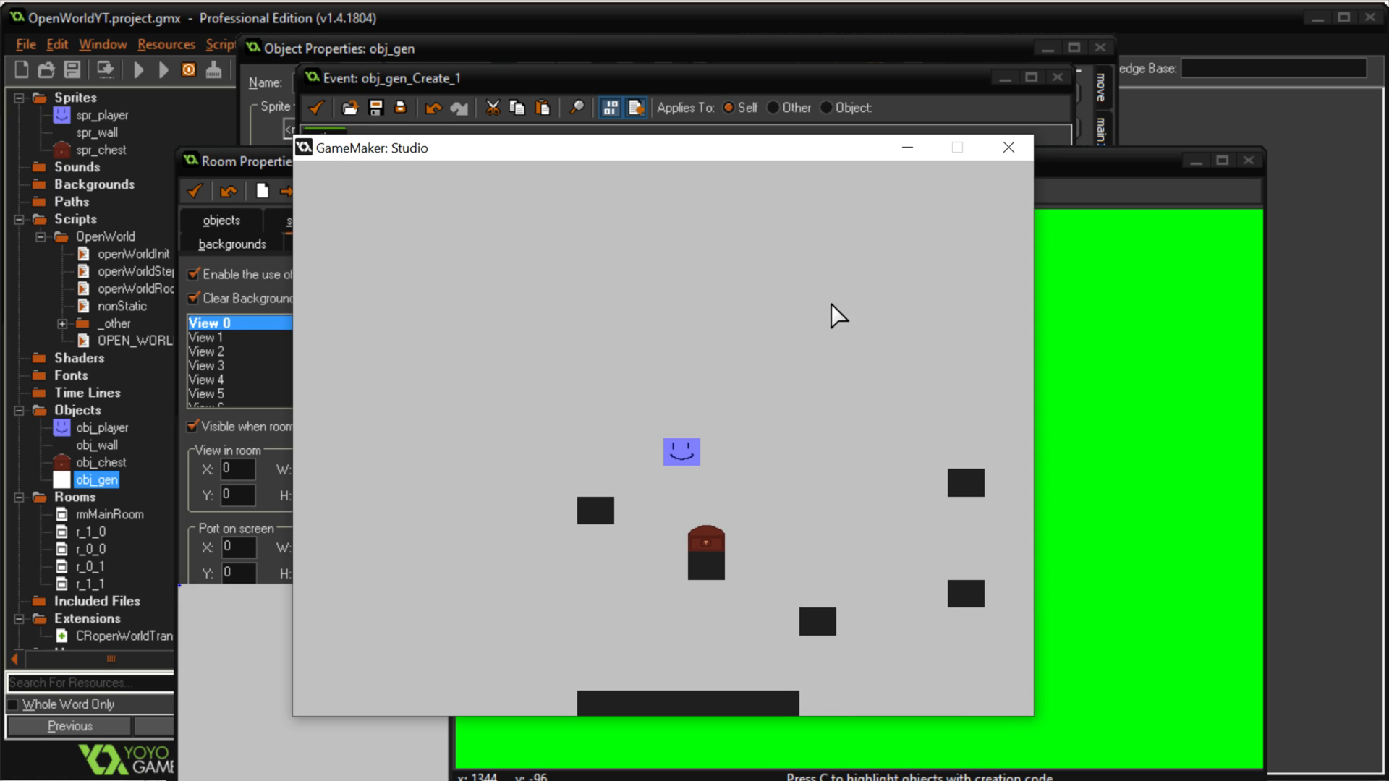
Close the game and append nonStatic(obj_chest) to the end of obj_gen's Create code
left_click(1009, 147)
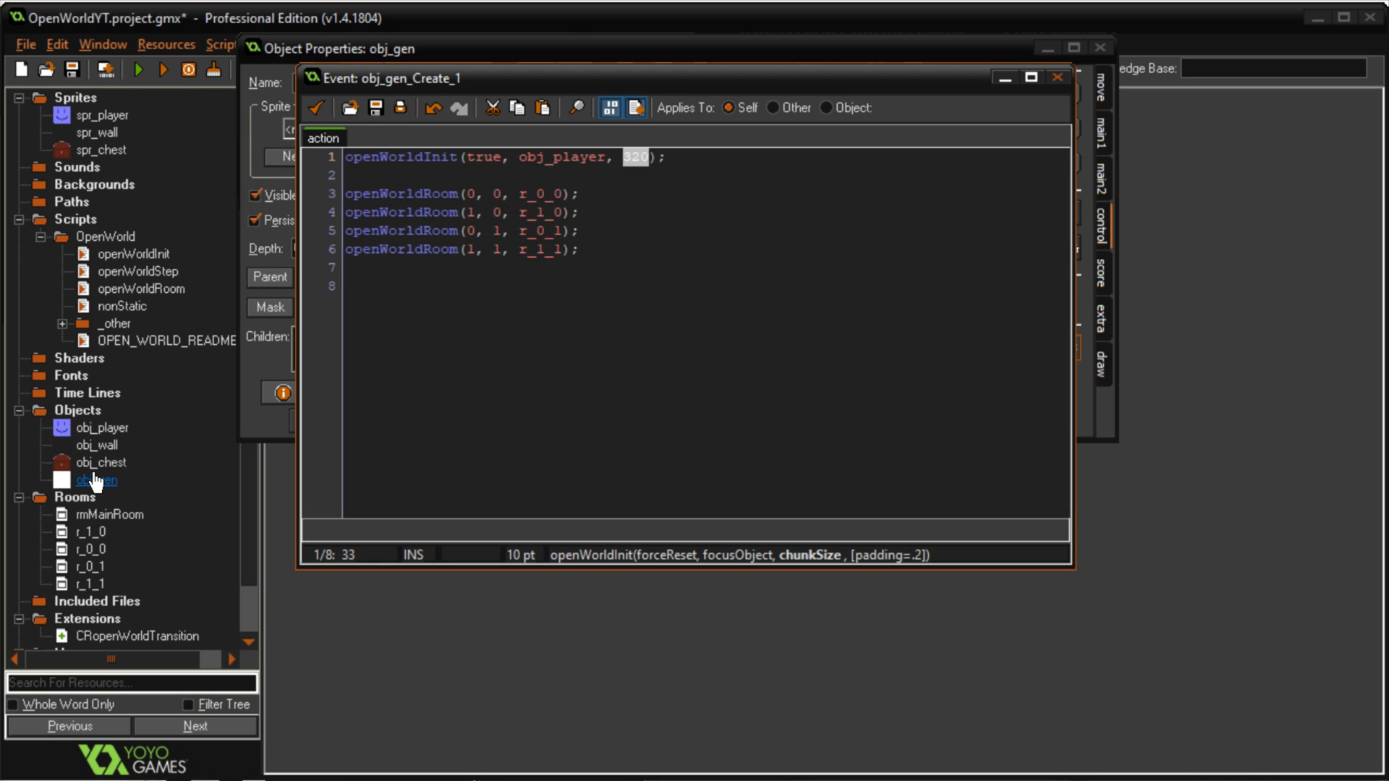
left_click(686, 285)
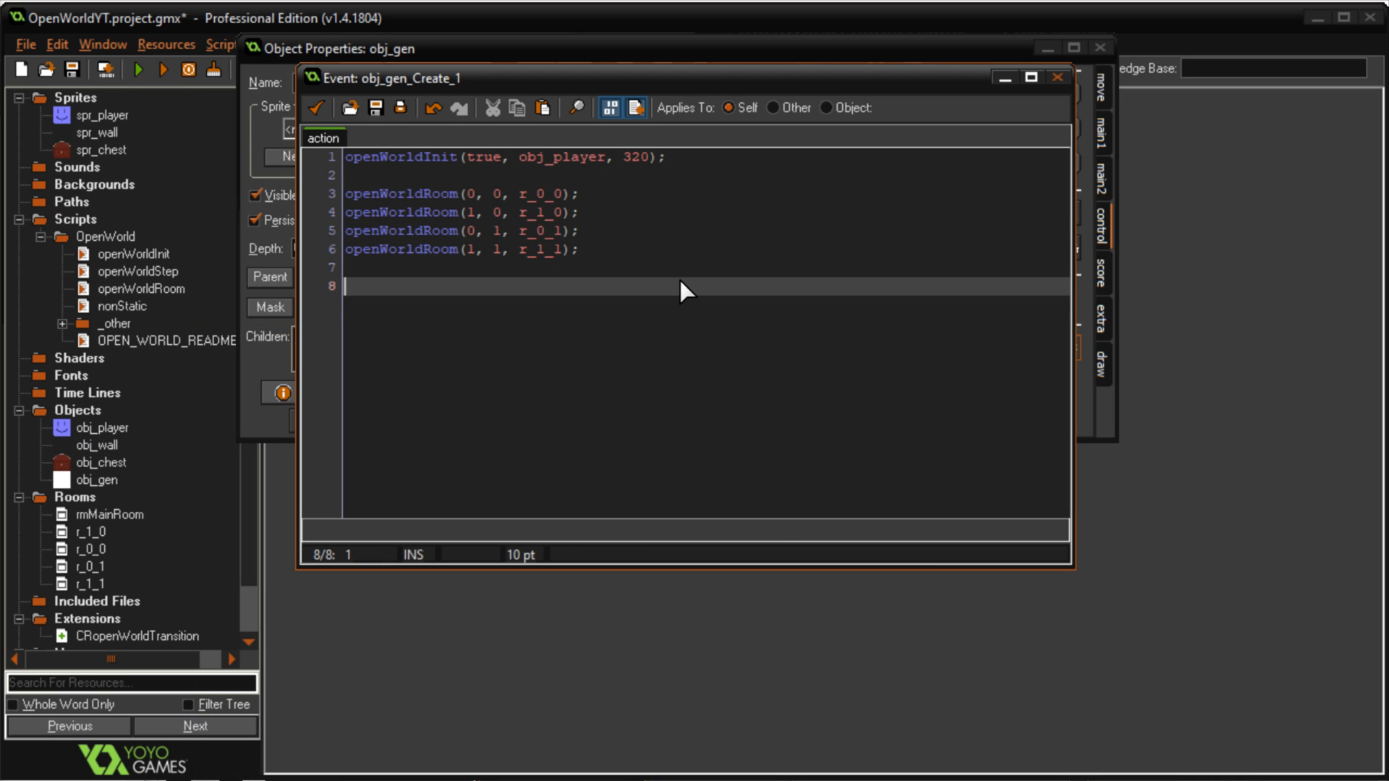
key("Enter")
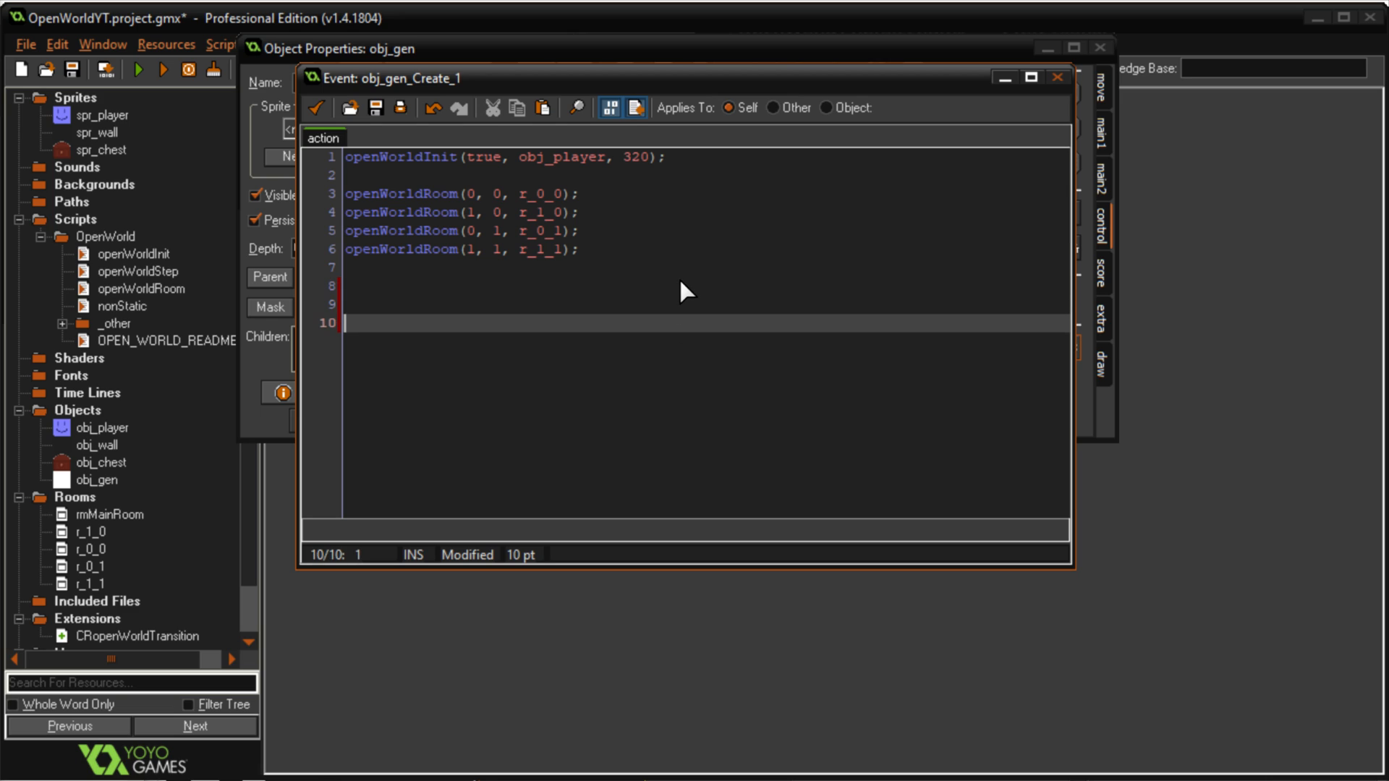
type("nonS")
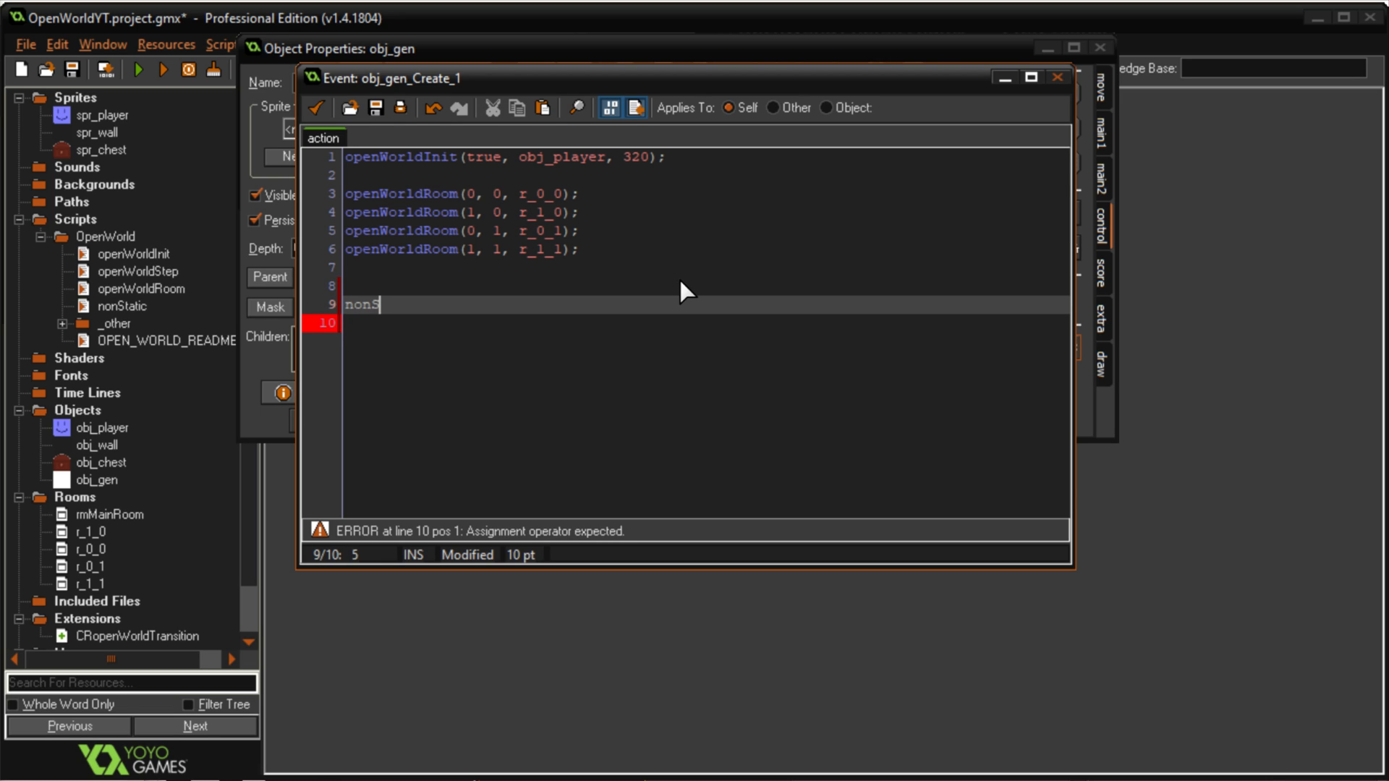
type("tatic (")
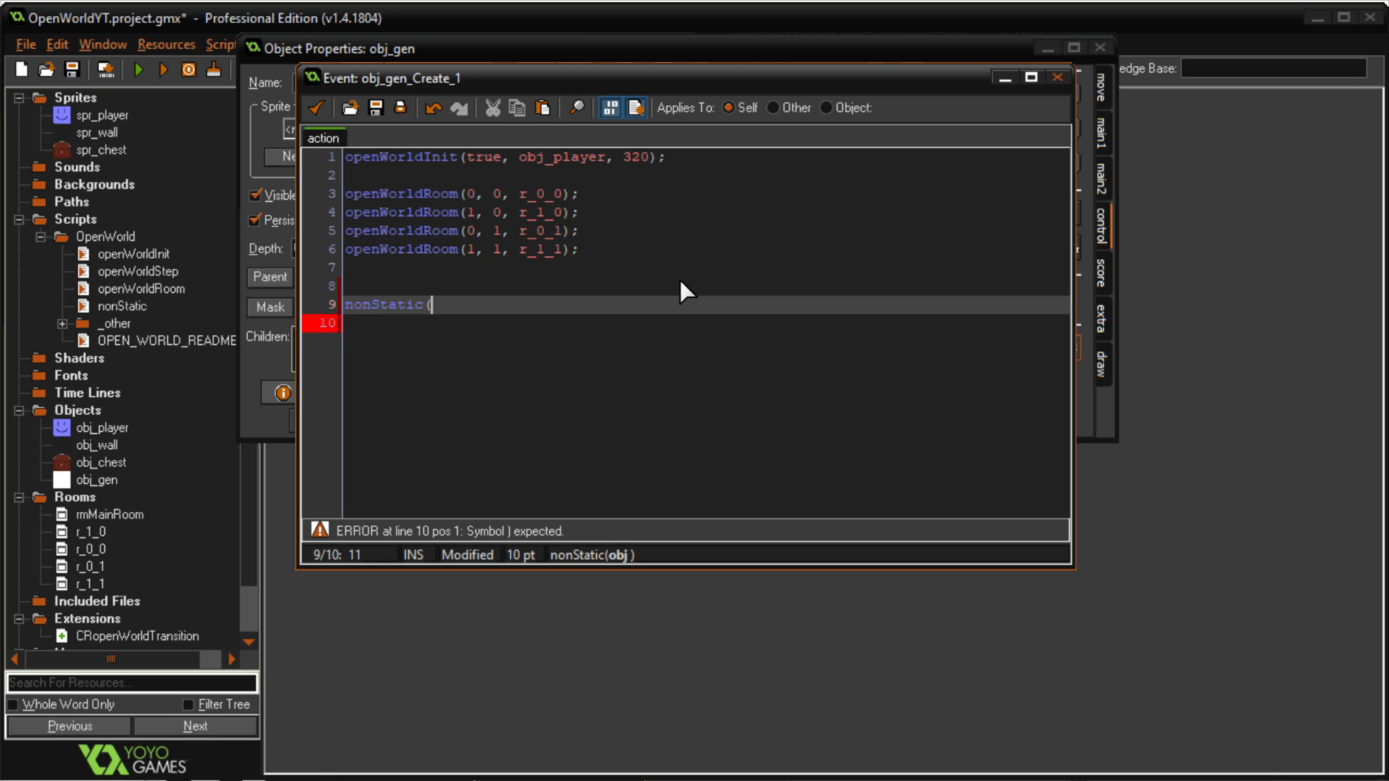
type("obj_chest)")
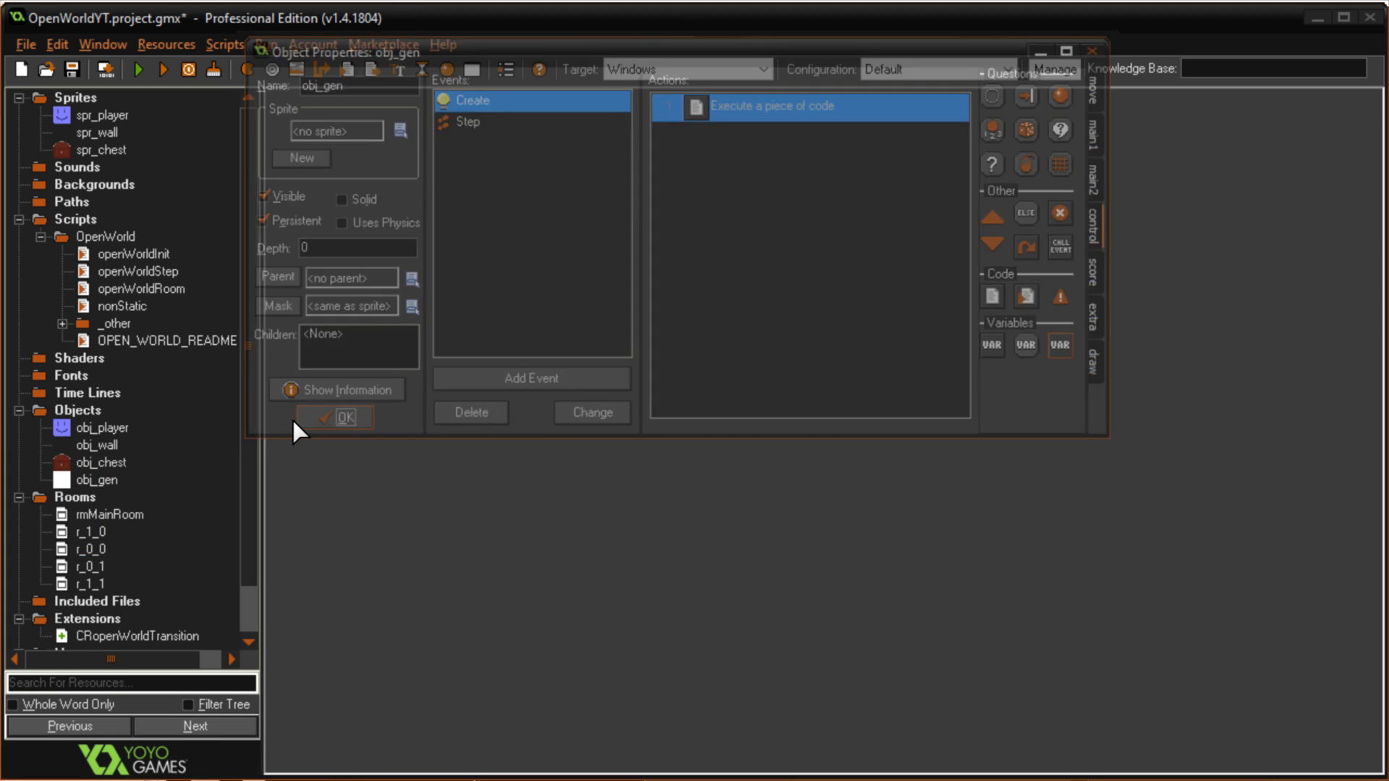
Confirm obj_gen's properties with OK and run the game to see stitched rooms with chests
left_click(341, 417)
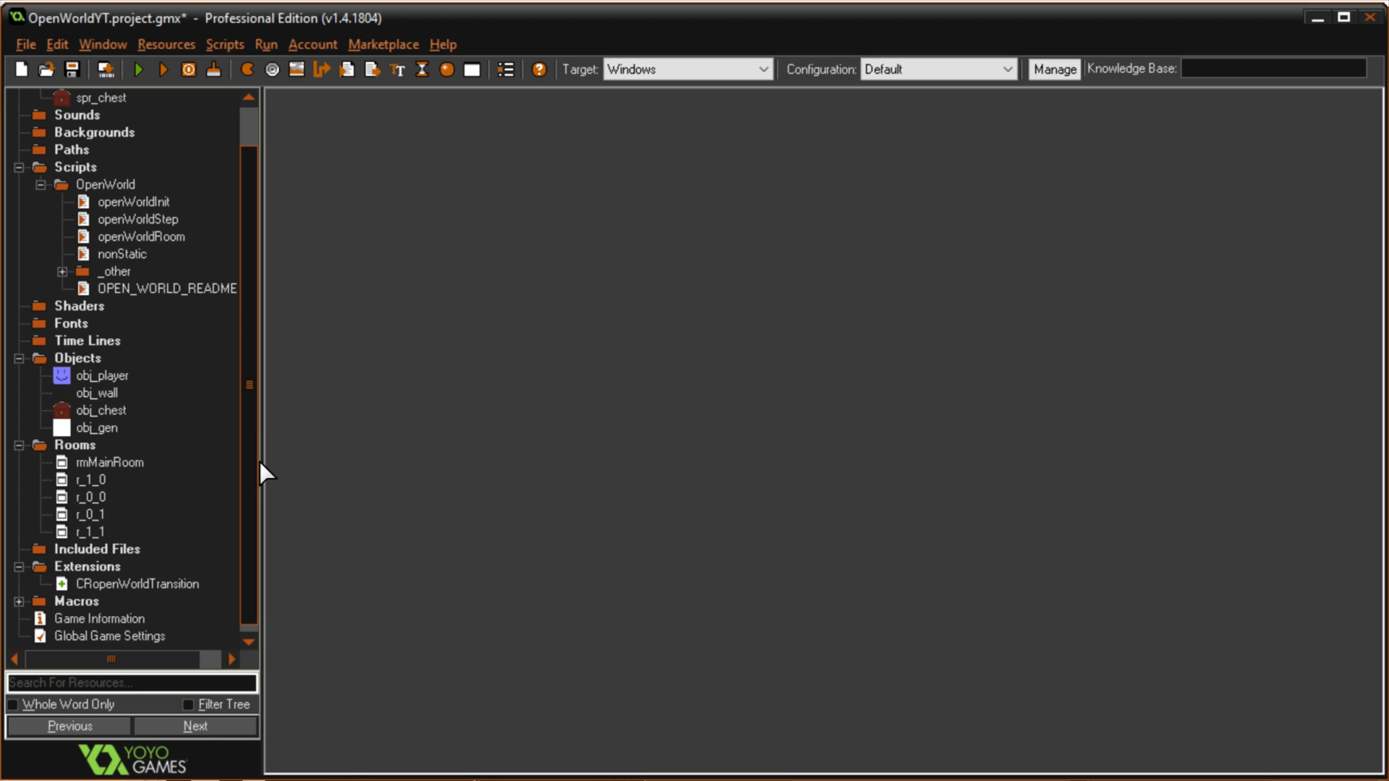
mouse_move(183, 68)
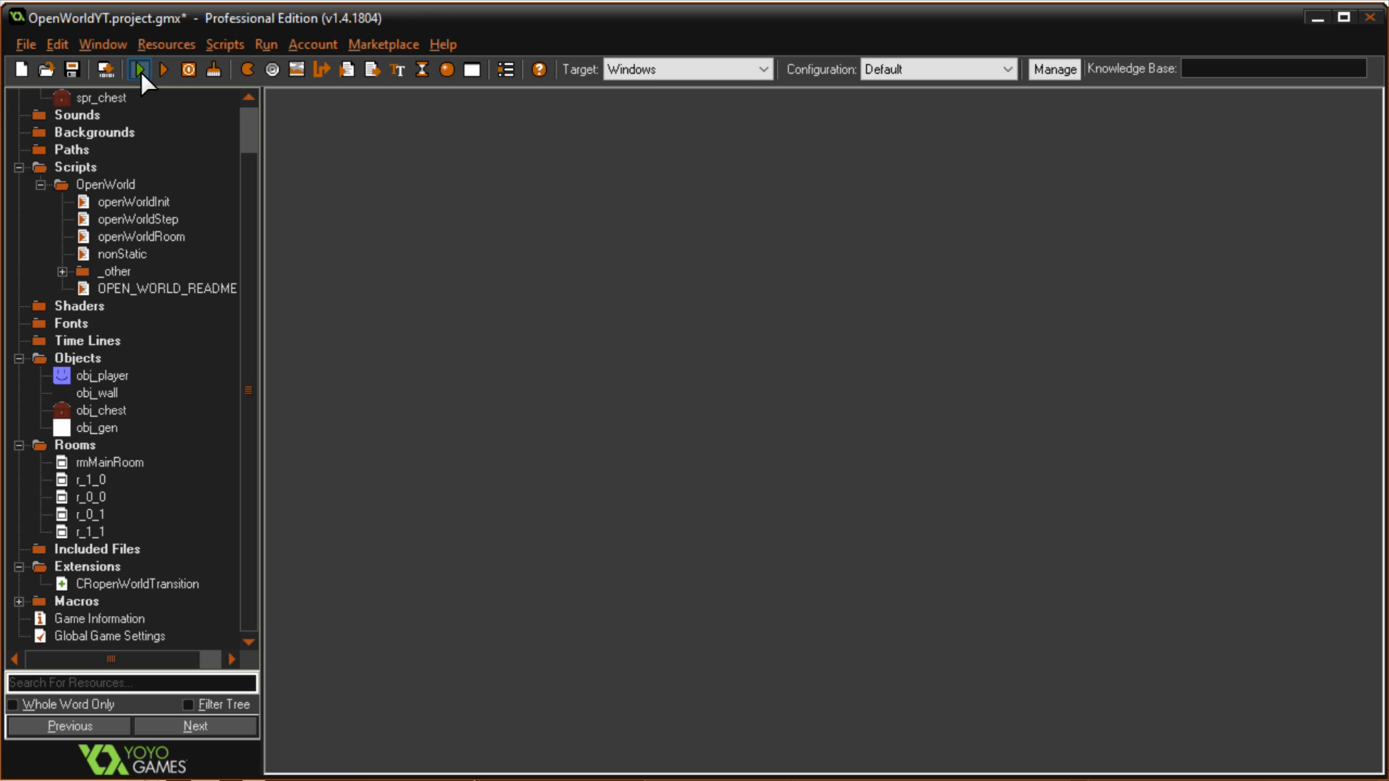
left_click(69, 68)
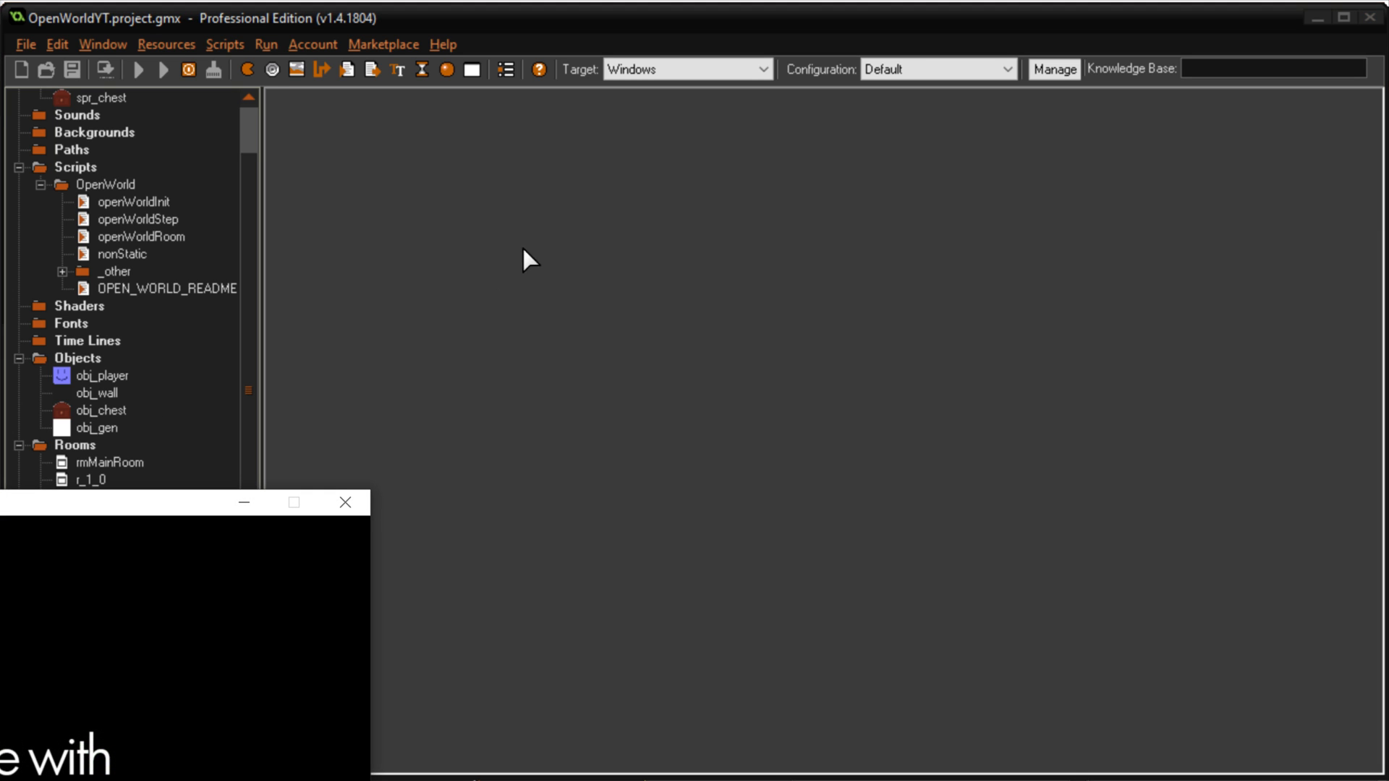
left_click(163, 70)
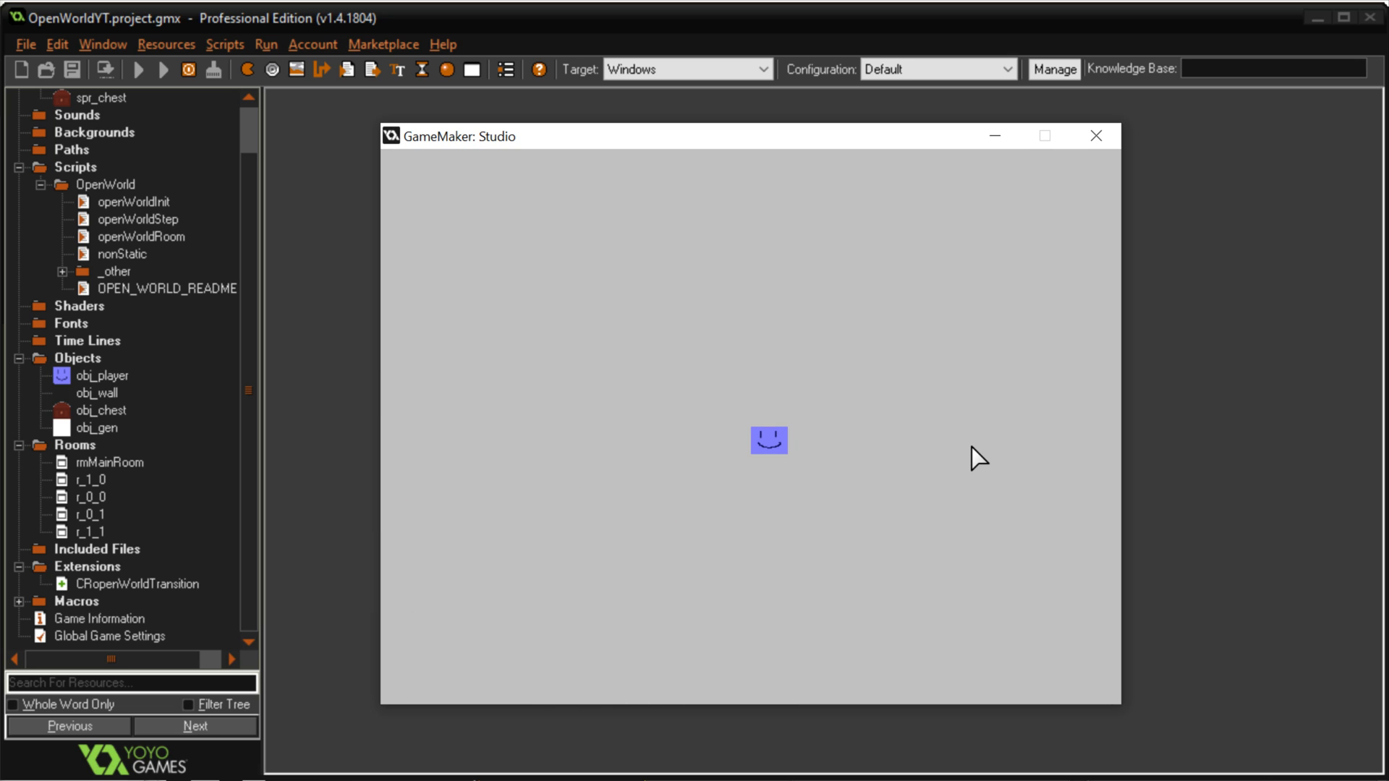
mouse_move(540, 488)
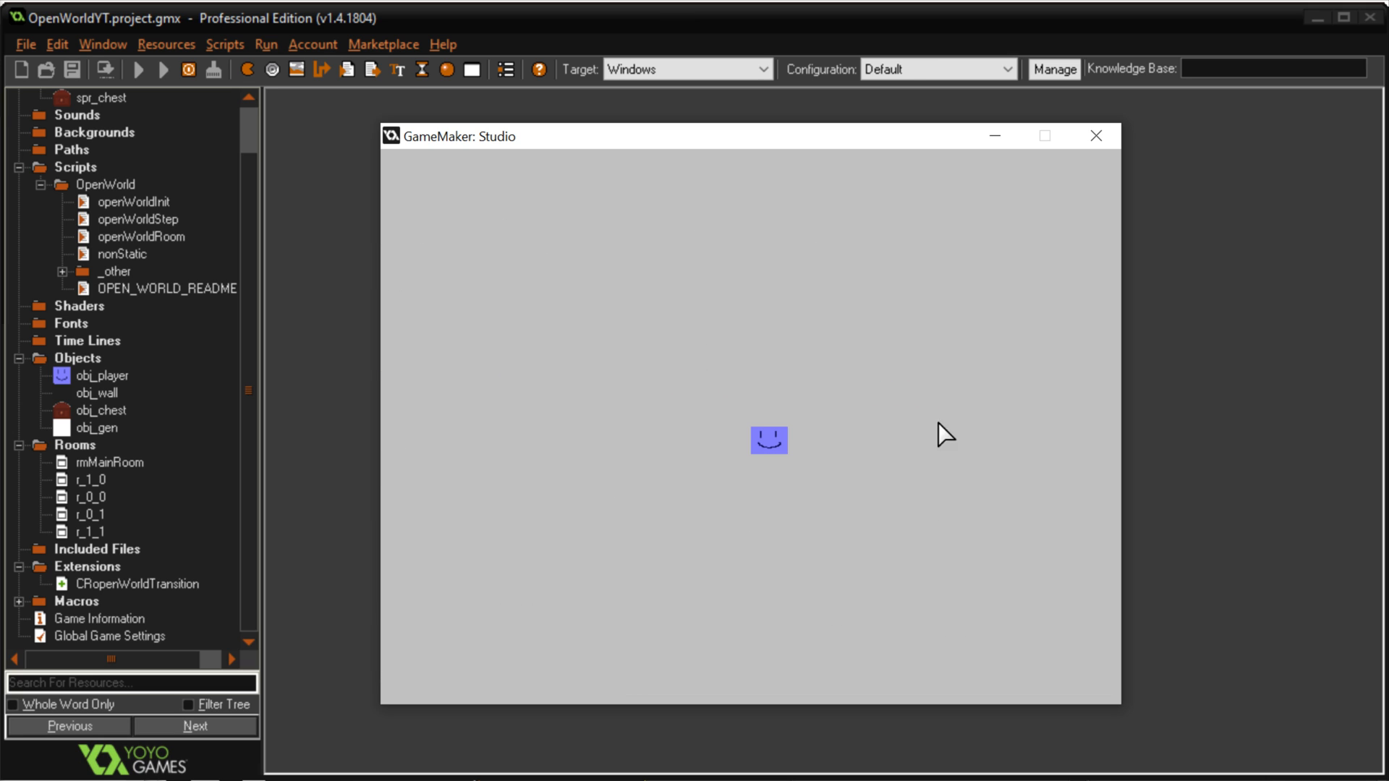
mouse_move(982, 479)
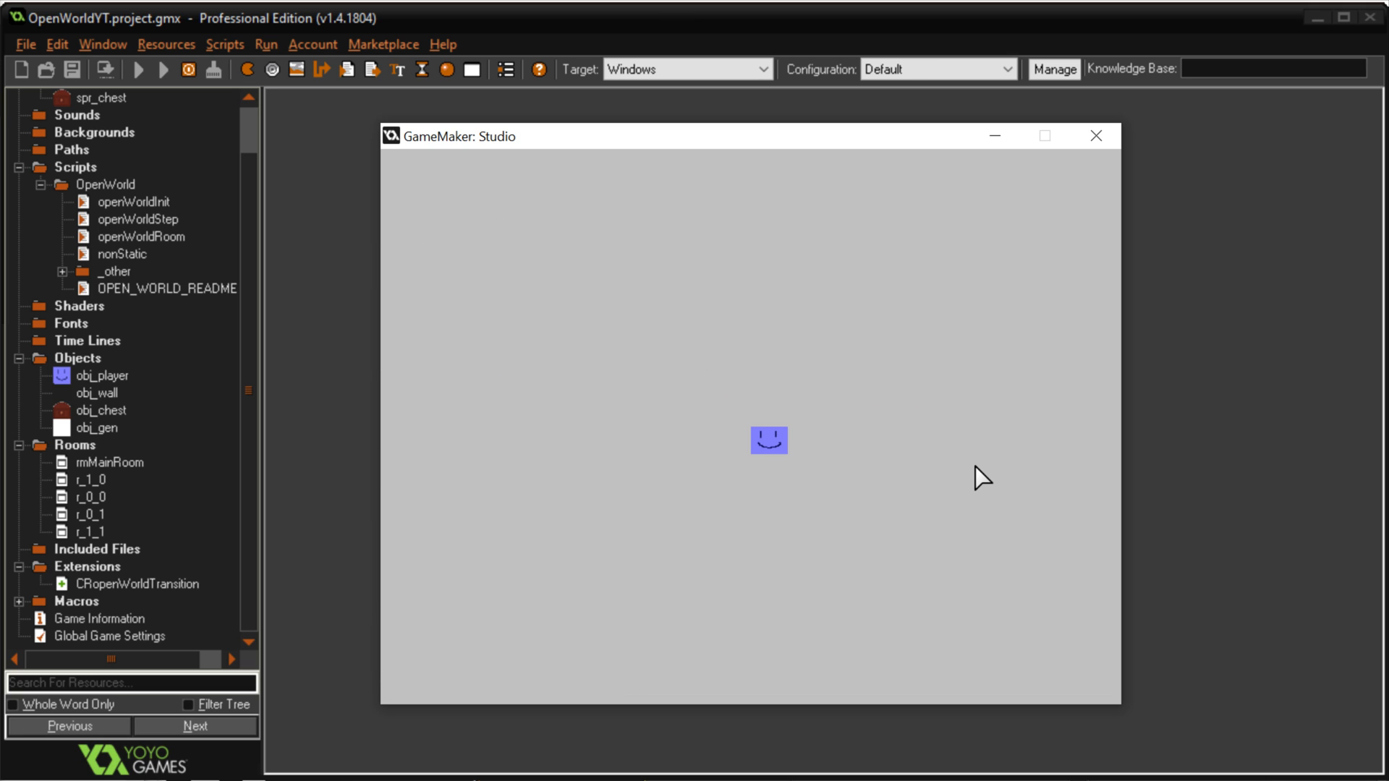
mouse_move(417, 389)
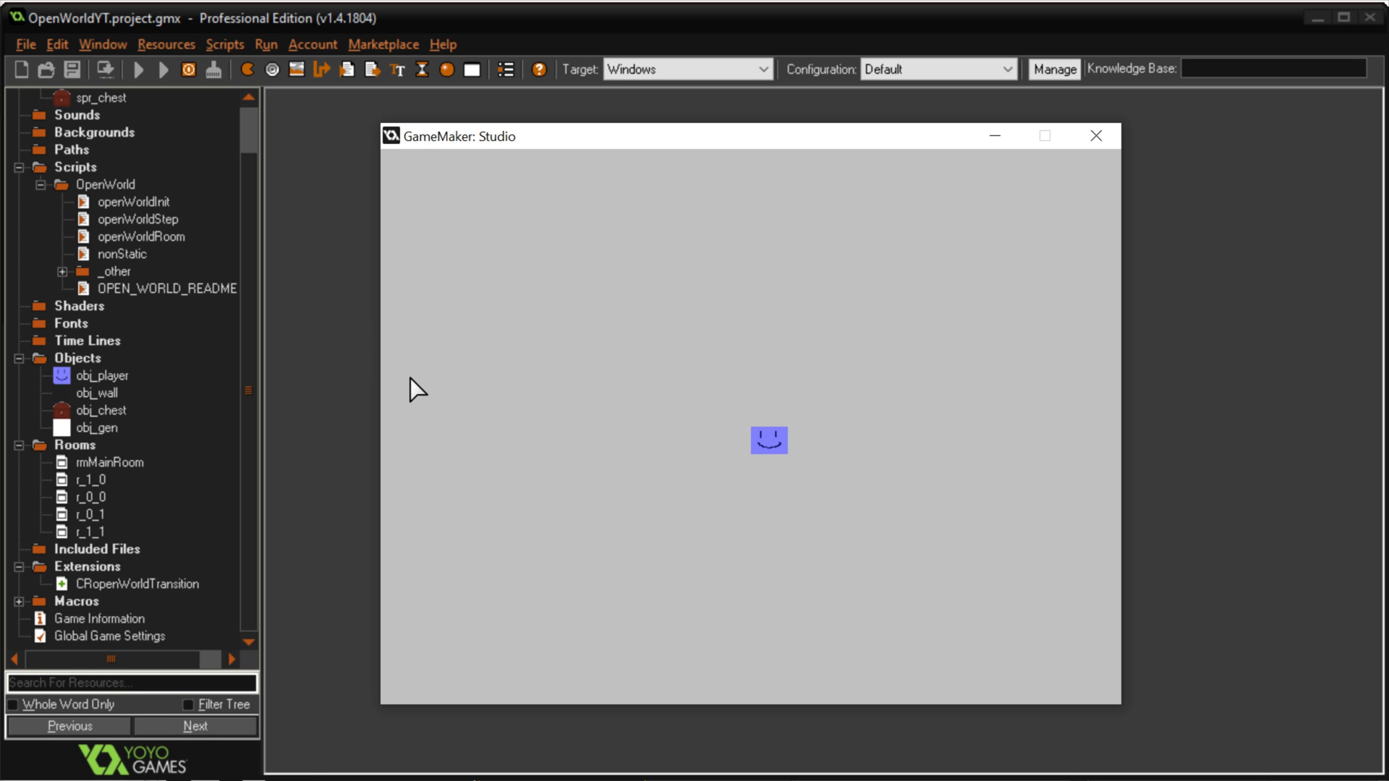
mouse_move(471, 396)
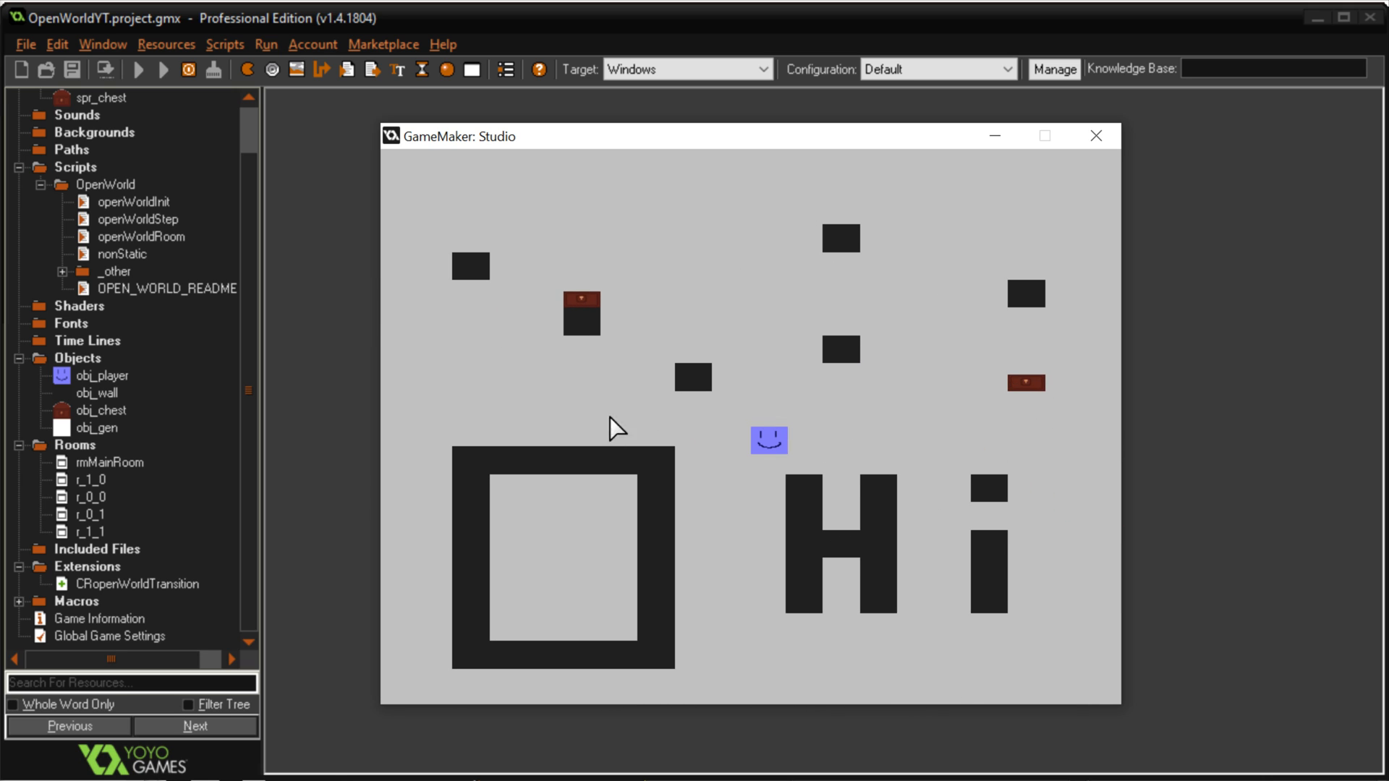
mouse_move(1139, 135)
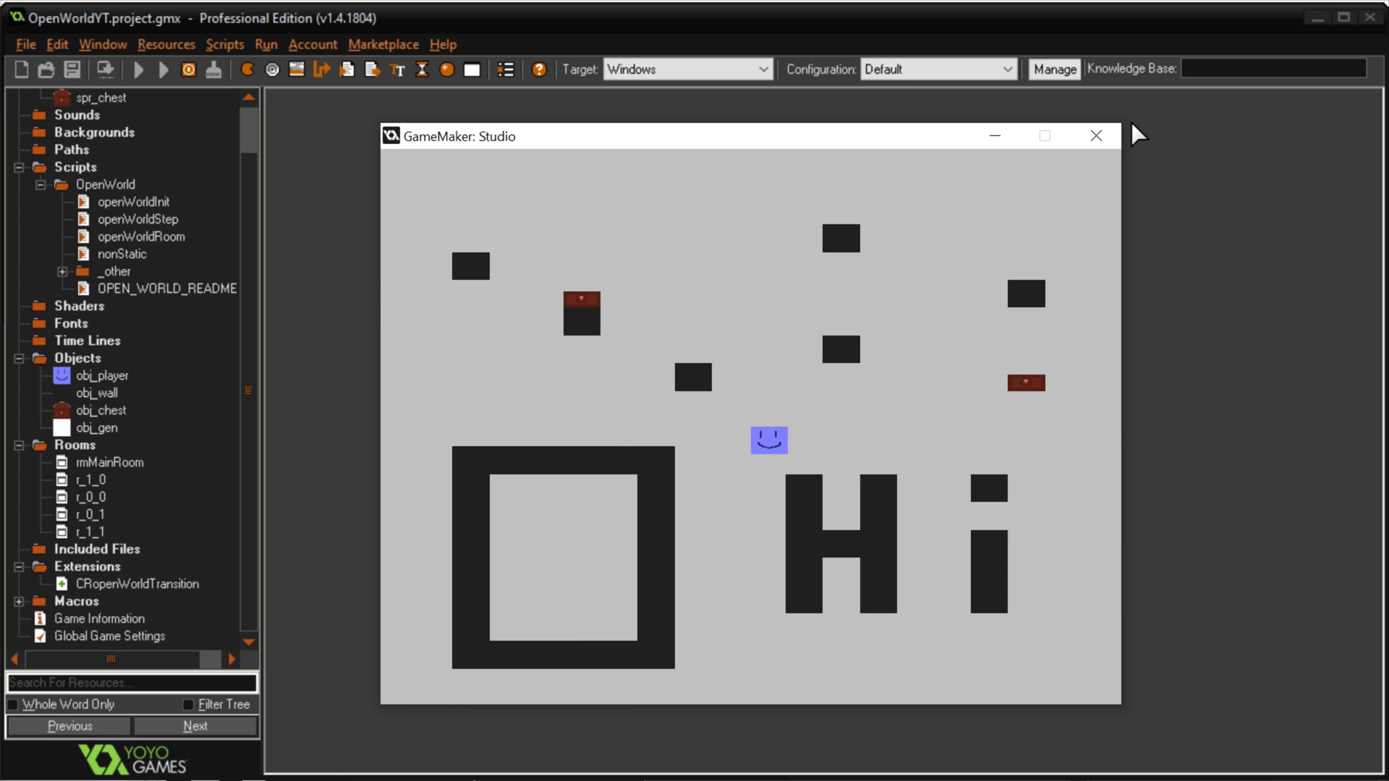
mouse_move(915, 330)
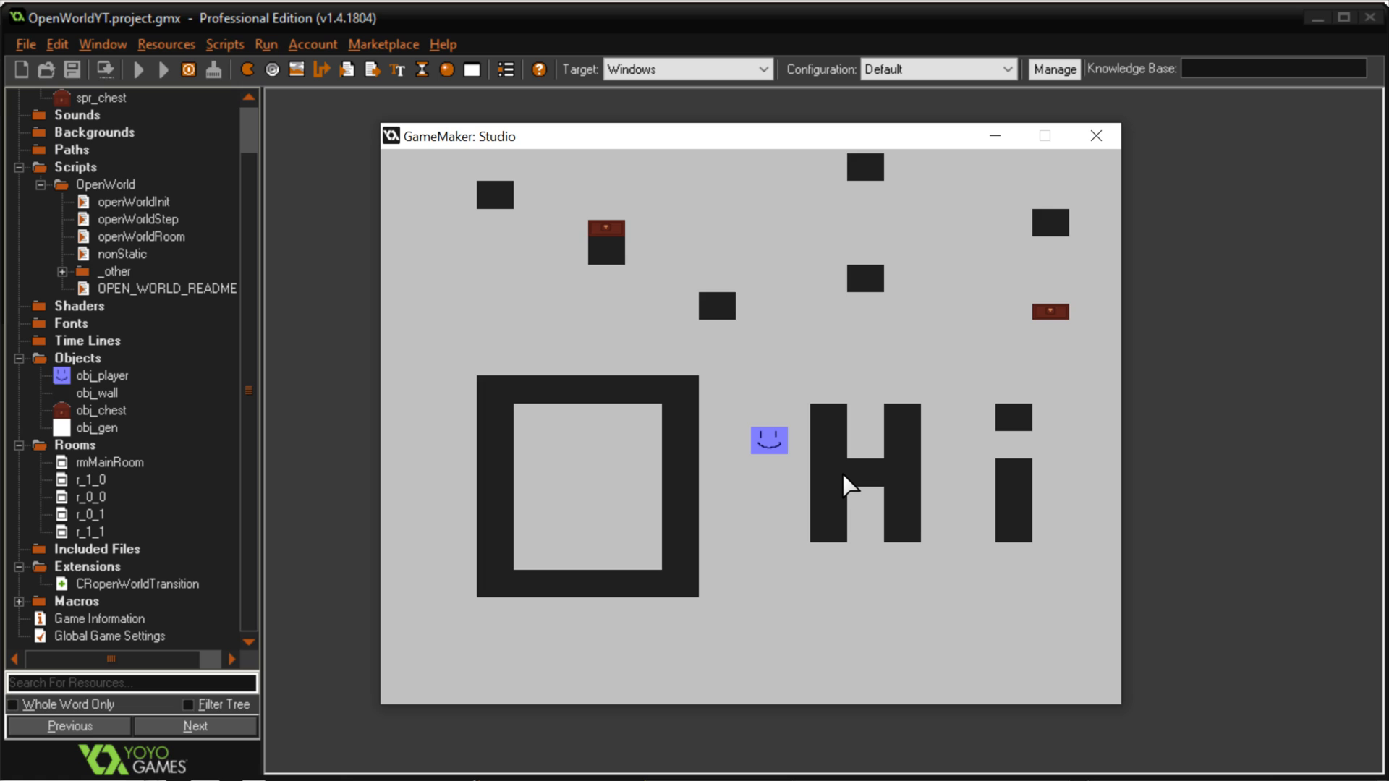
mouse_move(850, 483)
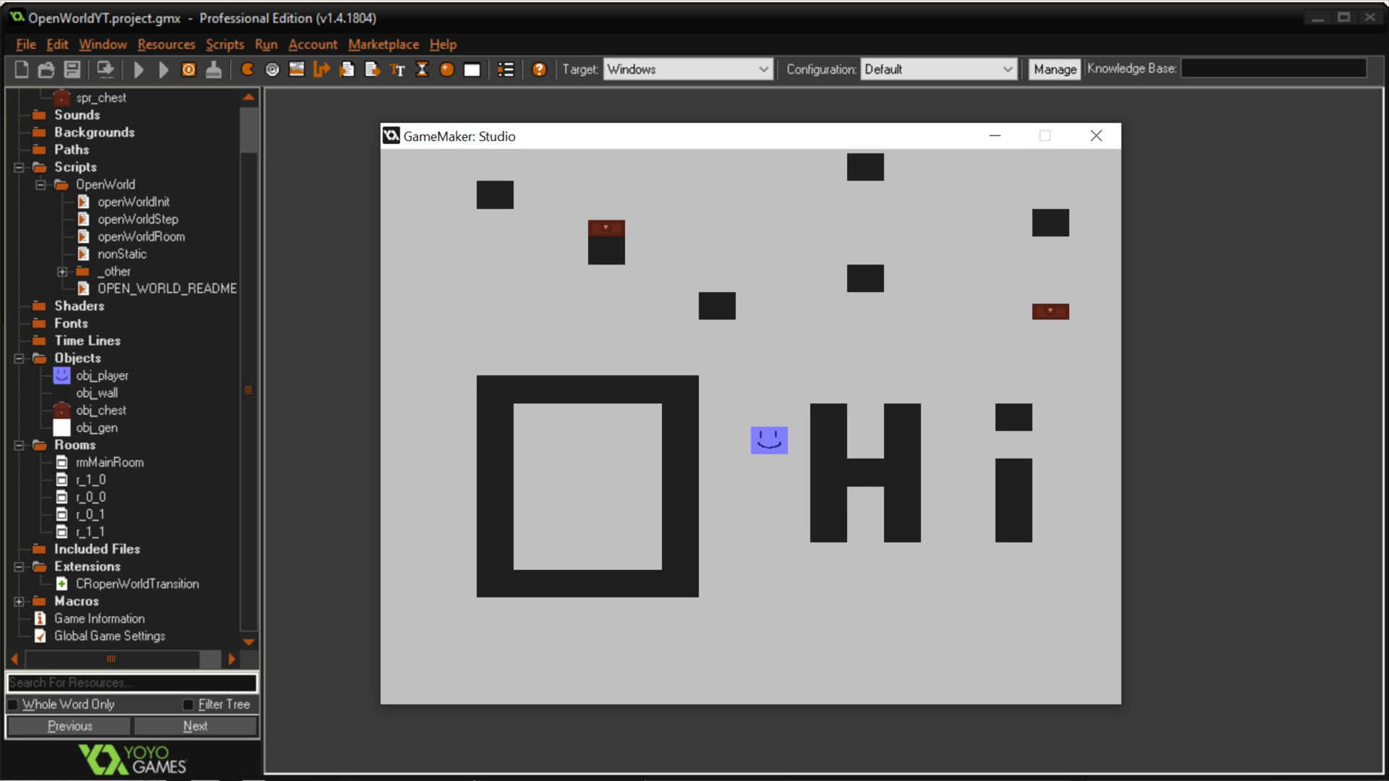